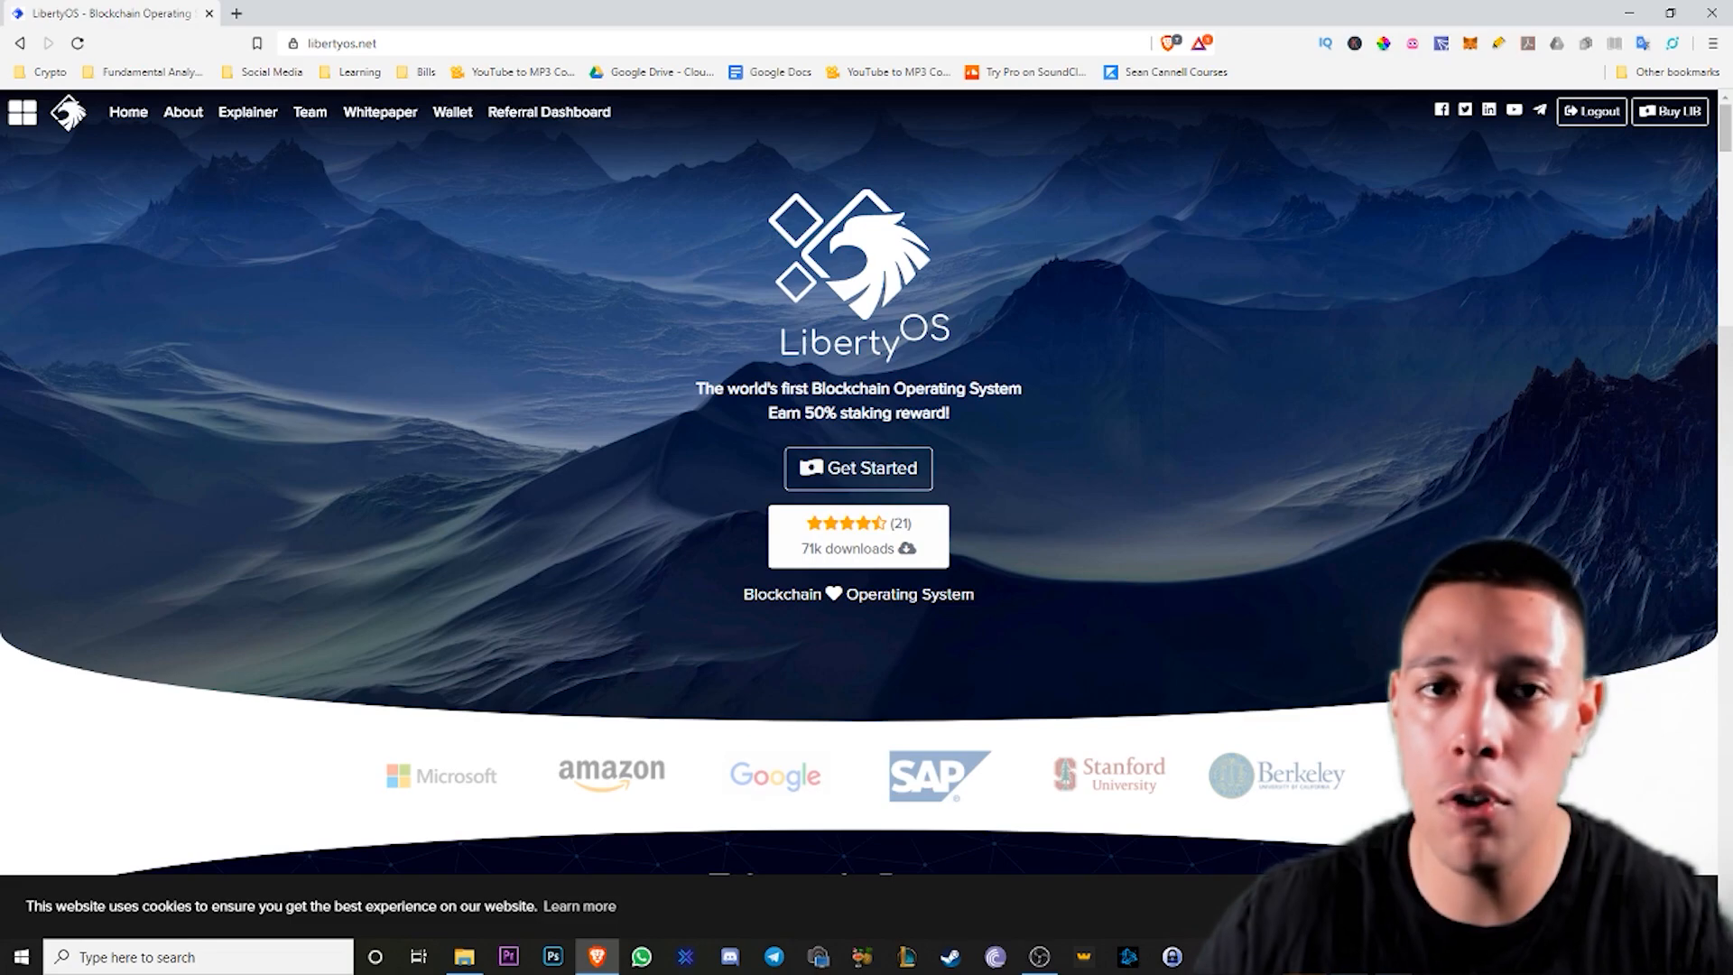
- Scroll past the hero banner to The Vision Of LibertyOS and its Introducing video
scroll(down, 3)
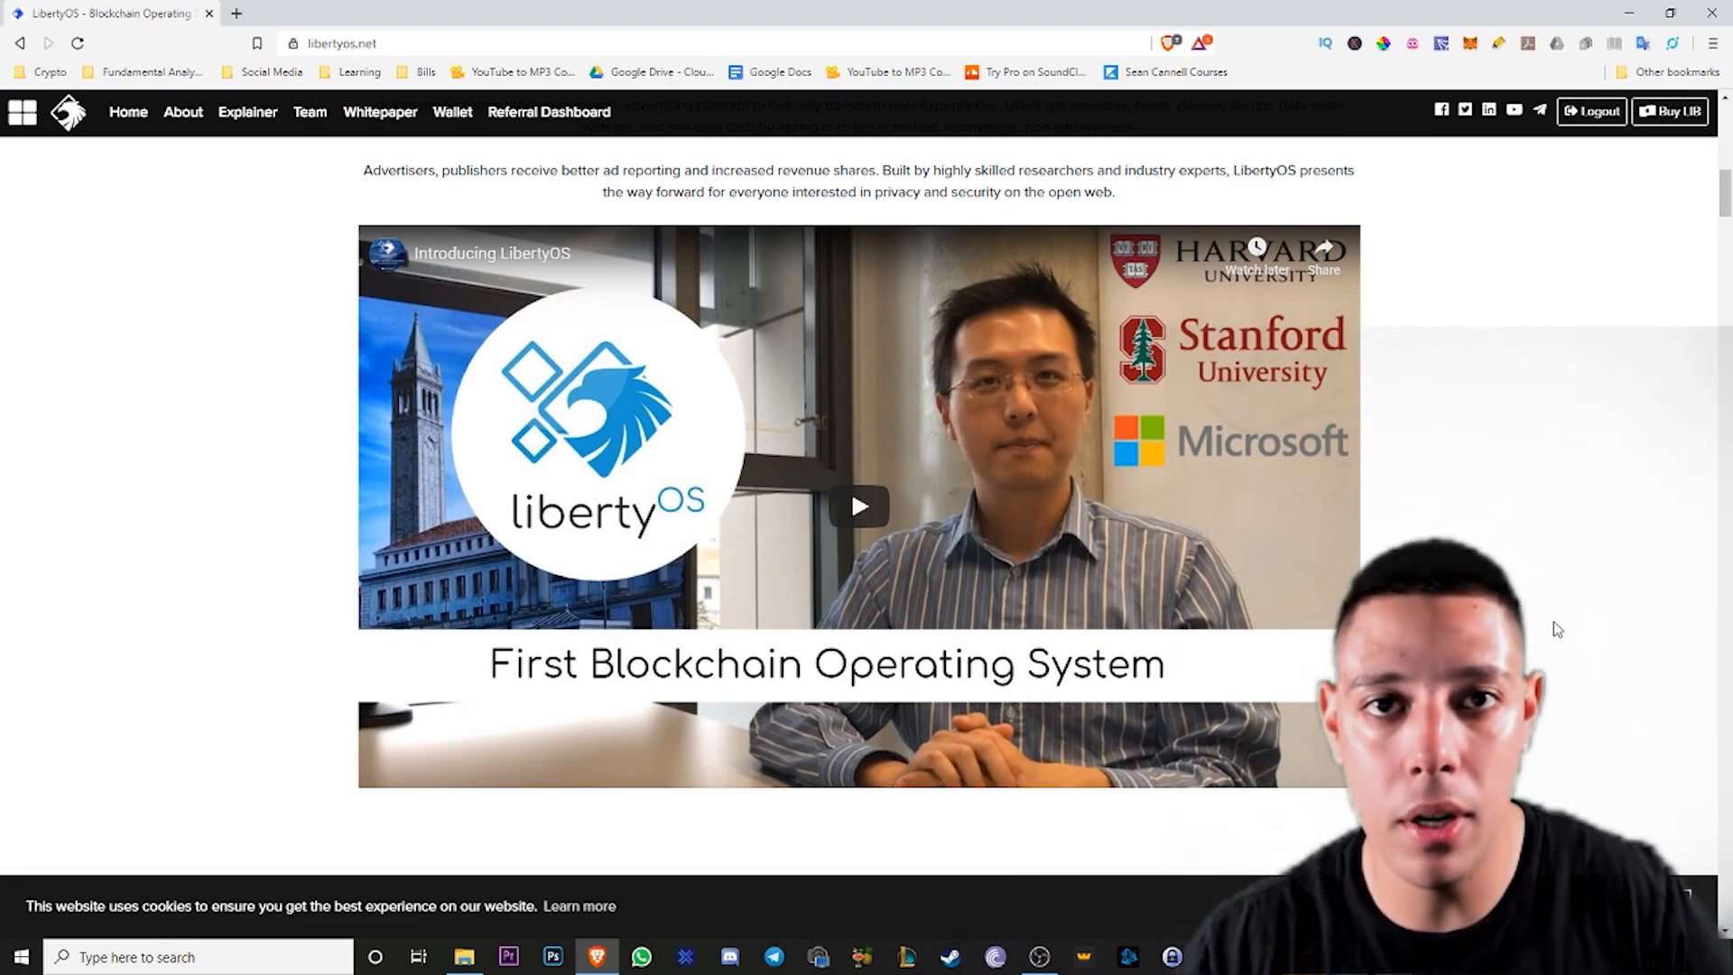
scroll(down, 3)
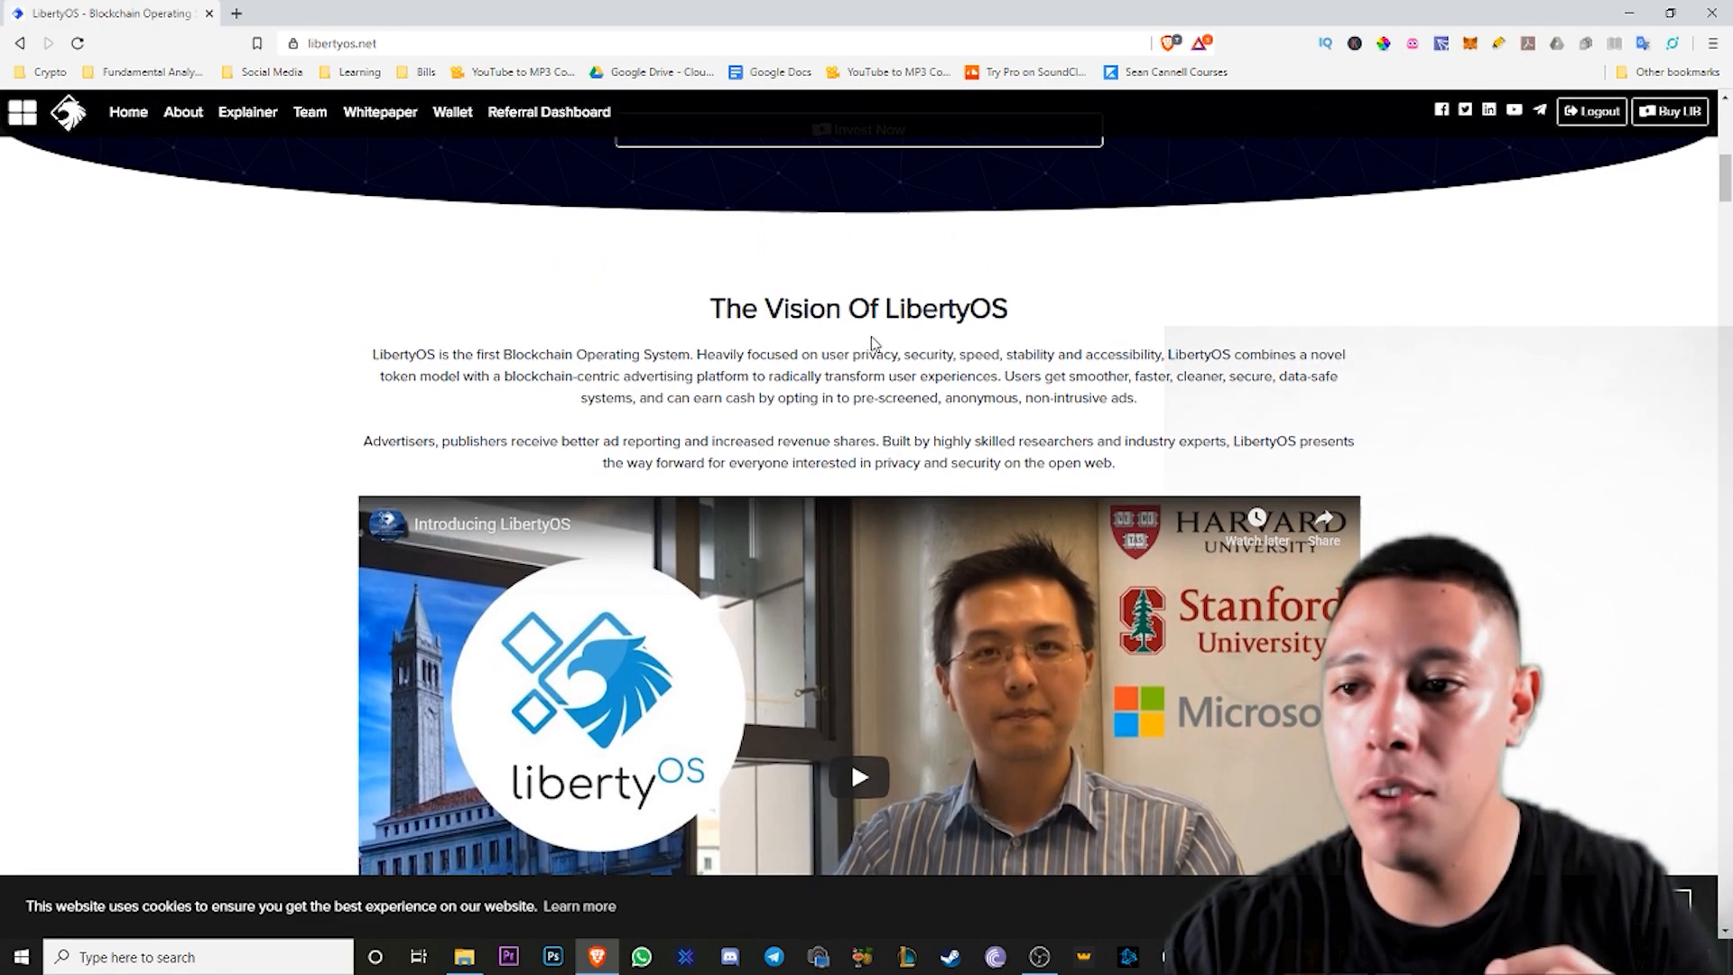
scroll(down, 3)
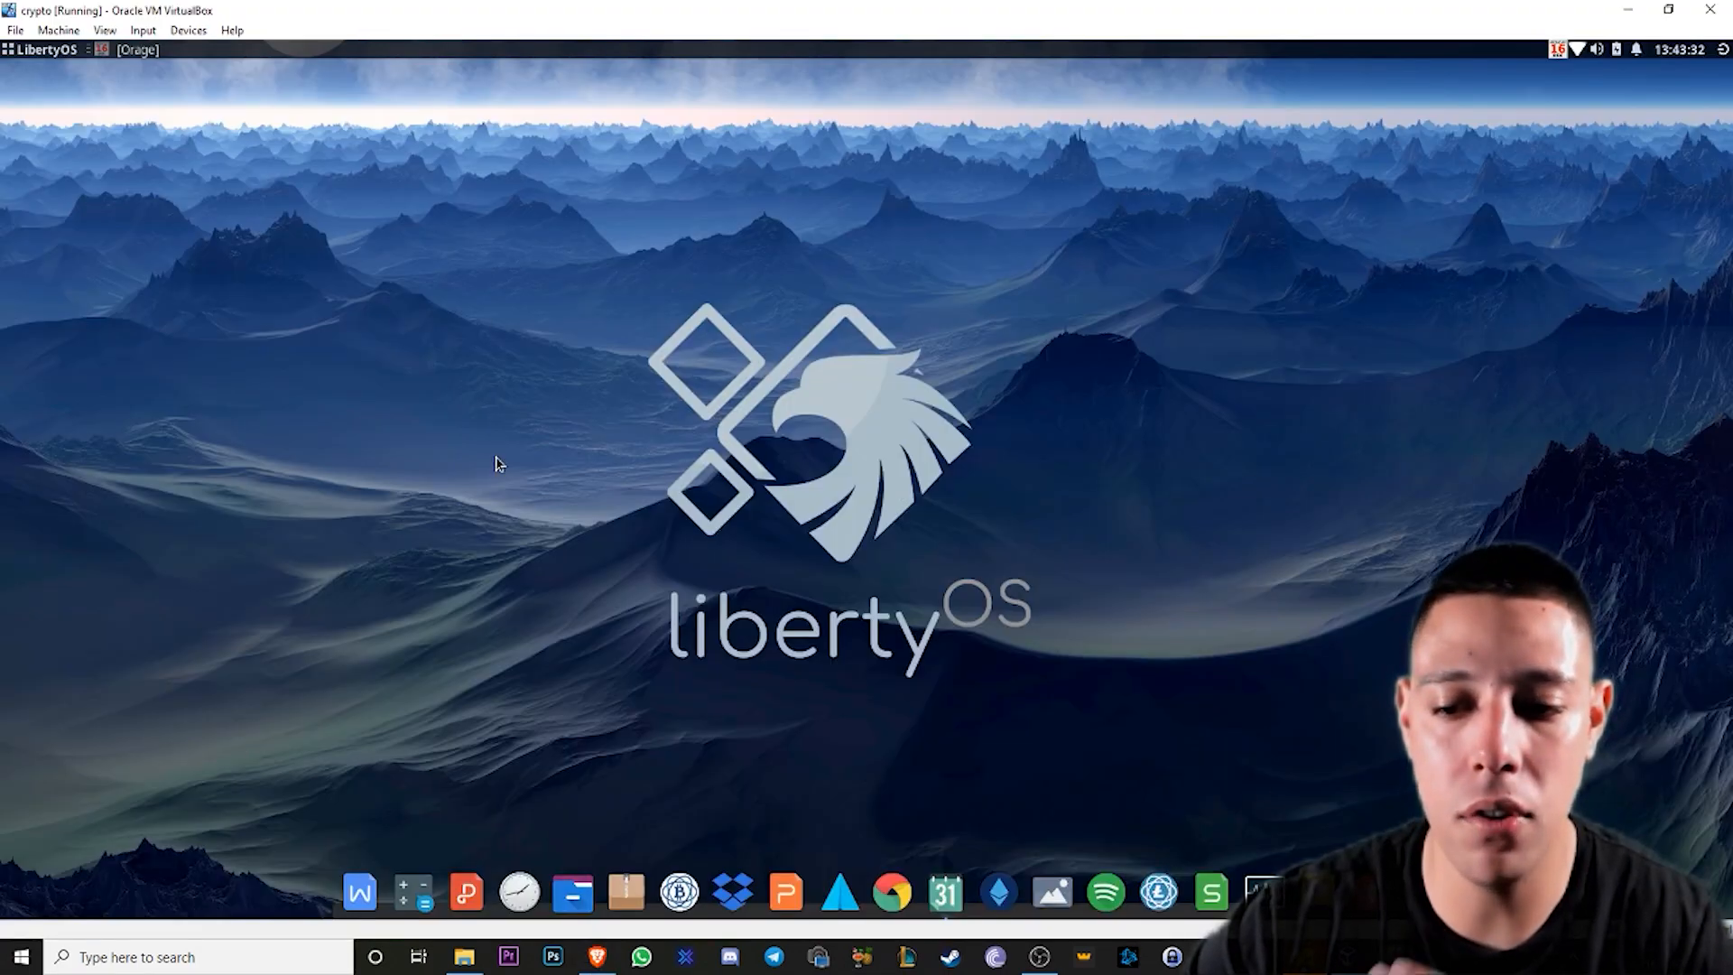
mouse_move(531, 481)
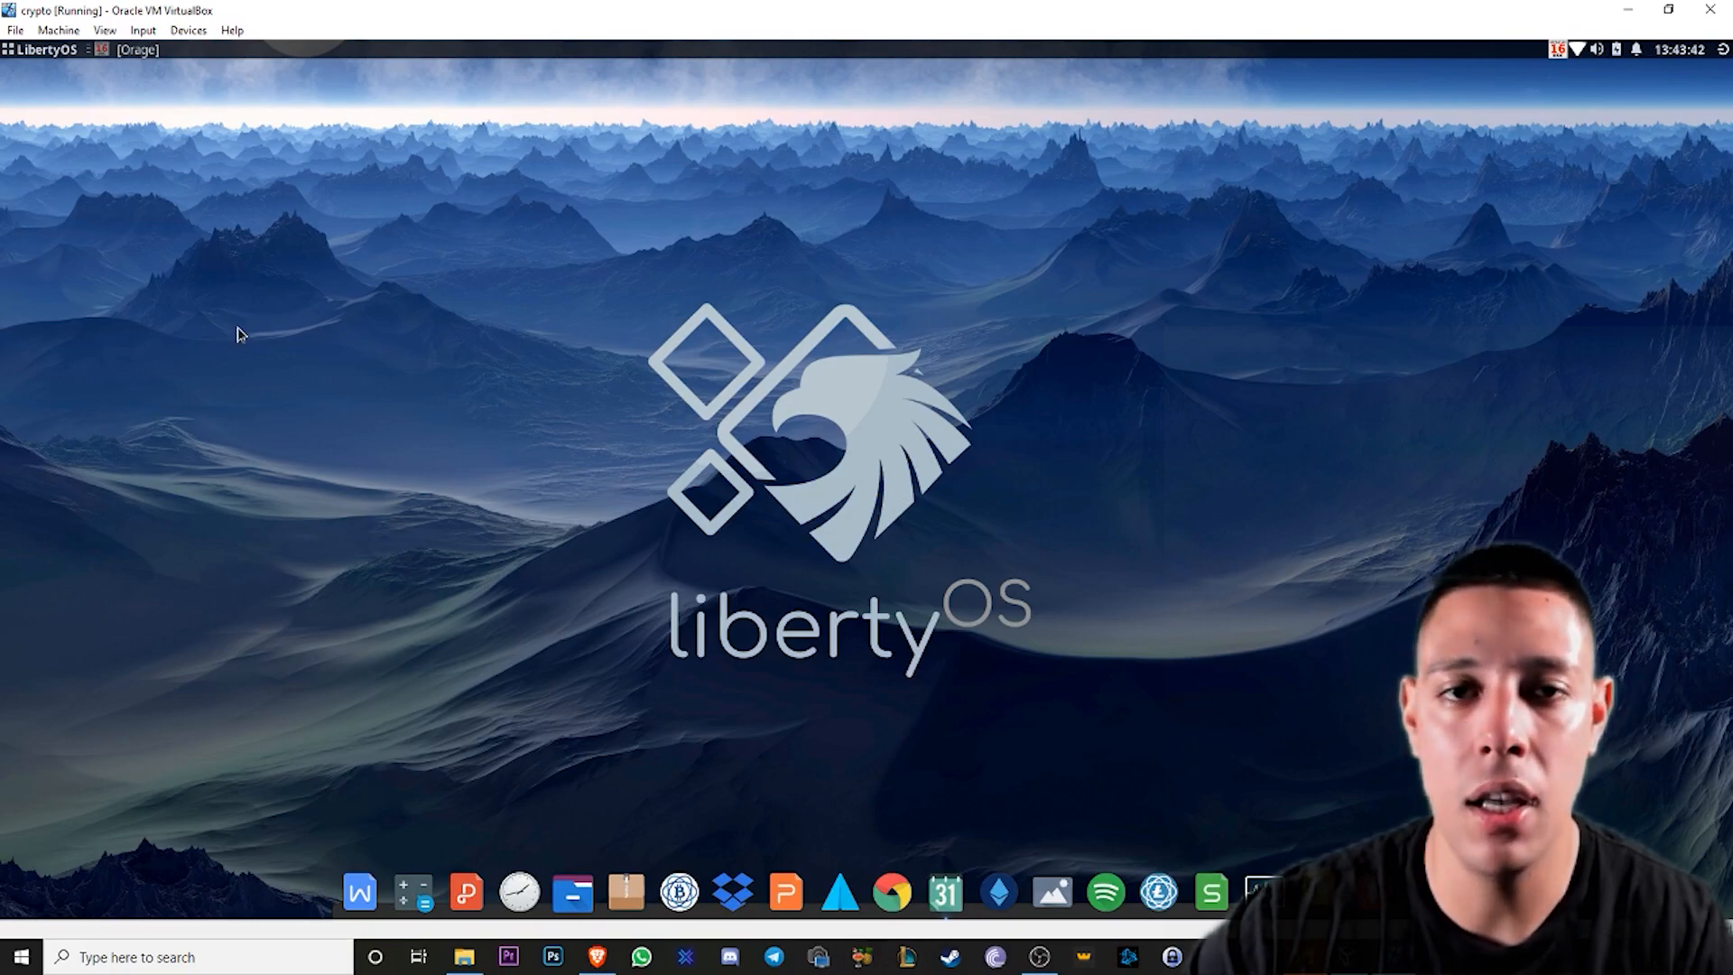
mouse_move(88, 164)
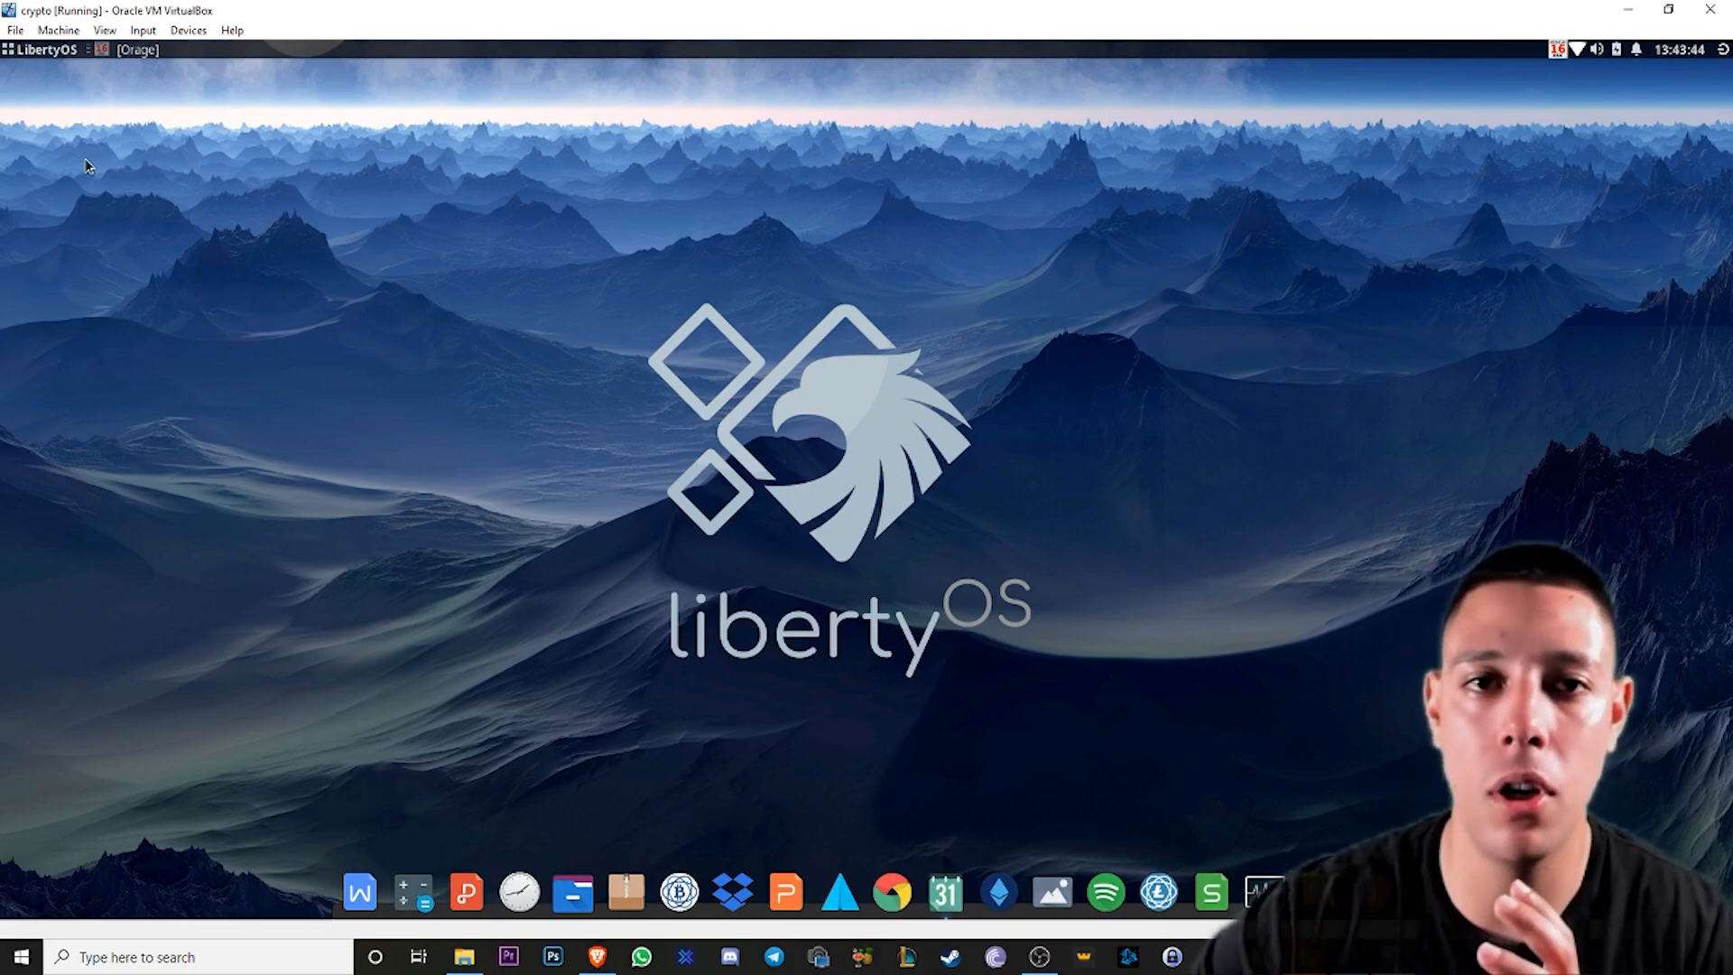
mouse_move(283, 159)
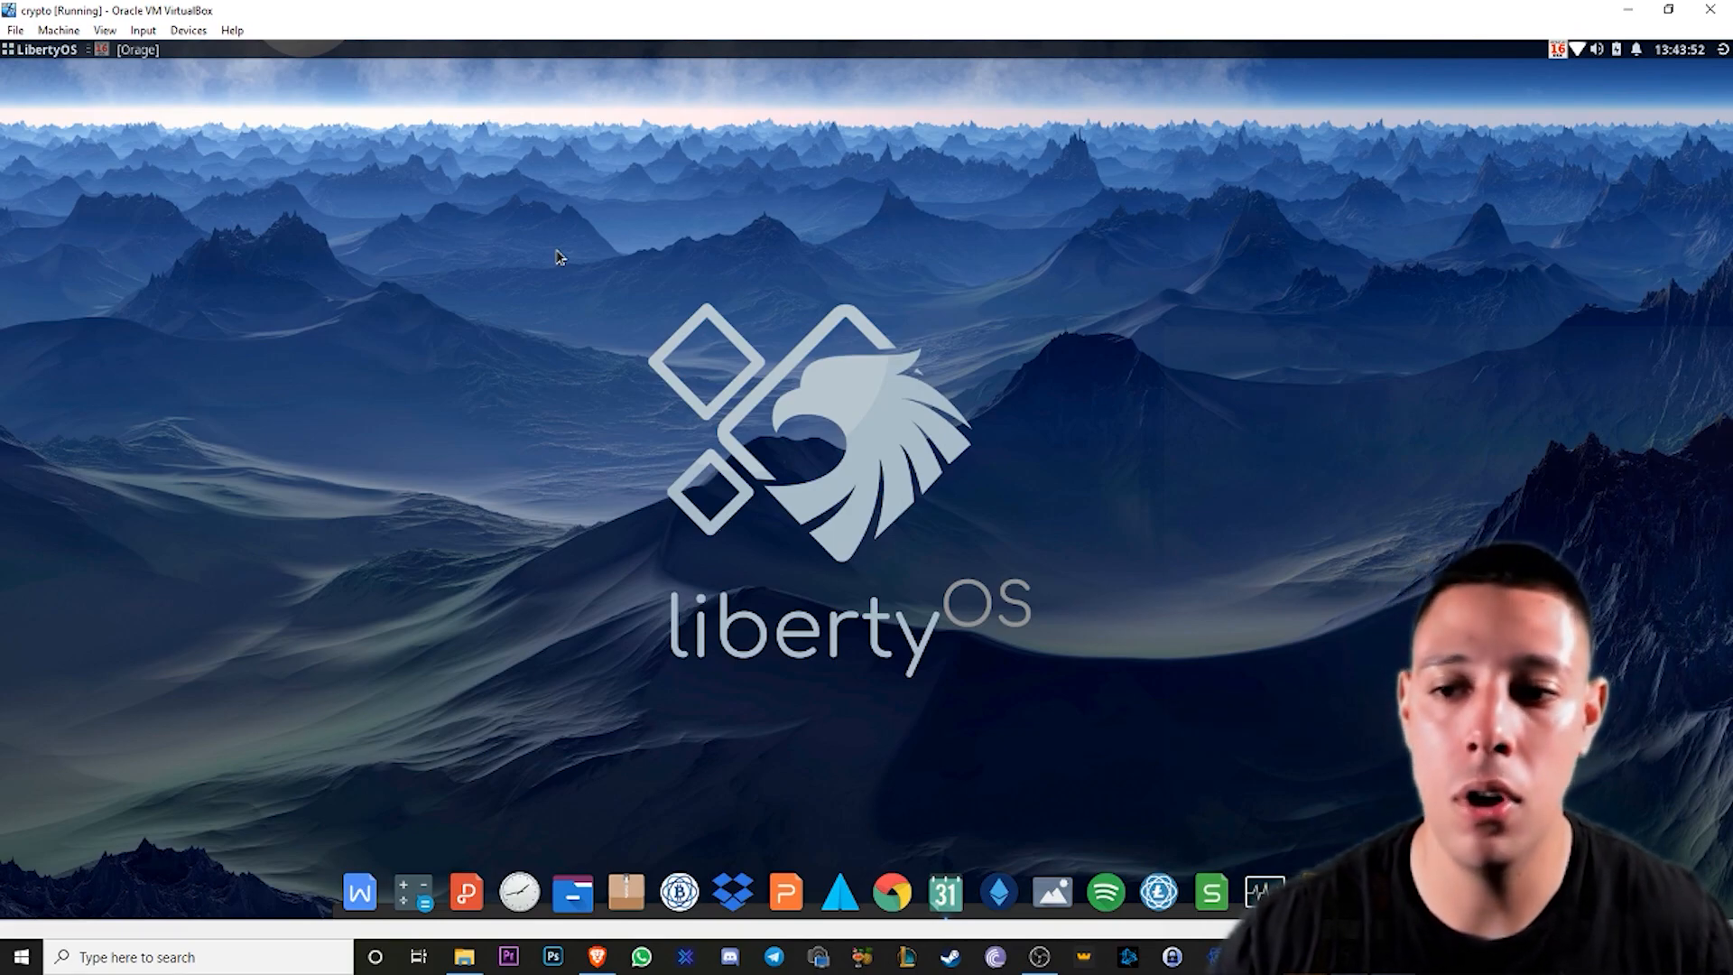
mouse_move(454, 176)
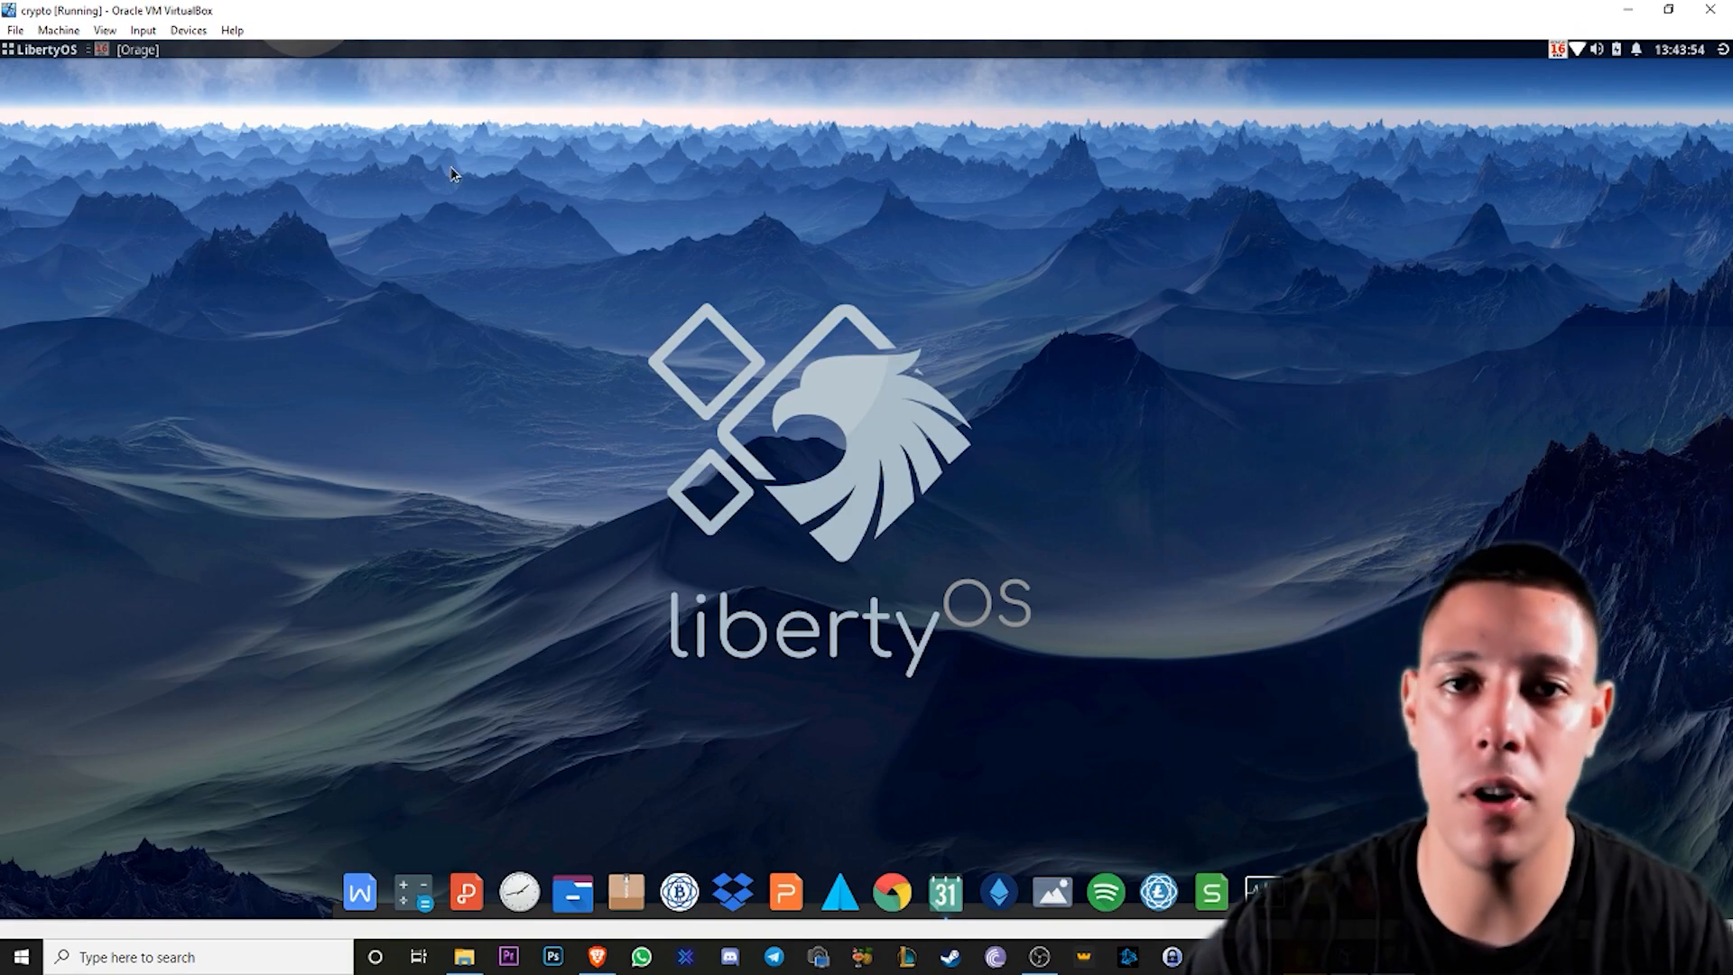
mouse_move(704, 188)
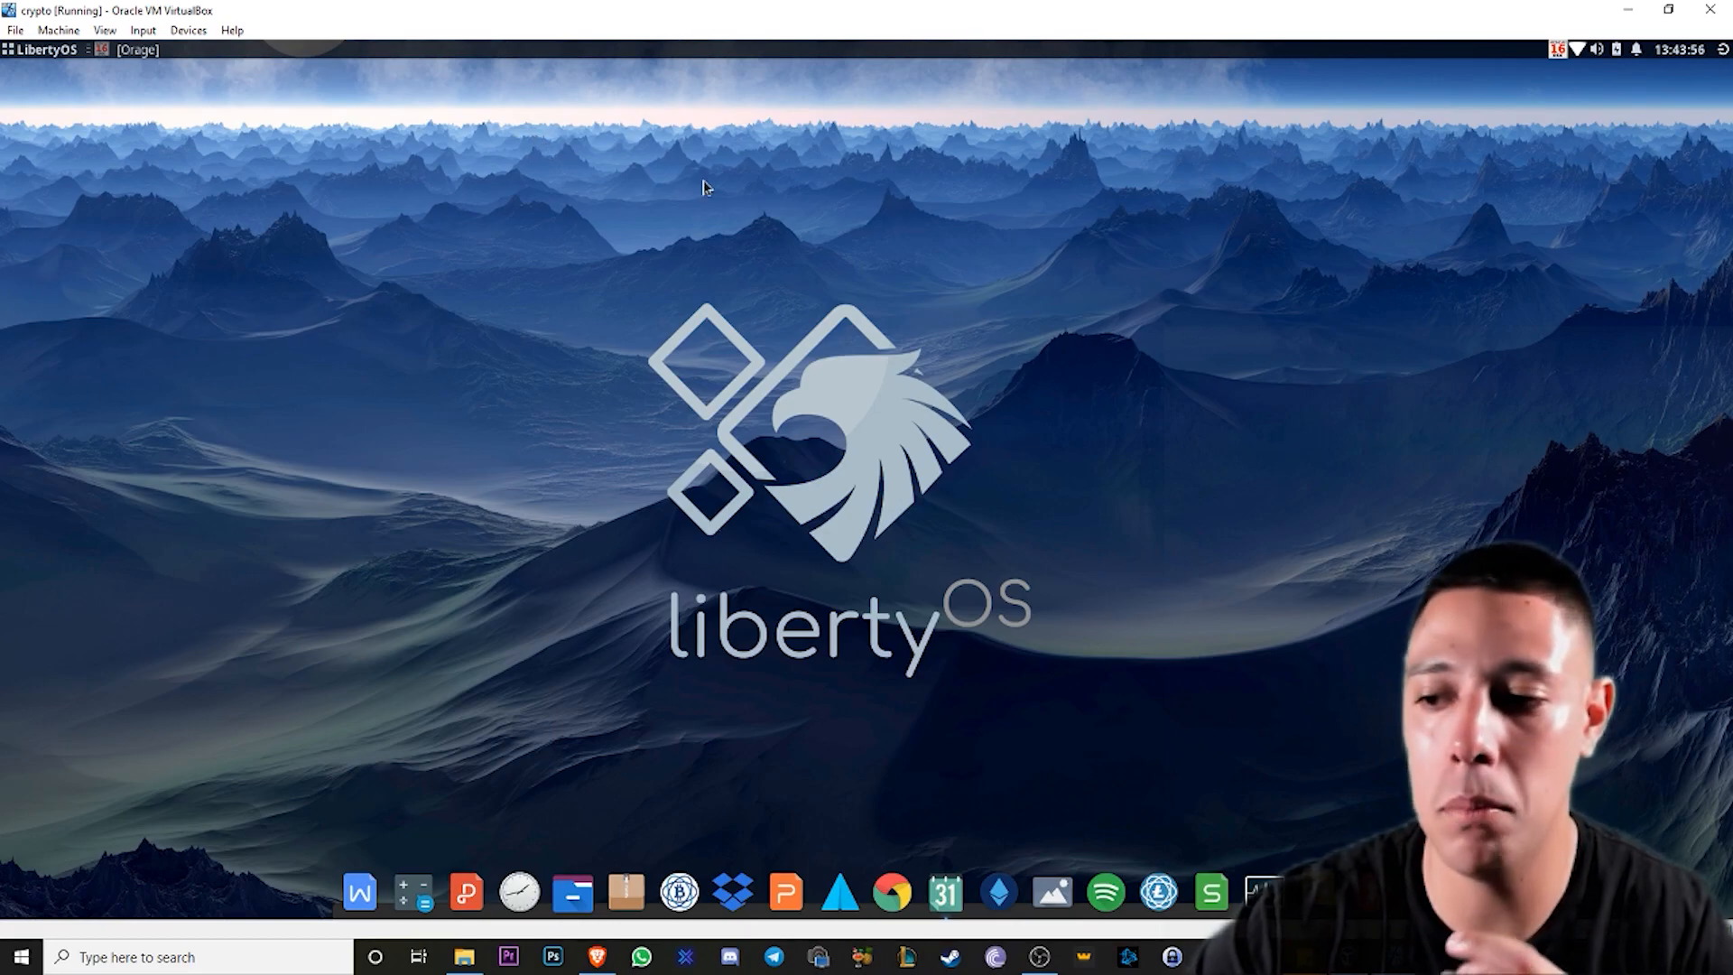
mouse_move(1053, 666)
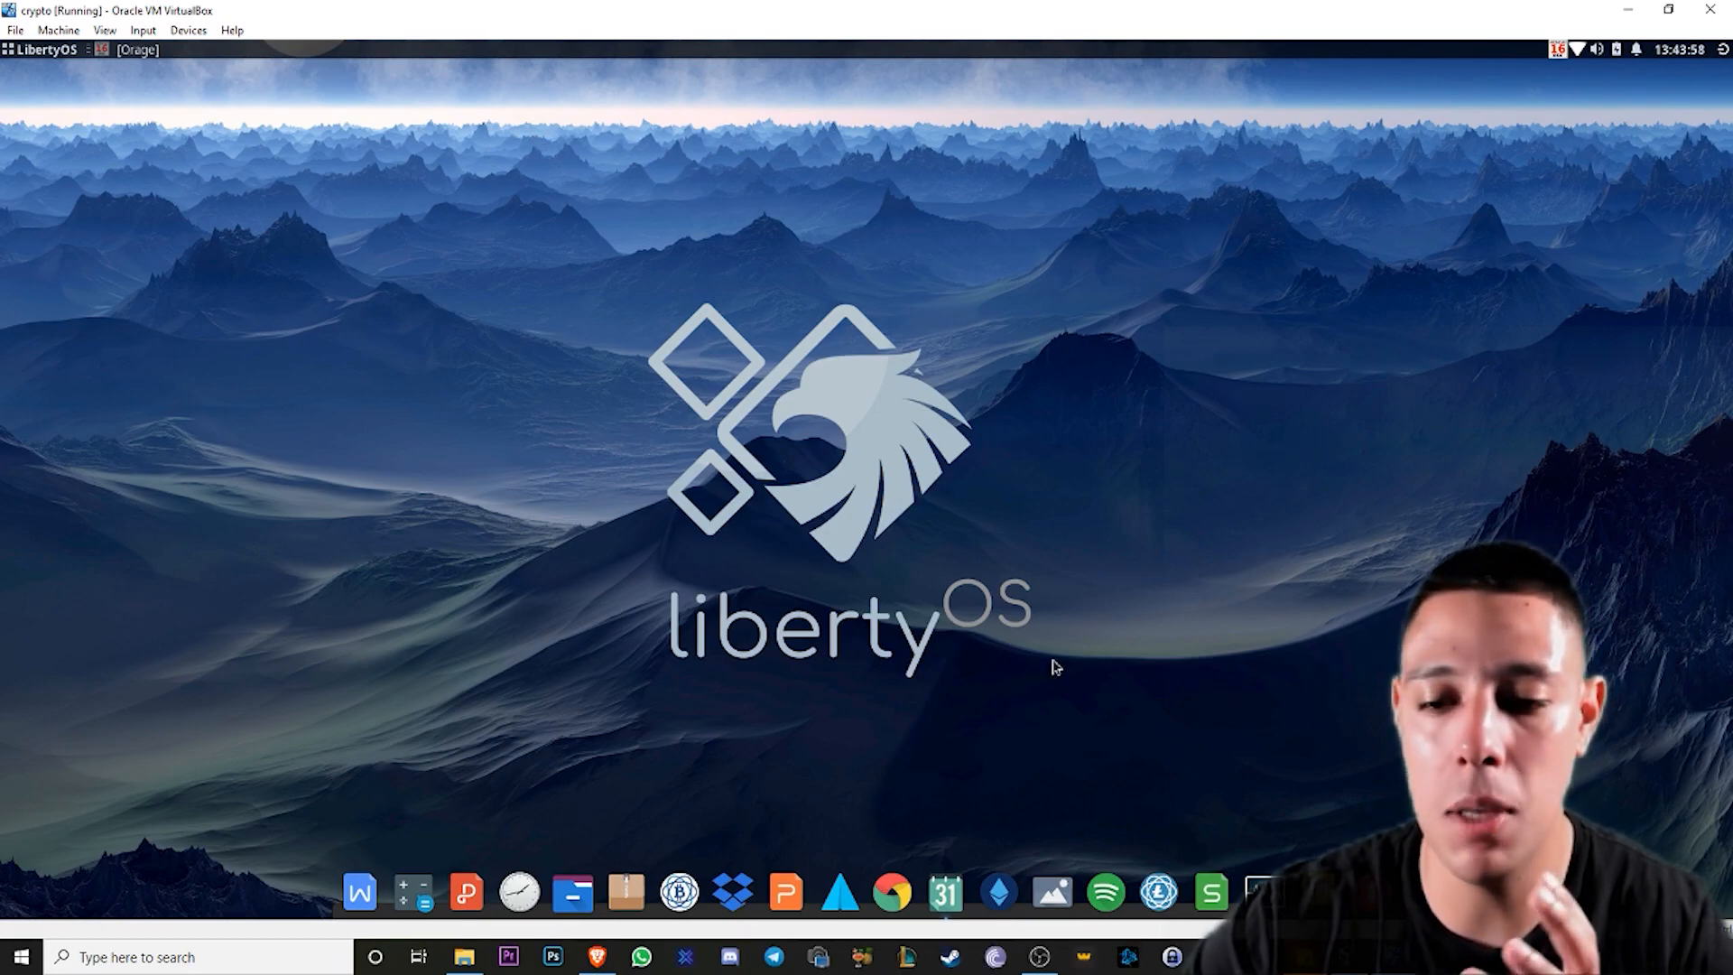
mouse_move(944, 462)
text(ori)
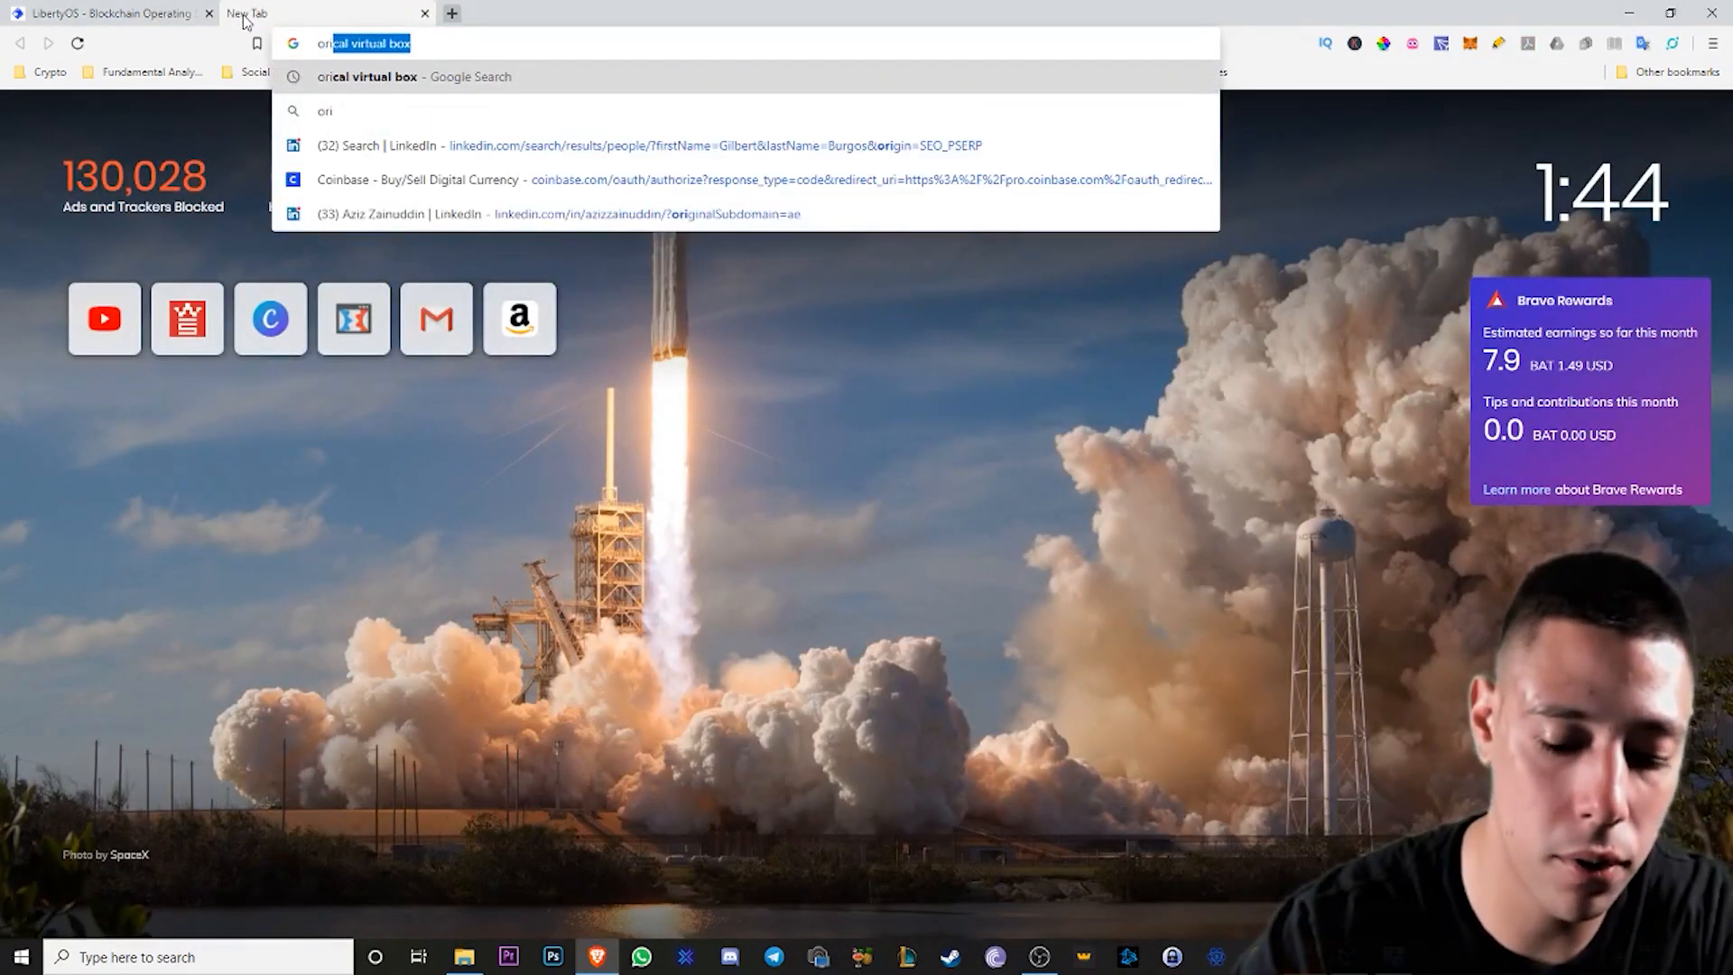
- Search for Oracle VirtualBox, reach virtualbox.org and its Download VirtualBox page
key(Delete)
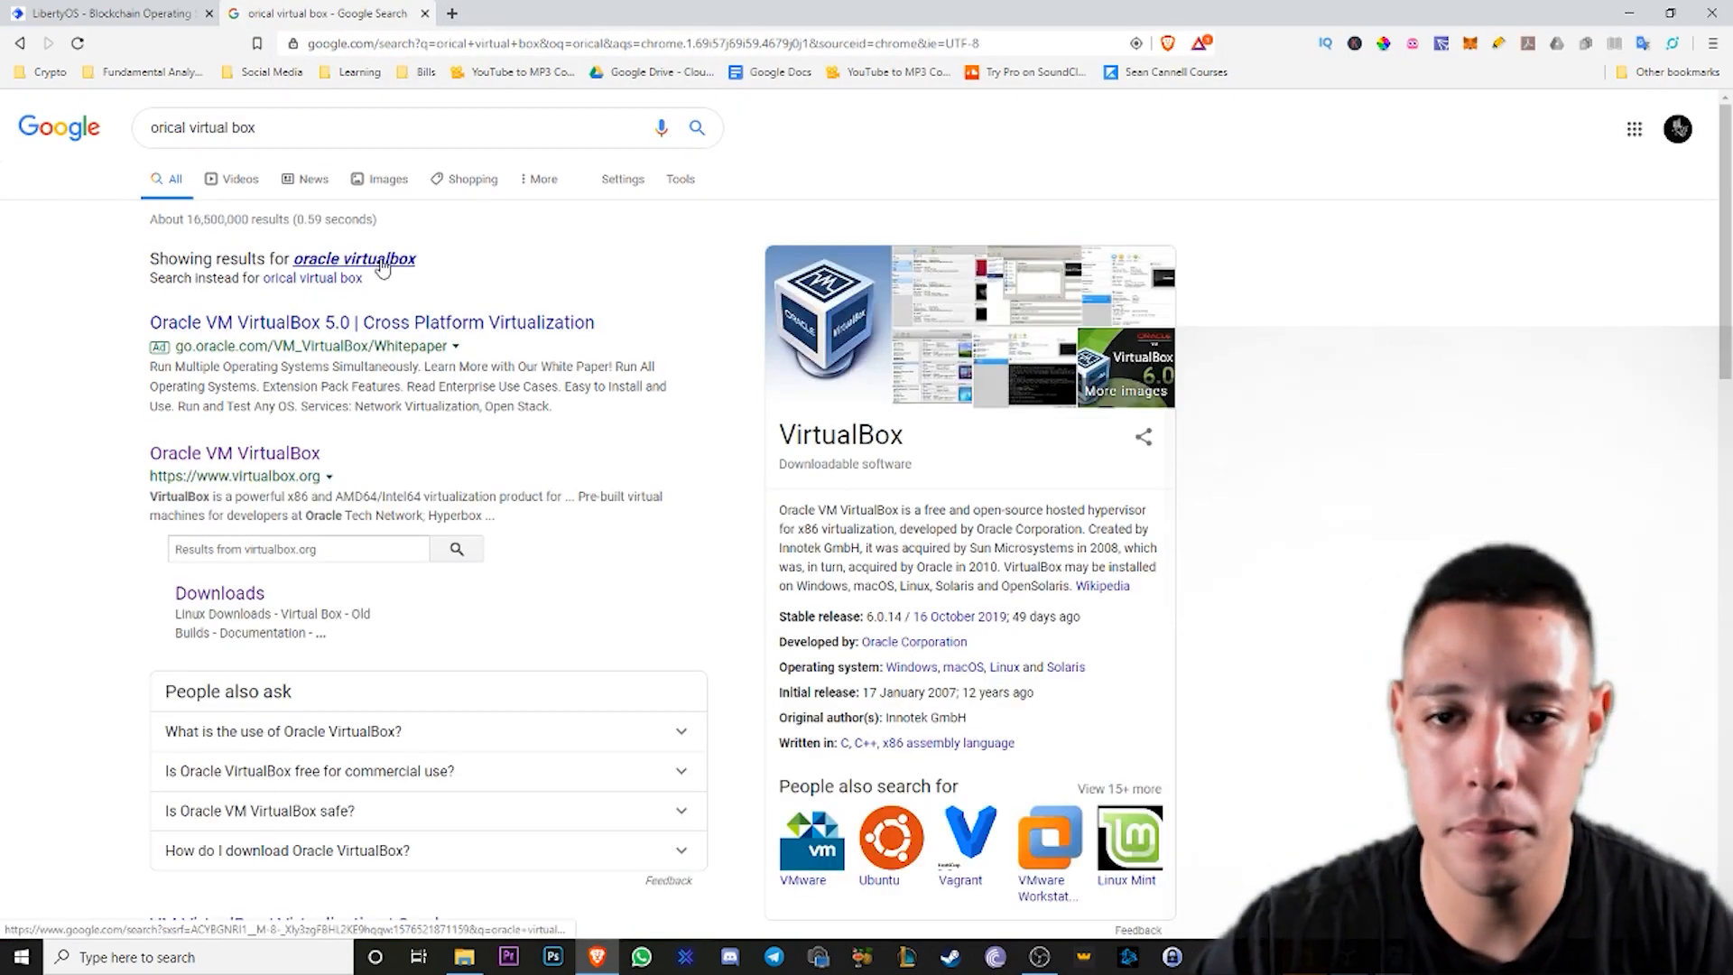
click(233, 451)
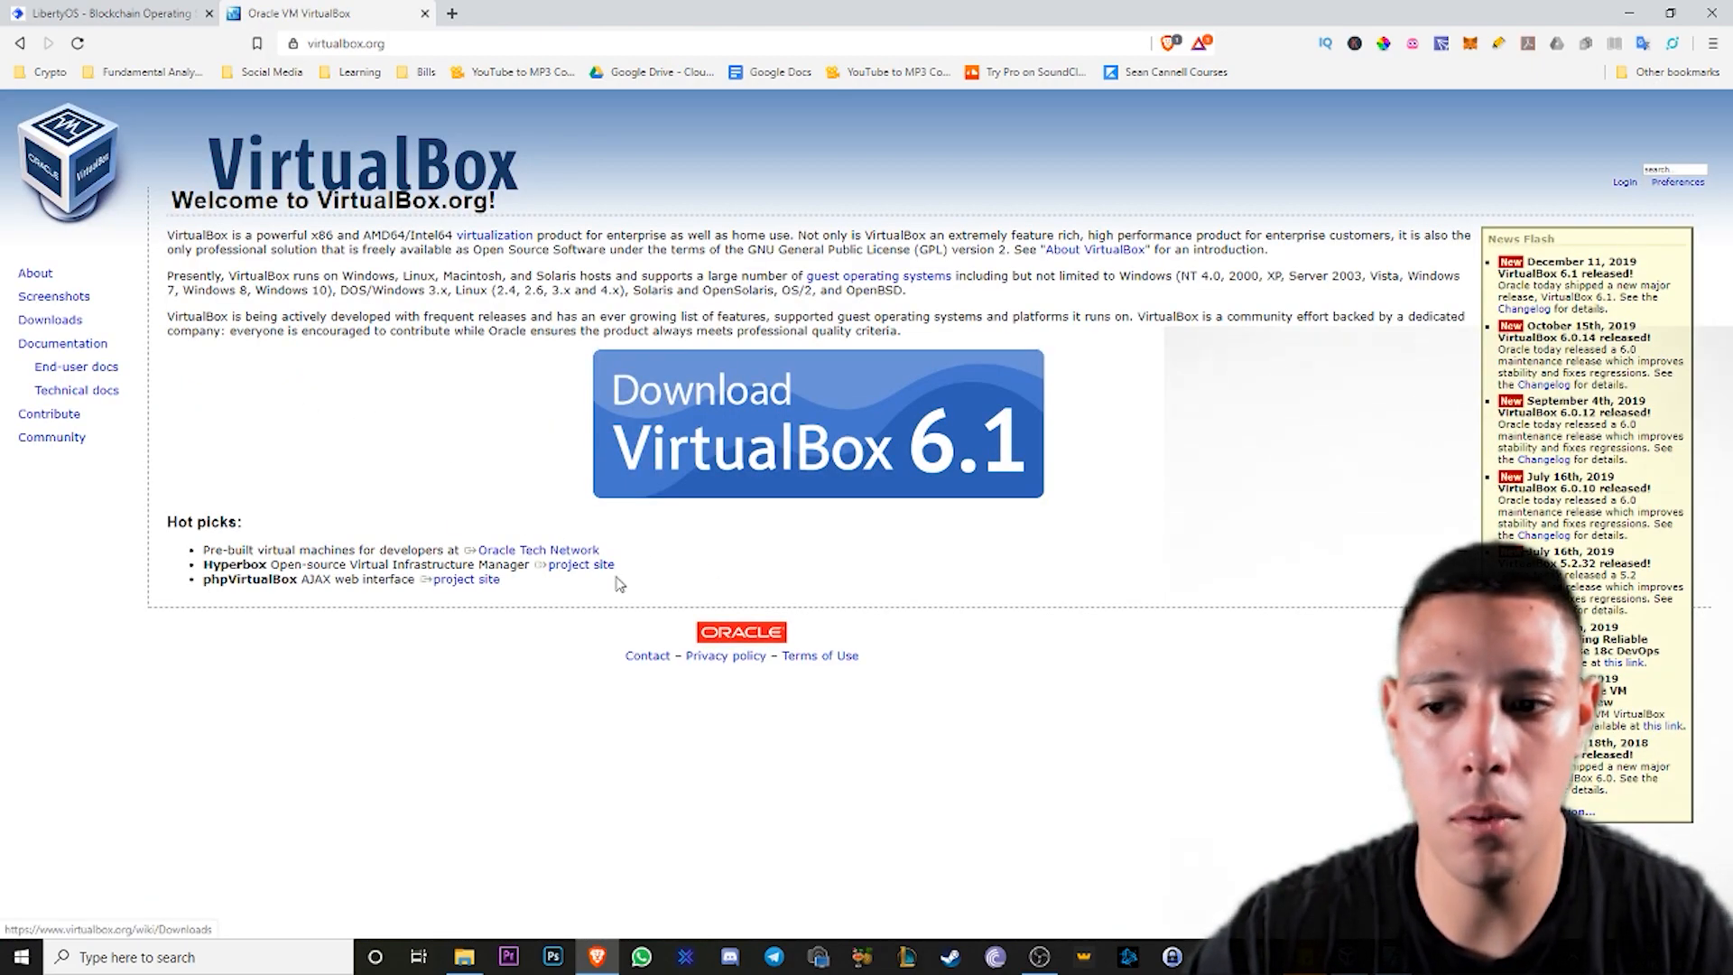
click(817, 425)
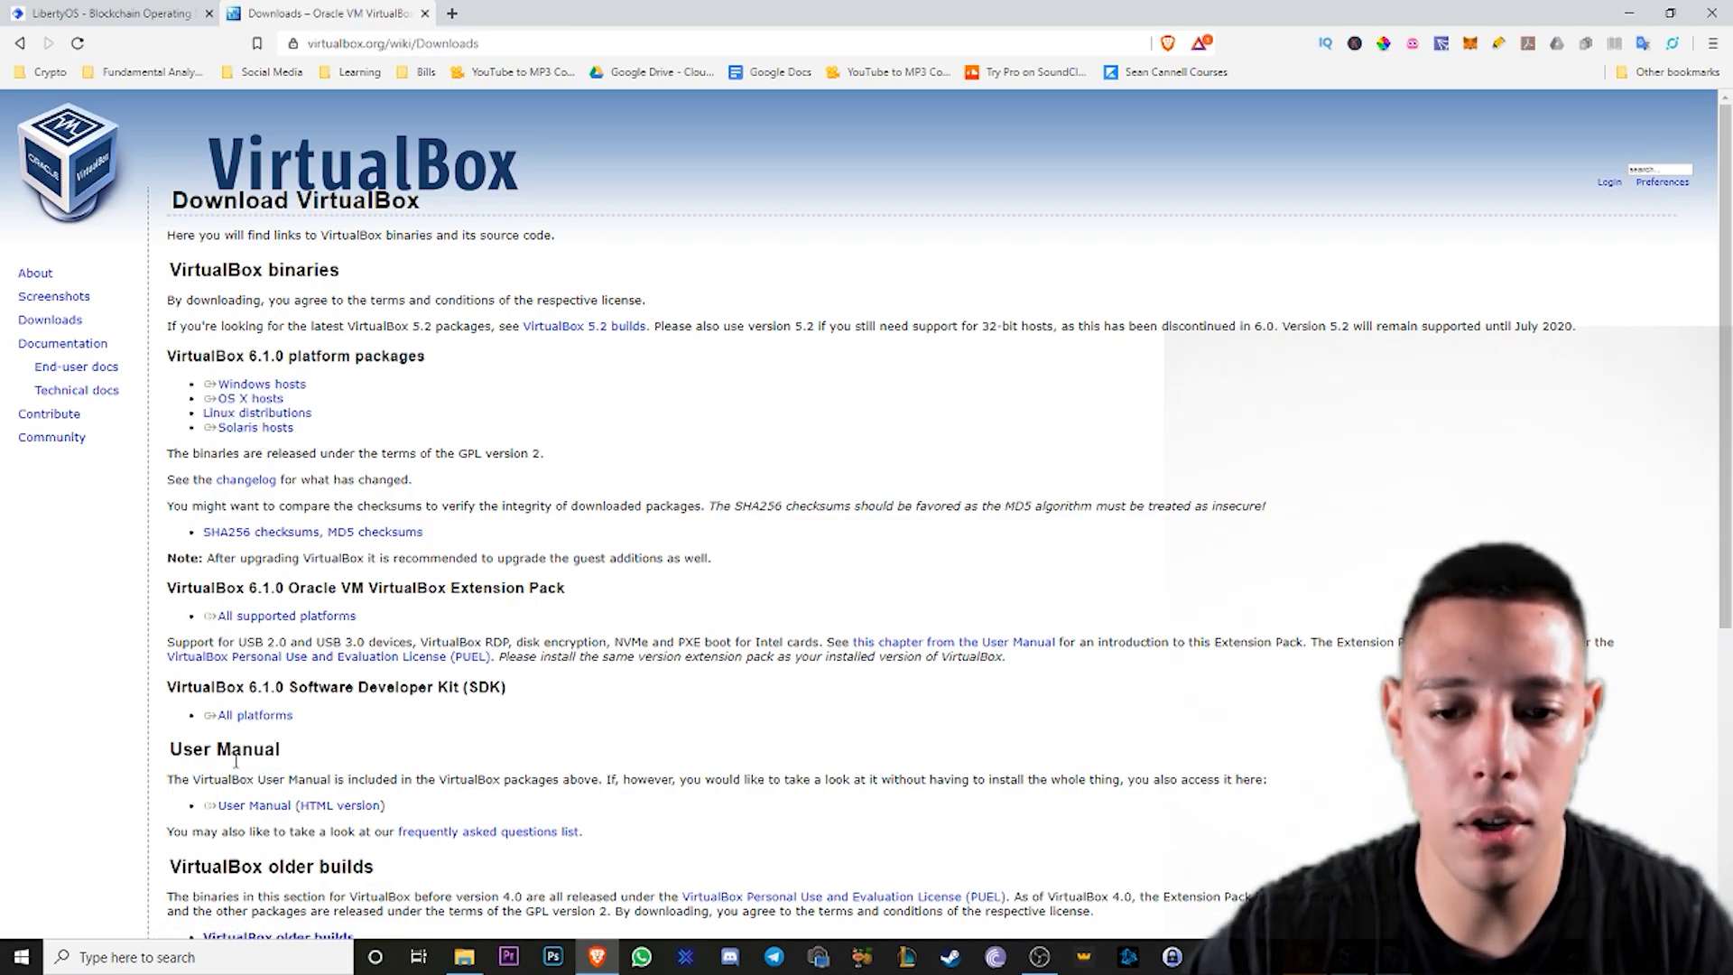
mouse_move(1141, 209)
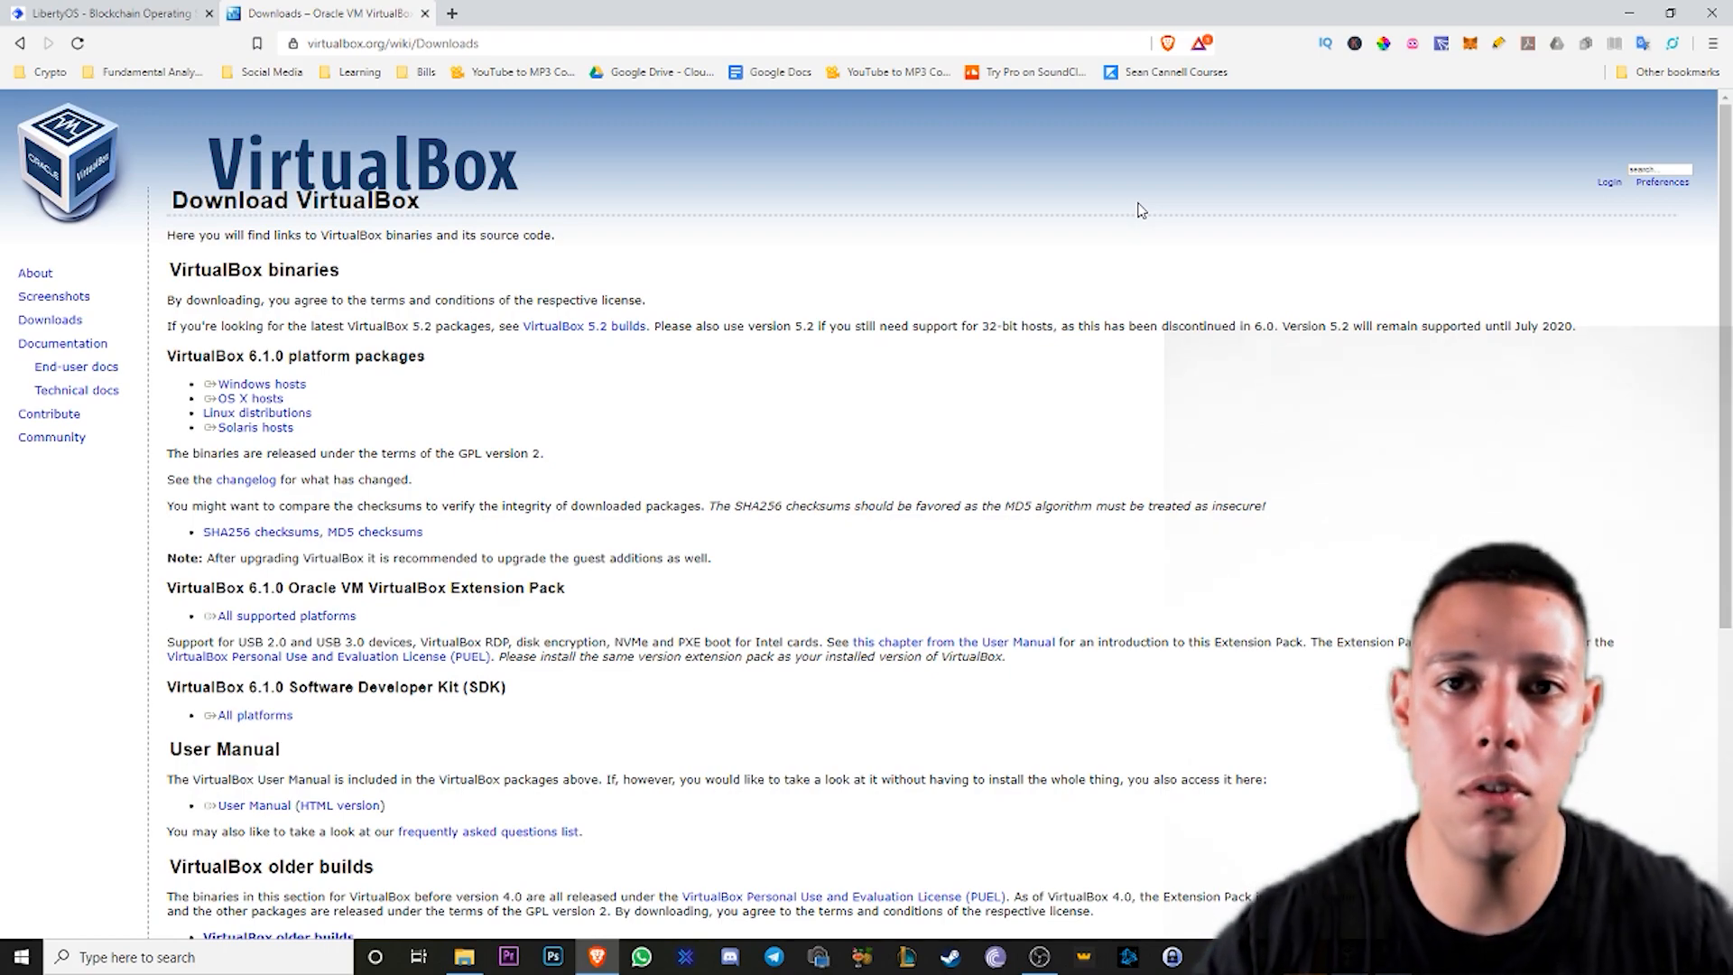
mouse_move(603, 387)
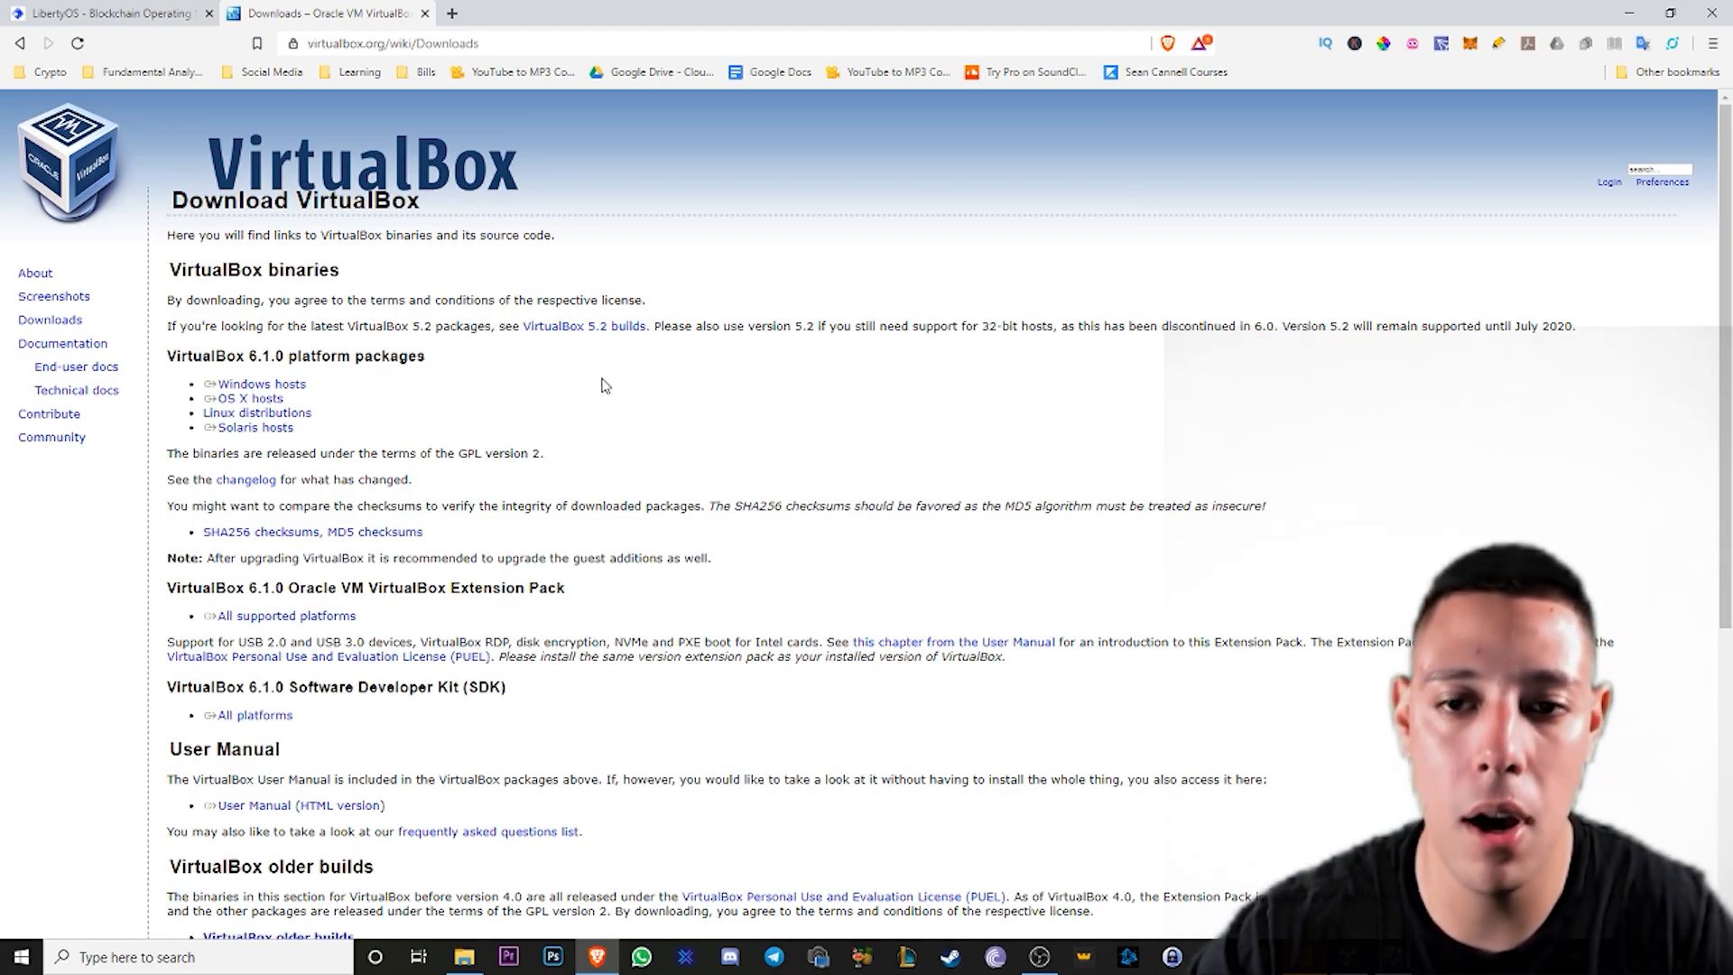
mouse_move(484, 144)
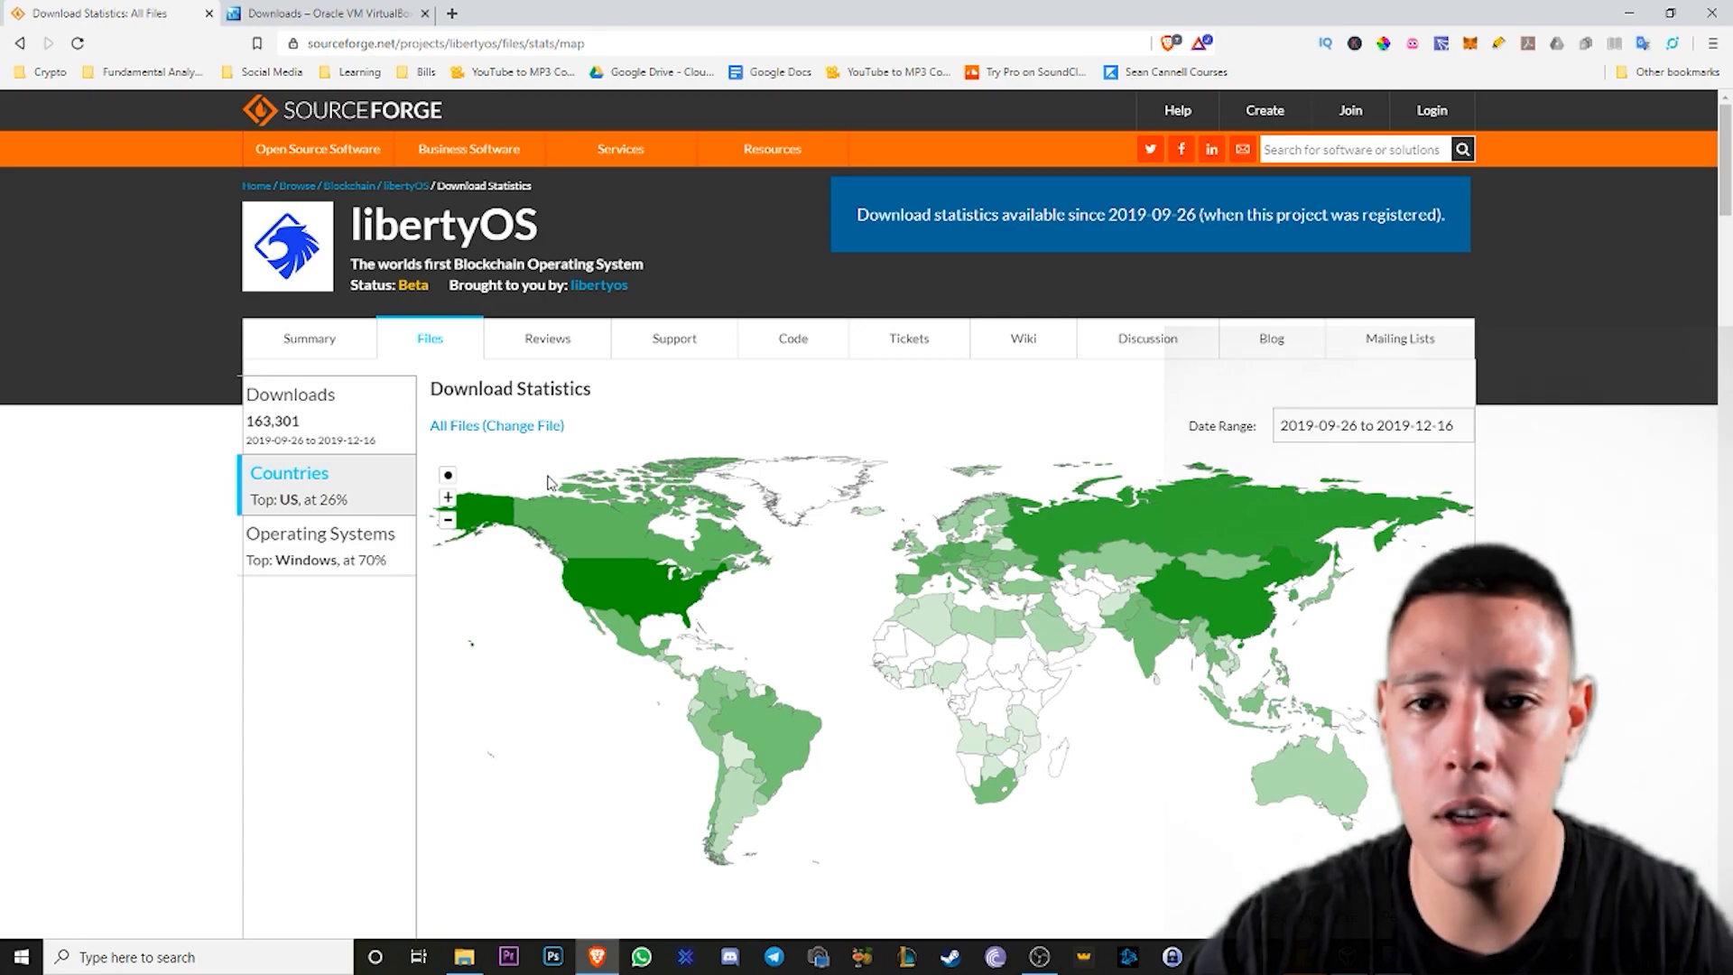
mouse_move(376, 198)
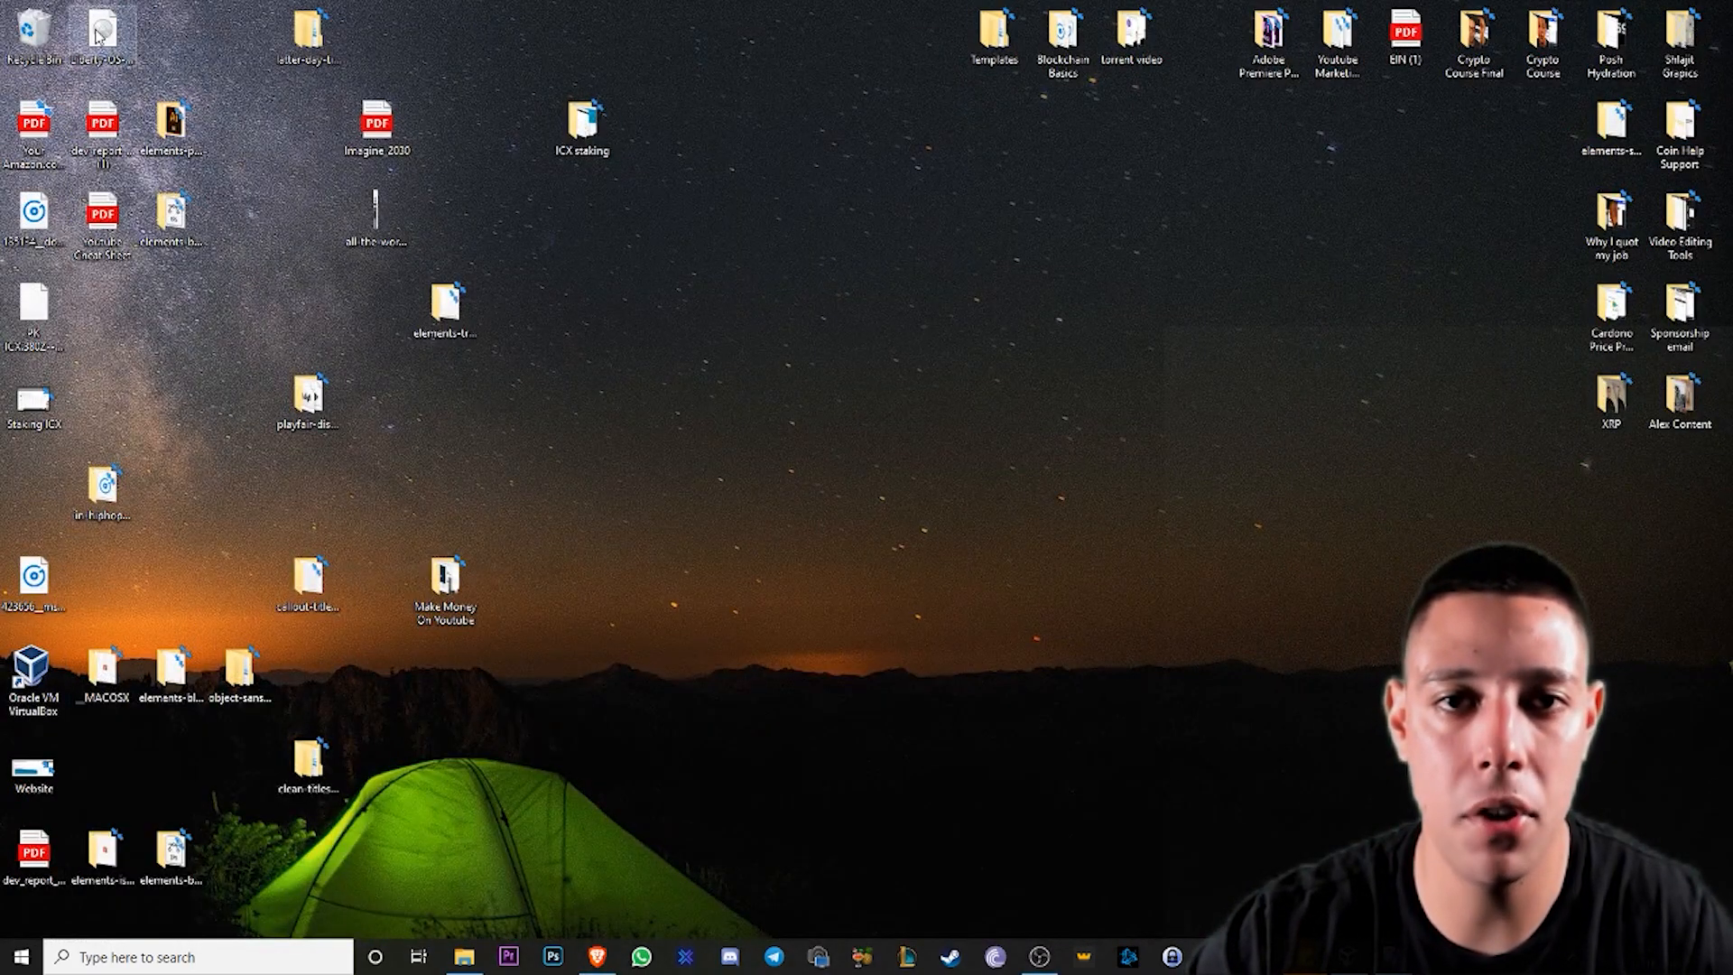
- Move the LibertyOS ISO to the desktop top, power off the VM and select the VirtualBox shortcut
drag(103, 27, 789, 233)
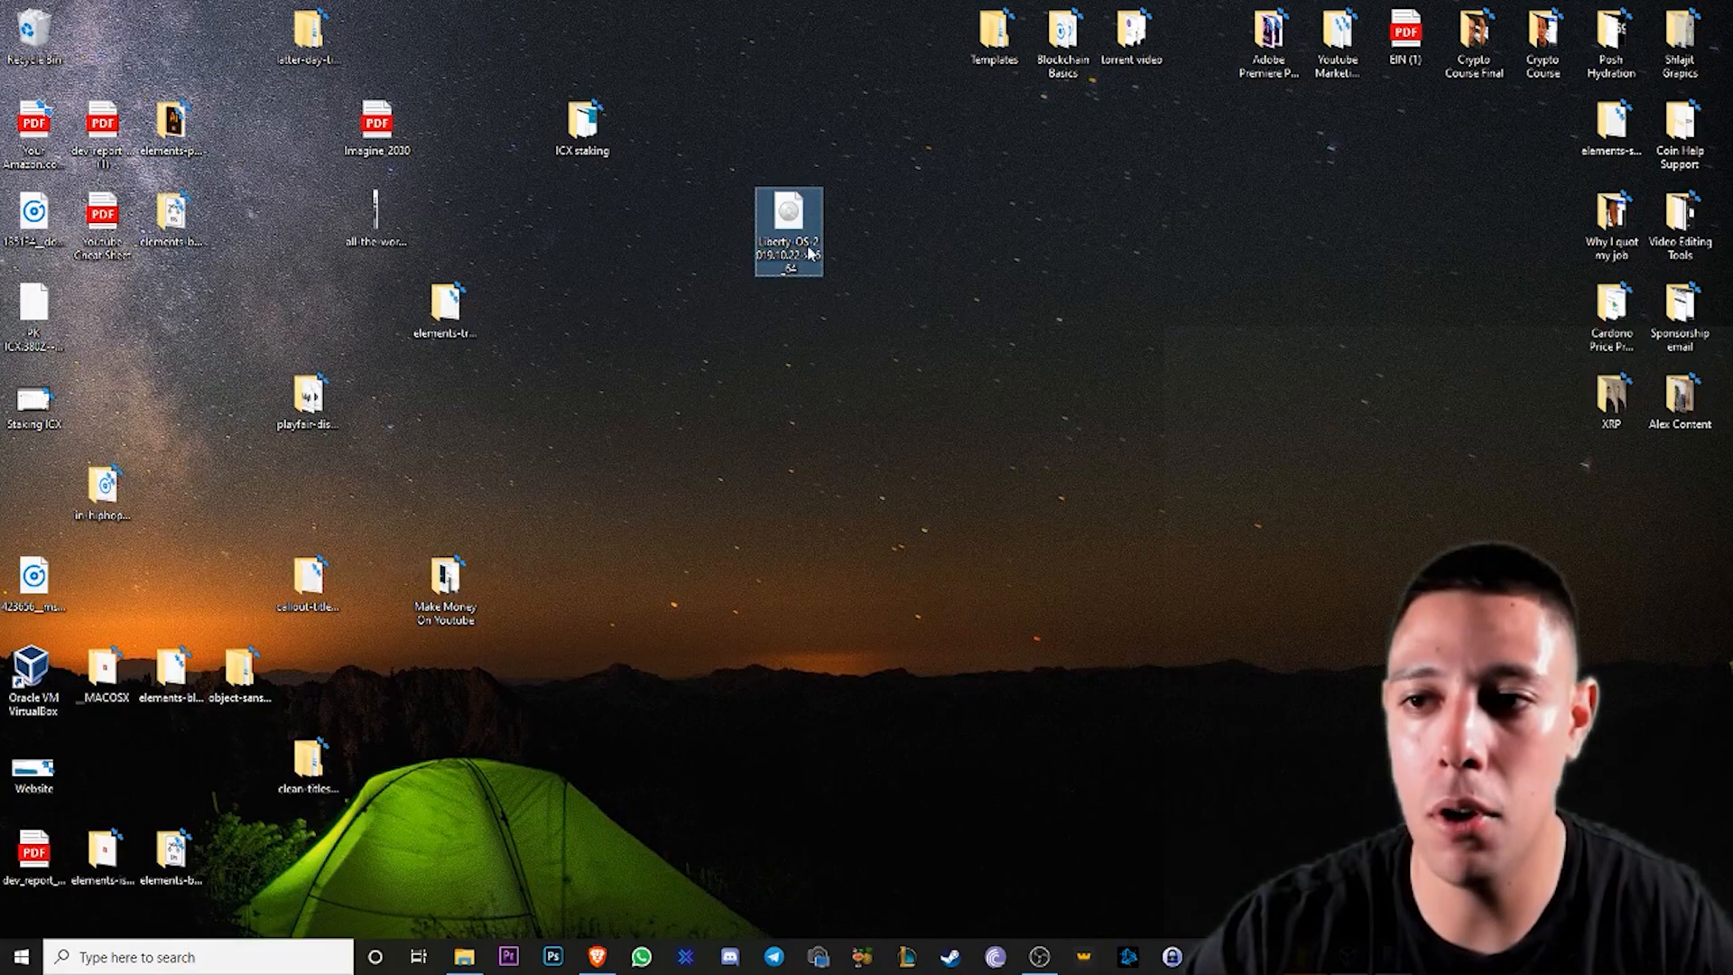
drag(789, 233, 721, 145)
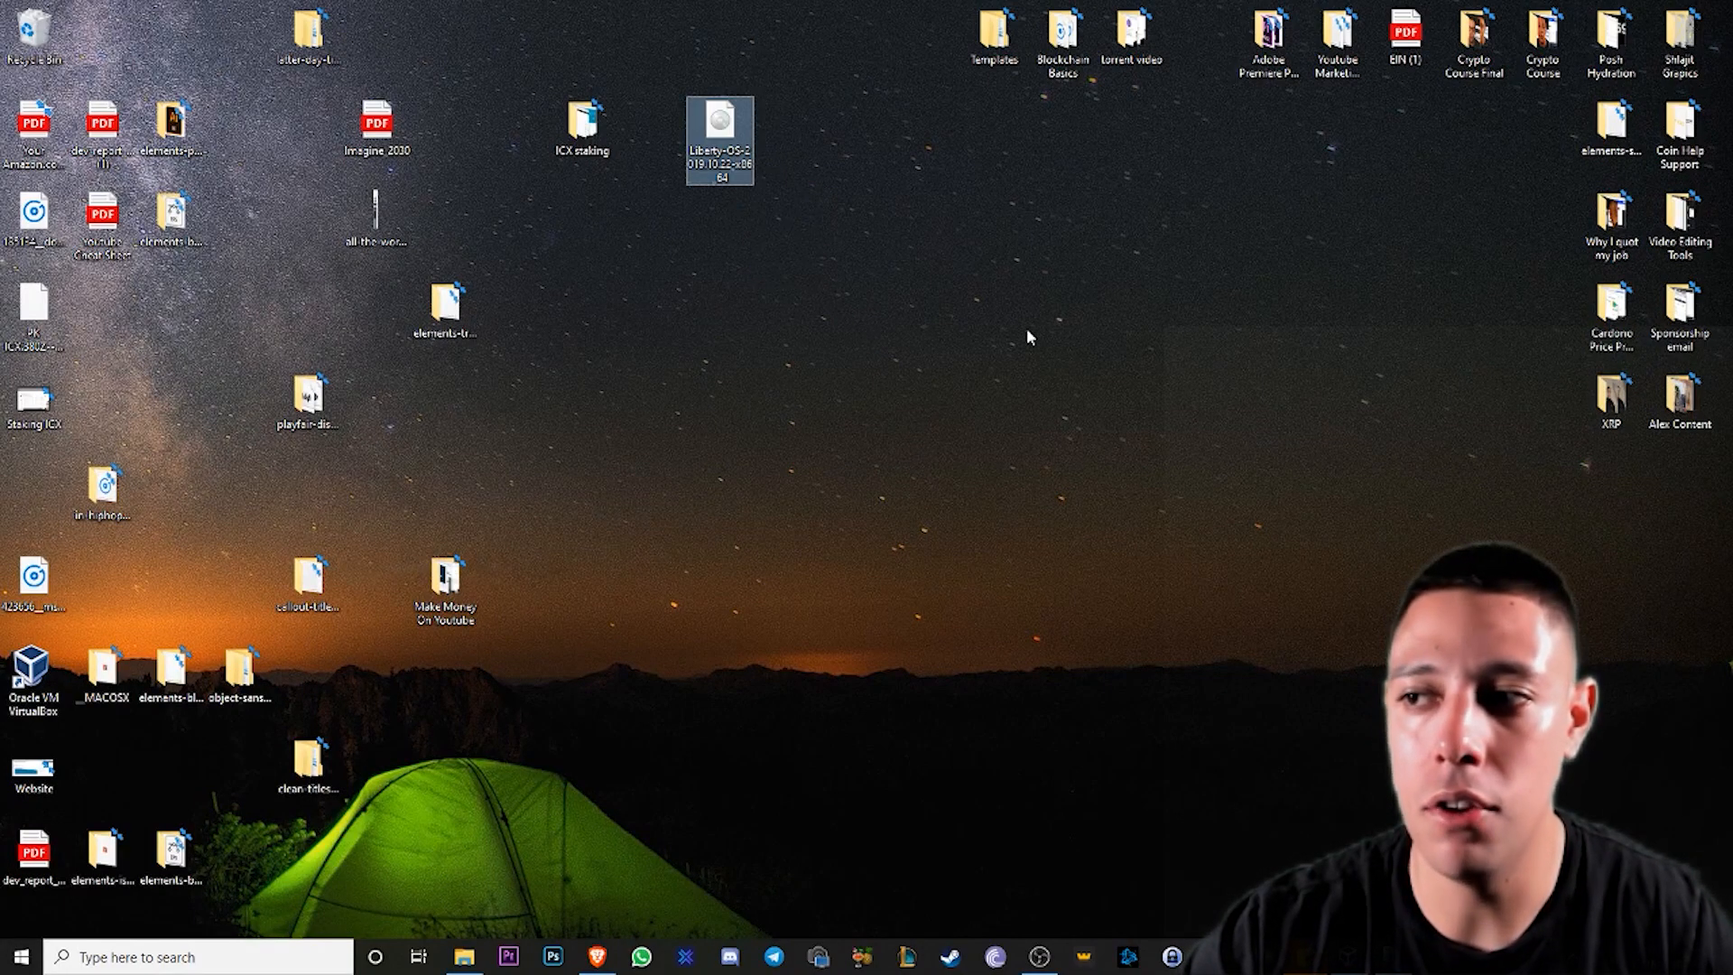
mouse_move(901, 289)
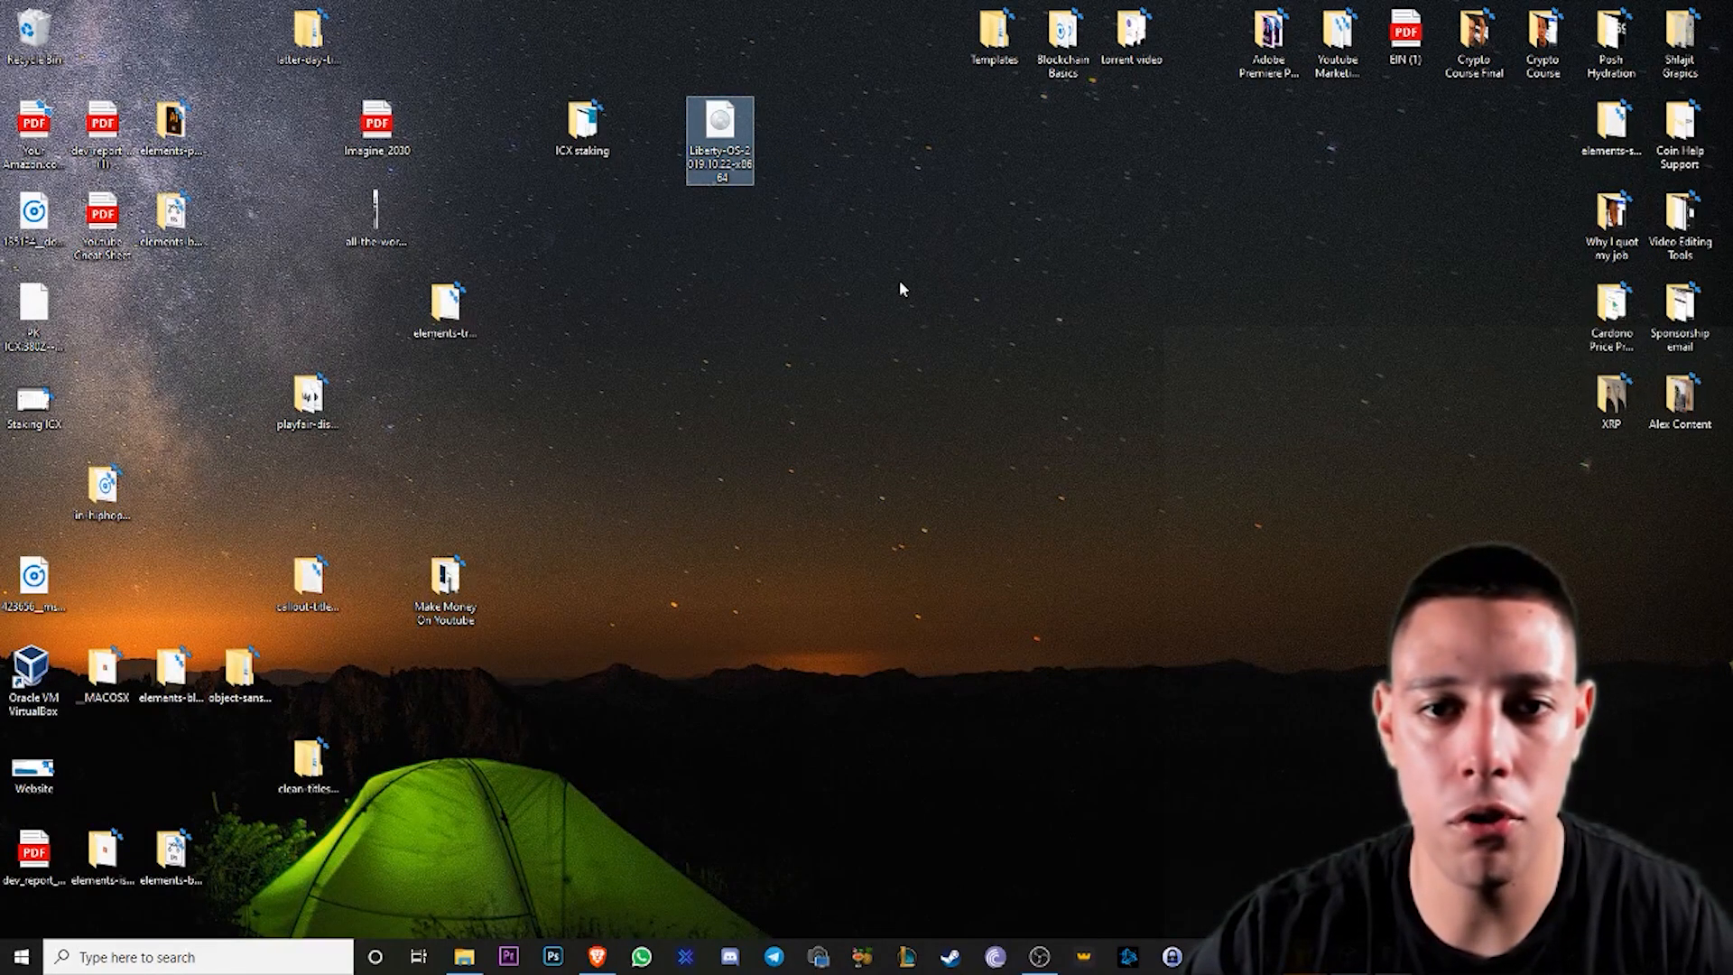
mouse_move(720, 121)
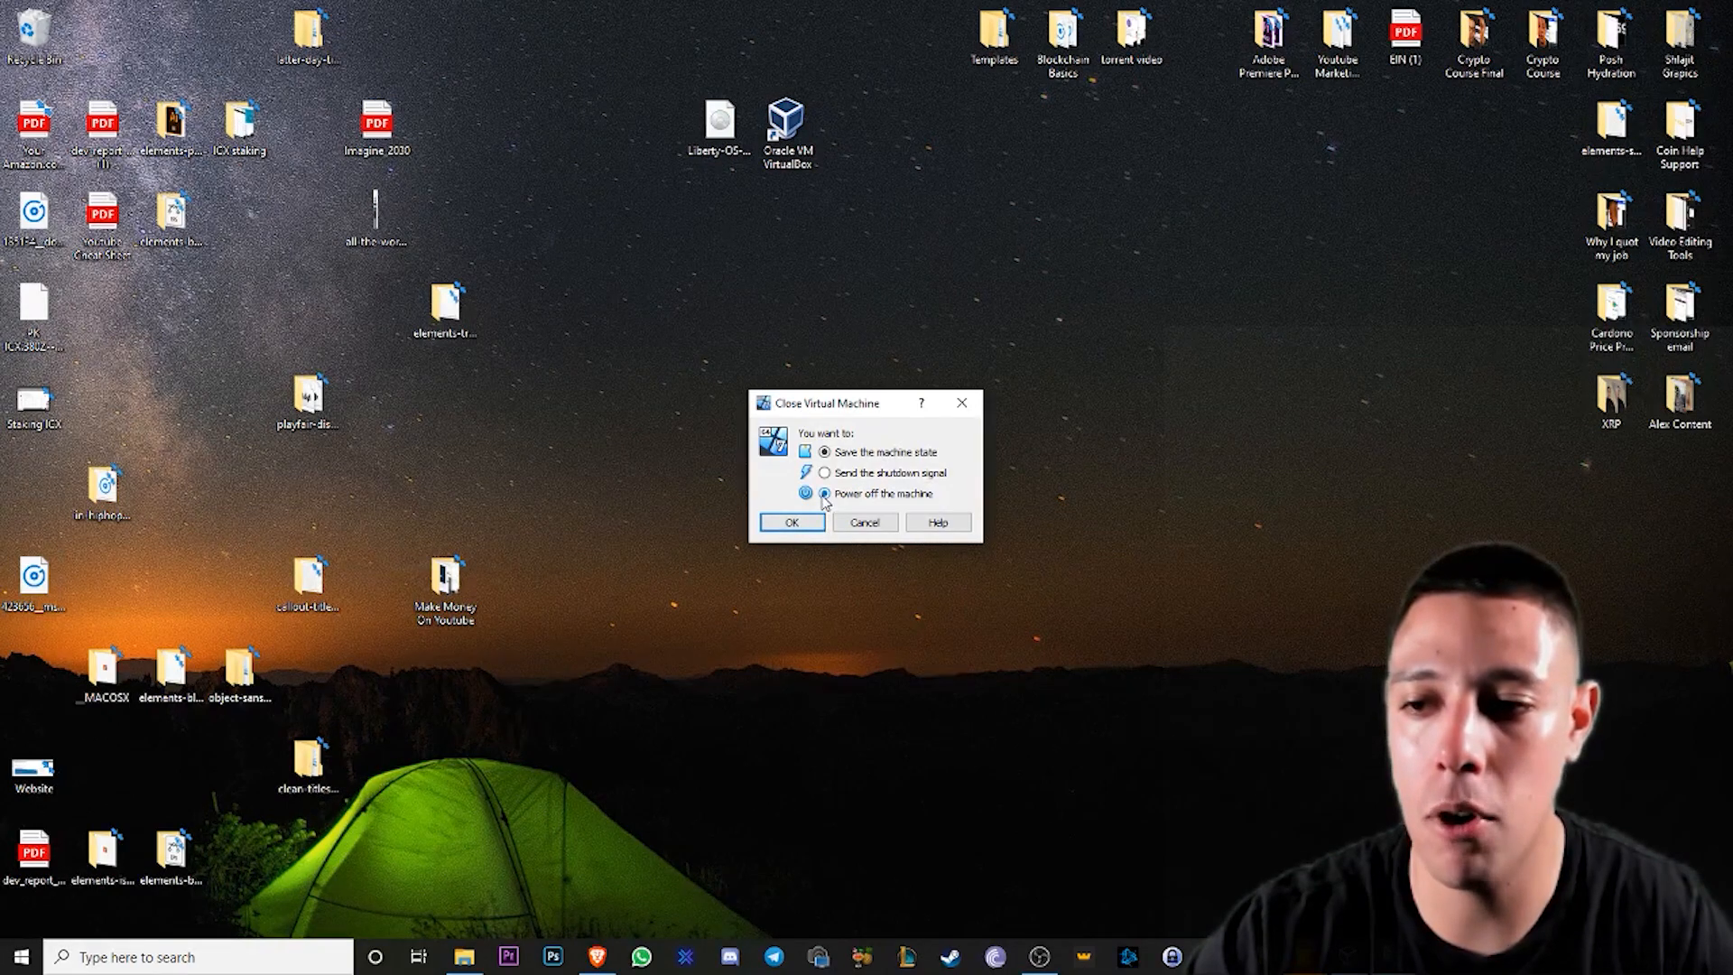
click(791, 522)
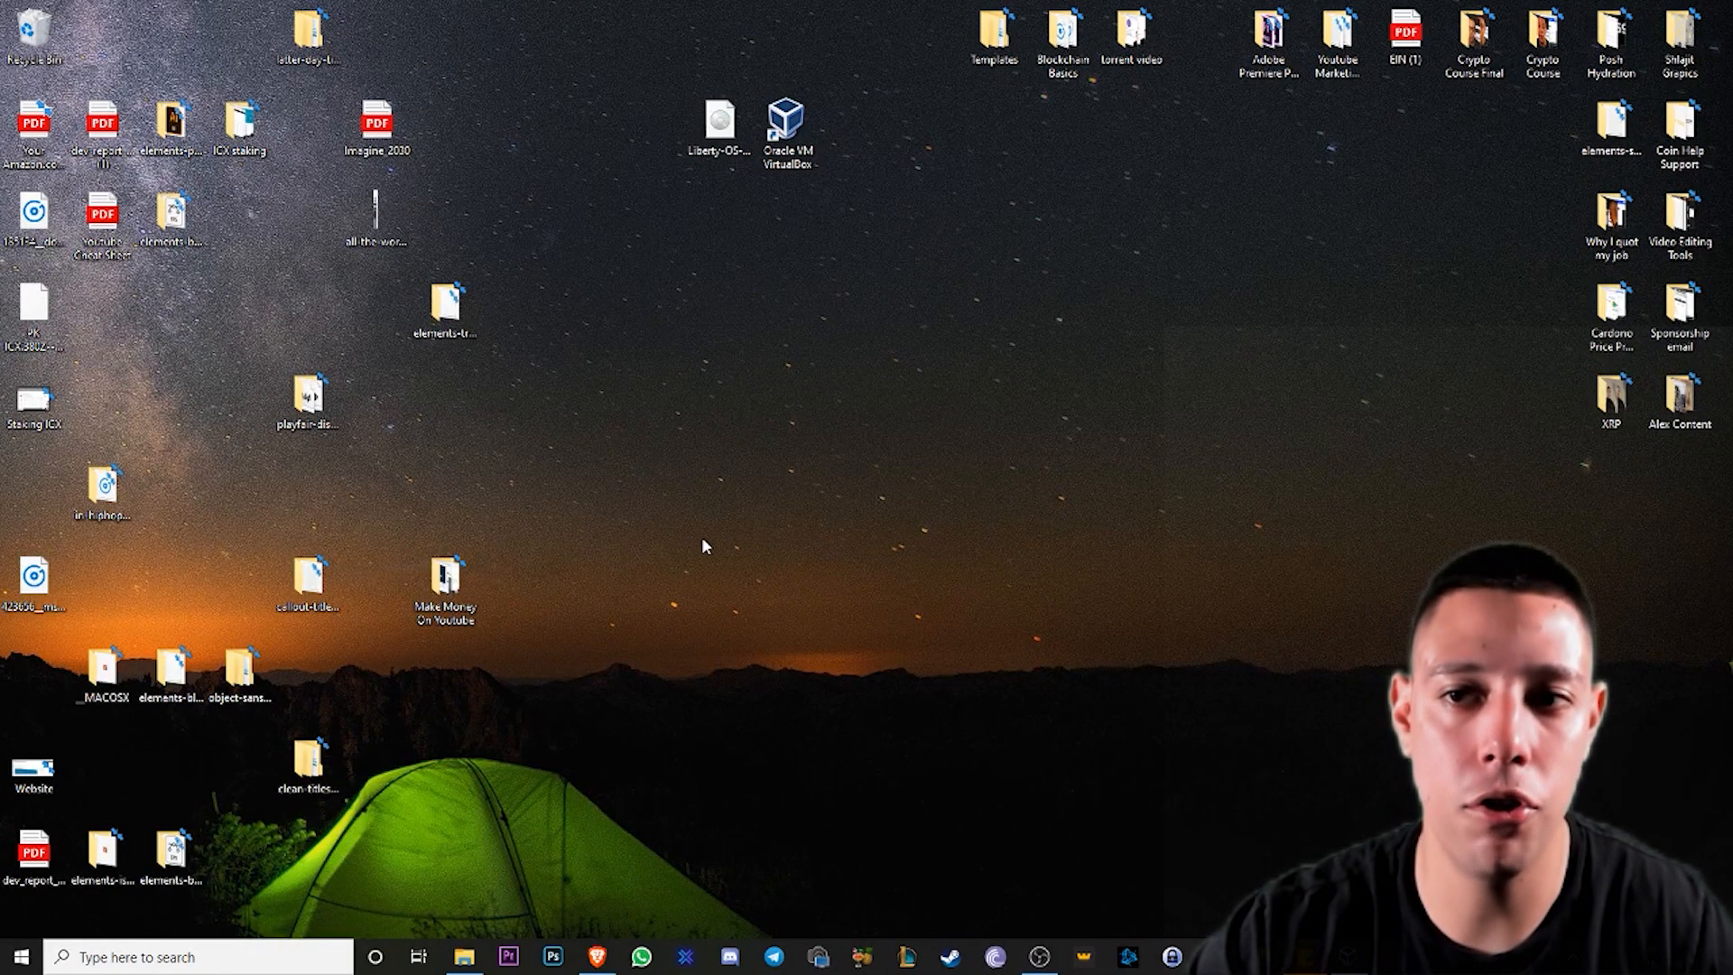
click(787, 121)
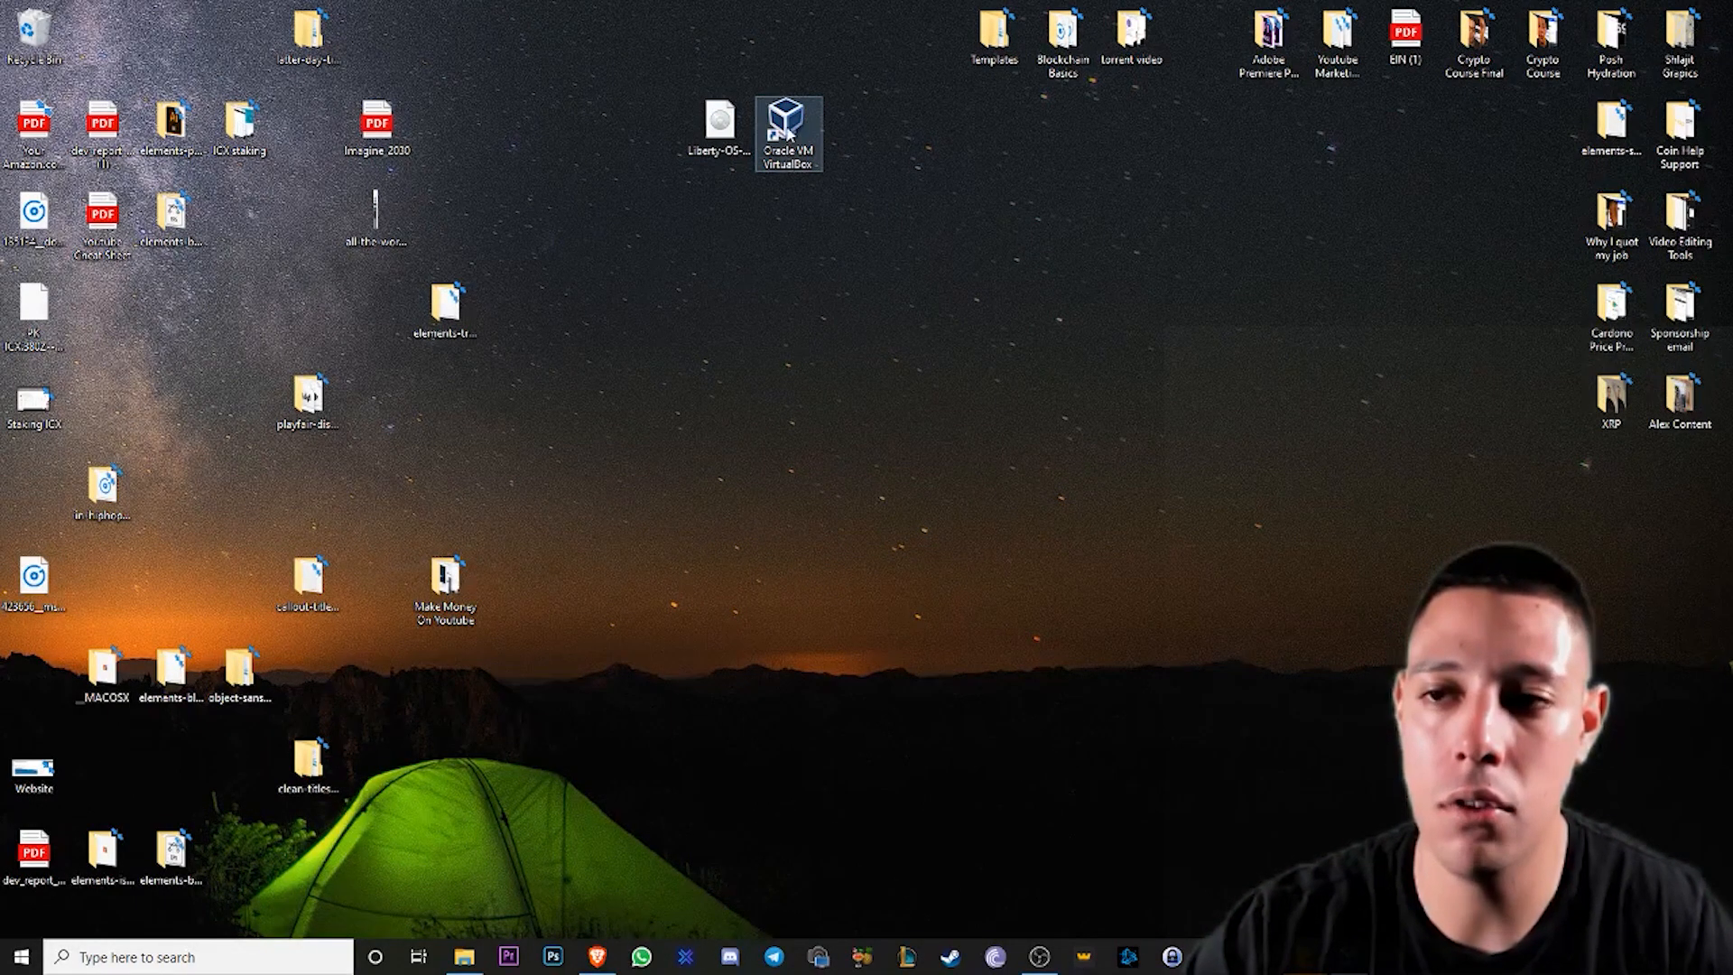
- Launch VirtualBox and begin a new Windows 7 (64-bit) machine named 2 with 2048 MB memory
double_click(787, 130)
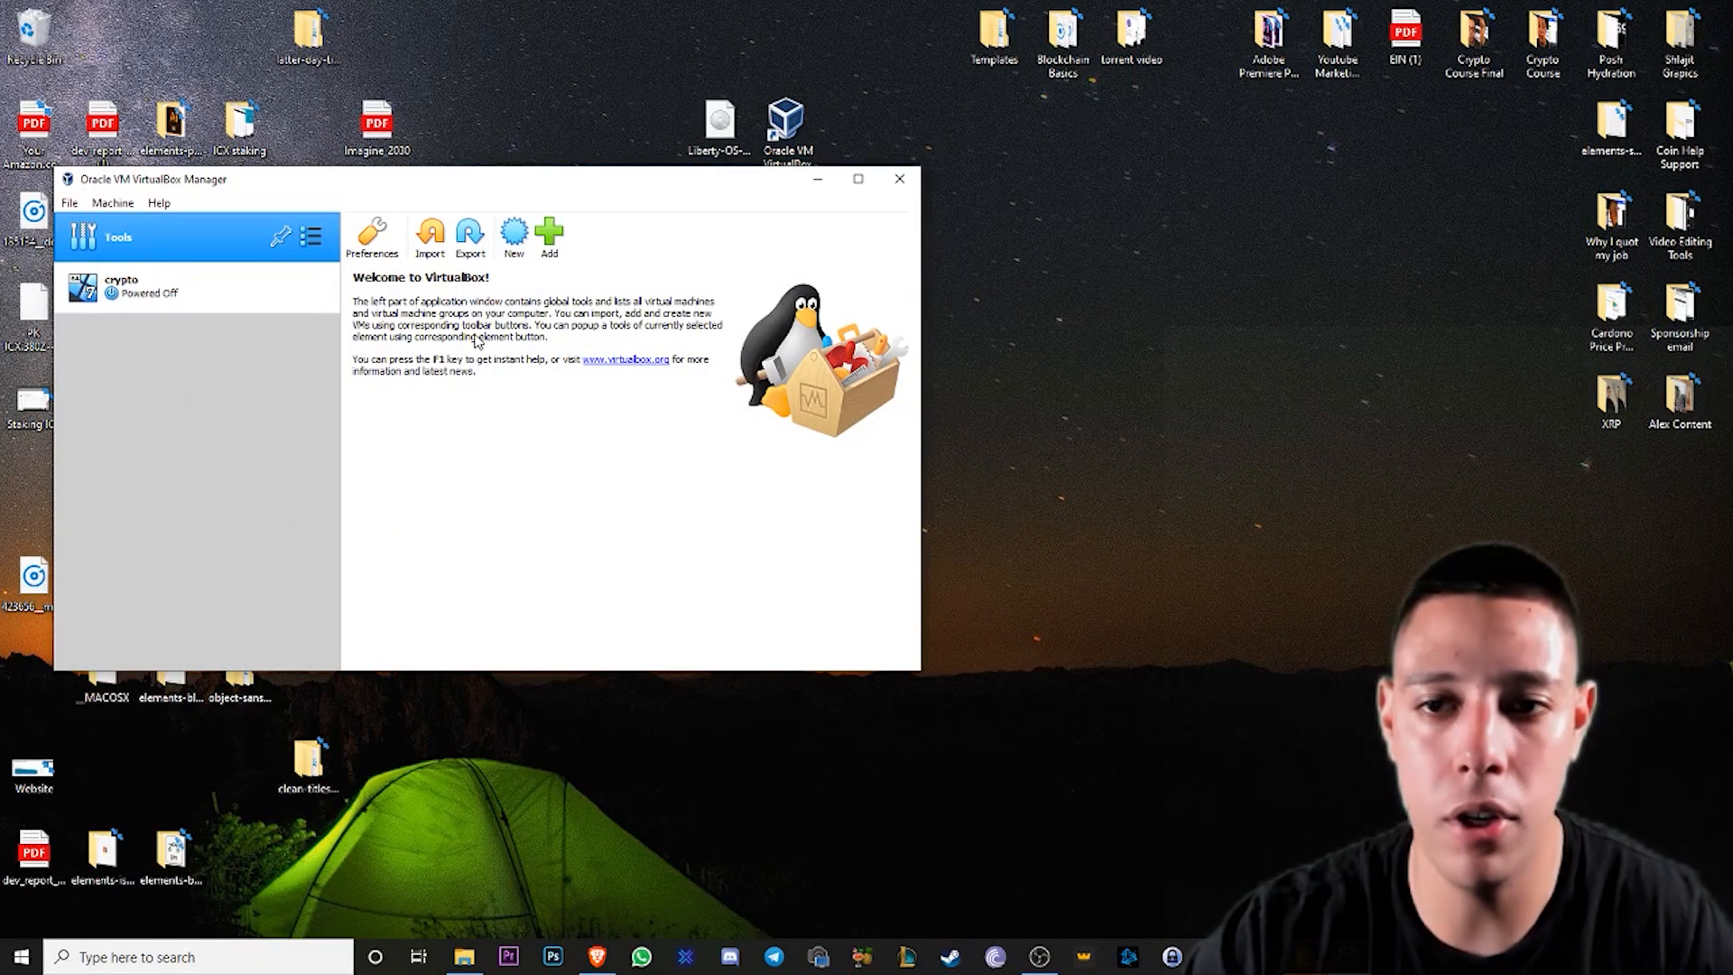
click(513, 237)
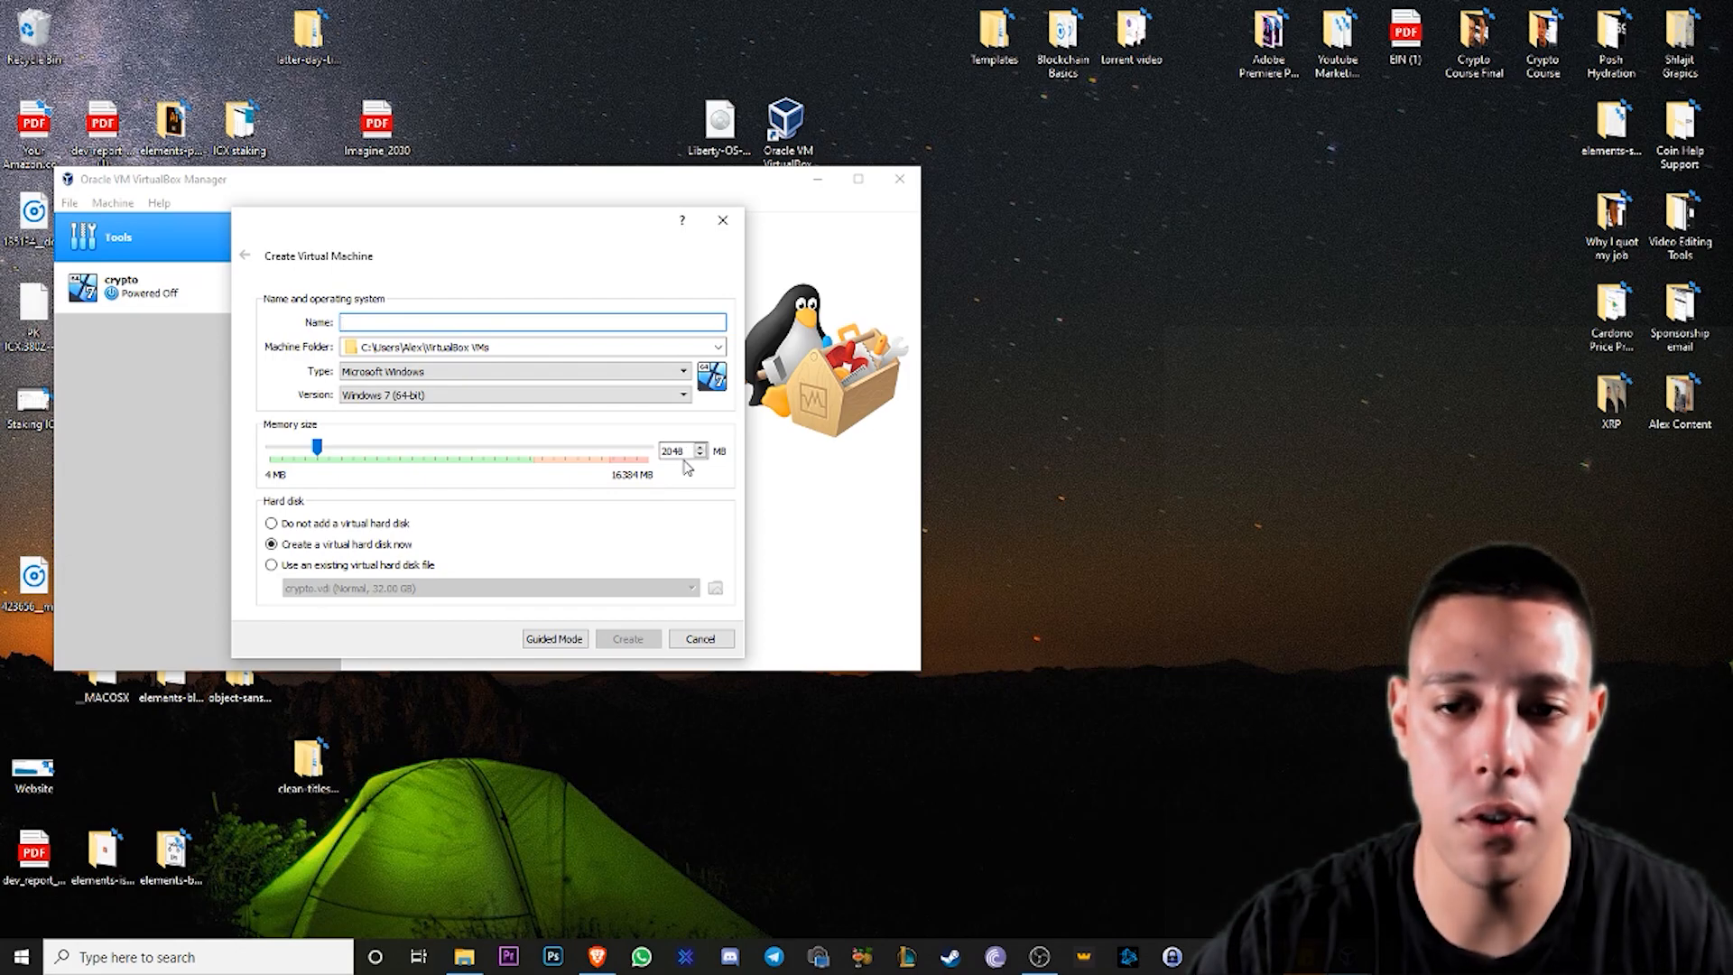
click(534, 322)
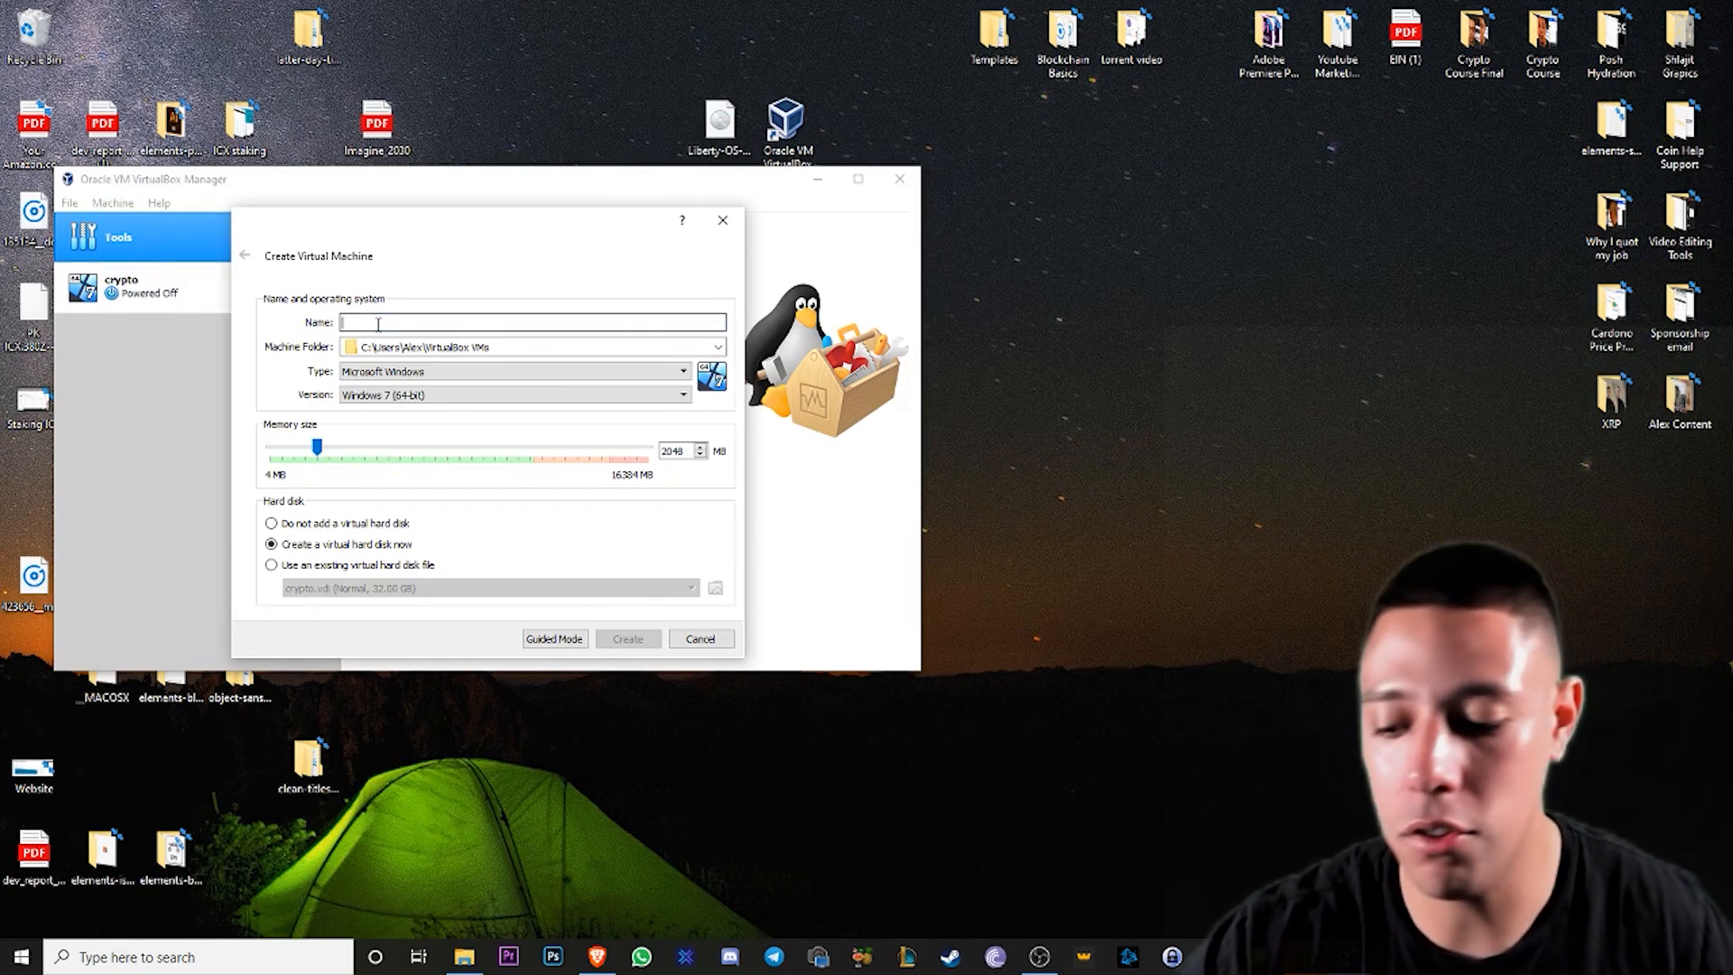
text(2)
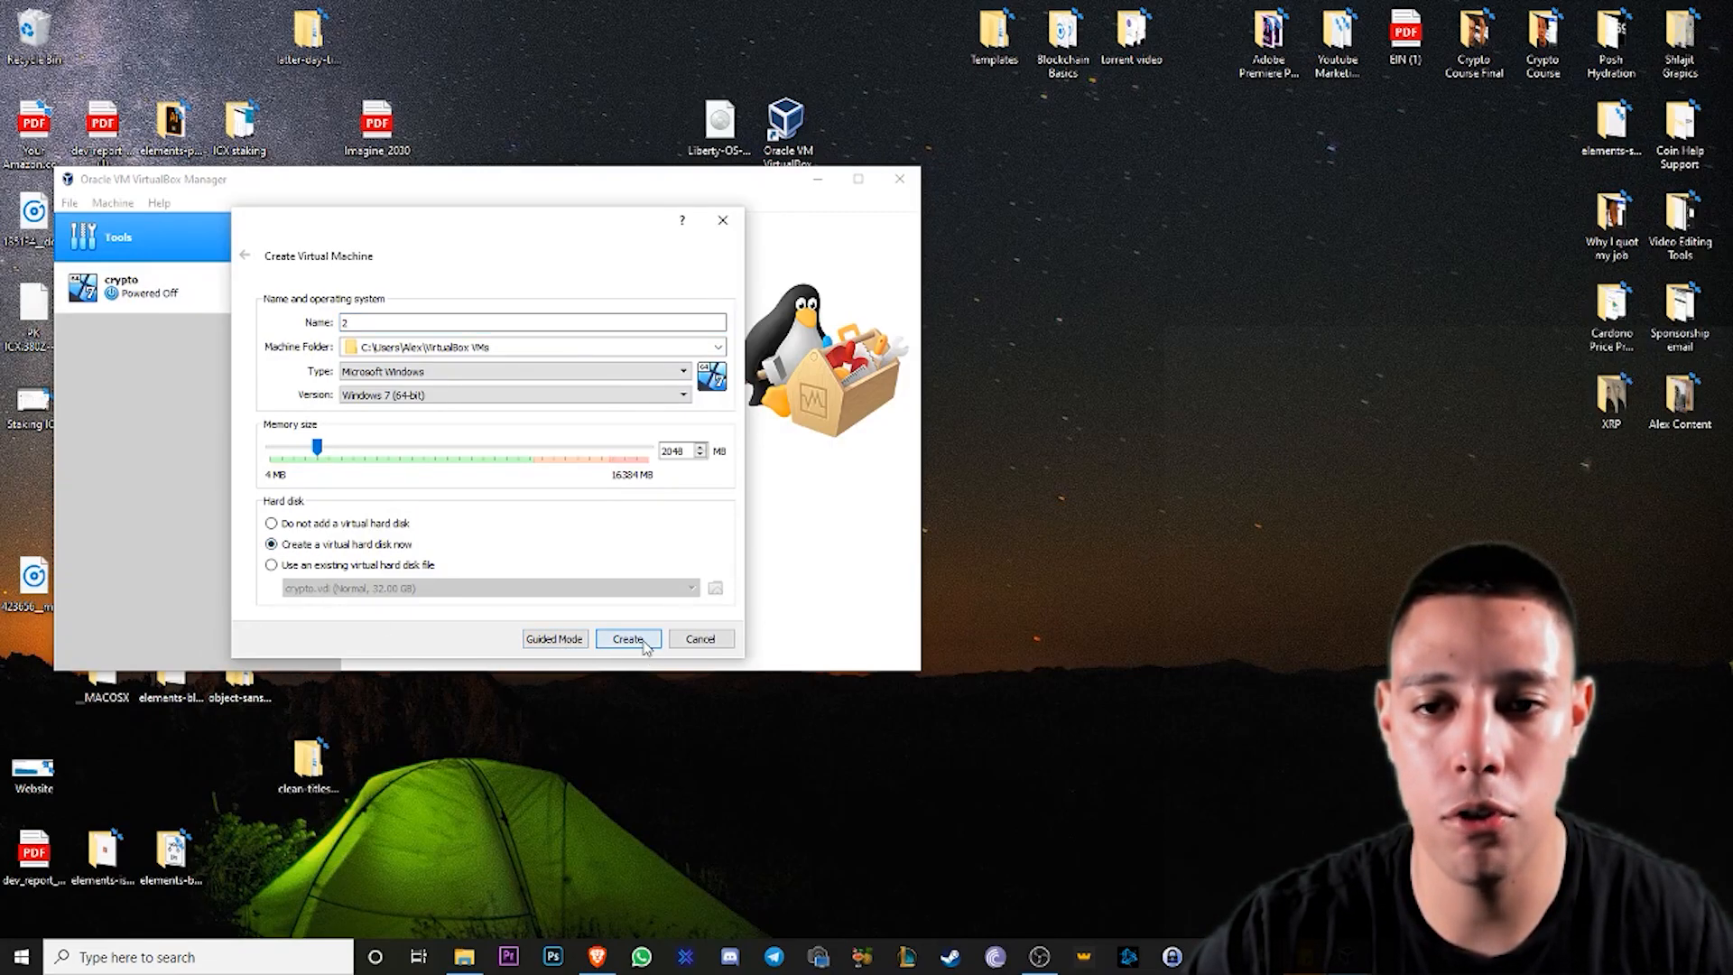
- Create machine 2 with a 32 GB dynamically allocated VDI disk at the default location
click(627, 639)
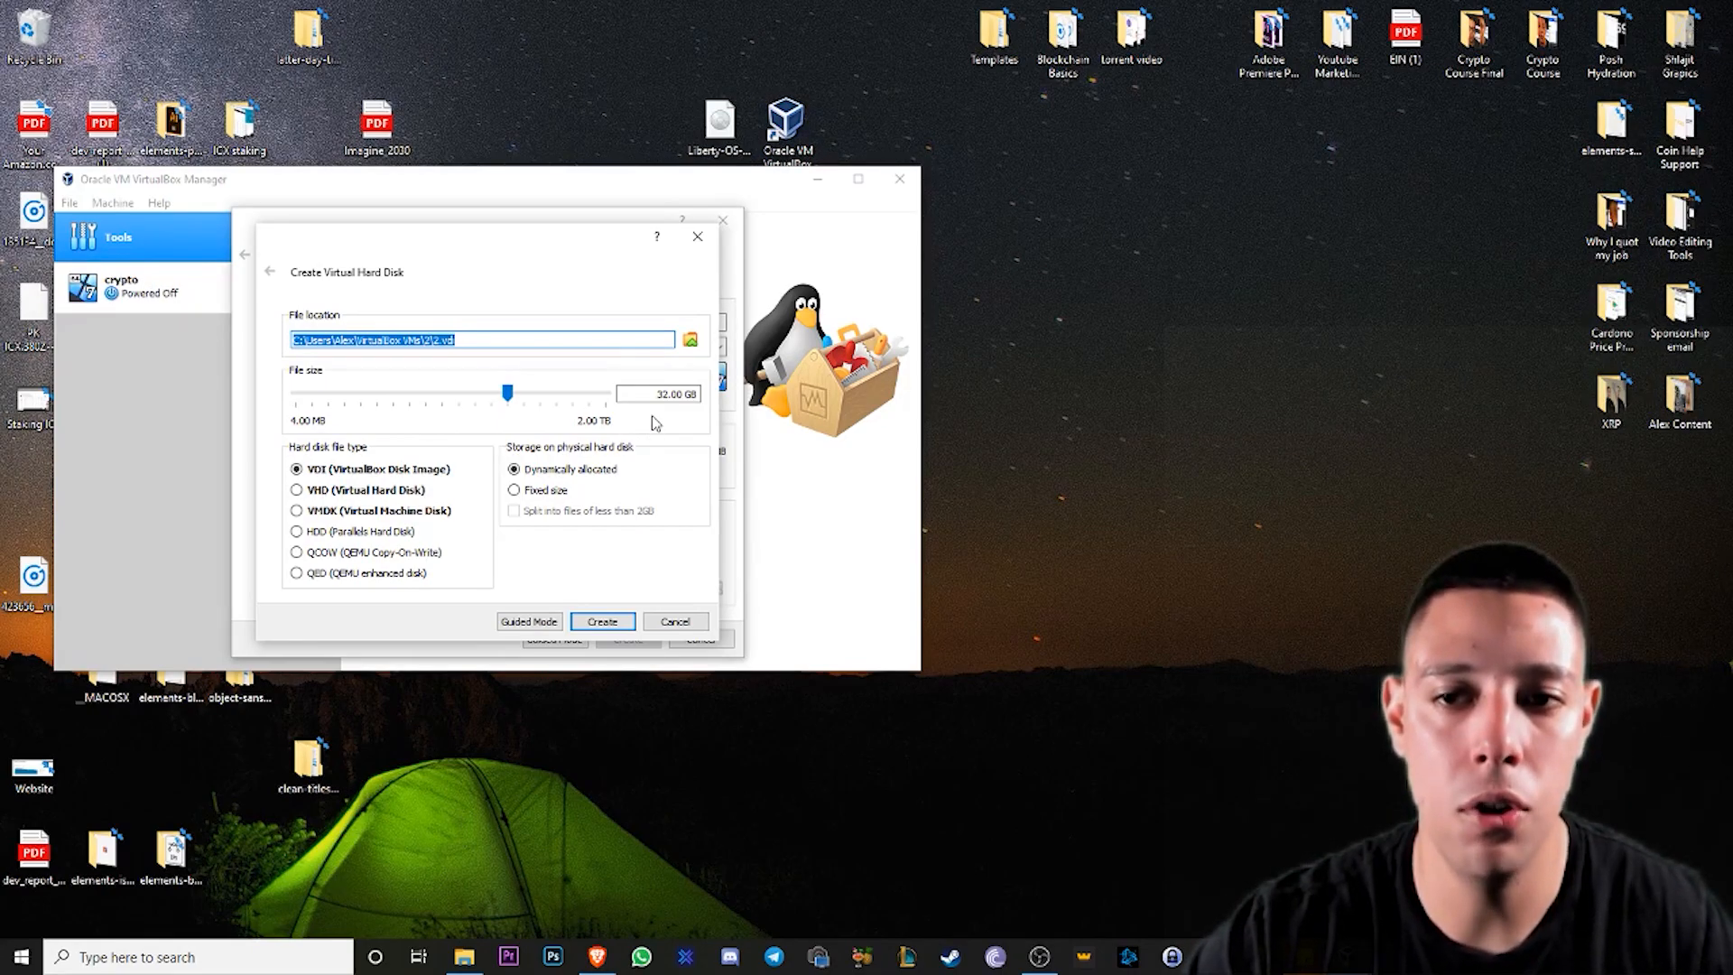
mouse_move(690, 340)
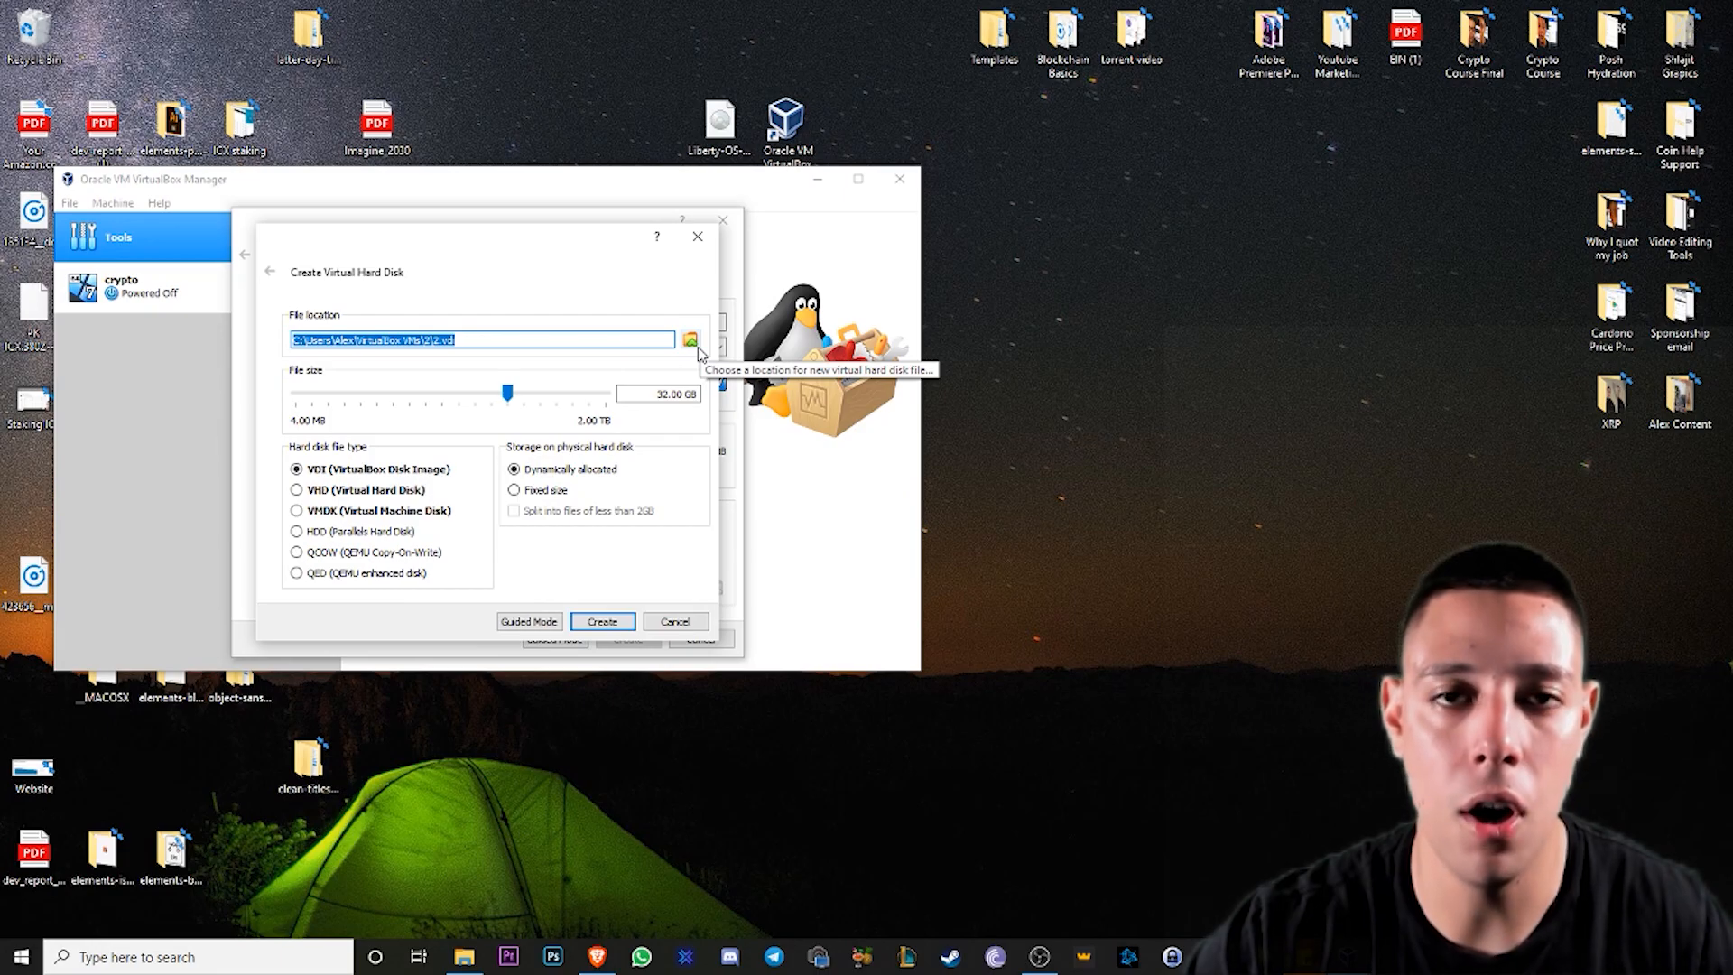
click(689, 339)
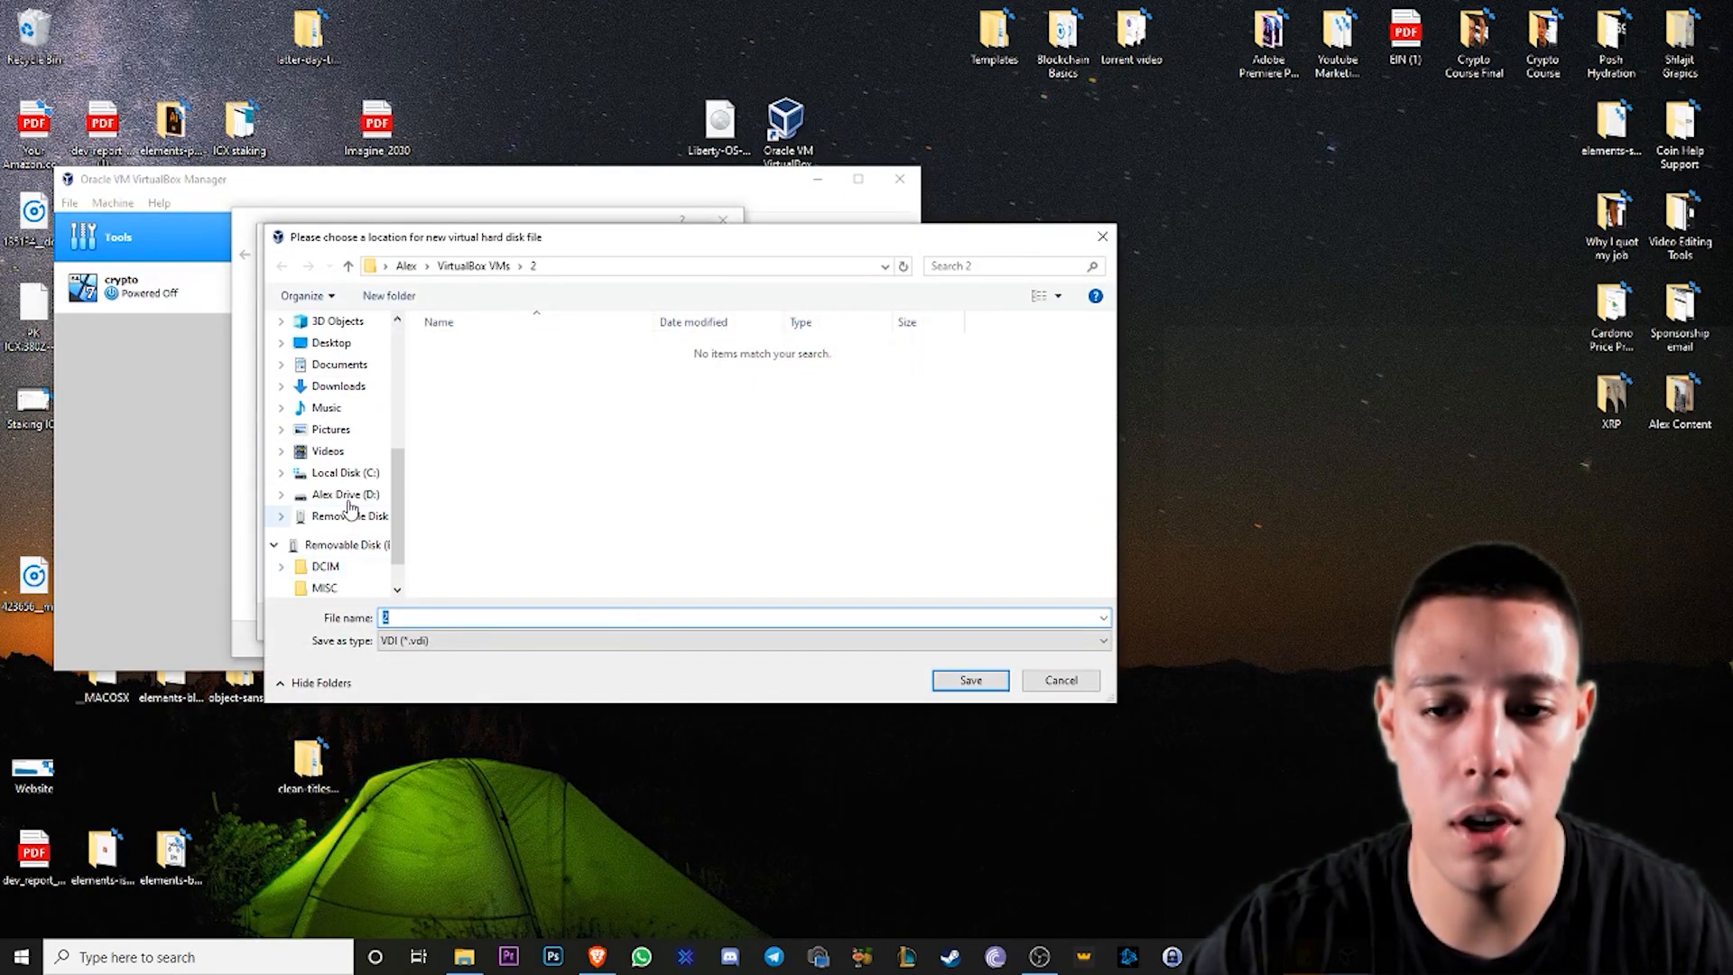
click(349, 472)
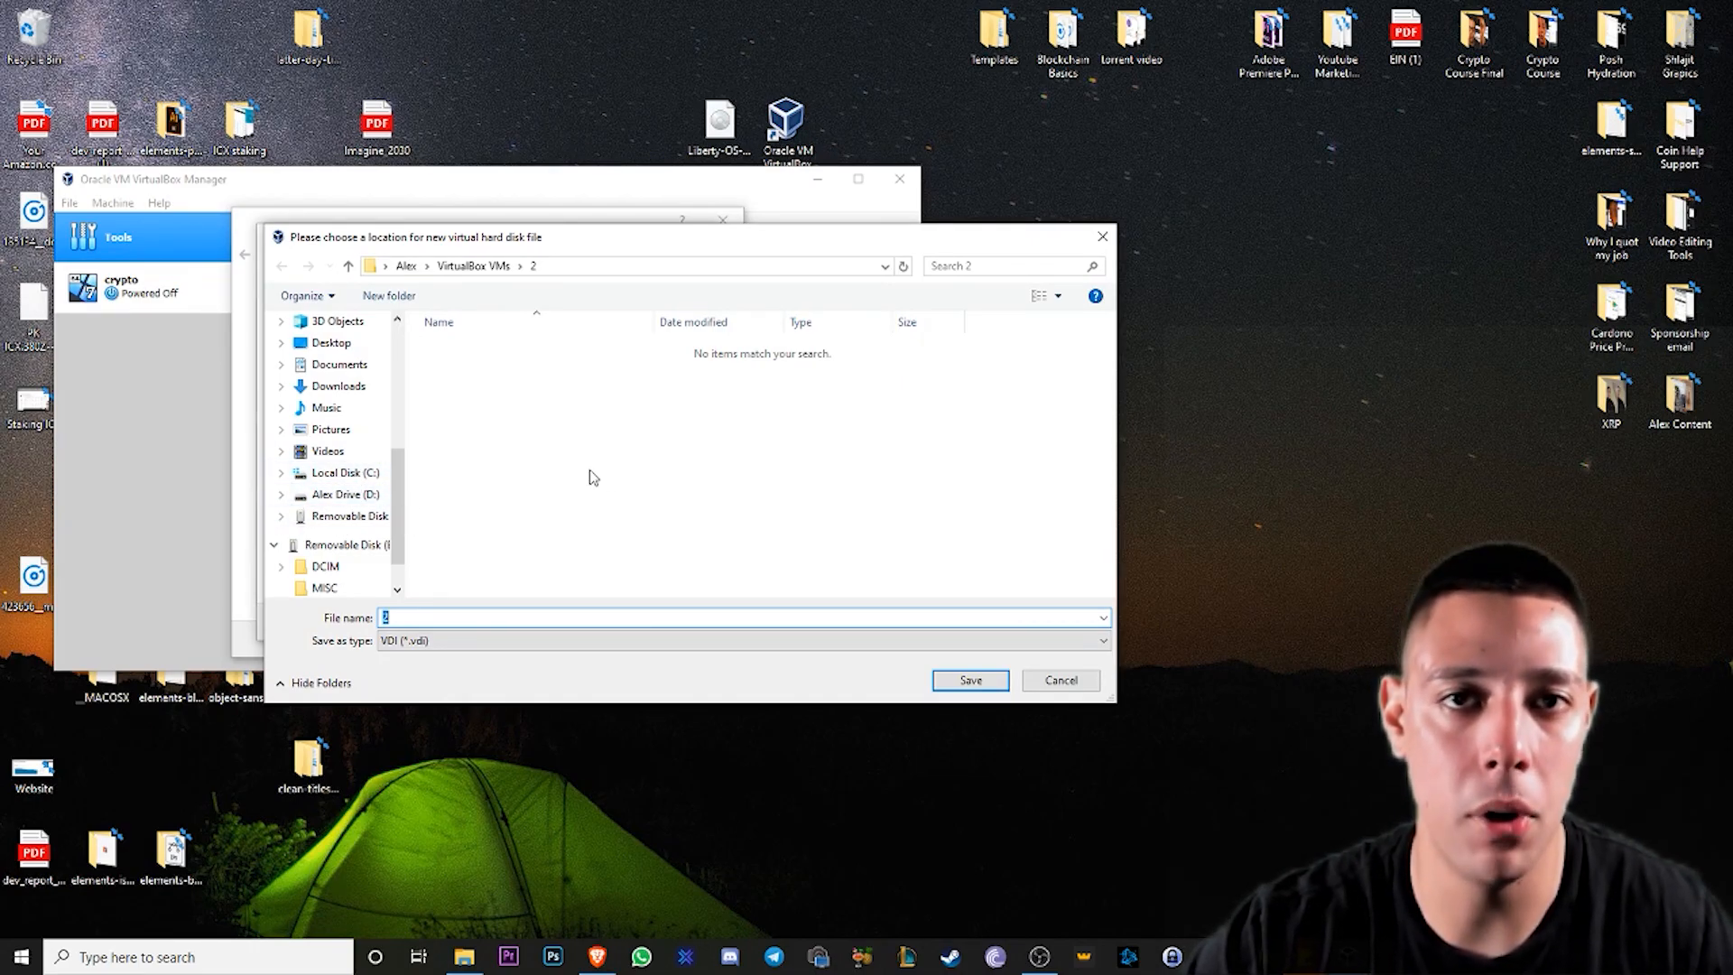
click(968, 680)
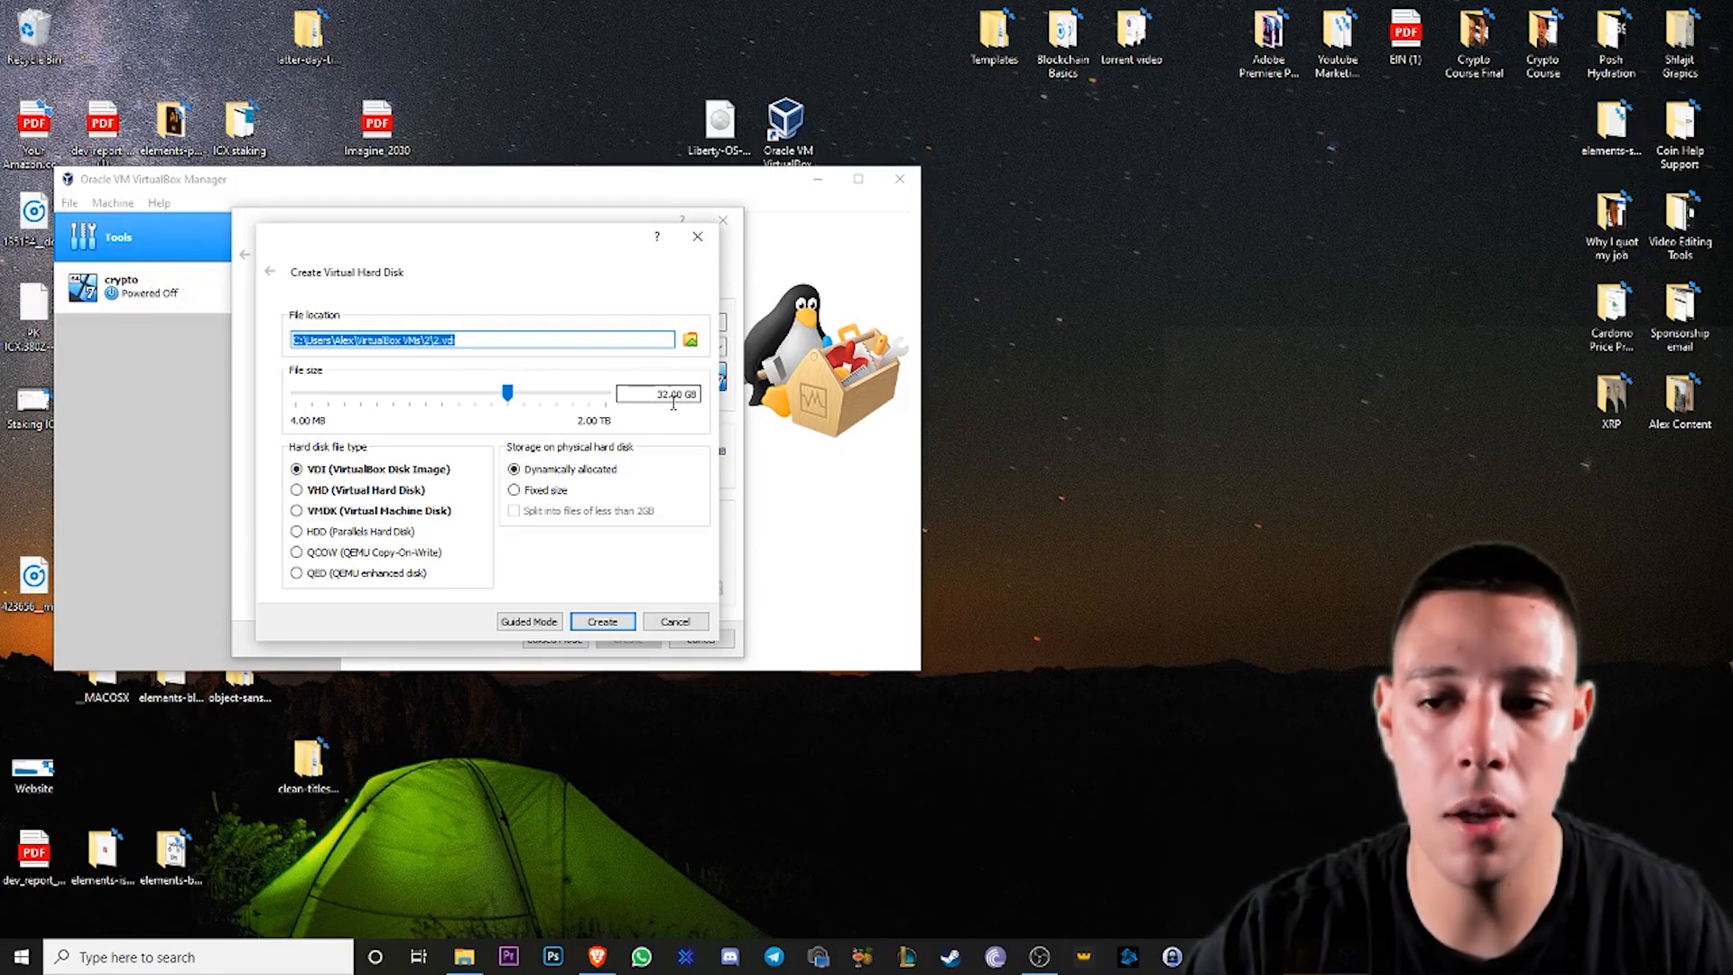
mouse_move(661, 393)
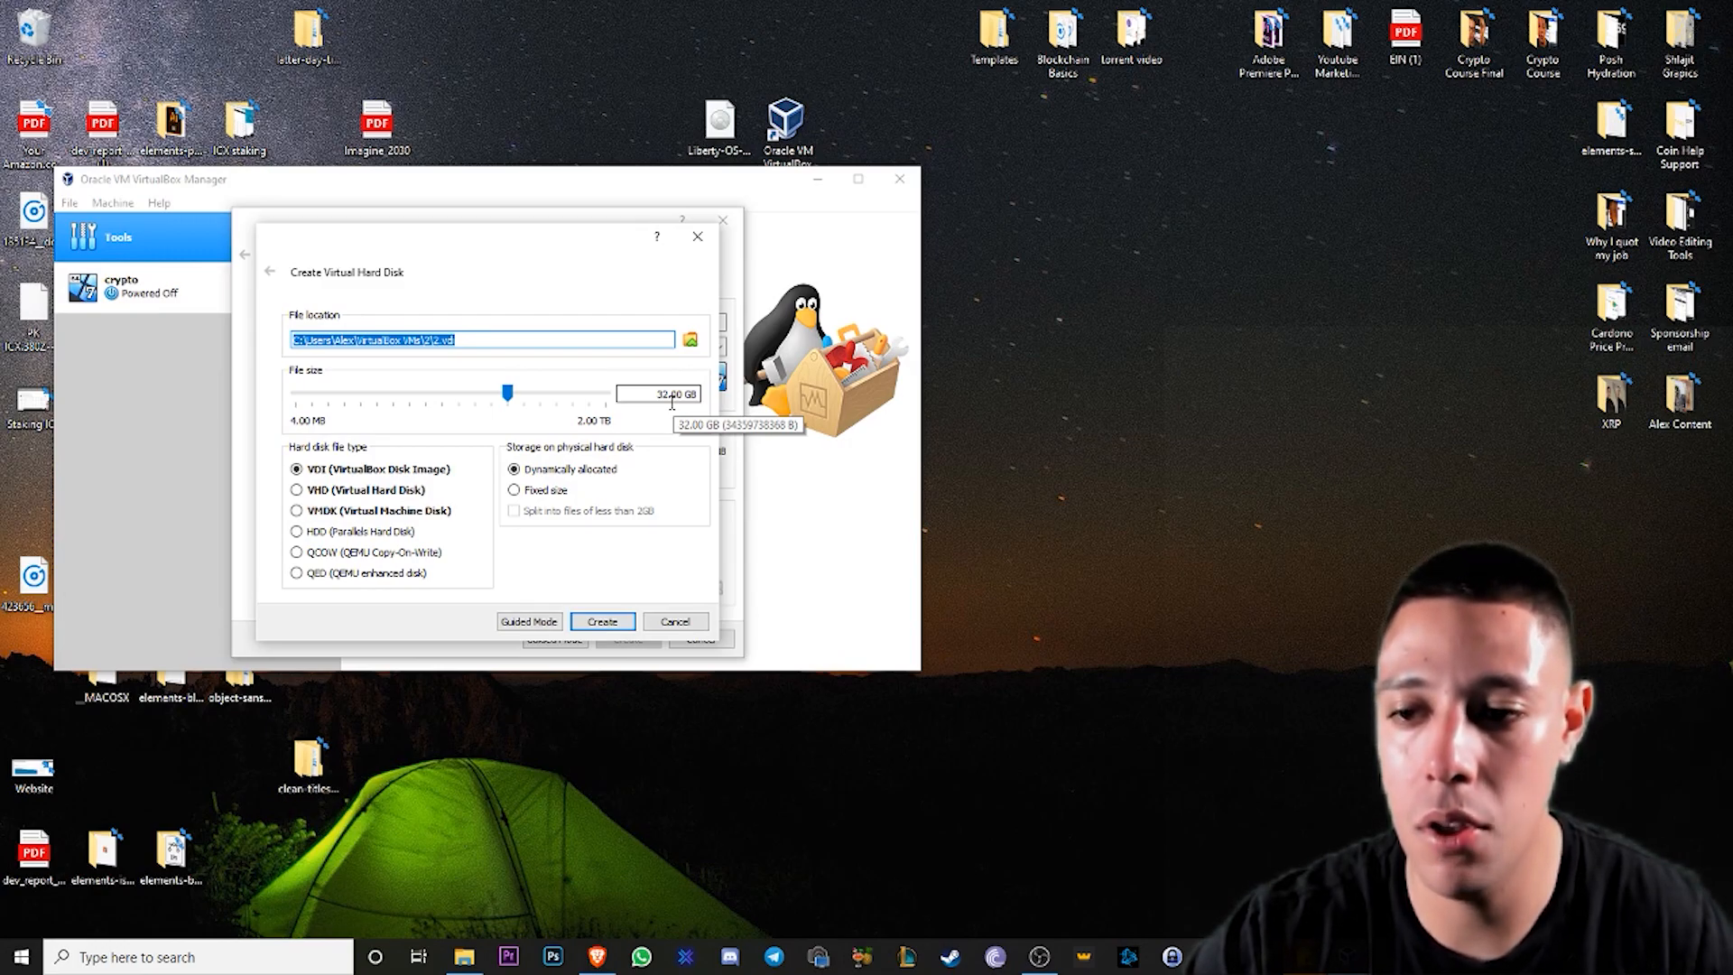
mouse_move(706, 520)
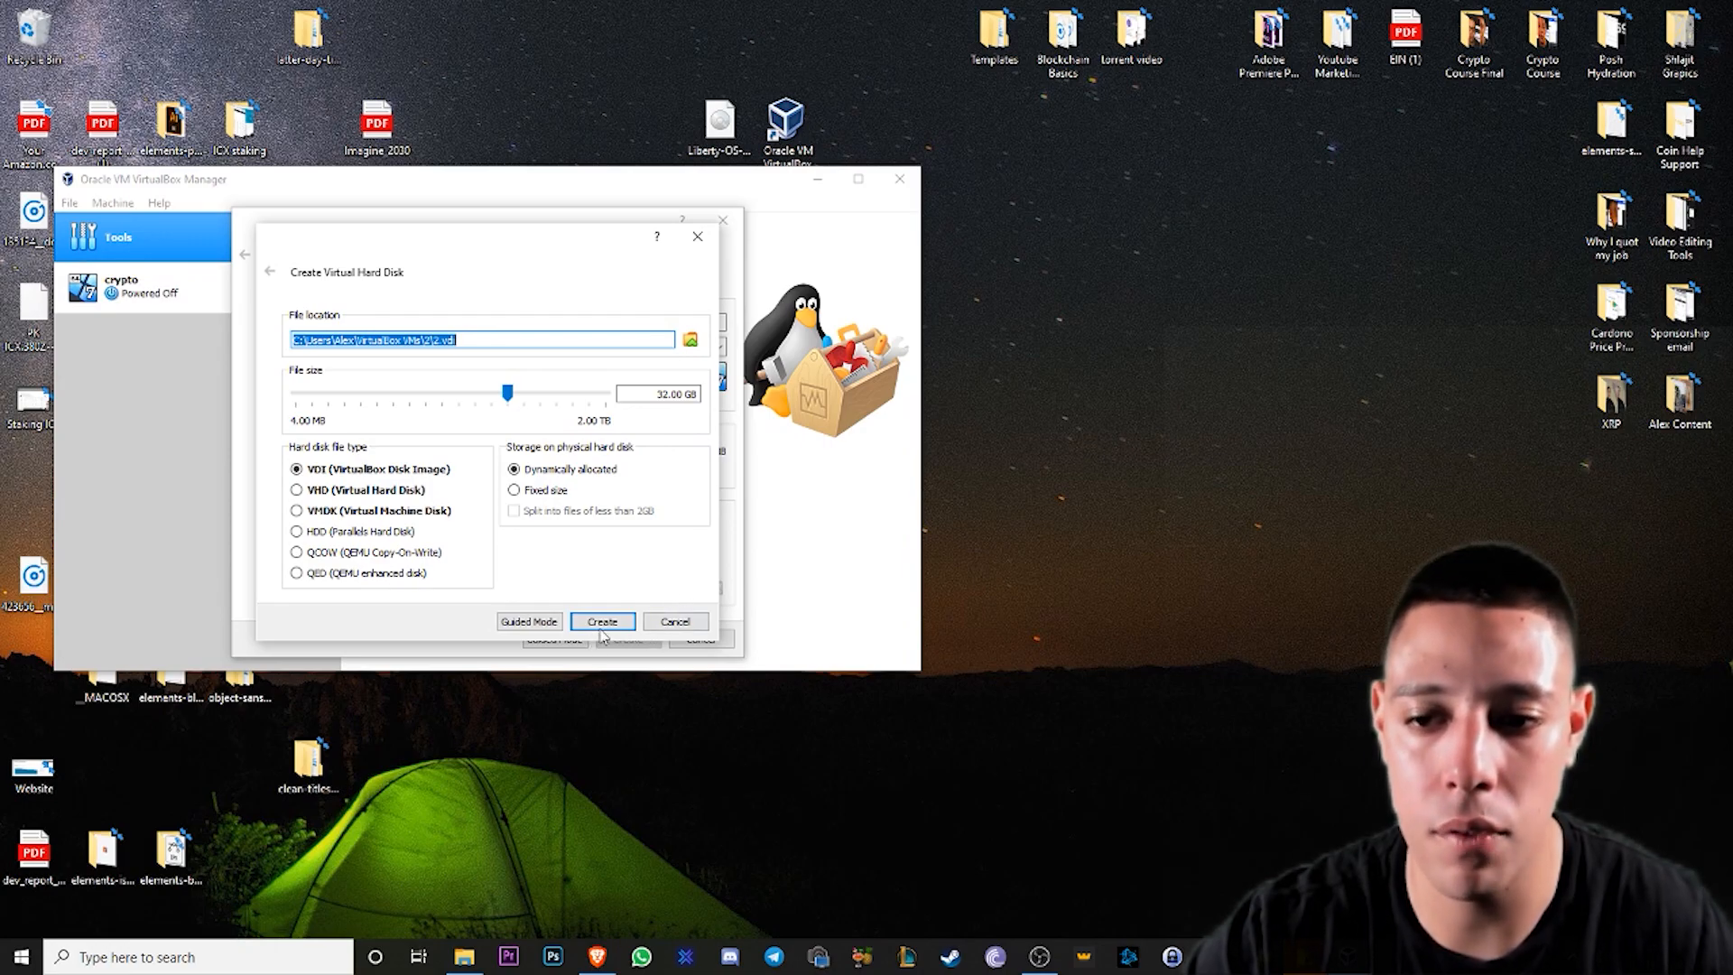
click(601, 620)
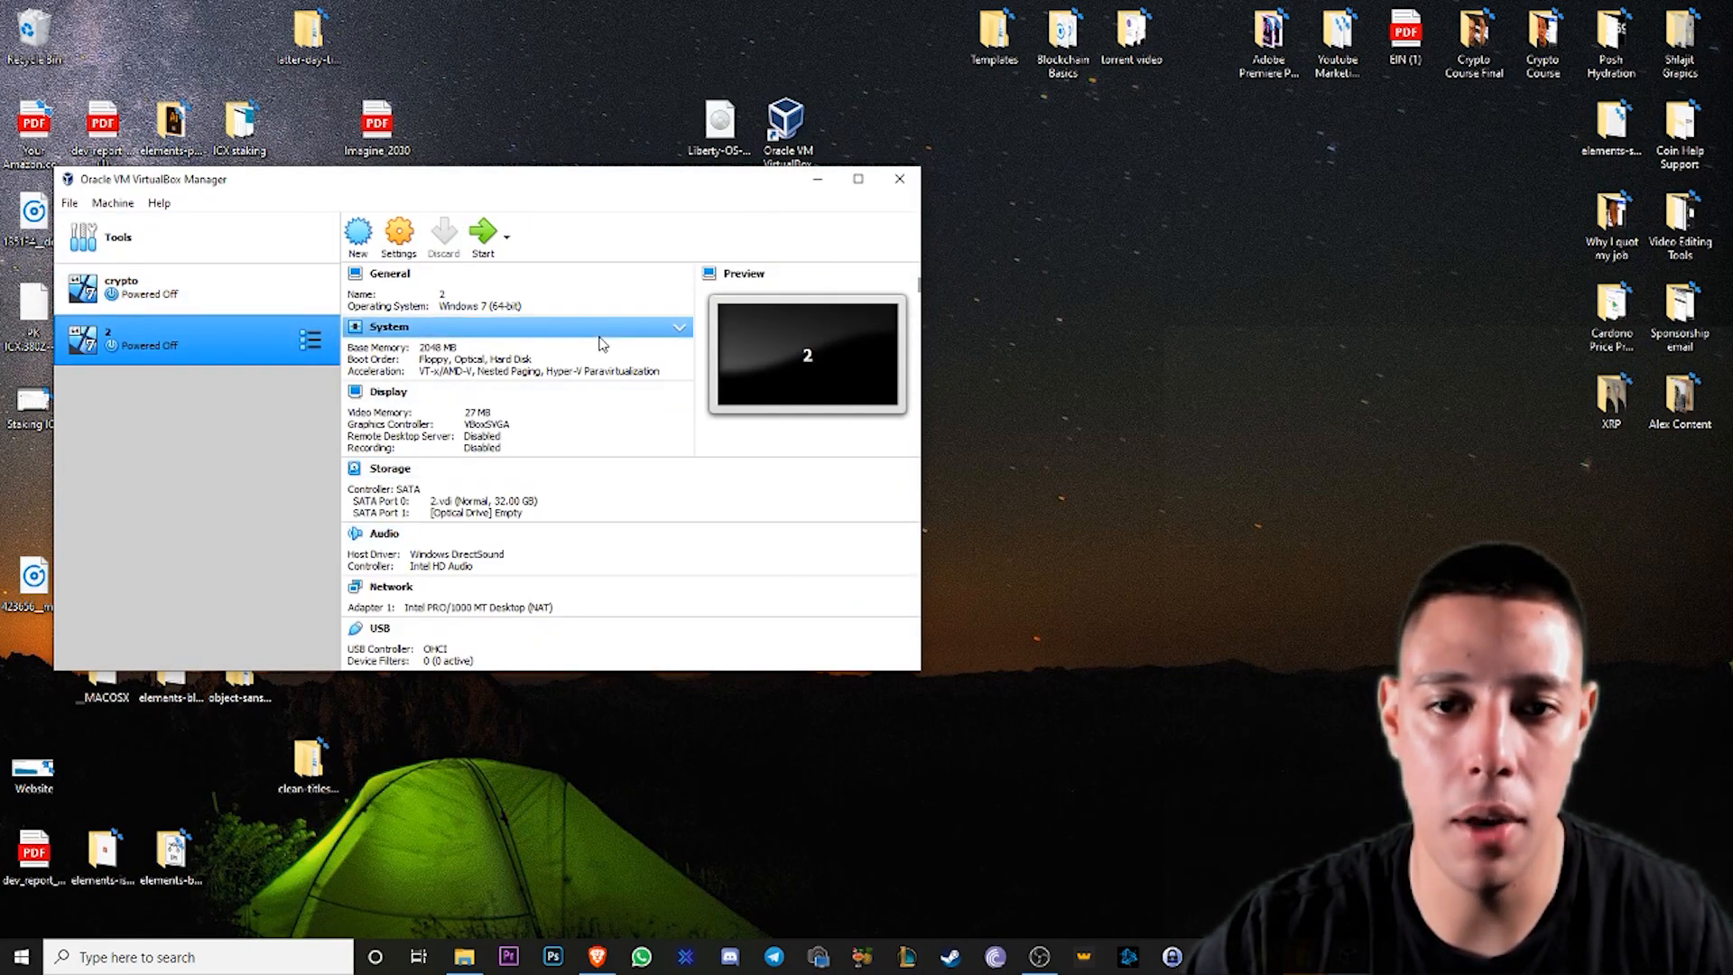
- Select crypto, then the new virtual machine 2 in the Manager list
click(144, 287)
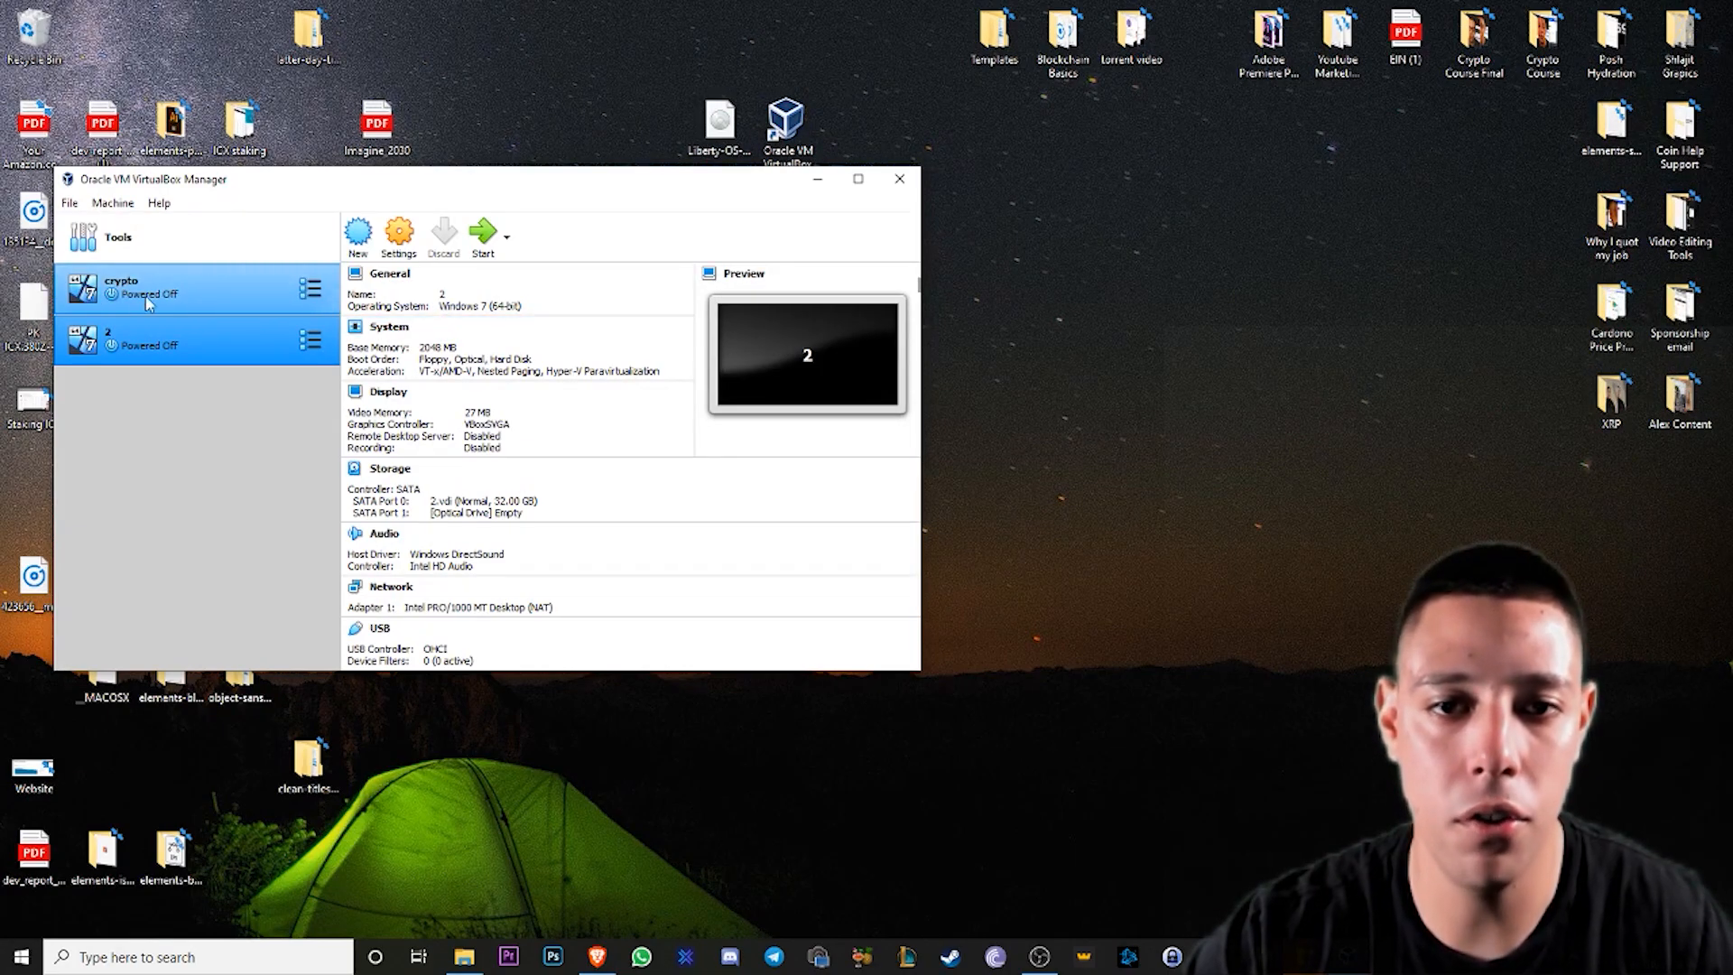
click(166, 339)
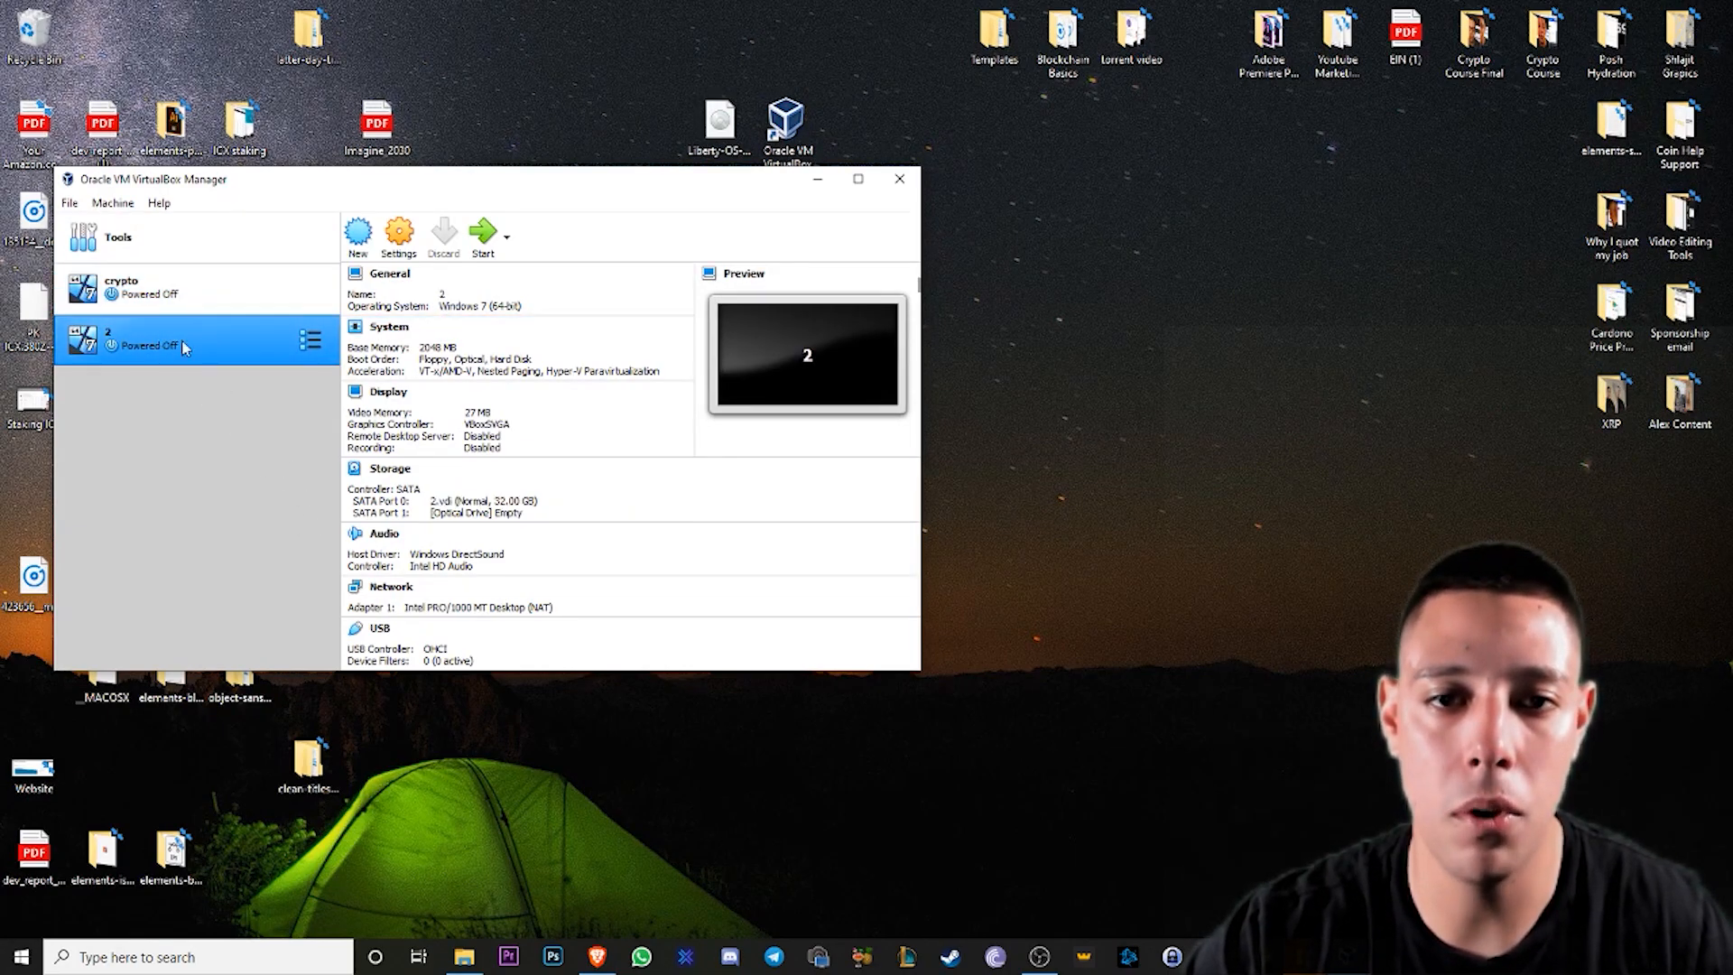
mouse_move(185, 401)
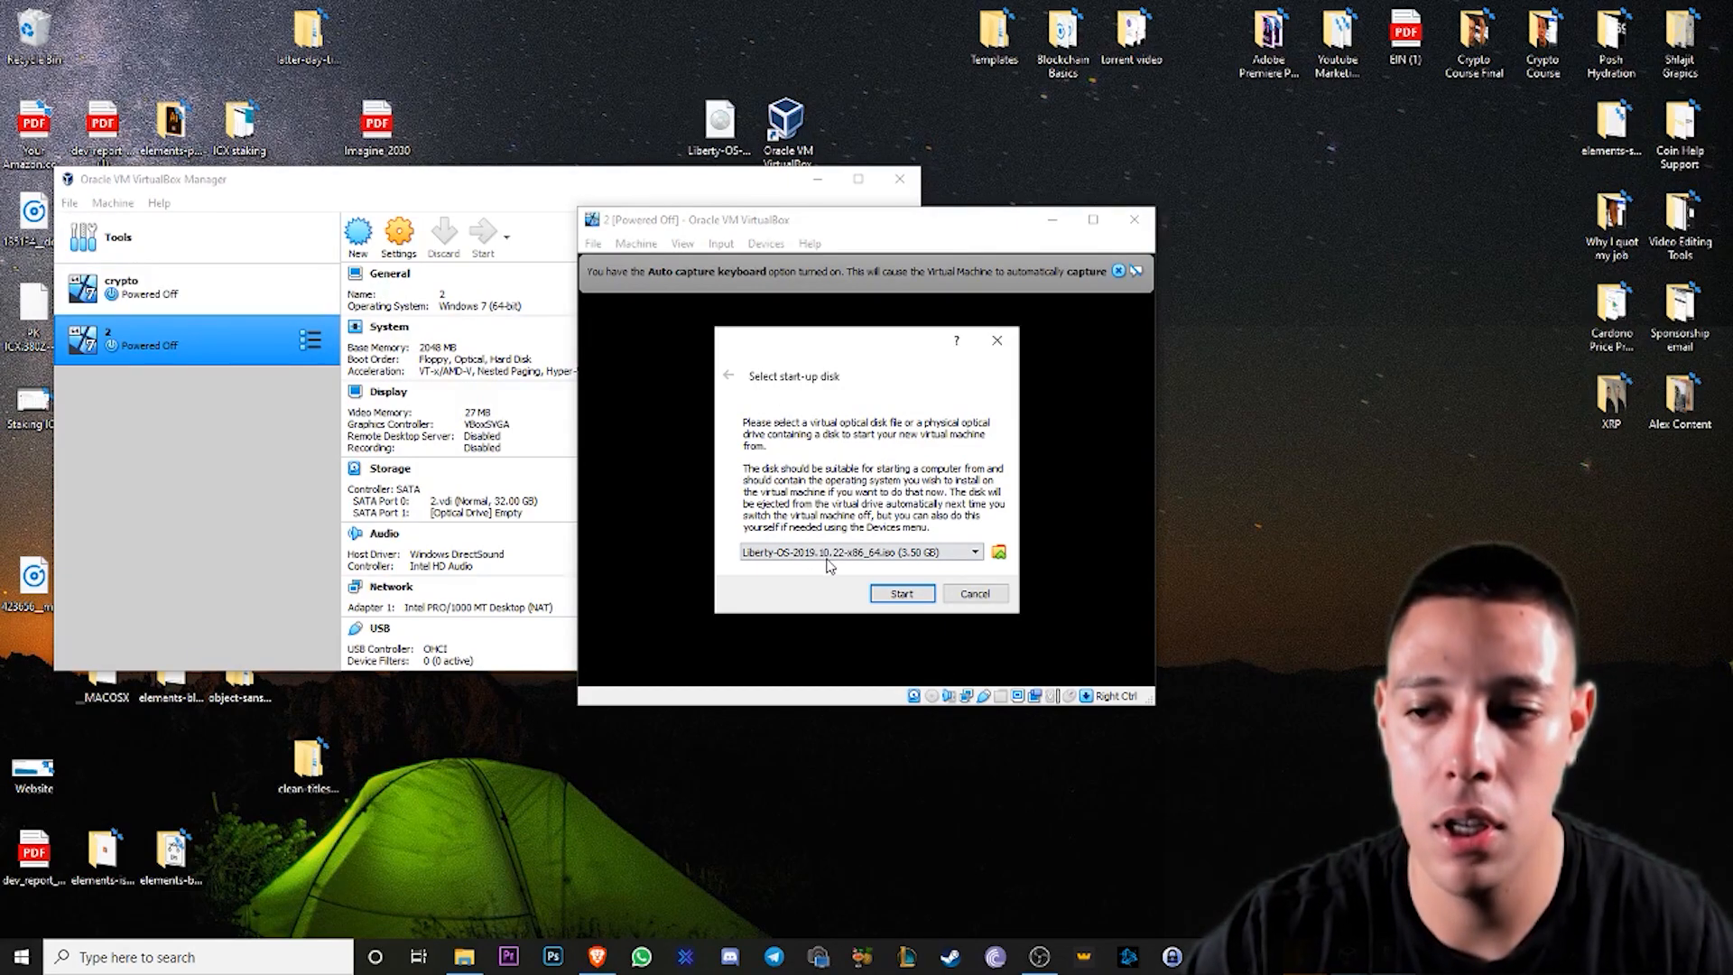
mouse_move(757, 230)
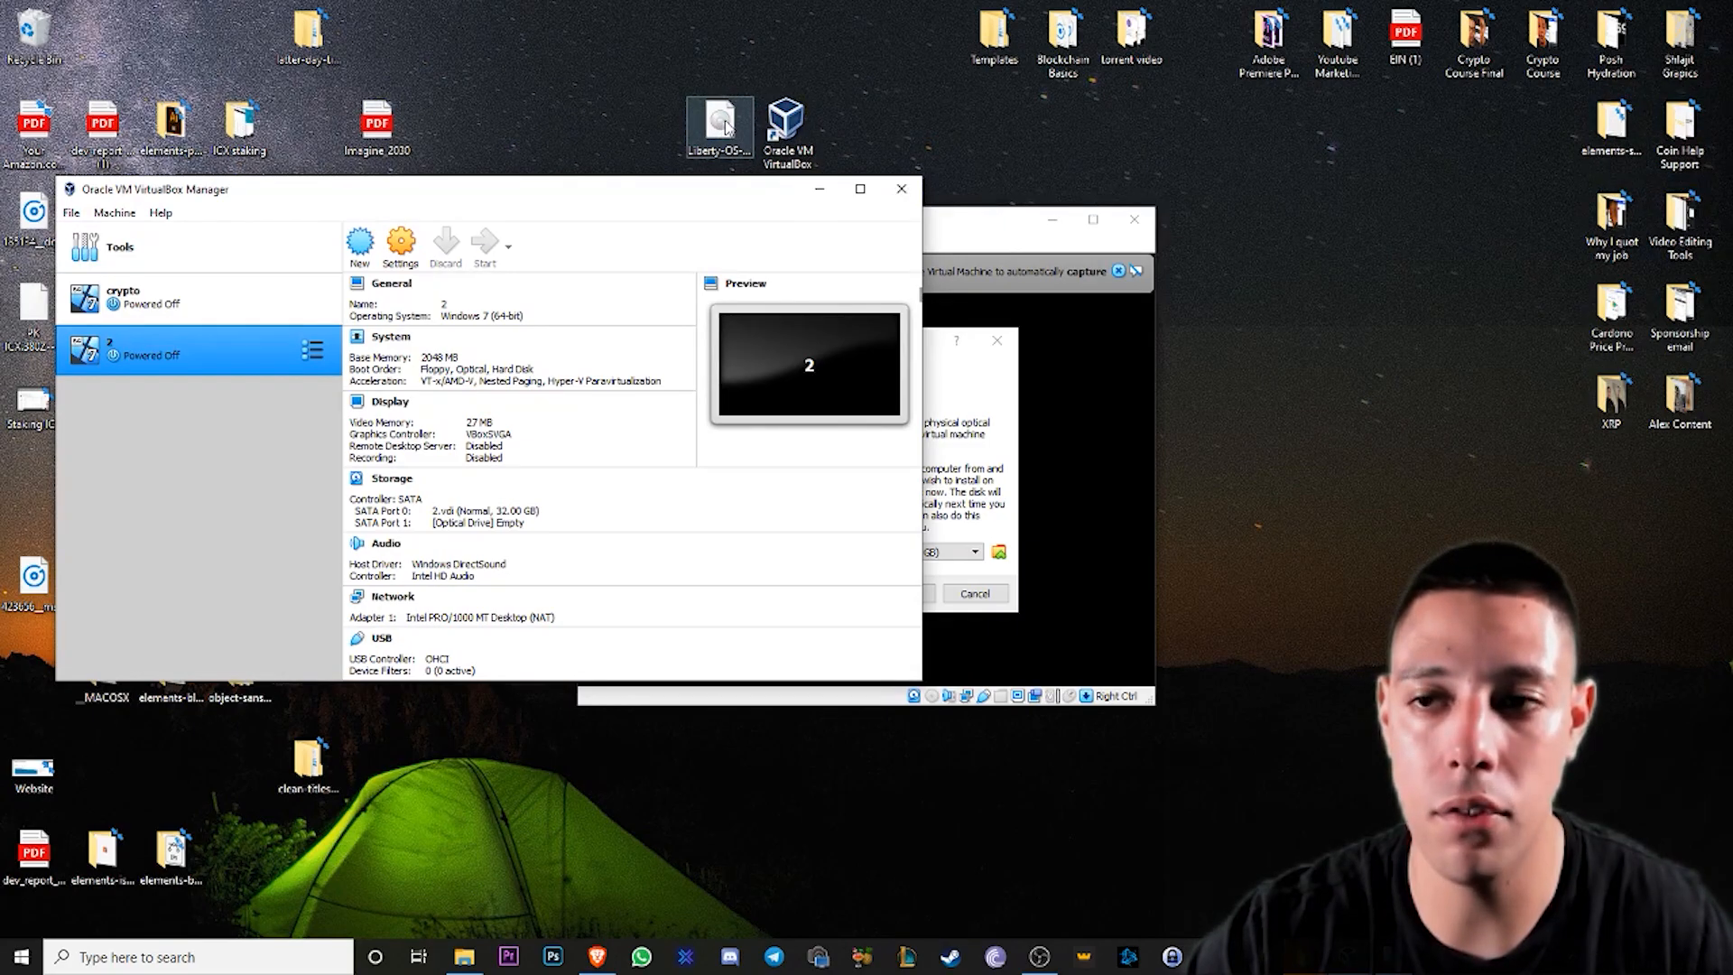
- Keep the Liberty-OS ISO in the Optical Disk Selector and start the test machine from it
right_click(719, 121)
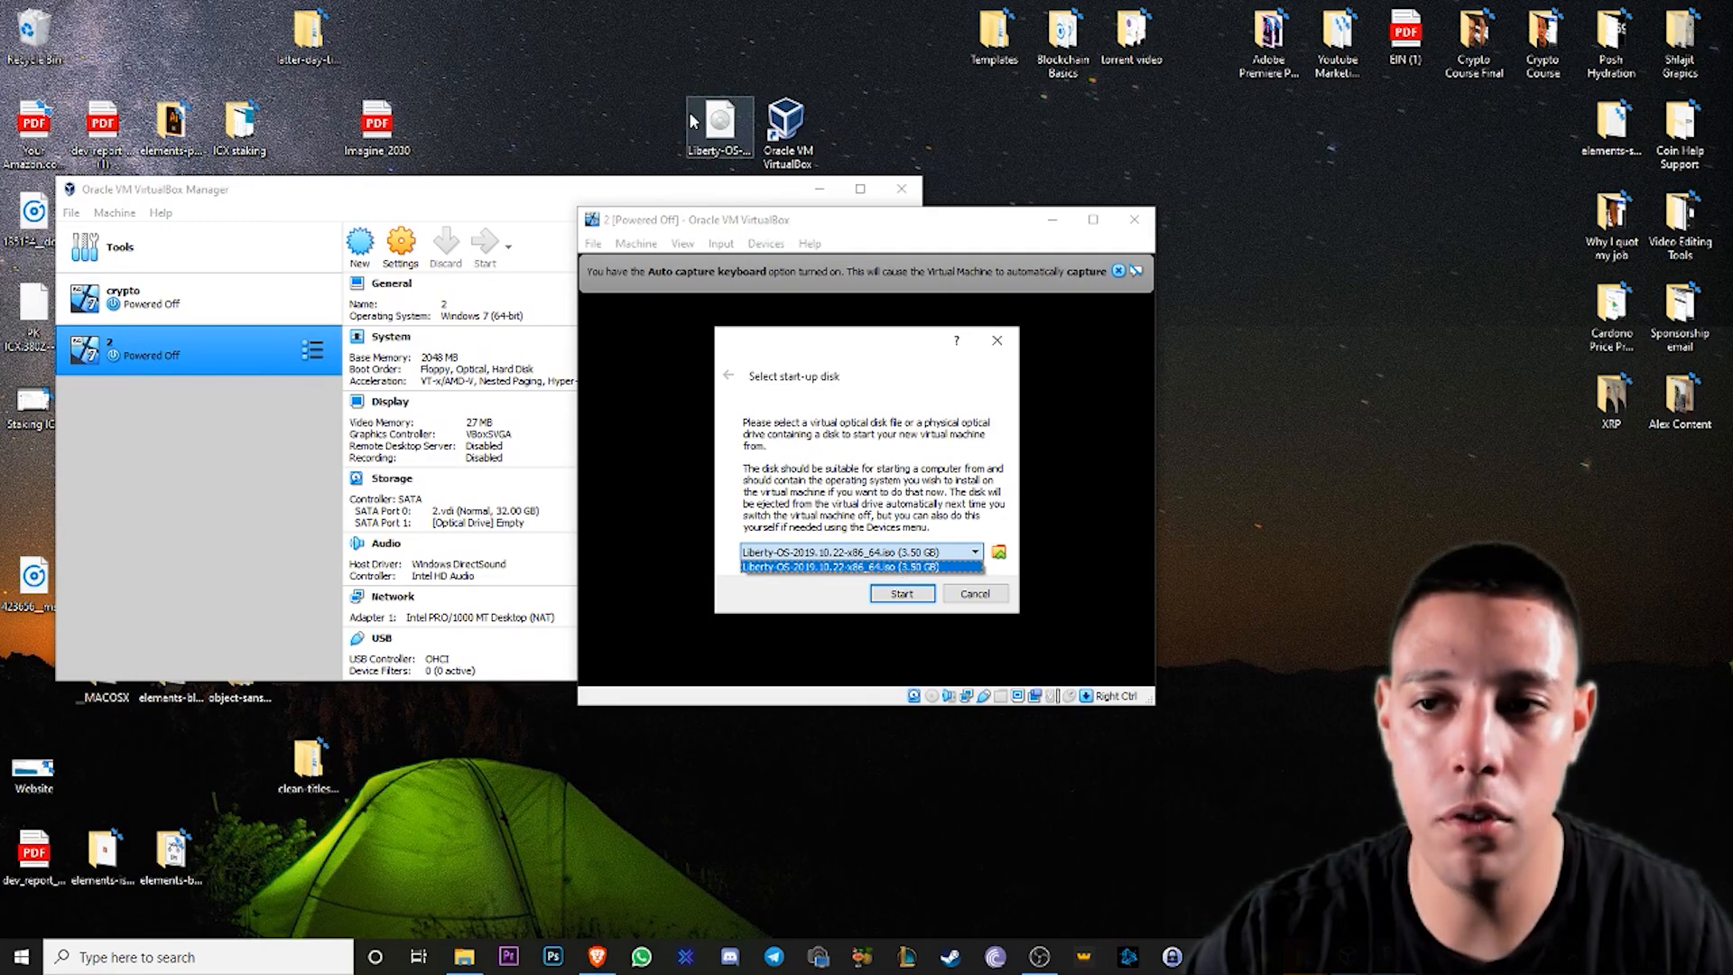
click(996, 551)
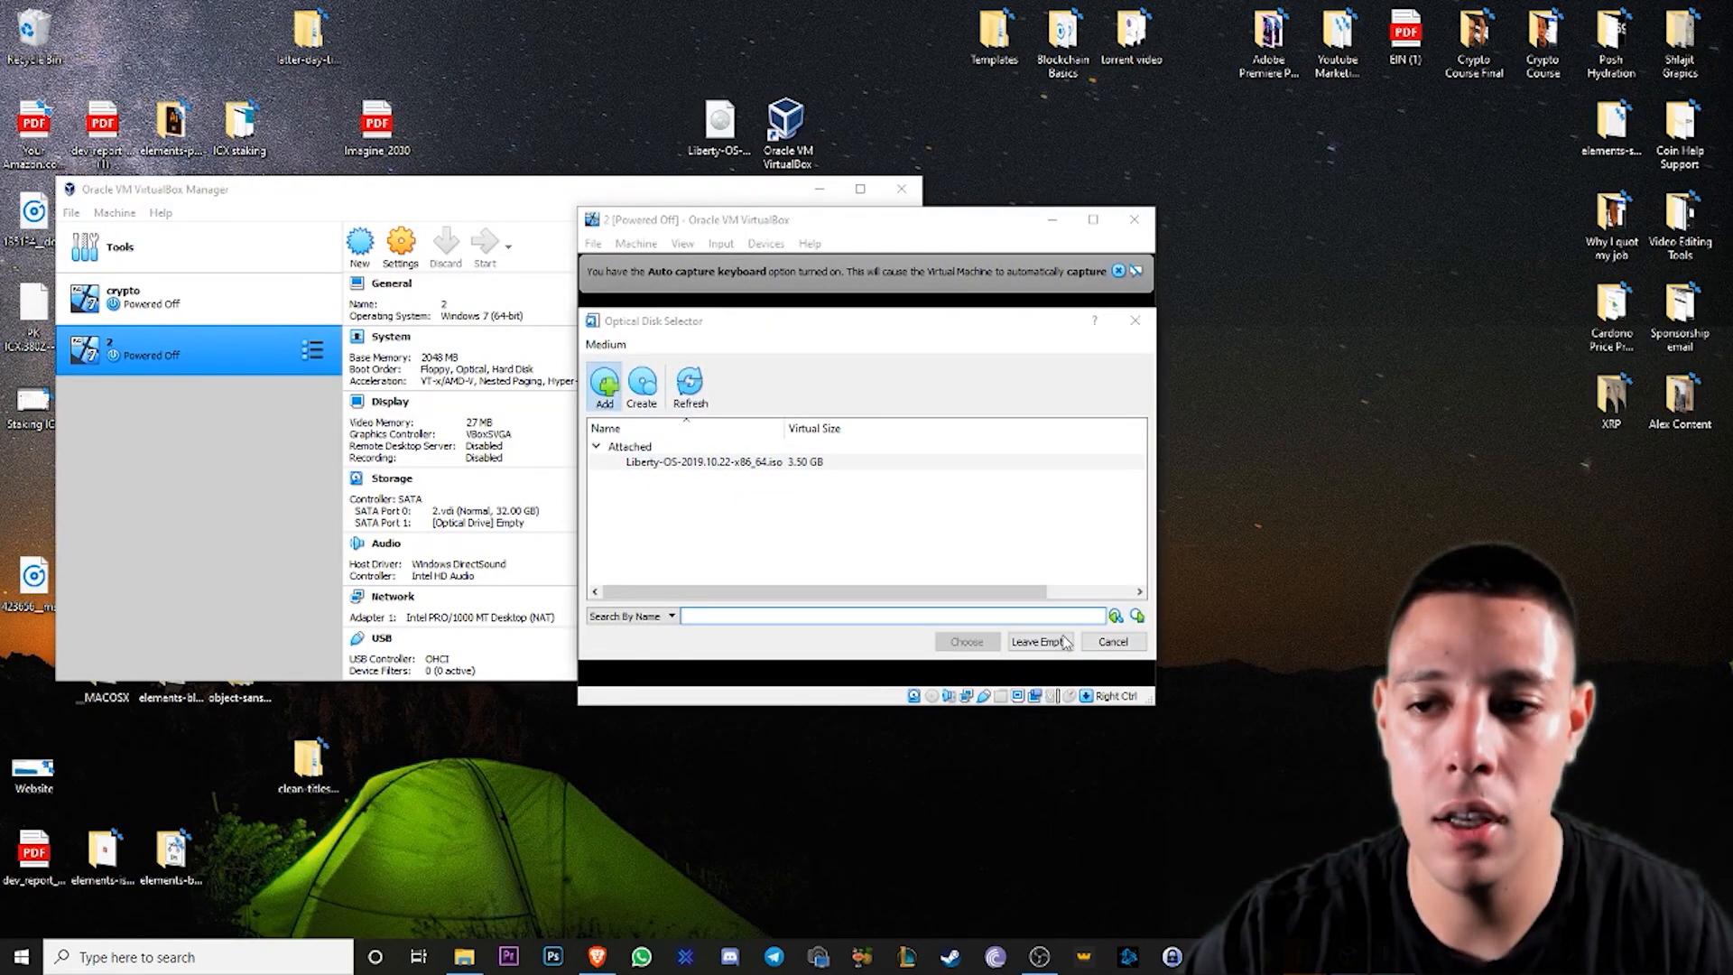
click(603, 387)
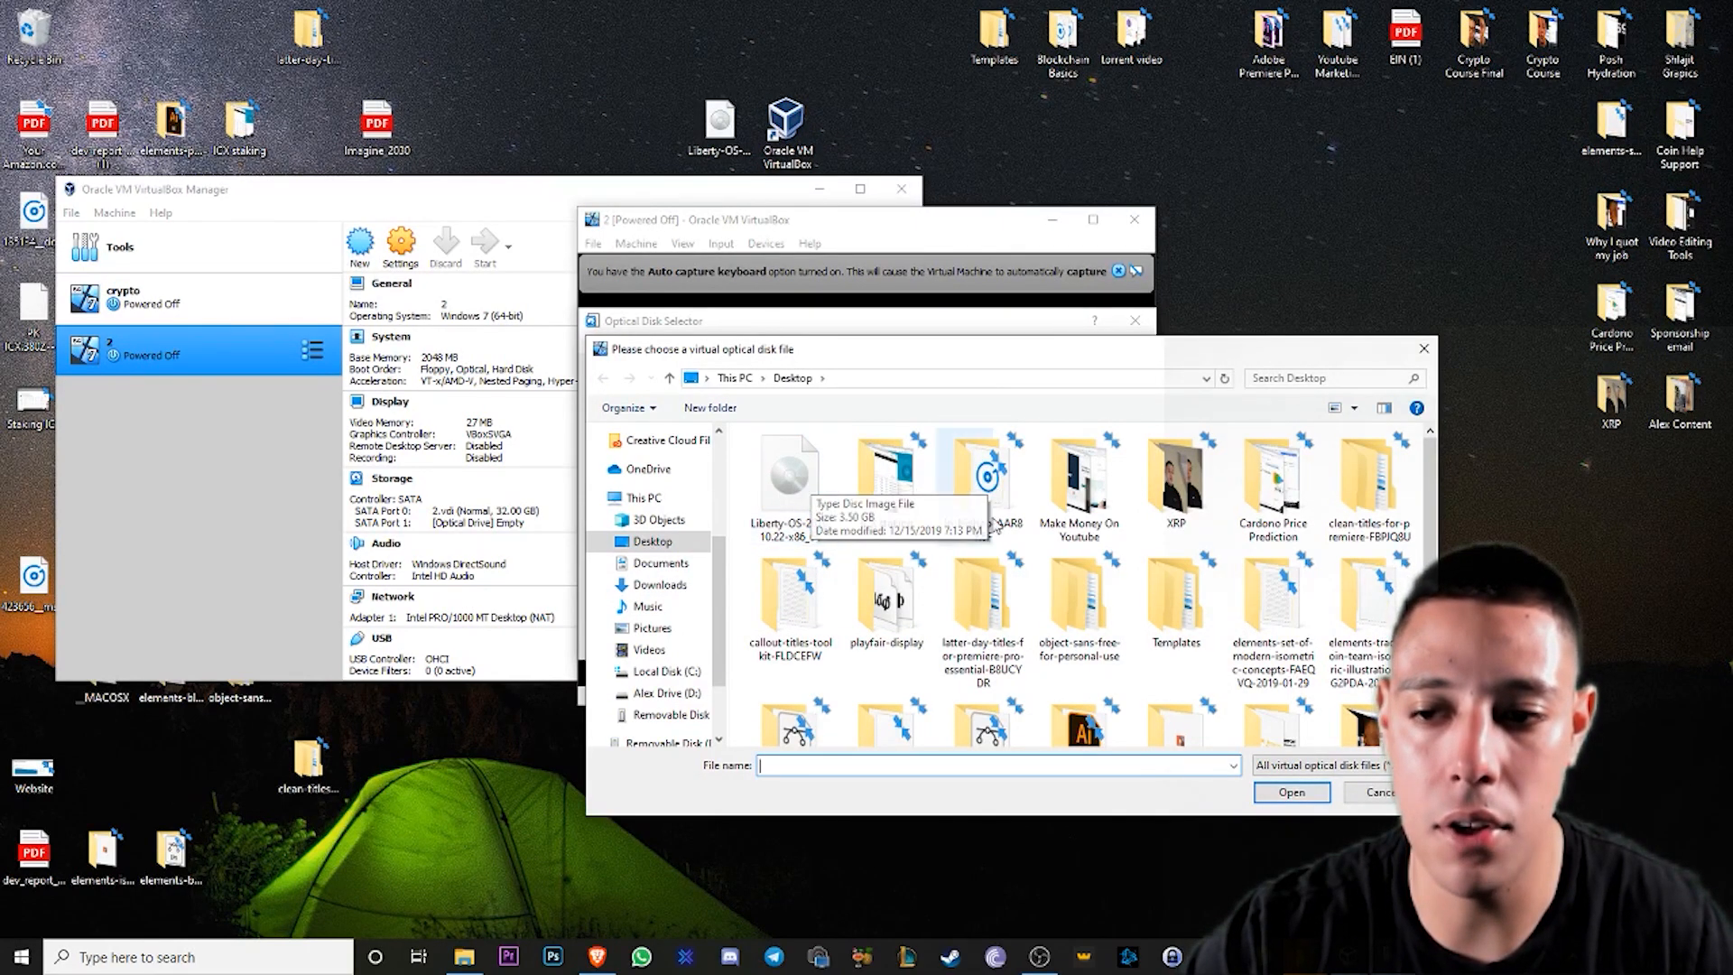
click(1289, 793)
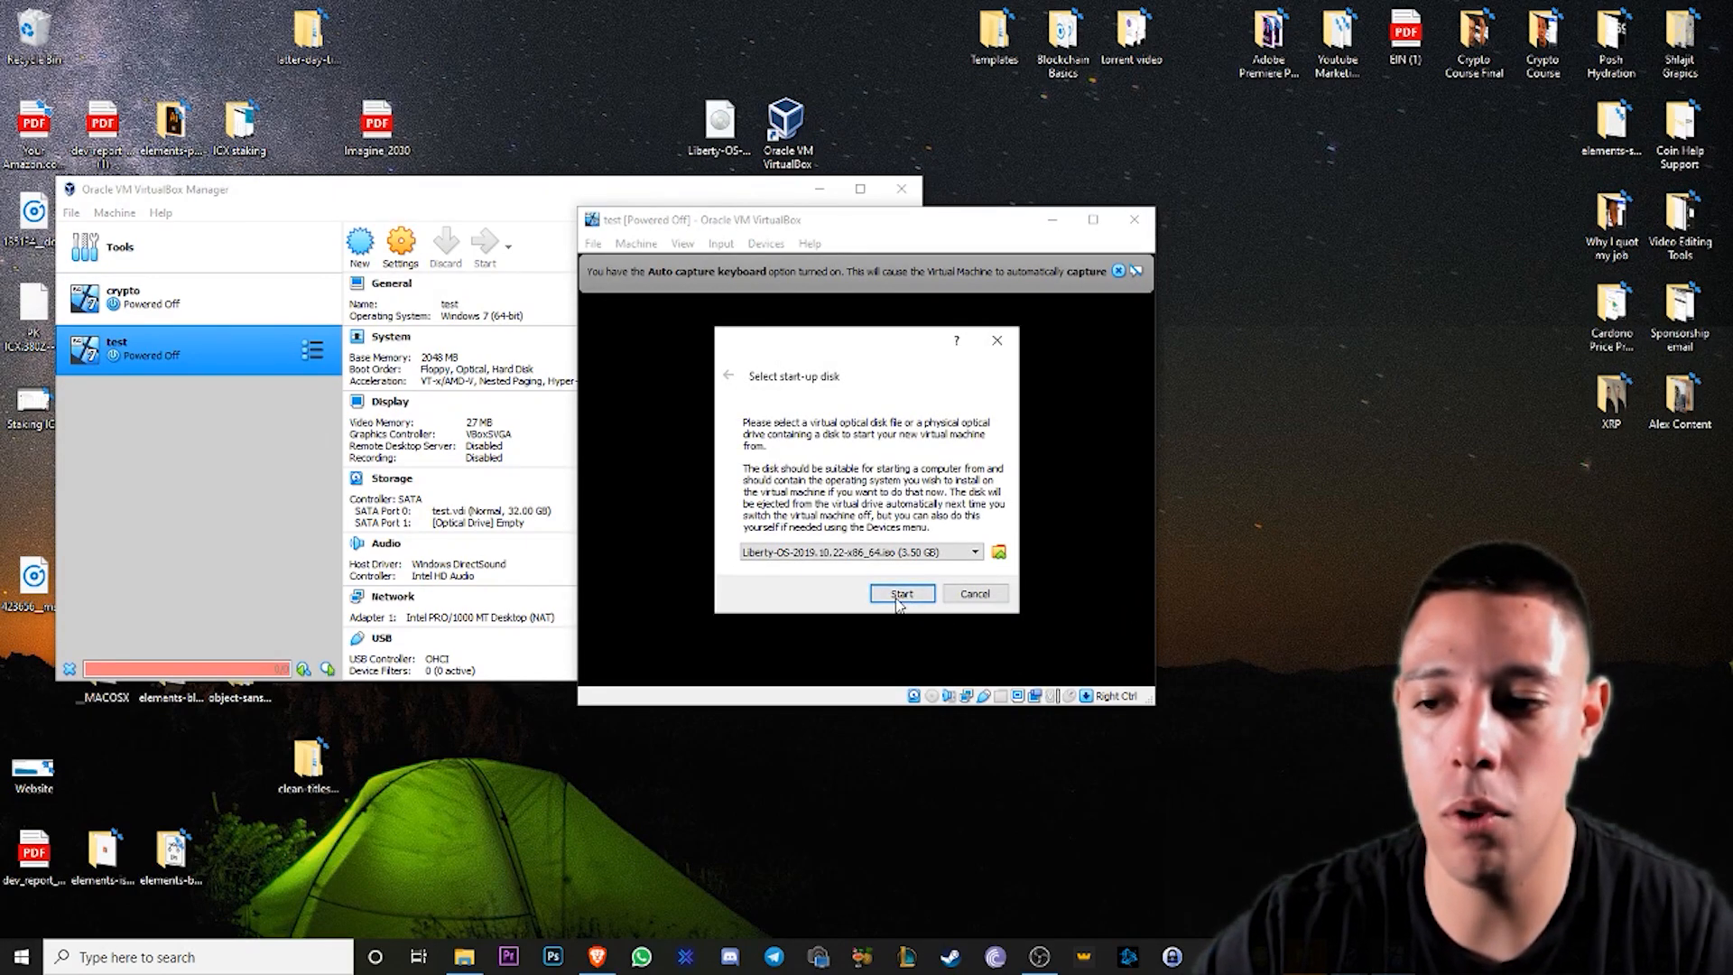
click(901, 594)
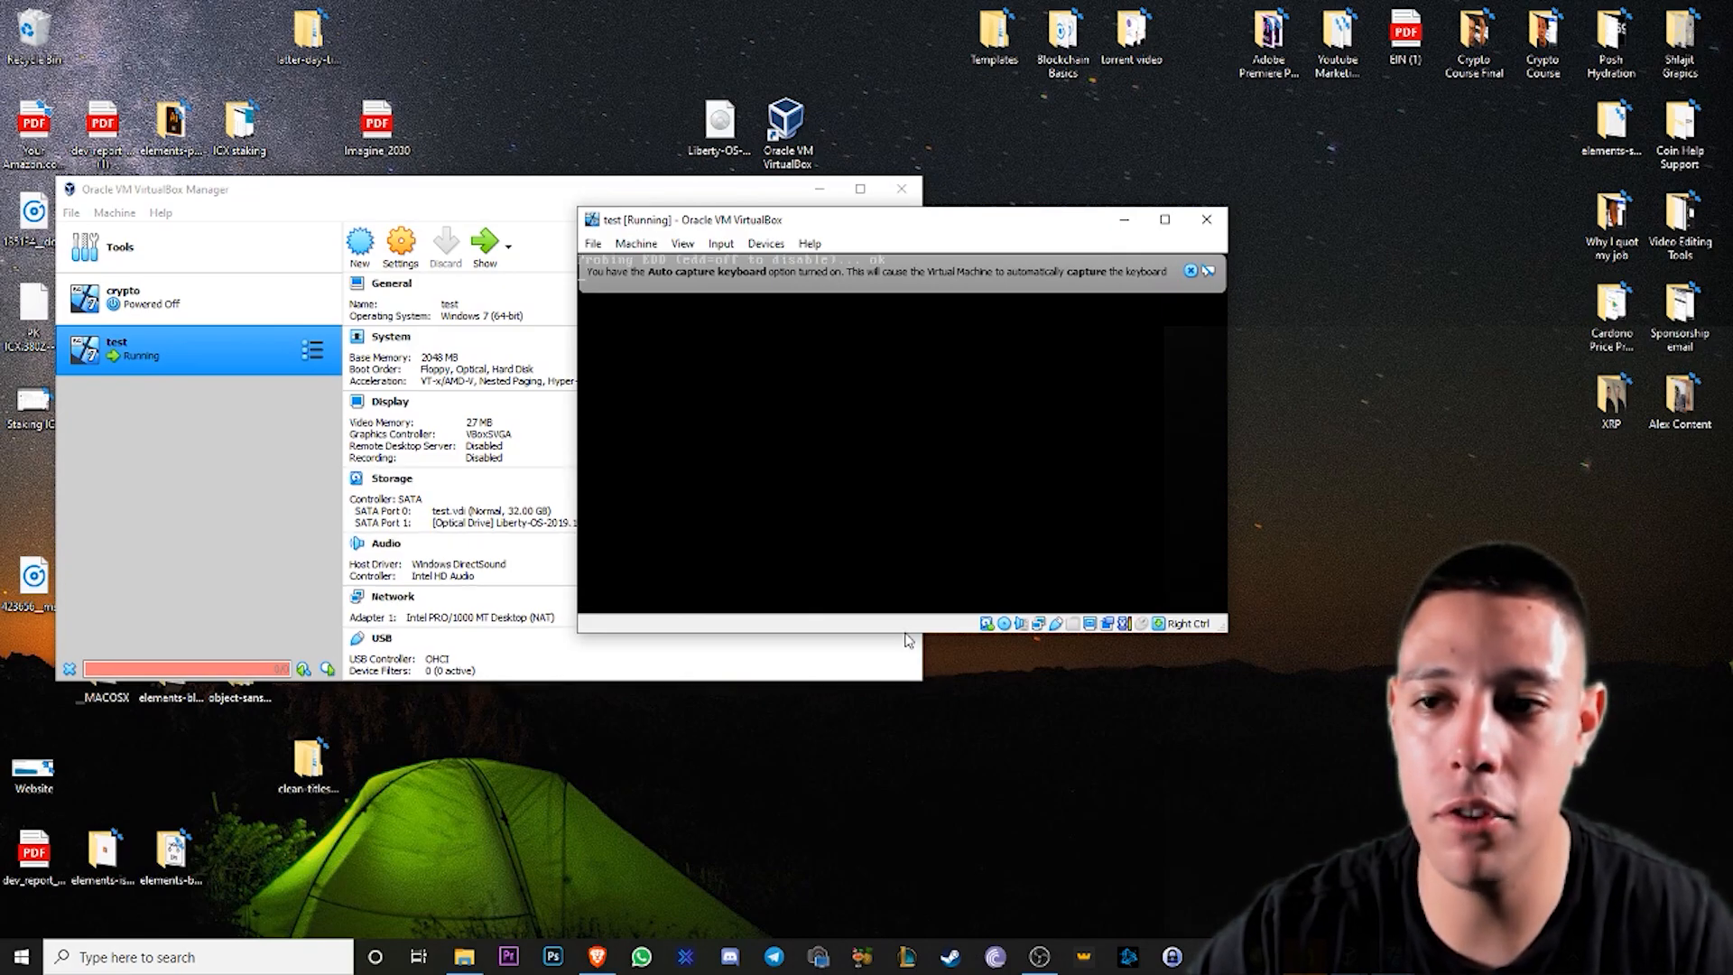
mouse_move(1257, 285)
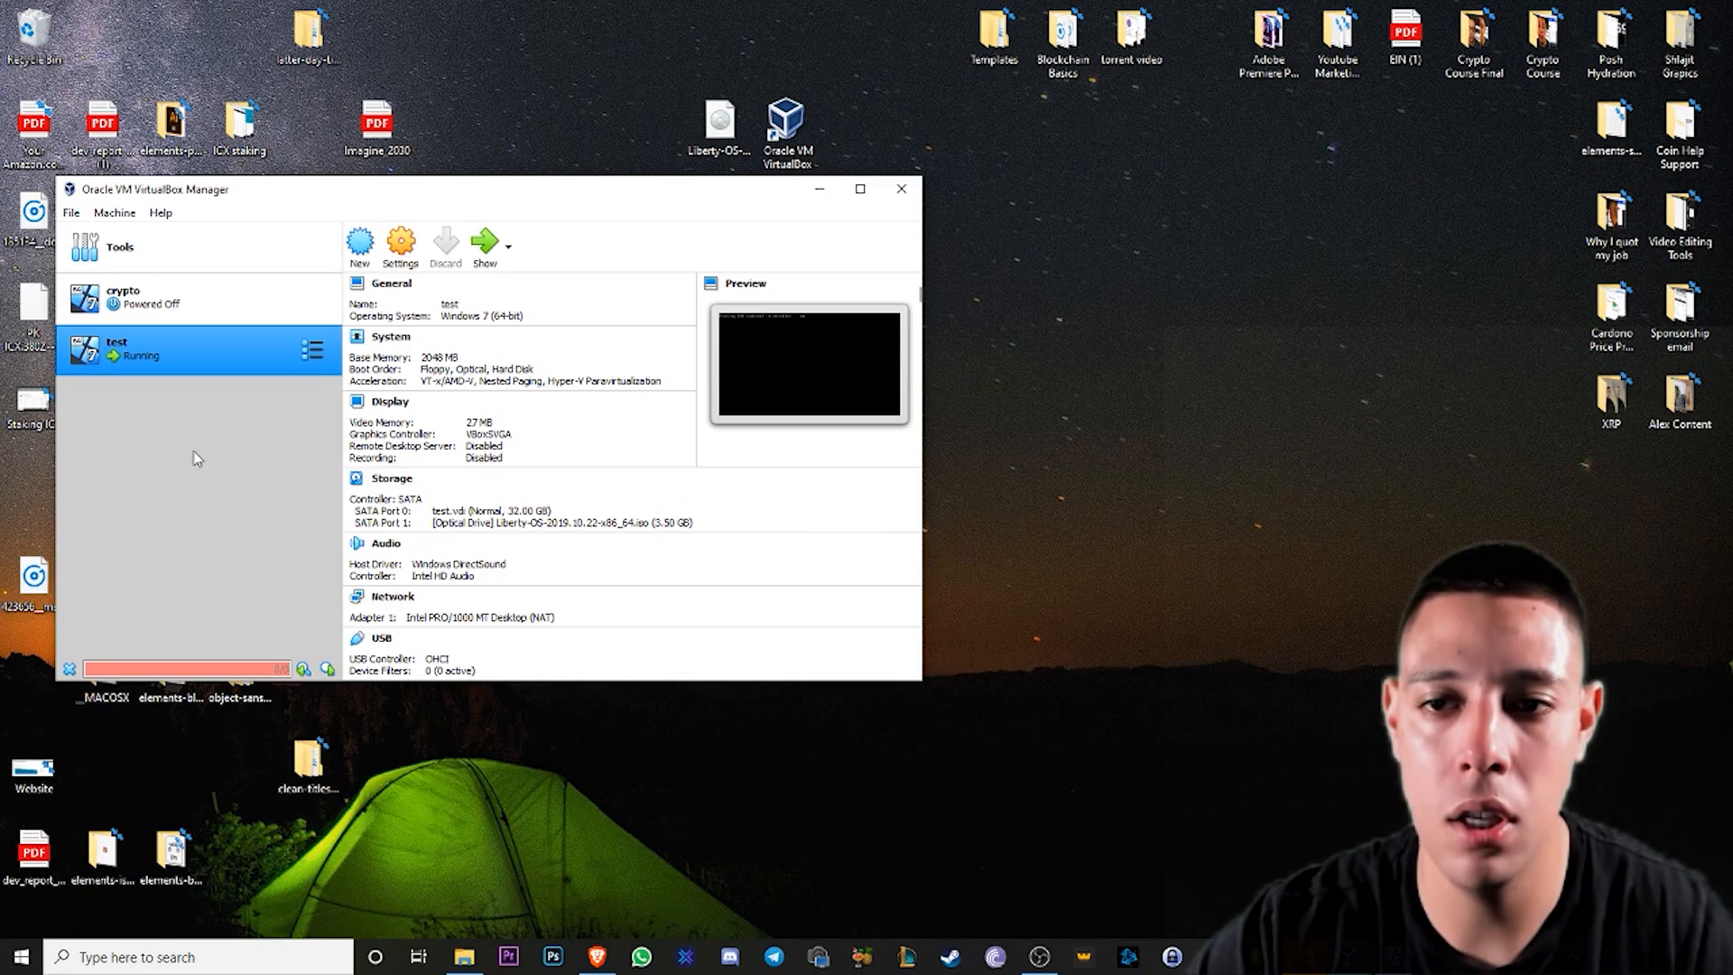
- Return to VirtualBox Manager and select the crypto machine to start it
click(144, 297)
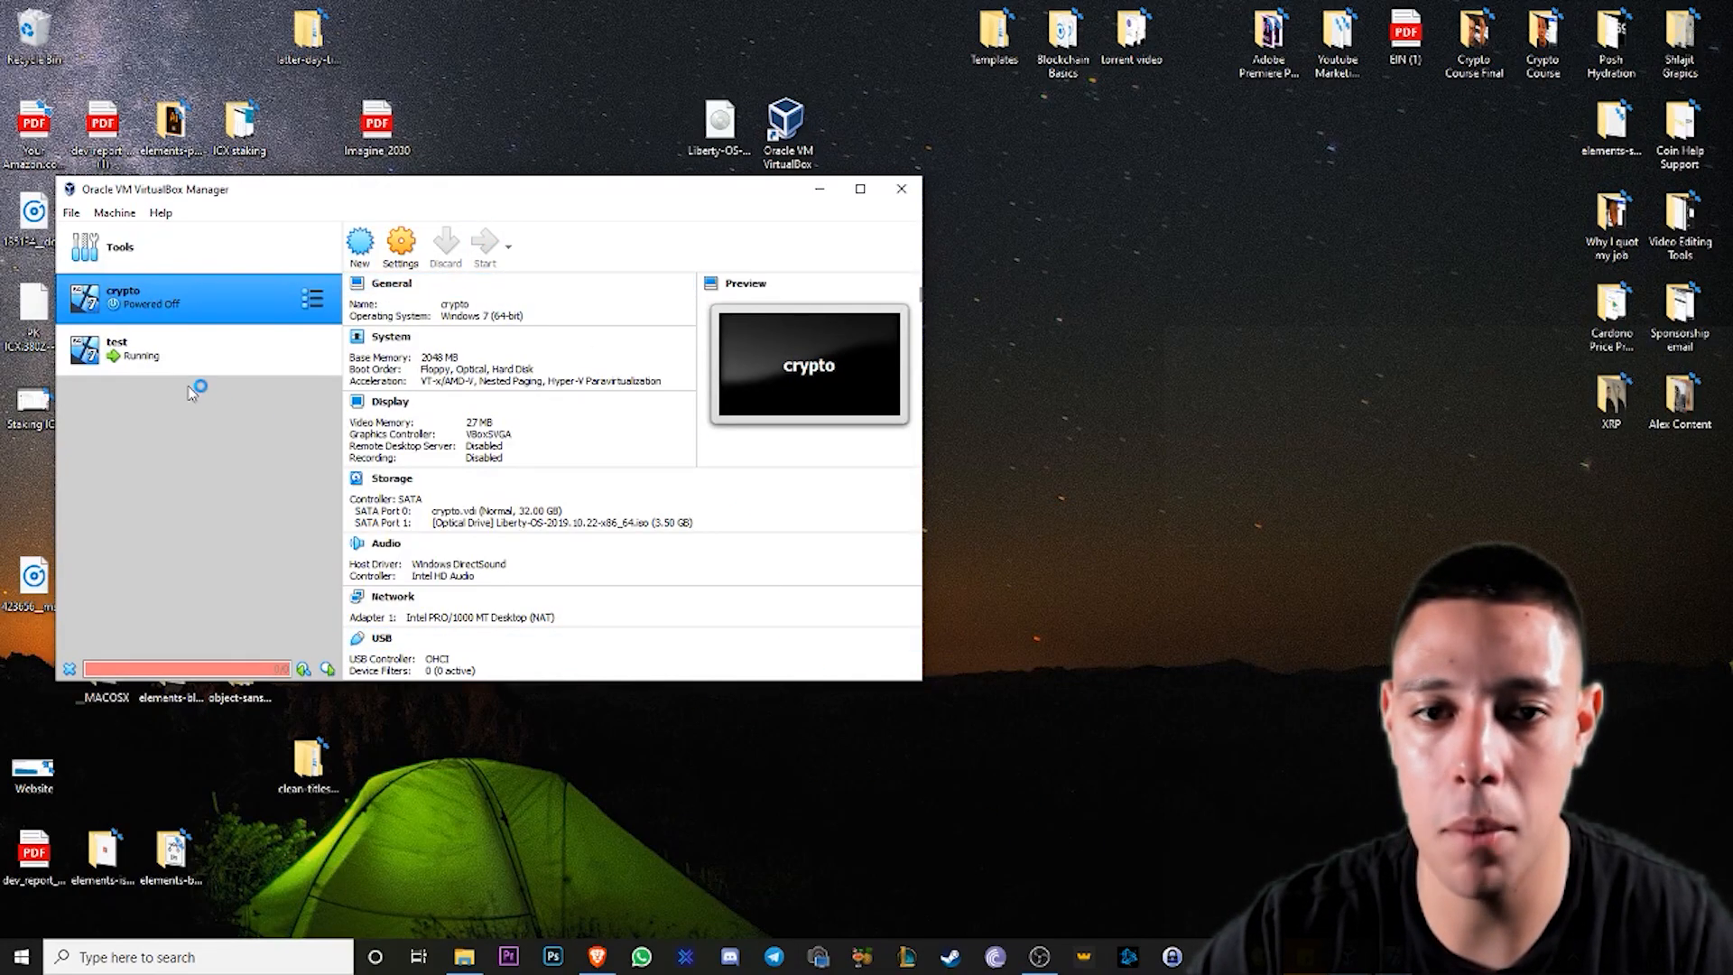
click(484, 244)
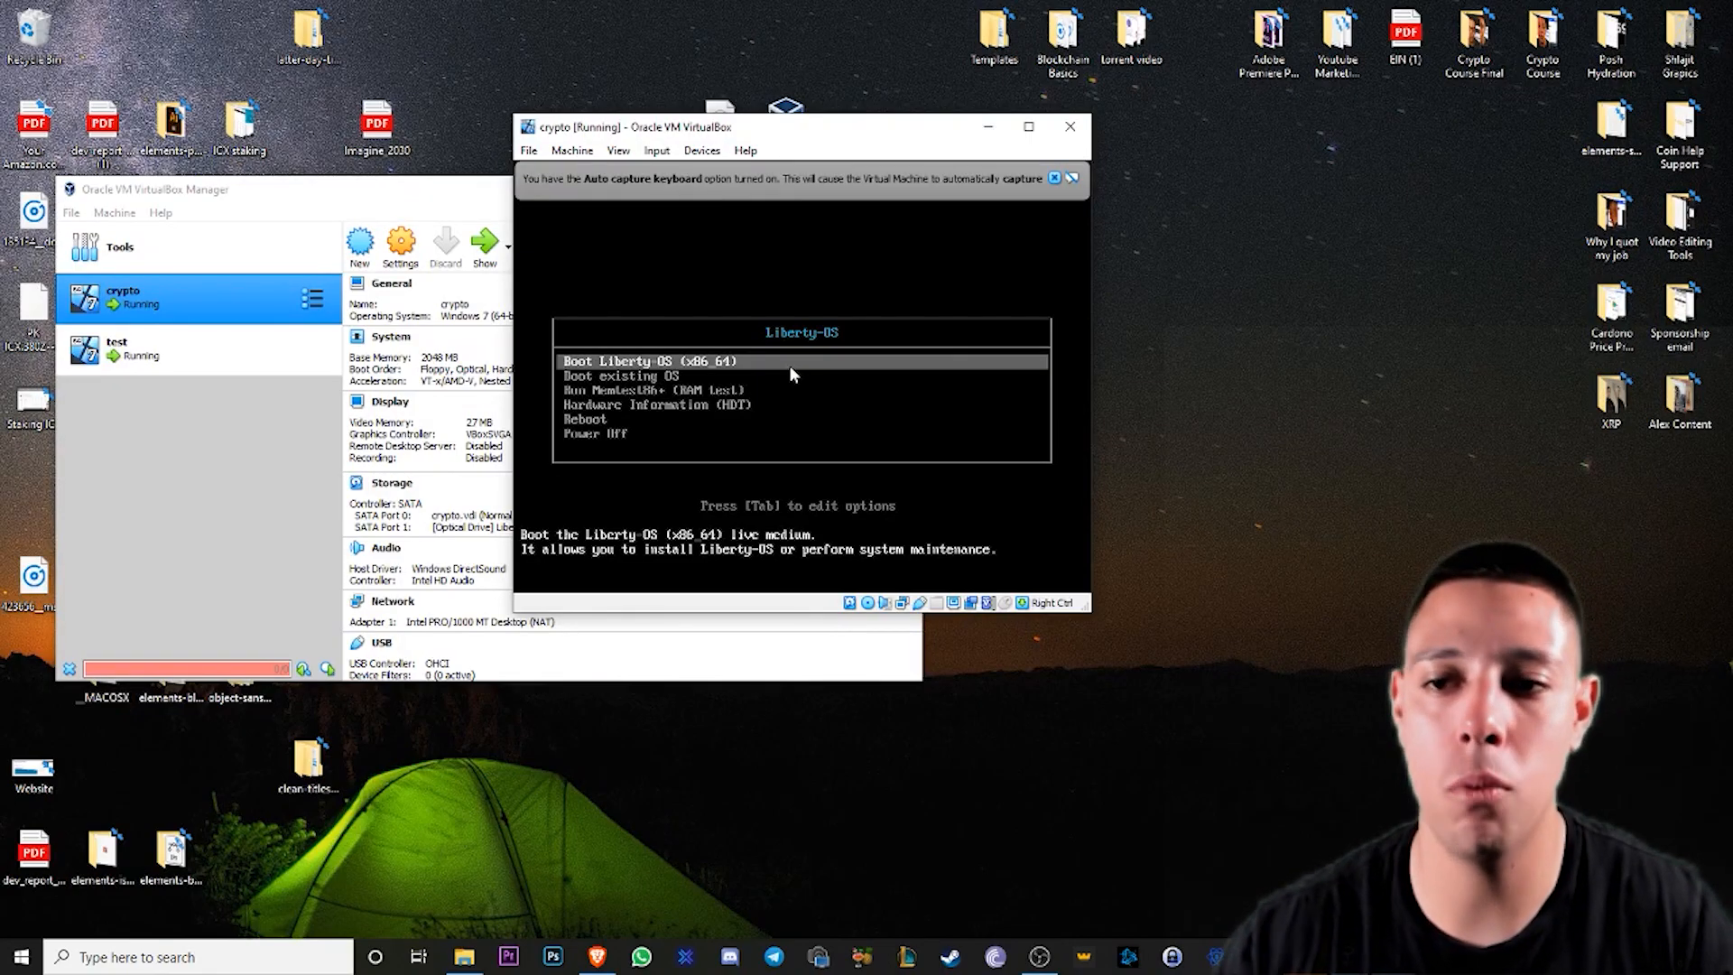
- Boot Liberty-OS live on crypto until its lock screen appears
key(Down)
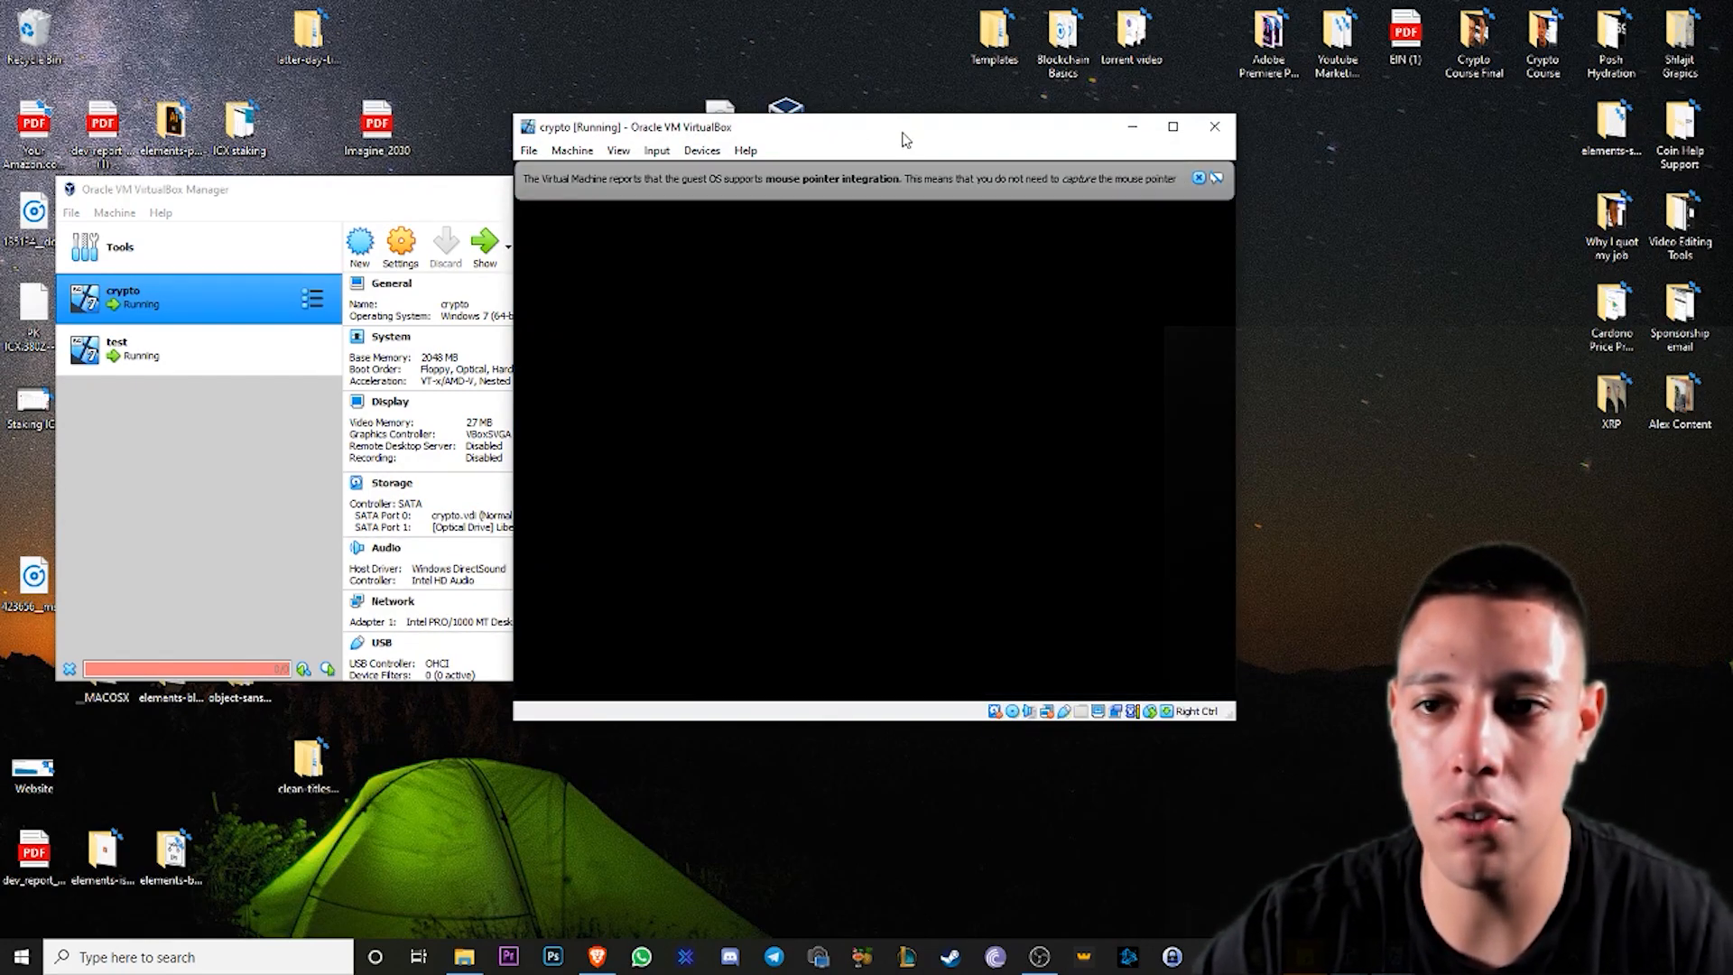
click(1197, 178)
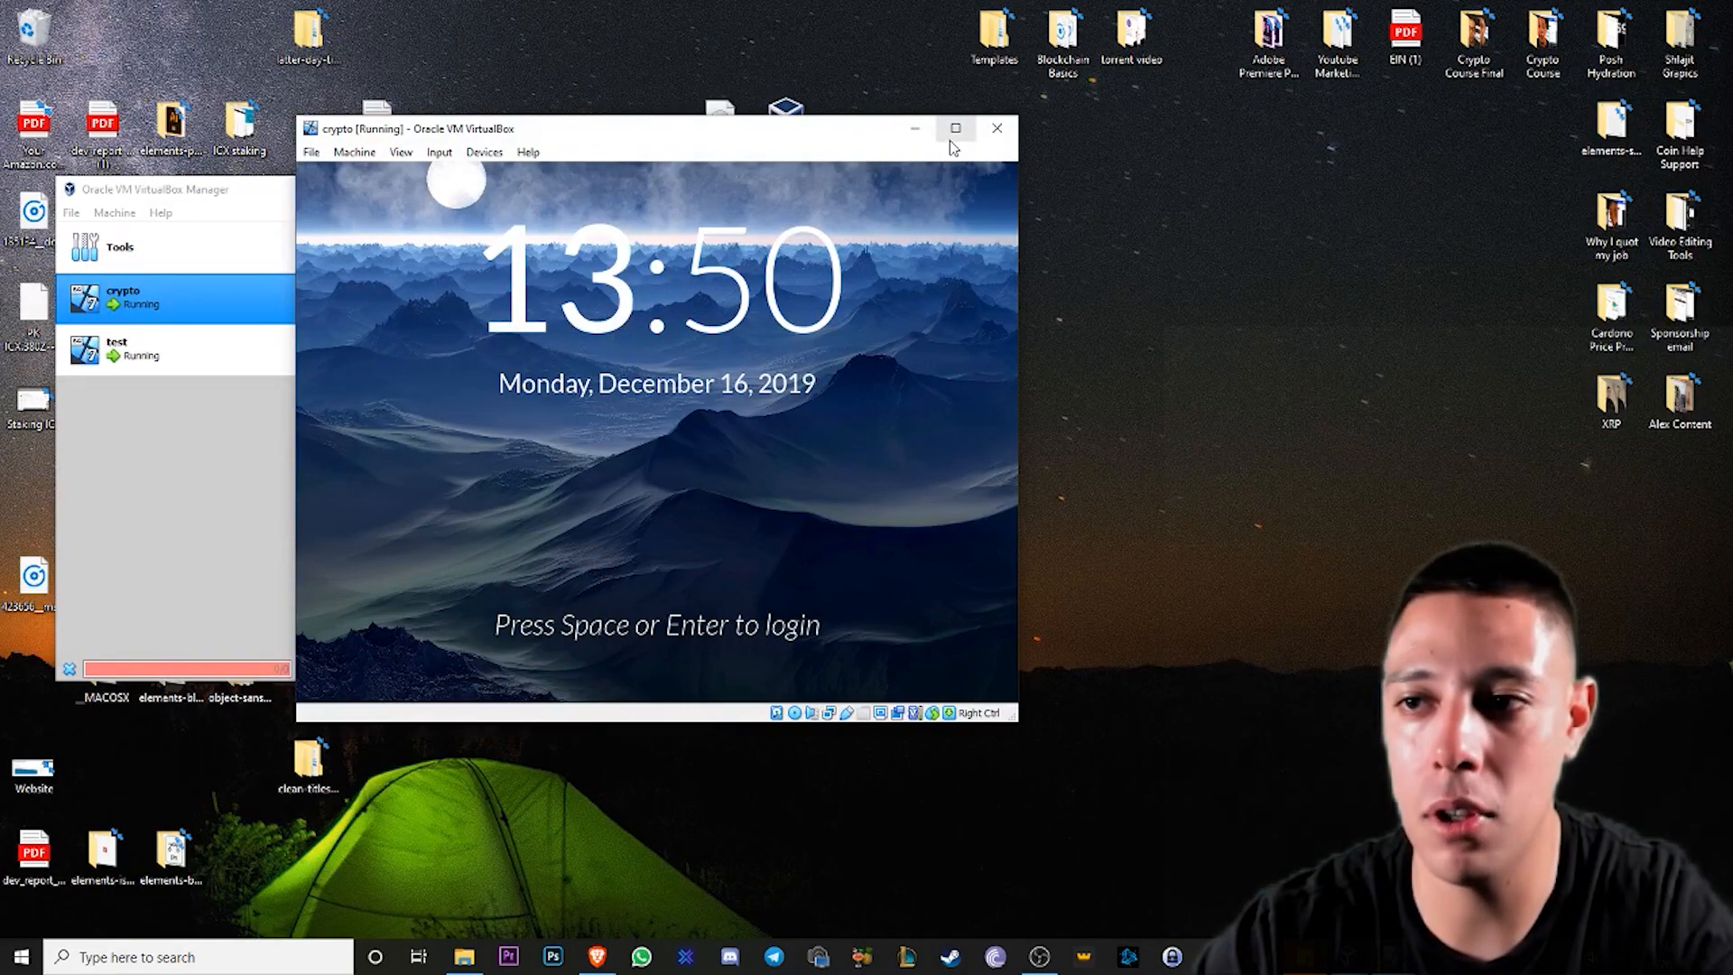
- Maximize the crypto VM window and log into the LibertyOS desktop with the account password
click(955, 128)
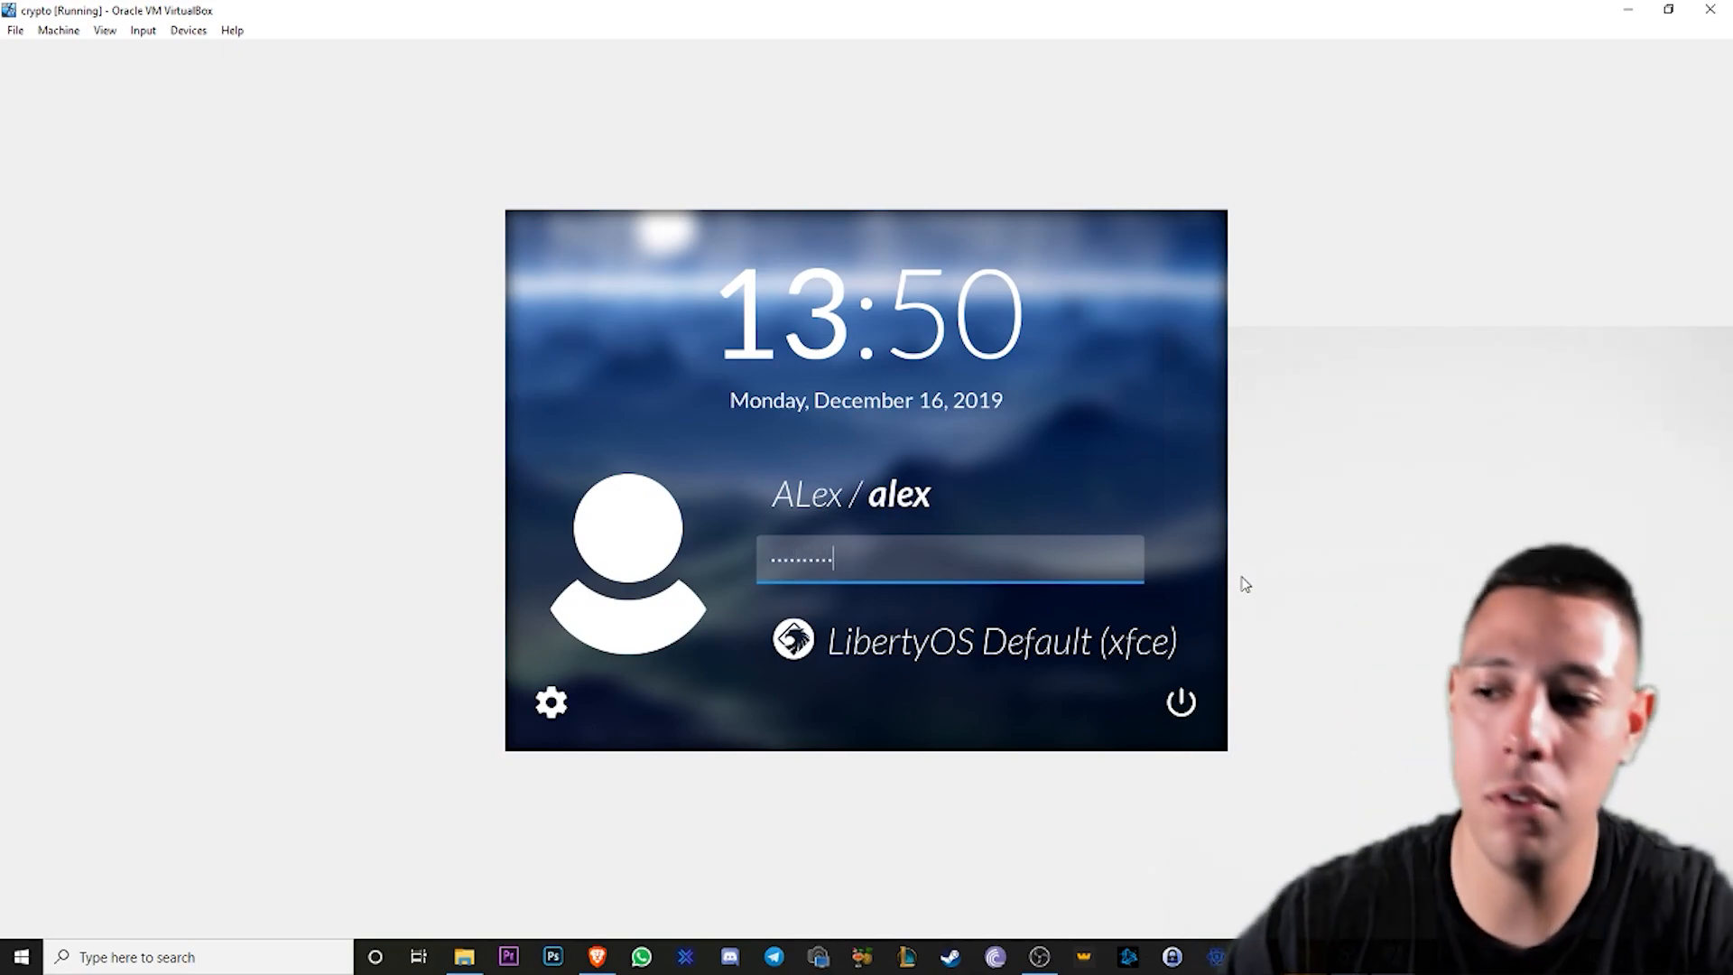
key(Return)
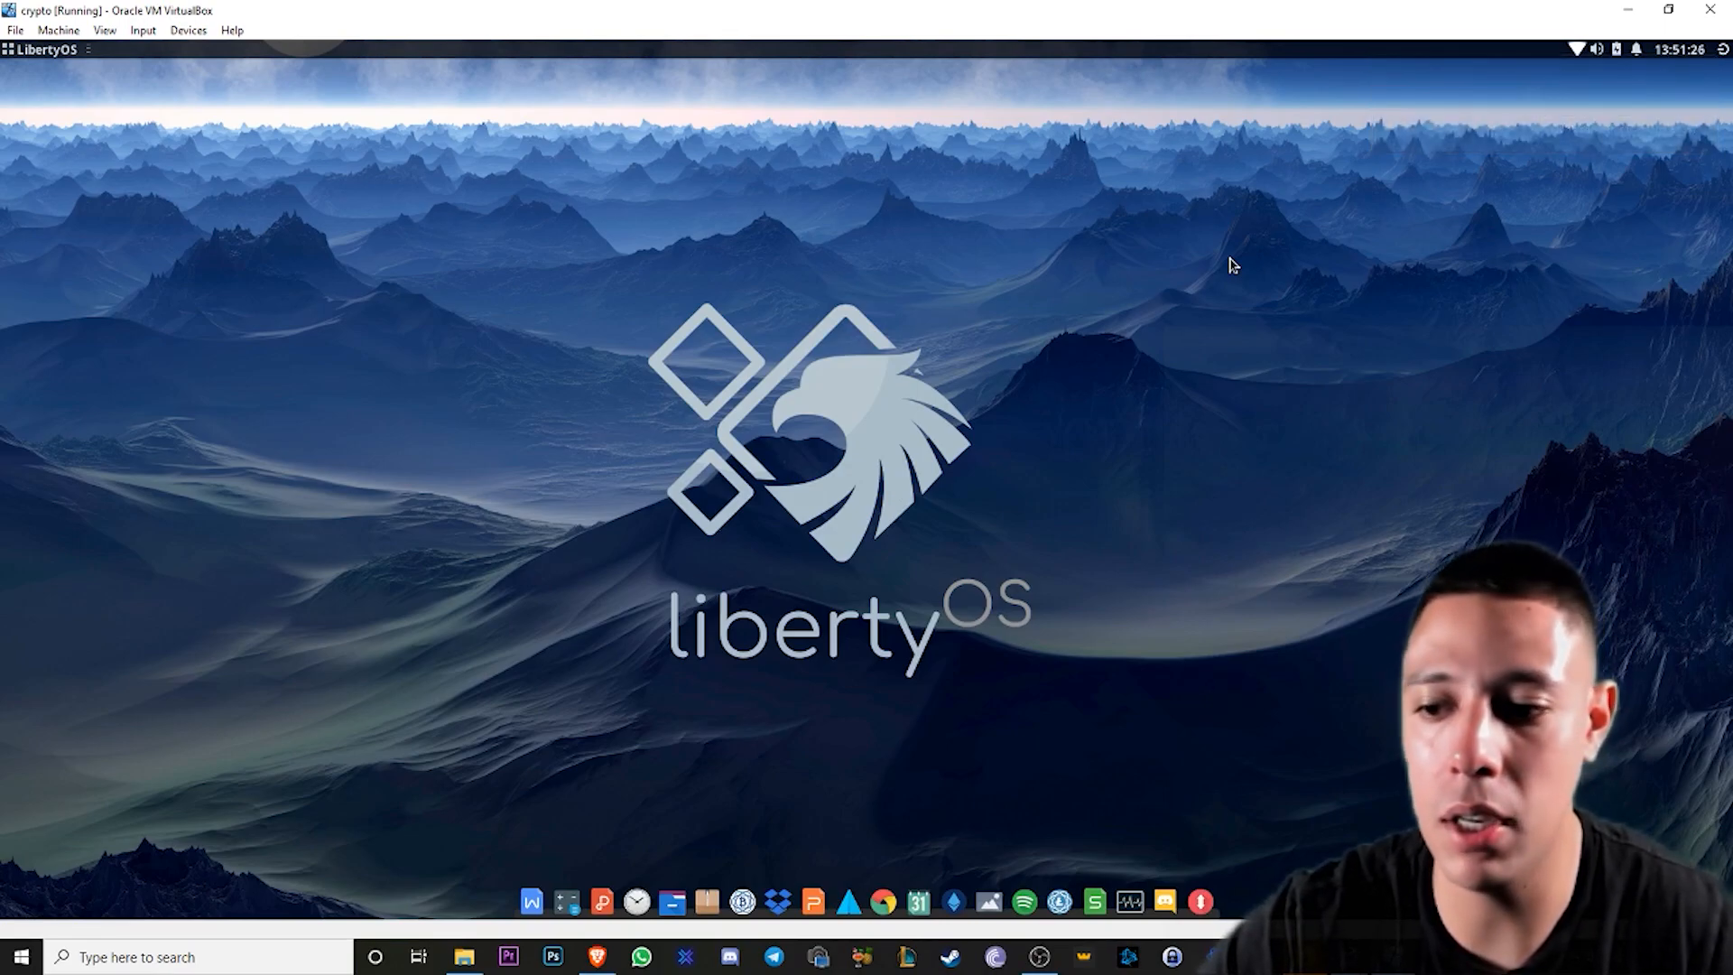
mouse_move(970, 823)
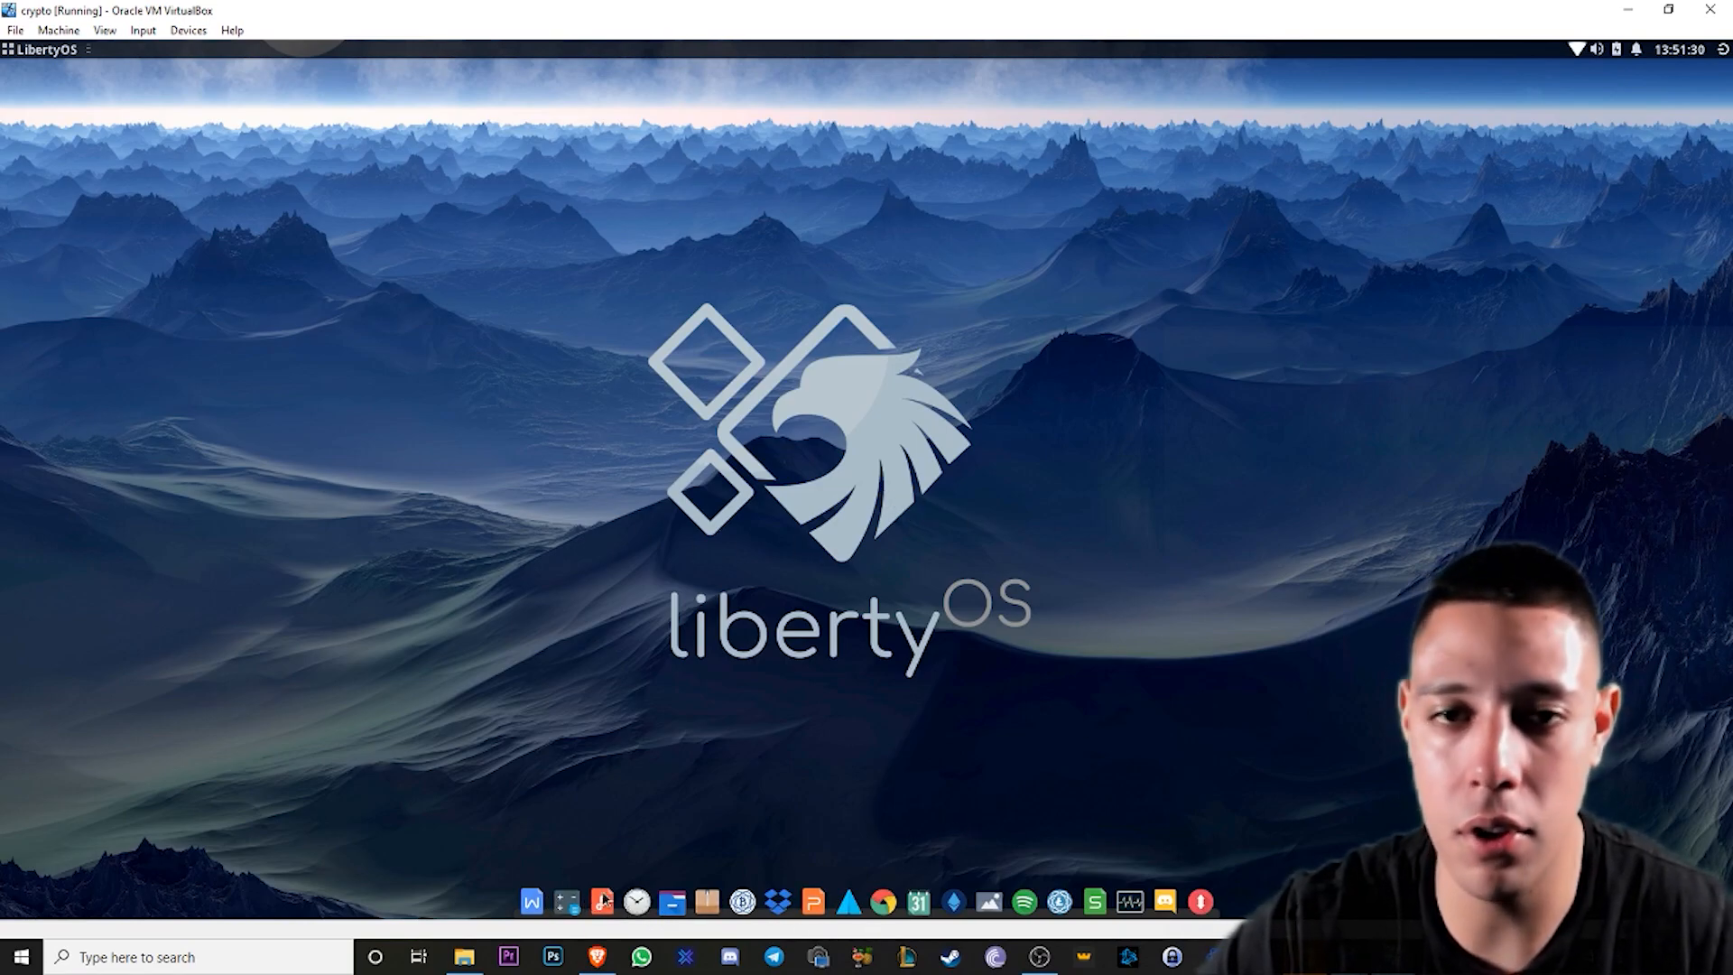
mouse_move(917, 901)
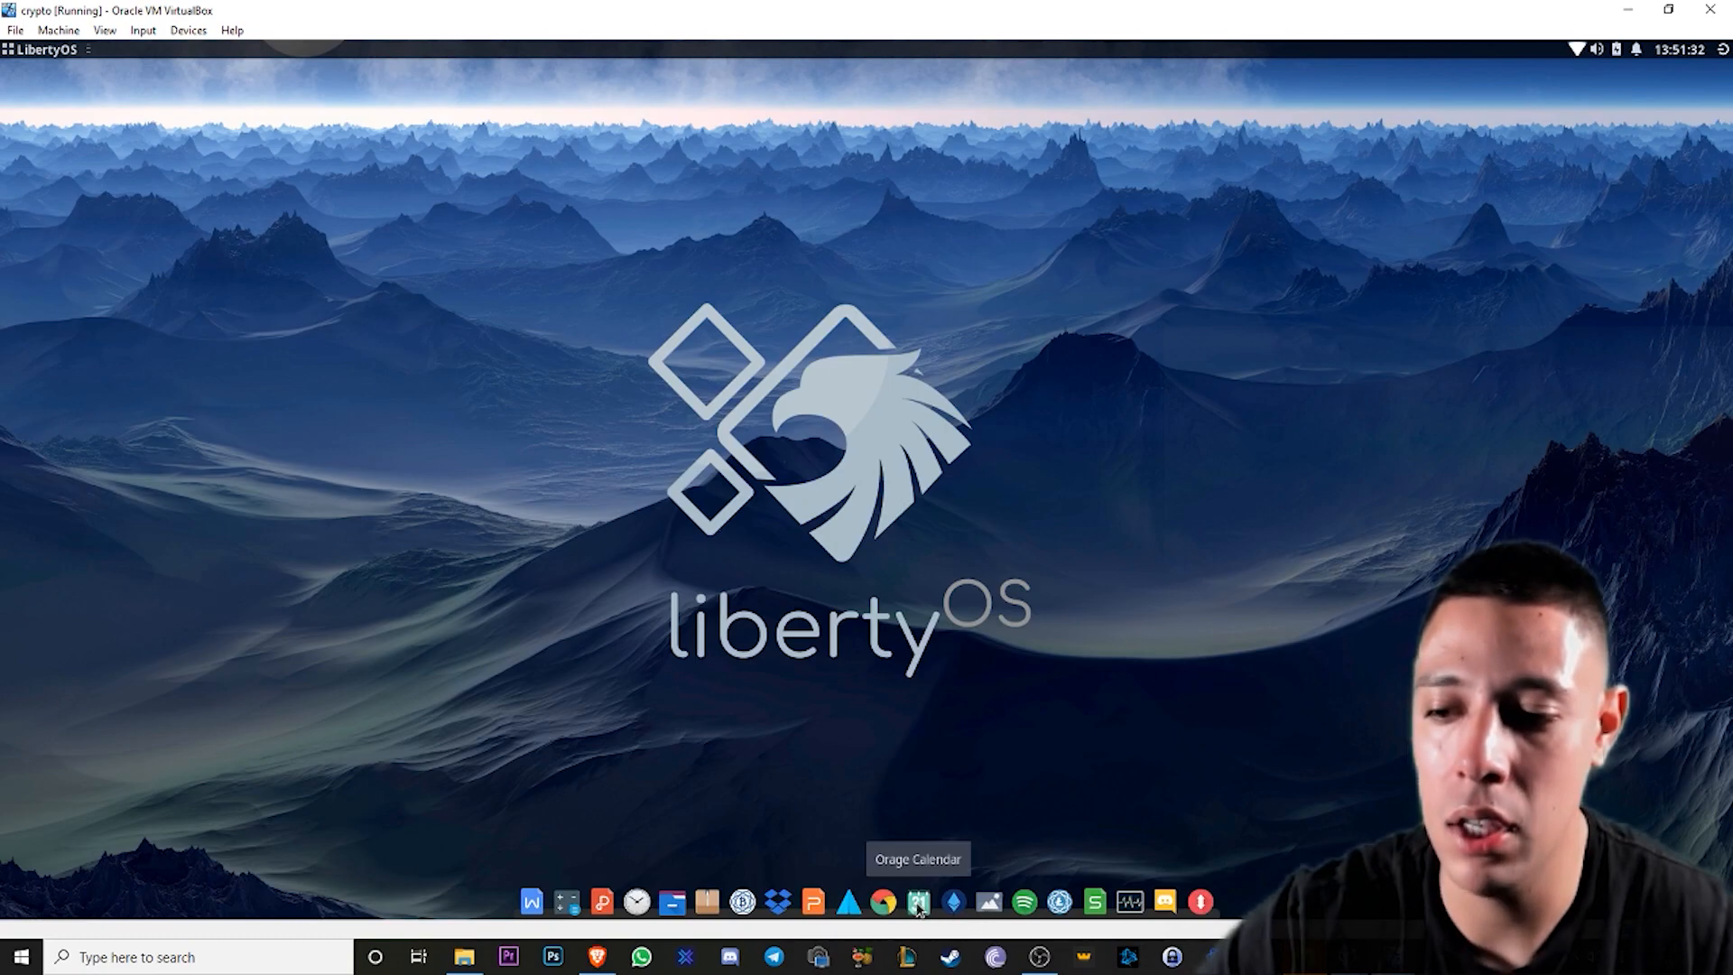
- Launch Orage from the dock, move its window up and start a new appointment from File > New
click(919, 901)
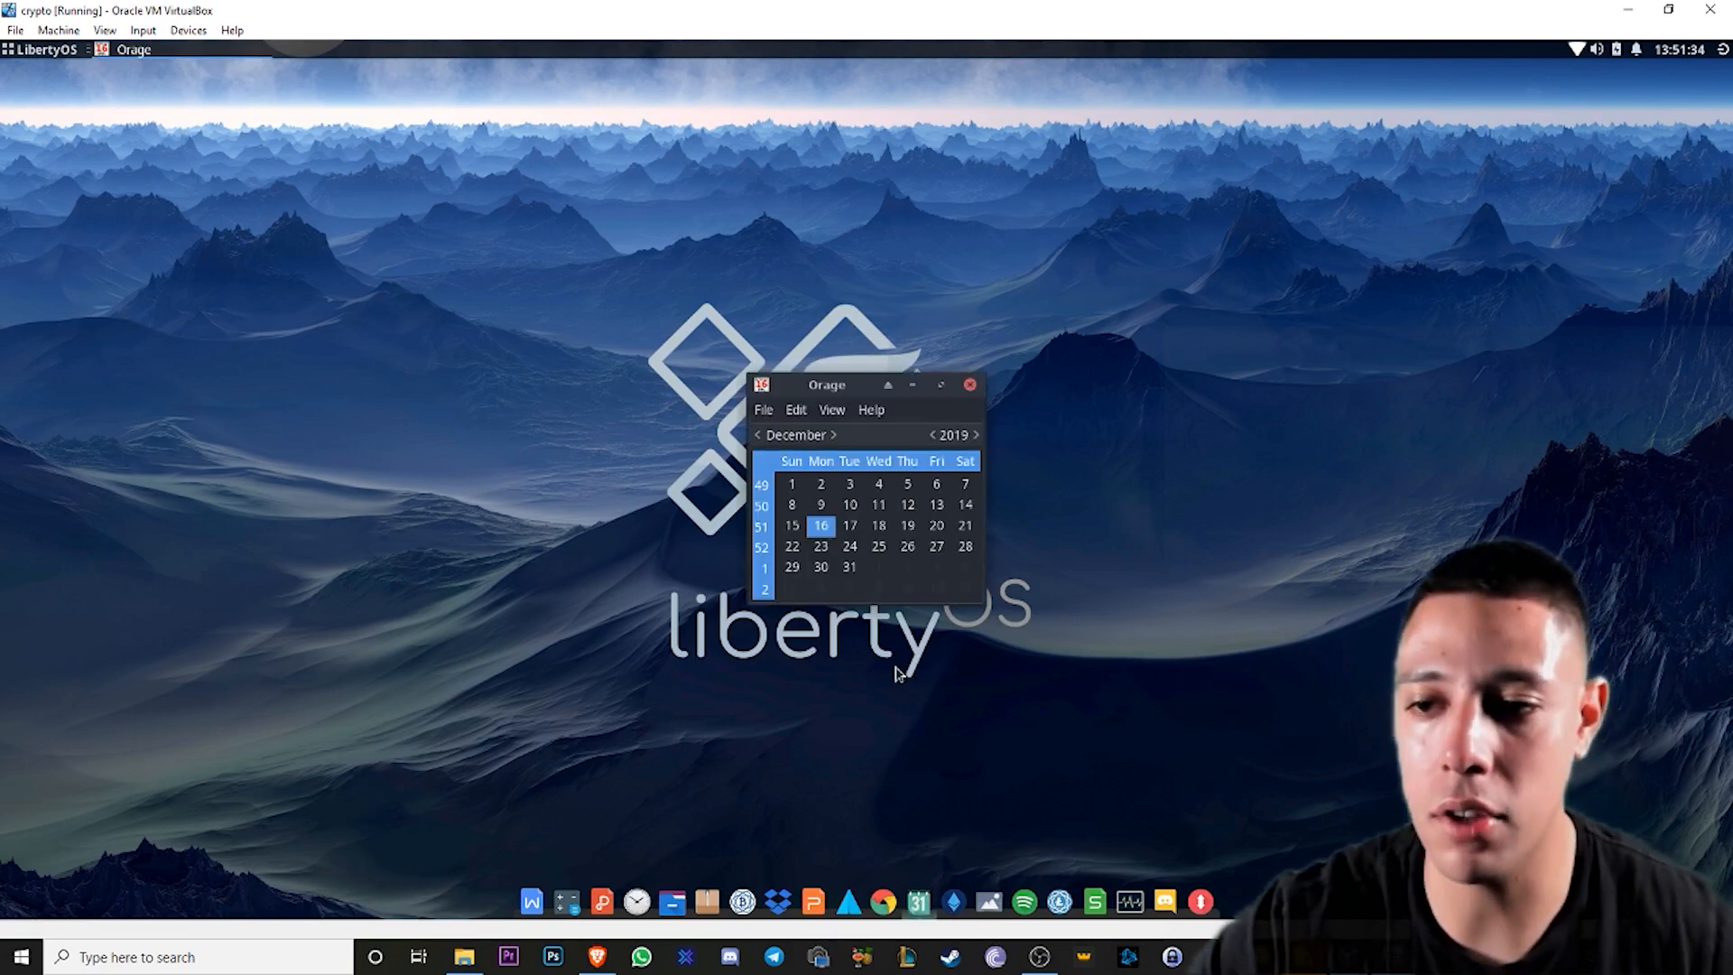
drag(827, 385, 804, 267)
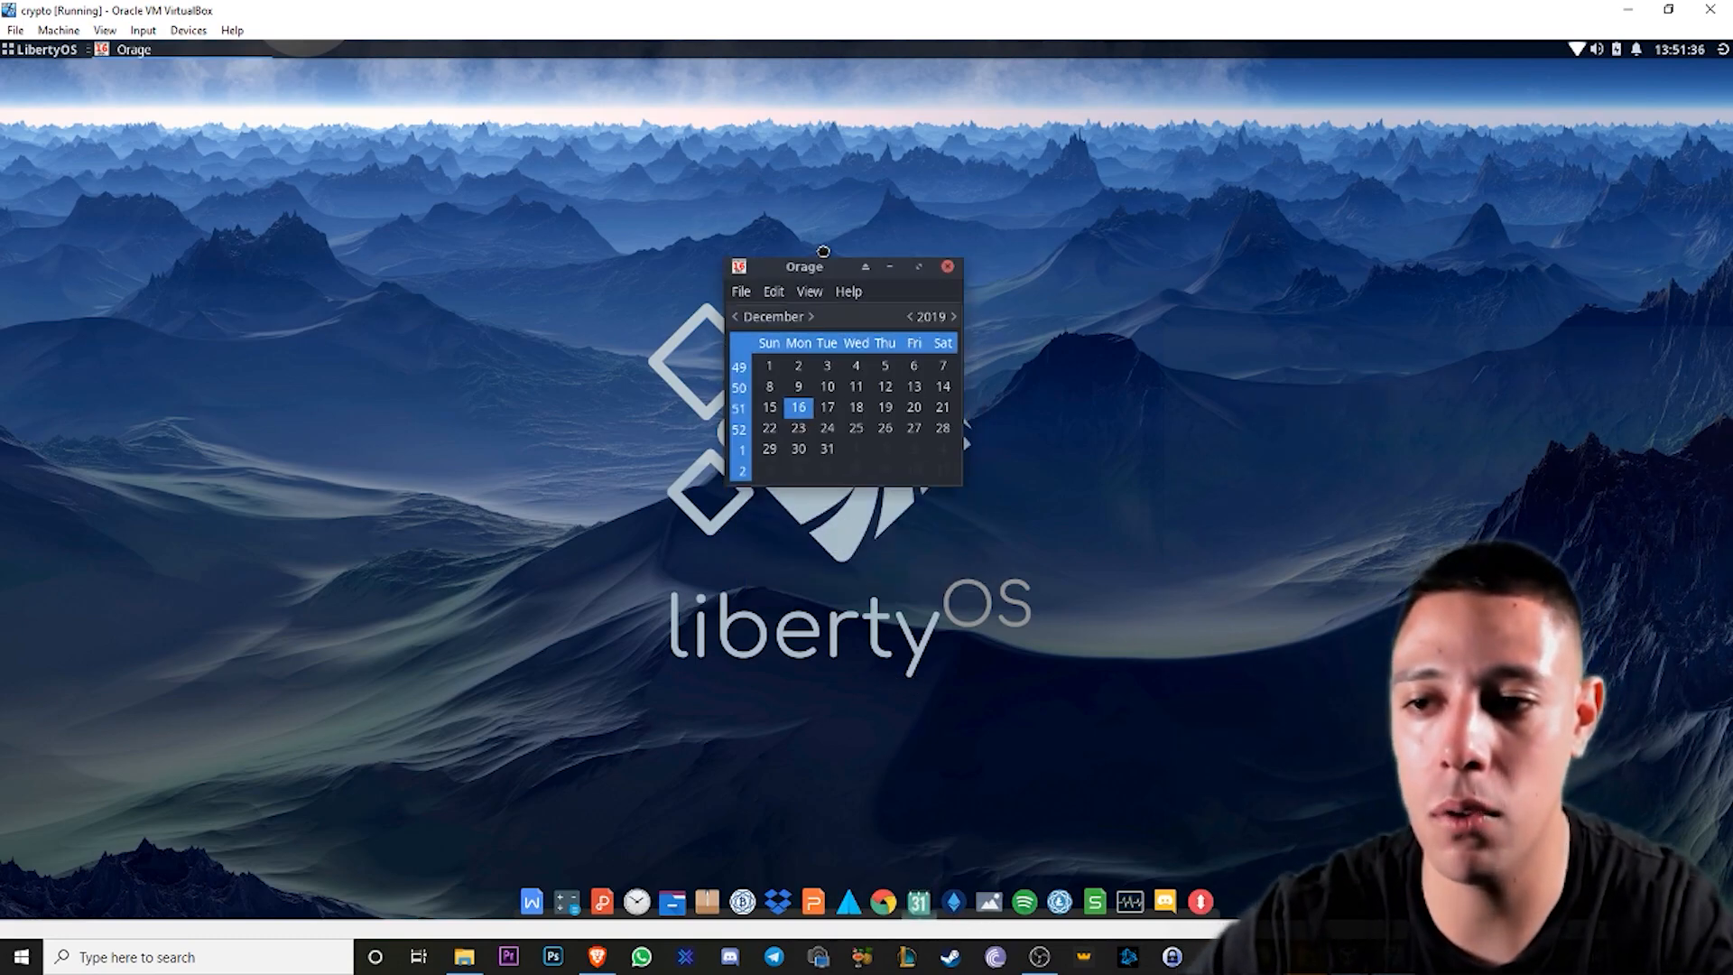
click(737, 267)
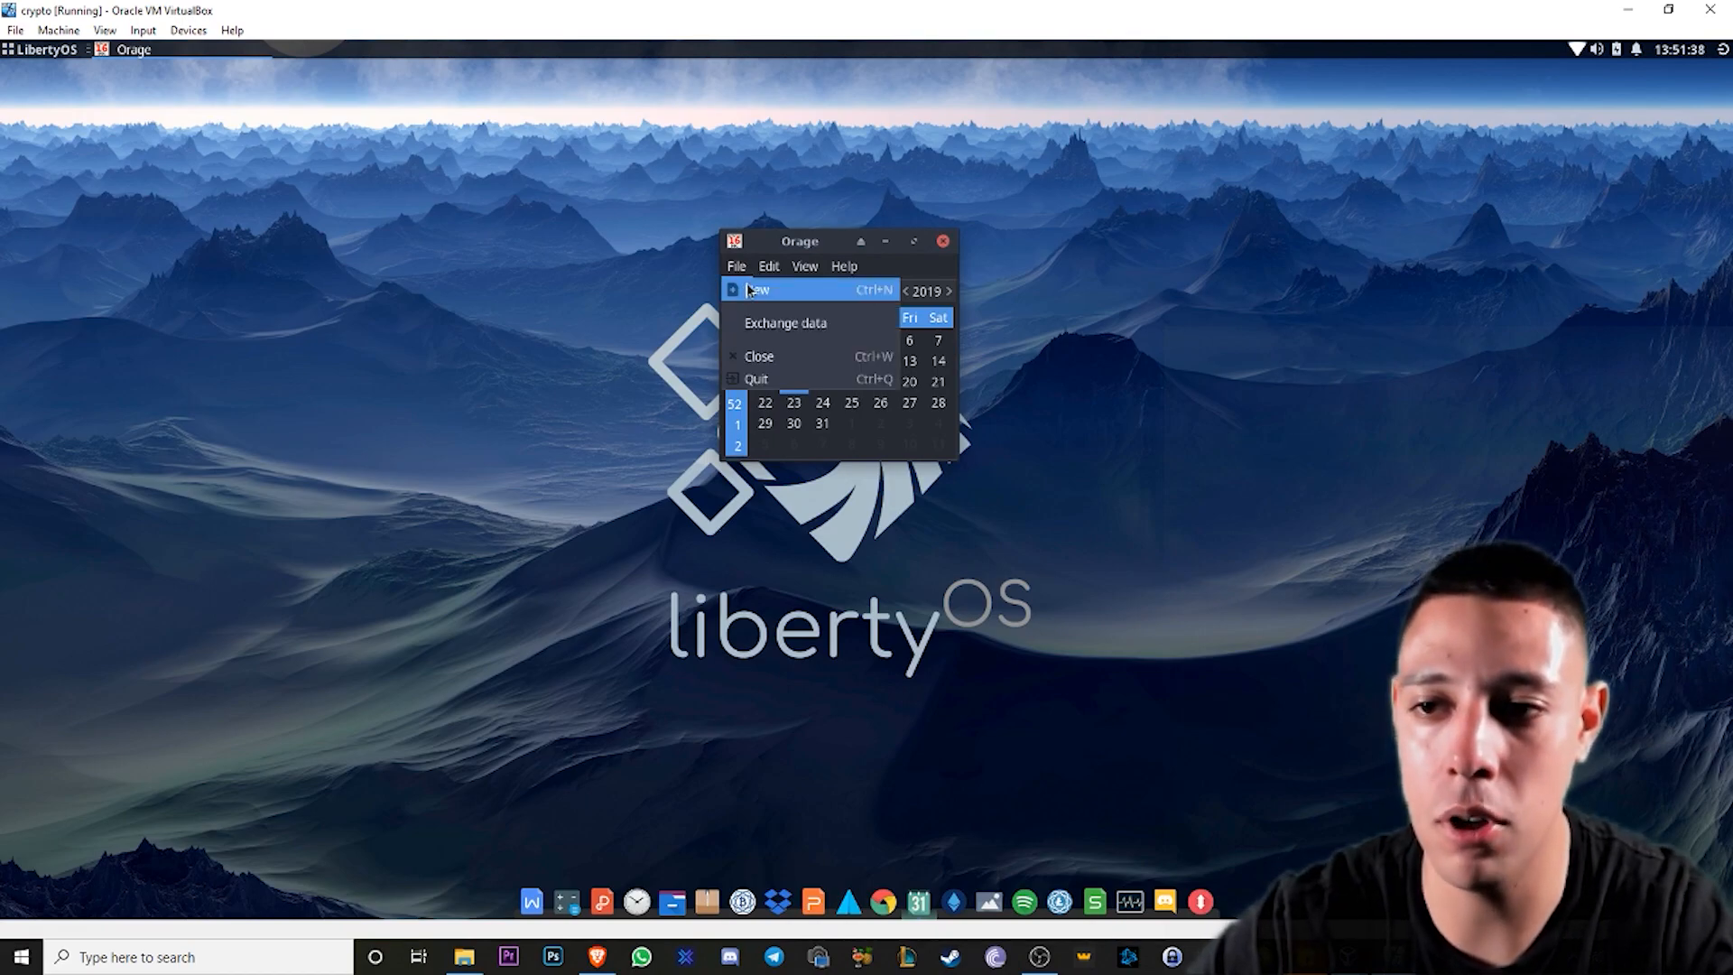
click(759, 289)
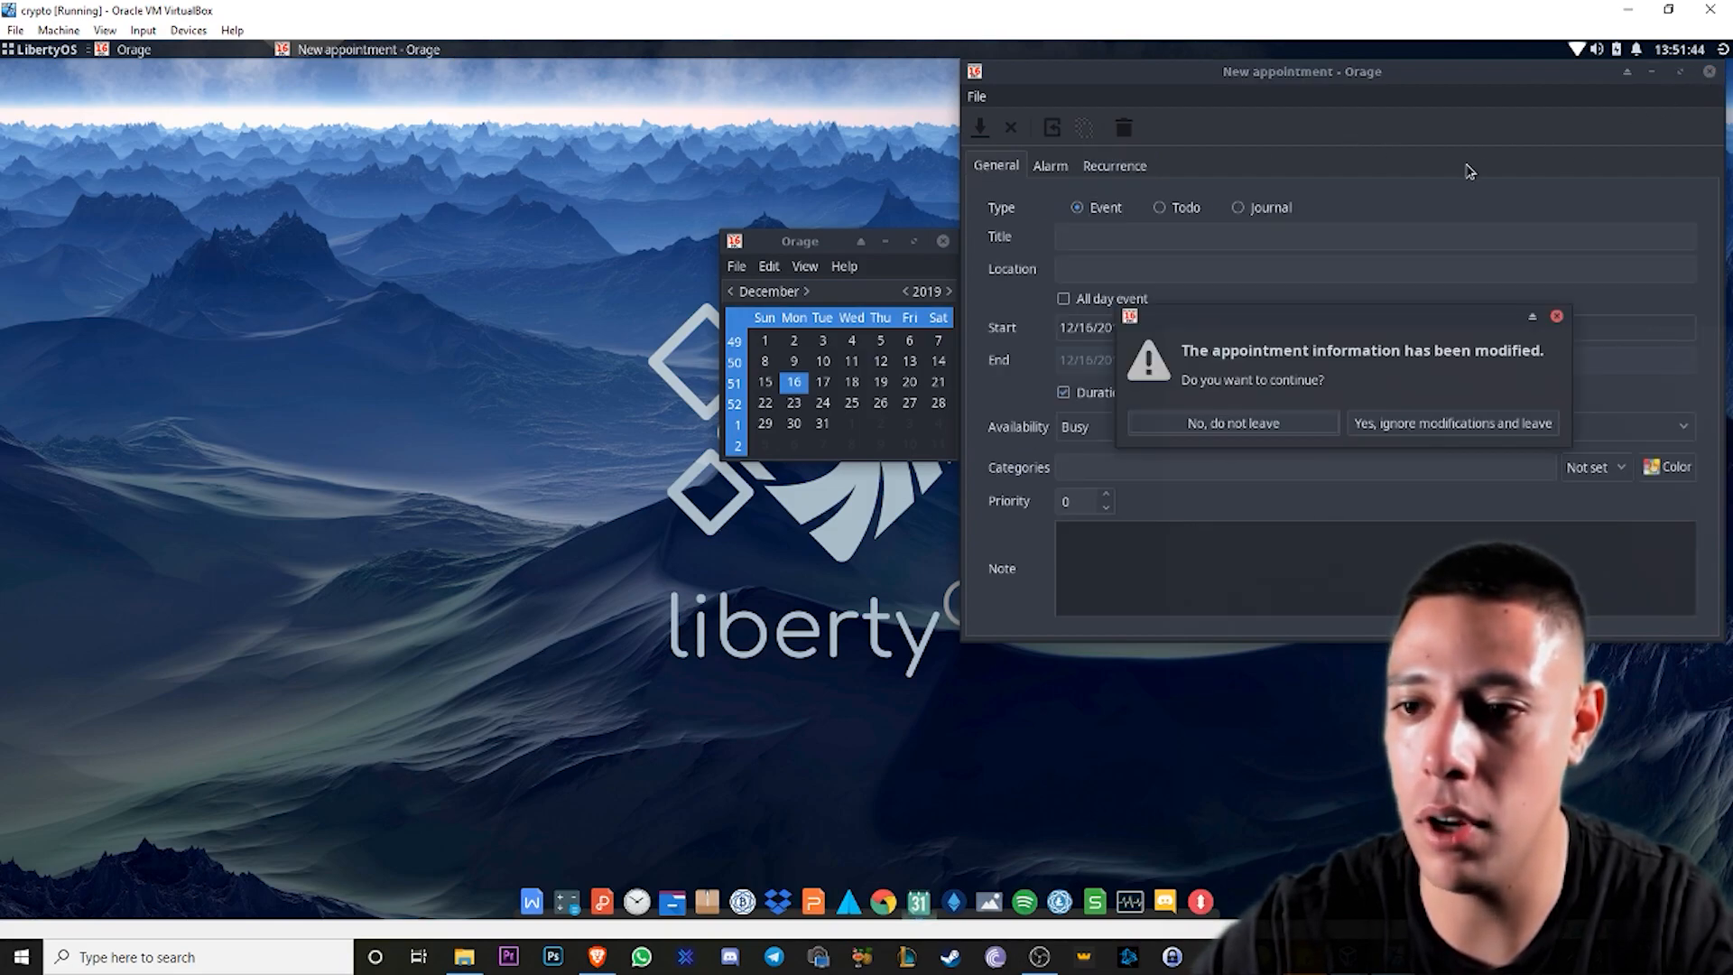
- Close the new appointment, choosing 'Yes, ignore modifications and leave' to discard it
click(1232, 423)
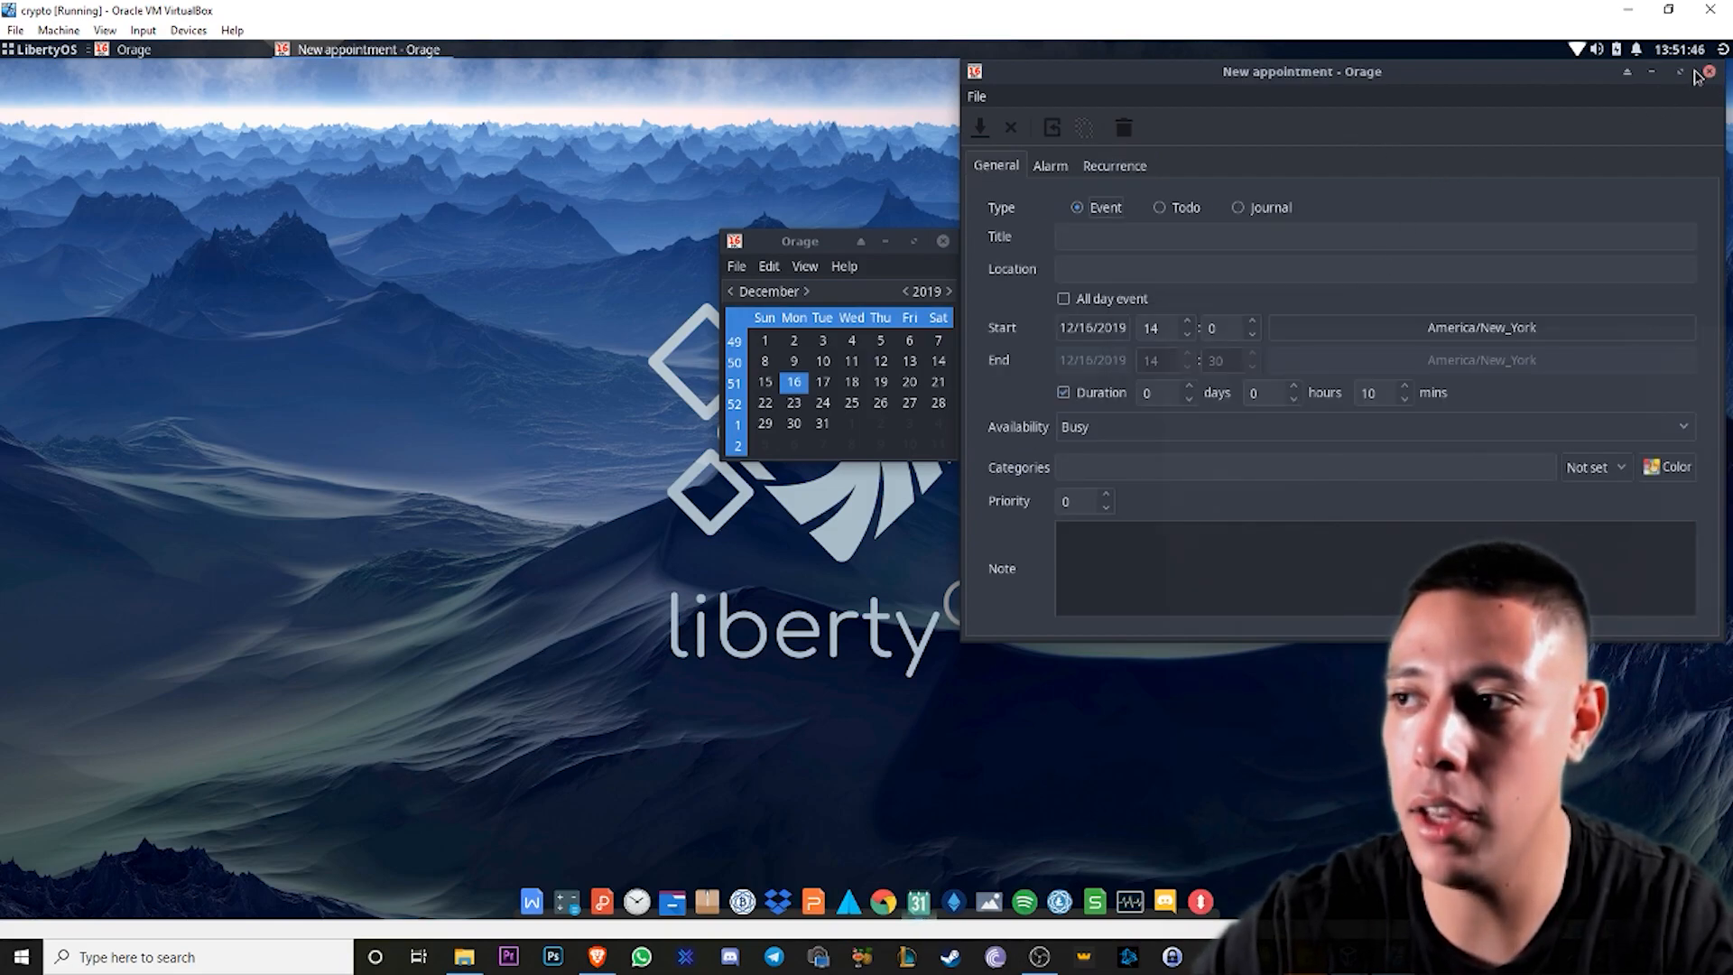
click(1709, 73)
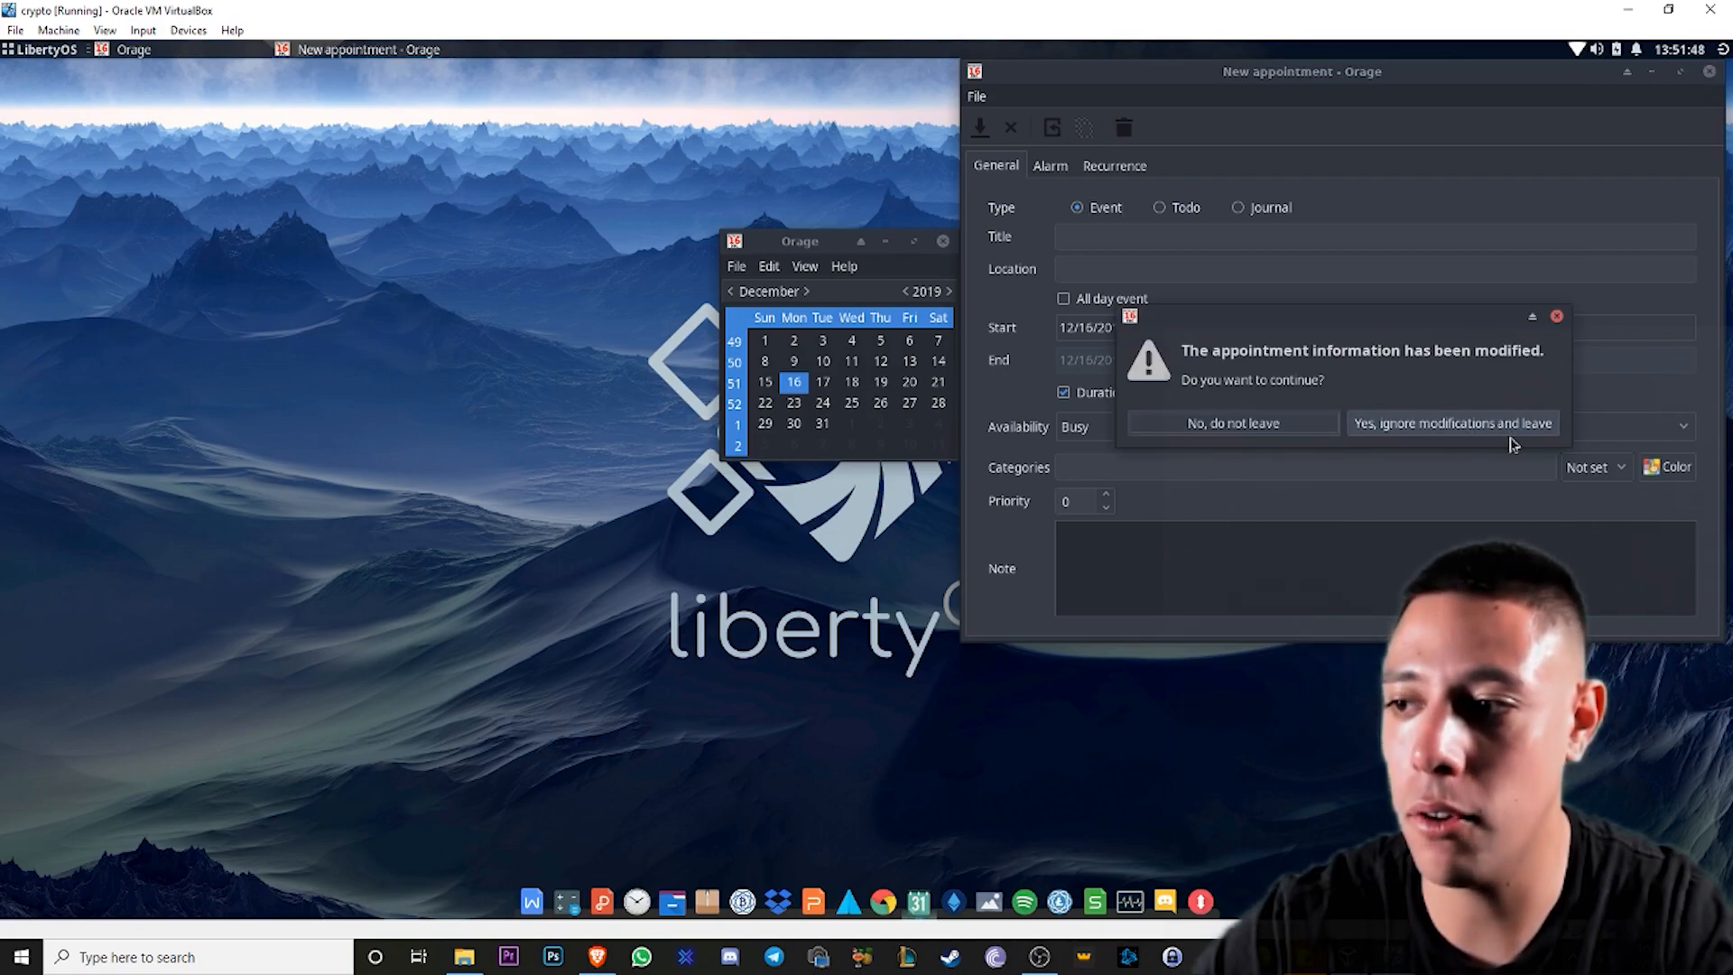
click(1450, 422)
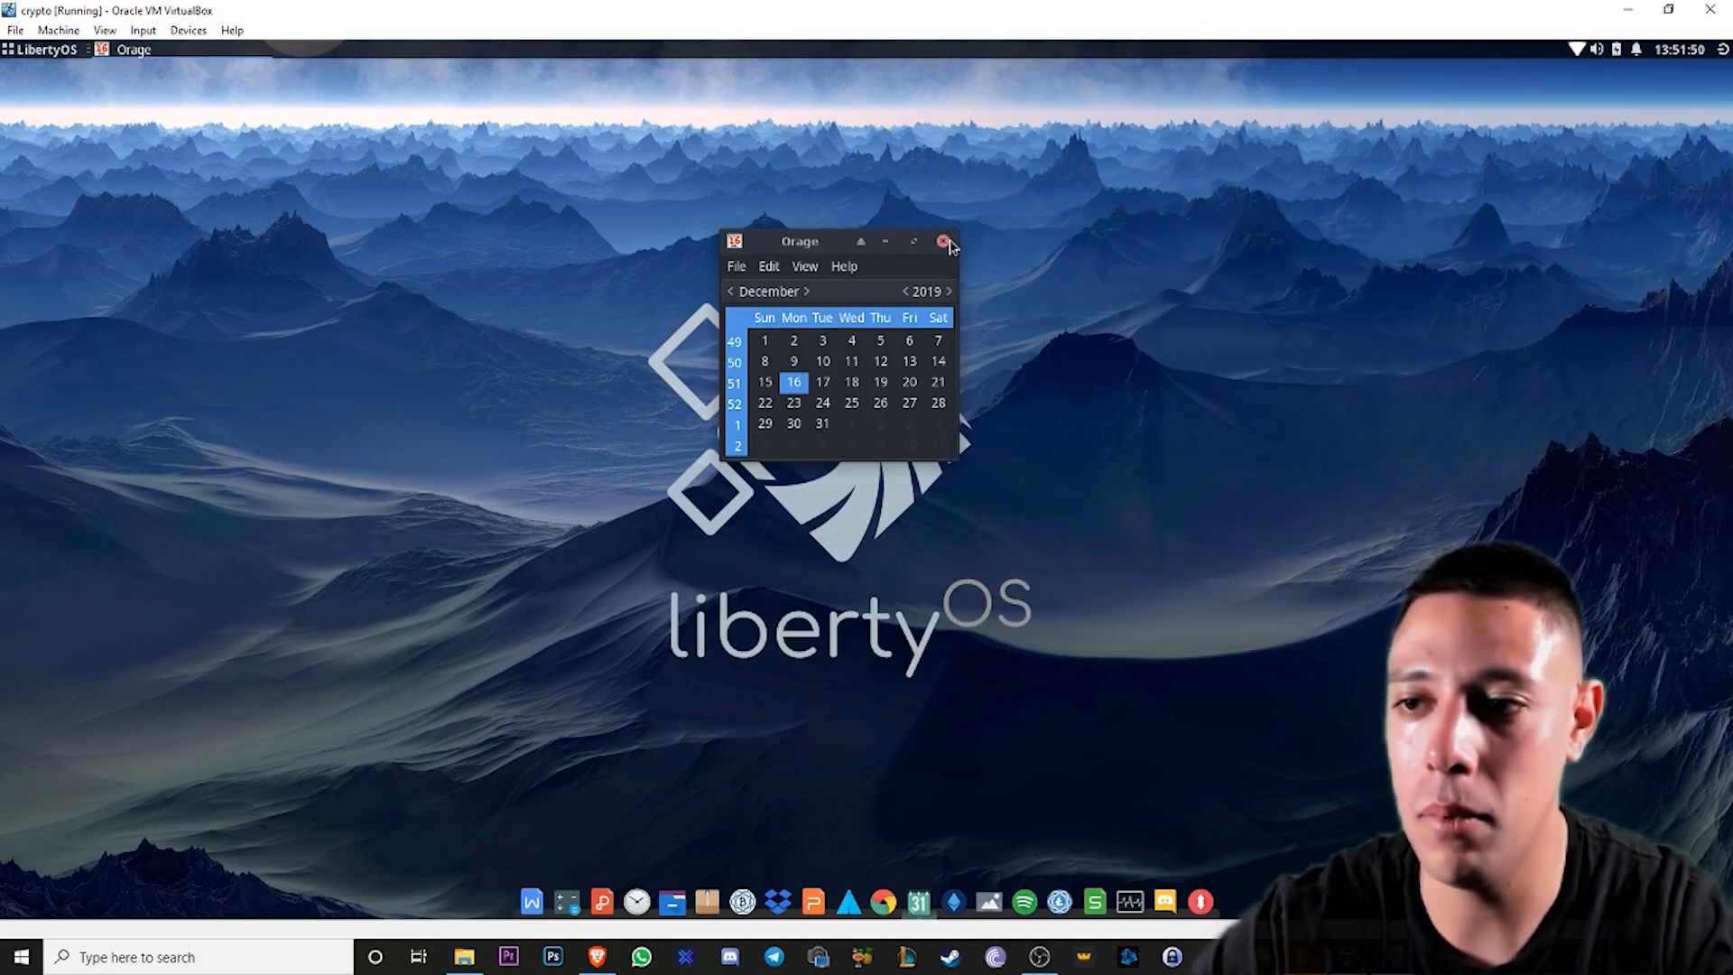
- Close Orage and browse the Whisker menu to the Accessories category under All applications
click(944, 240)
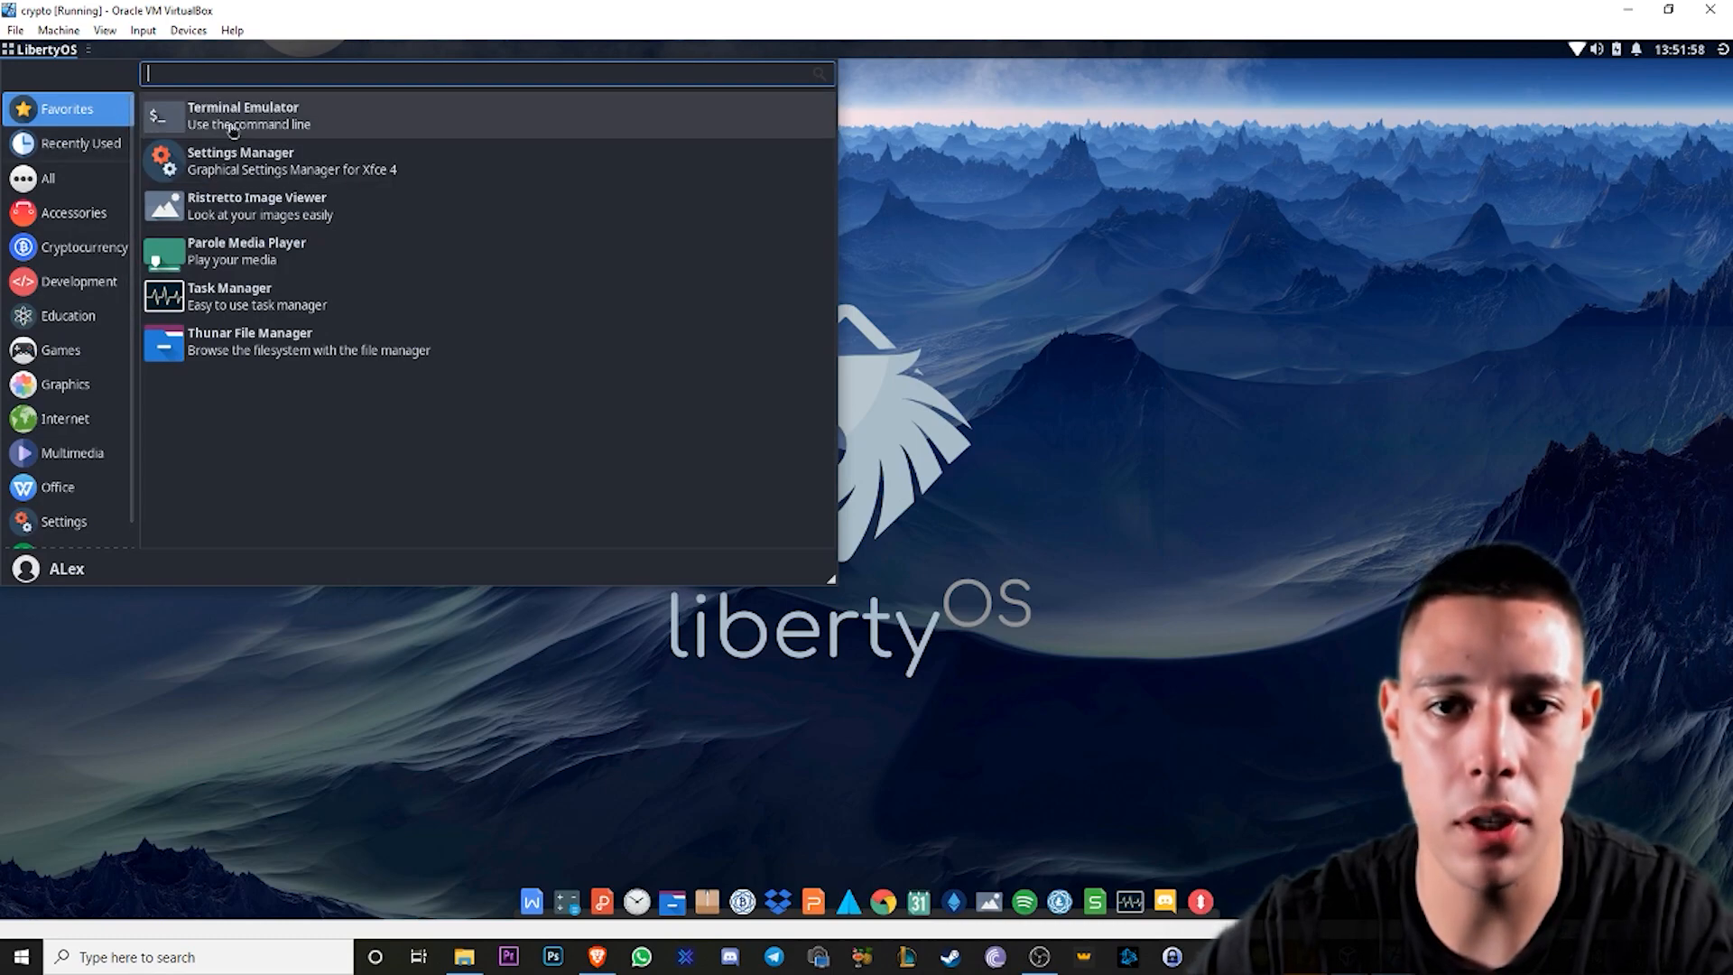
click(47, 179)
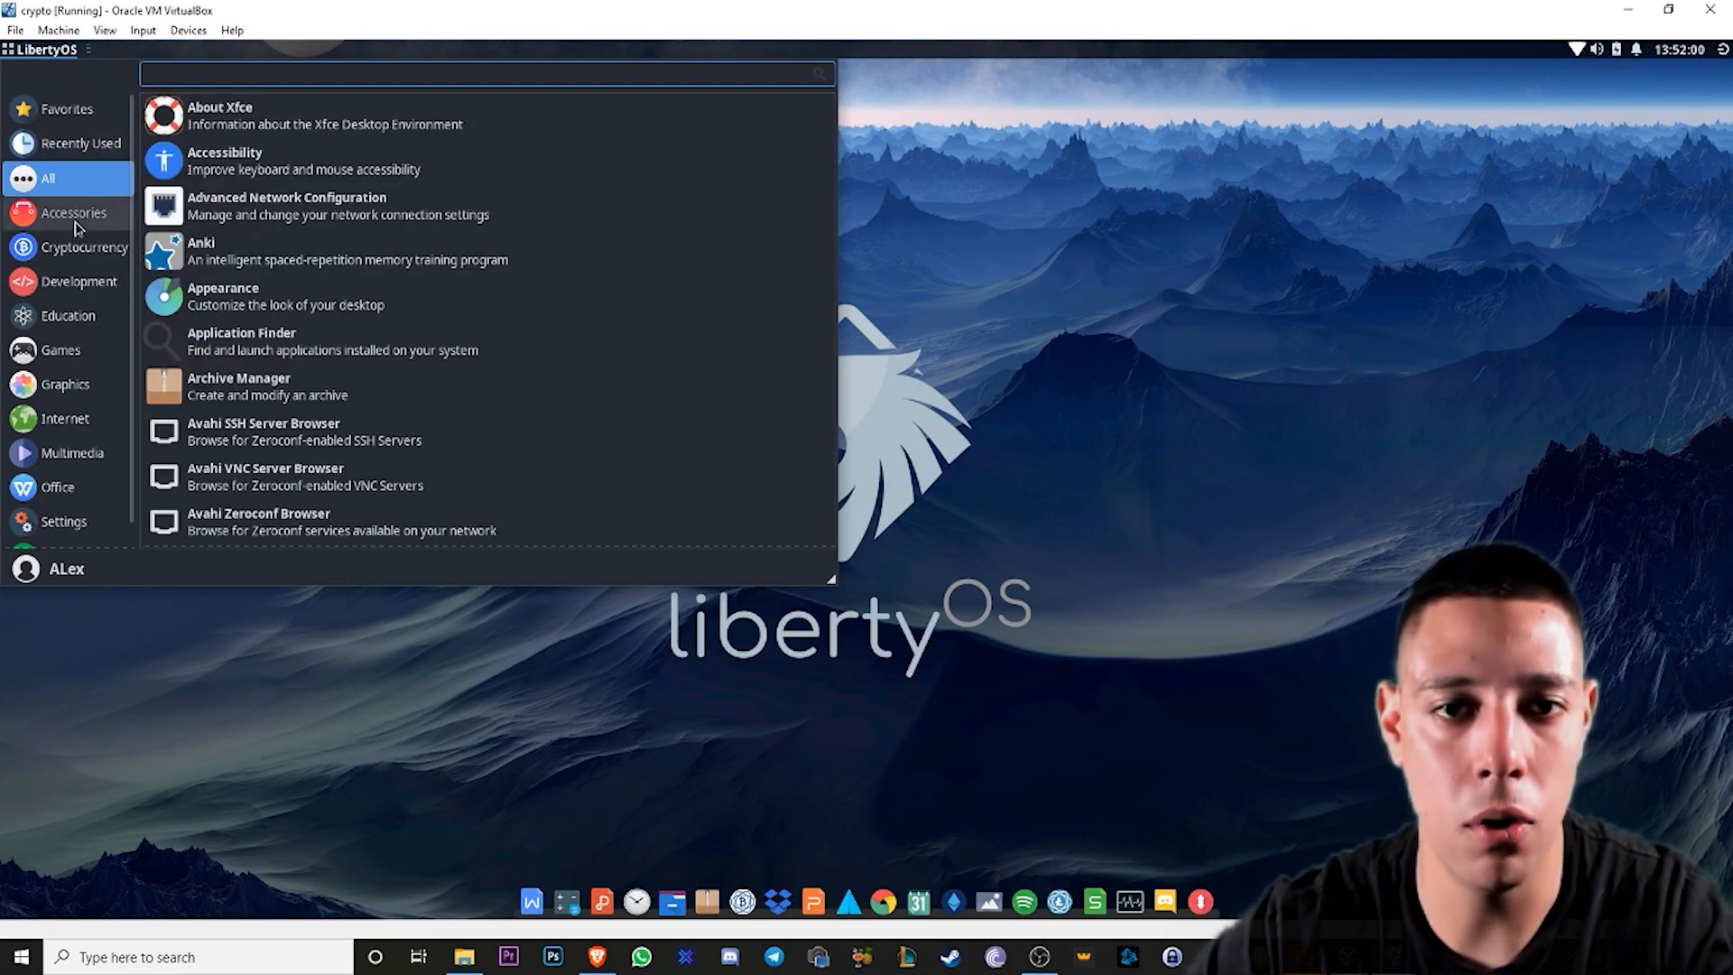
click(72, 213)
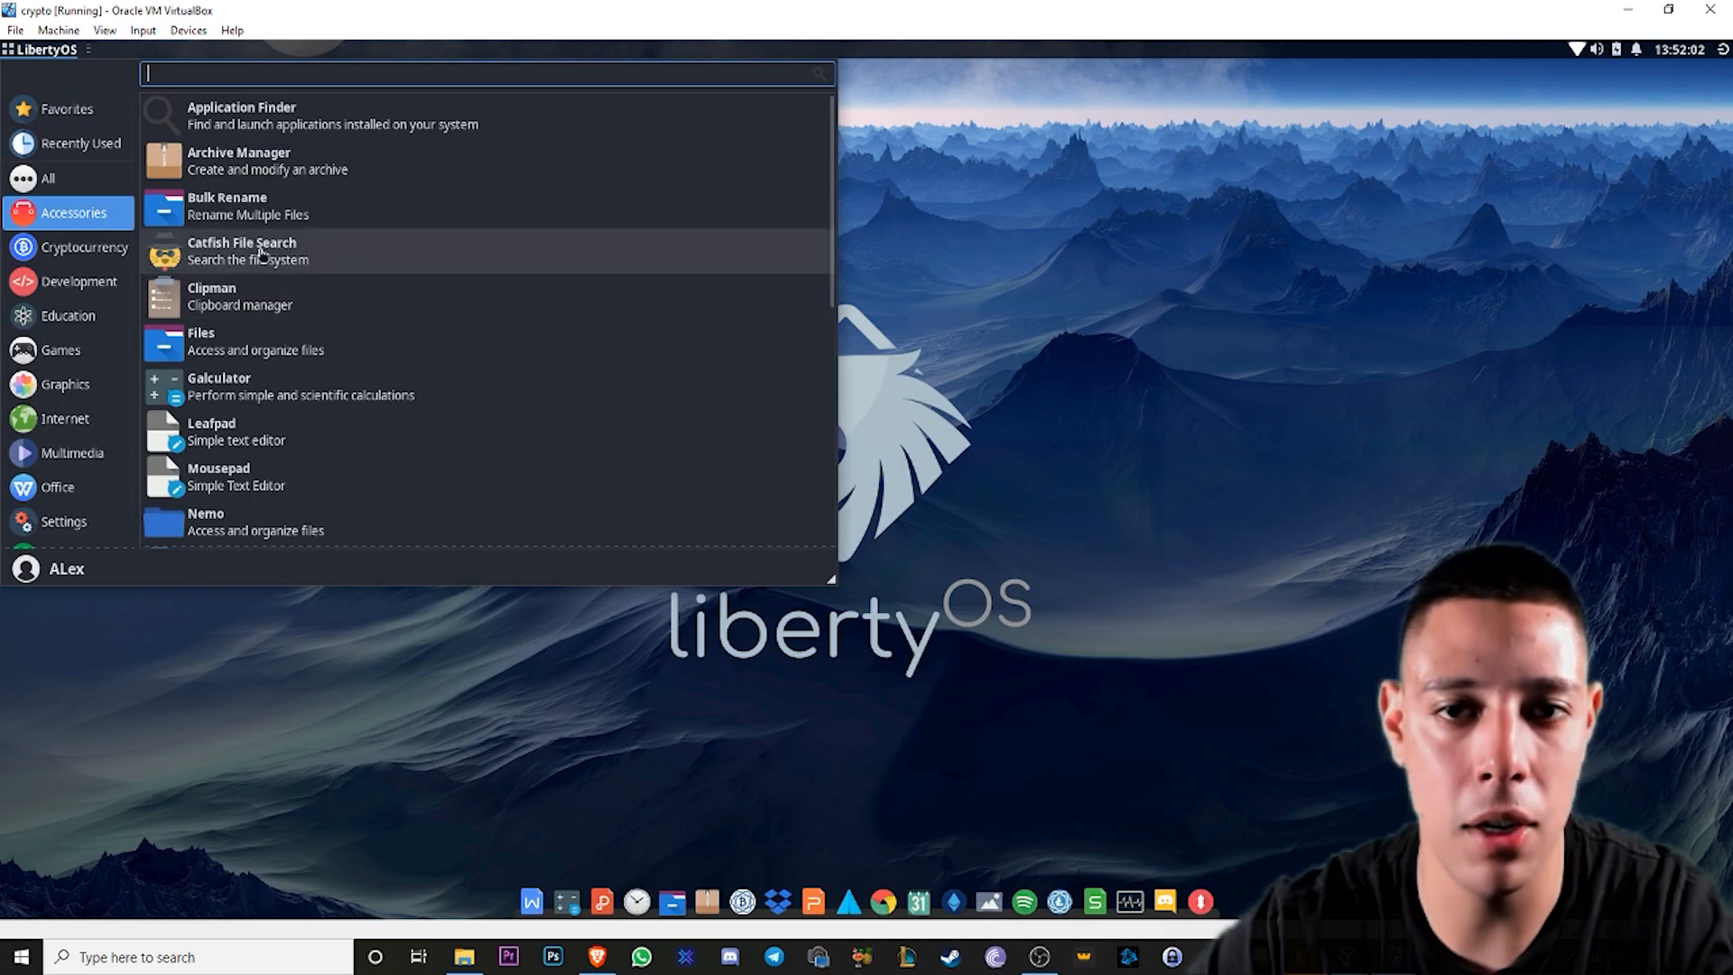
- Launch Notes from Accessories, leaving a blank sticky note on the desktop
scroll(down, 3)
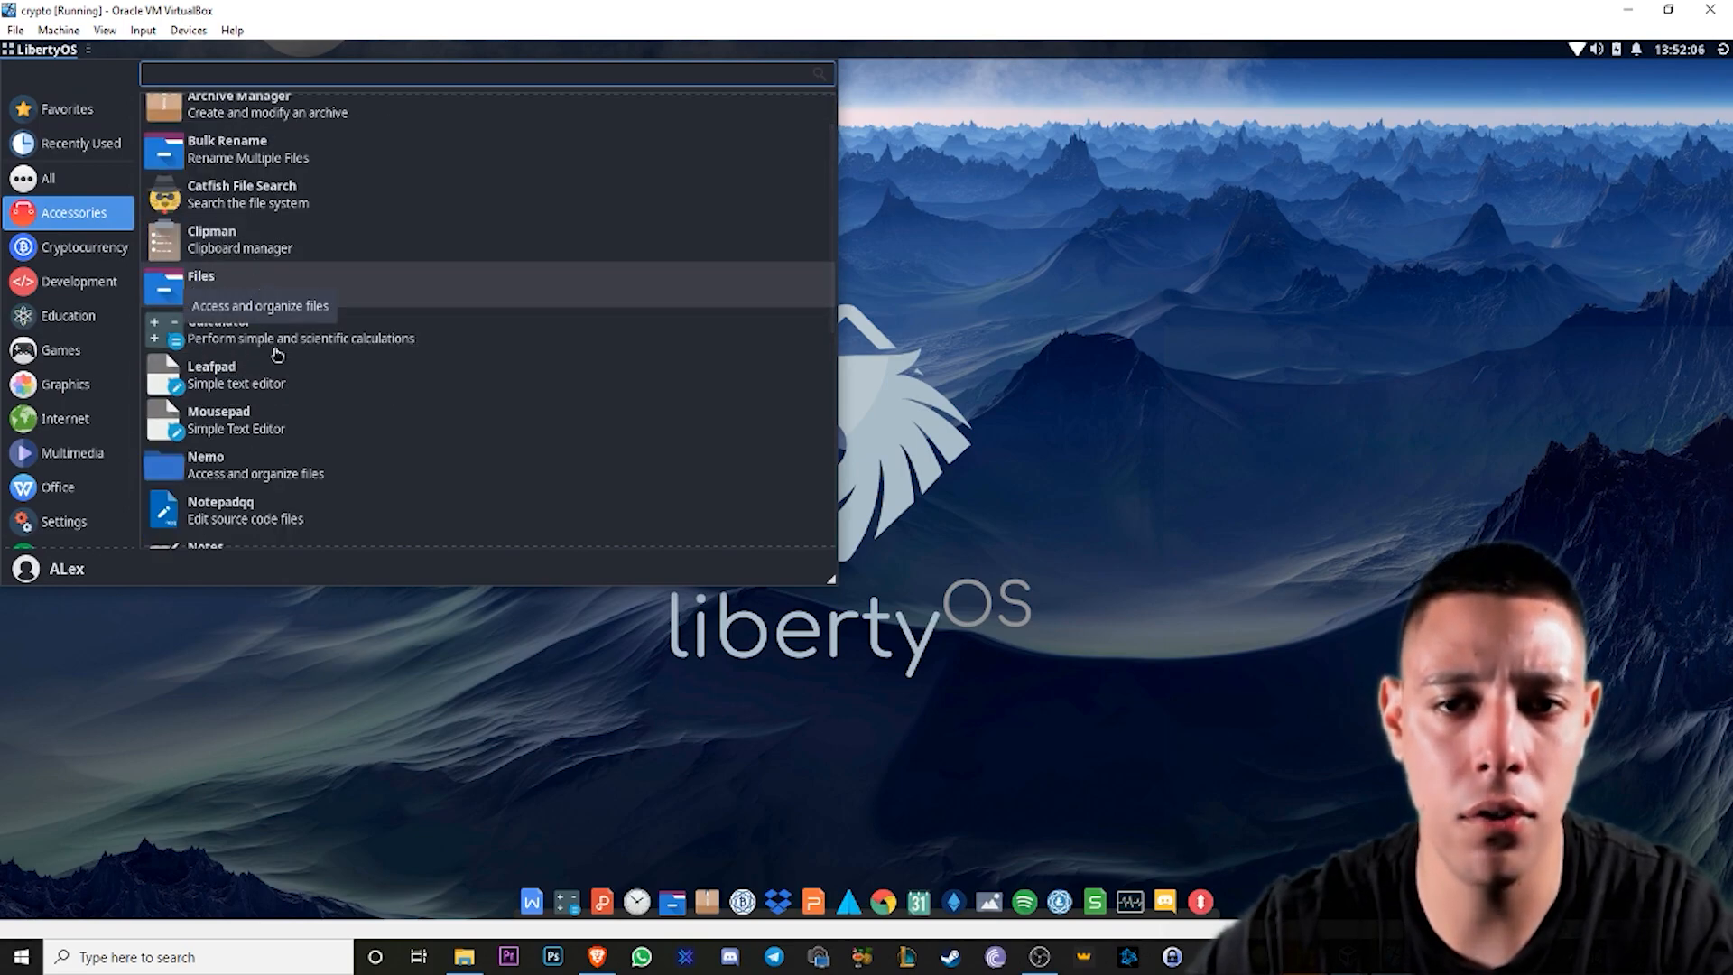
scroll(down, 3)
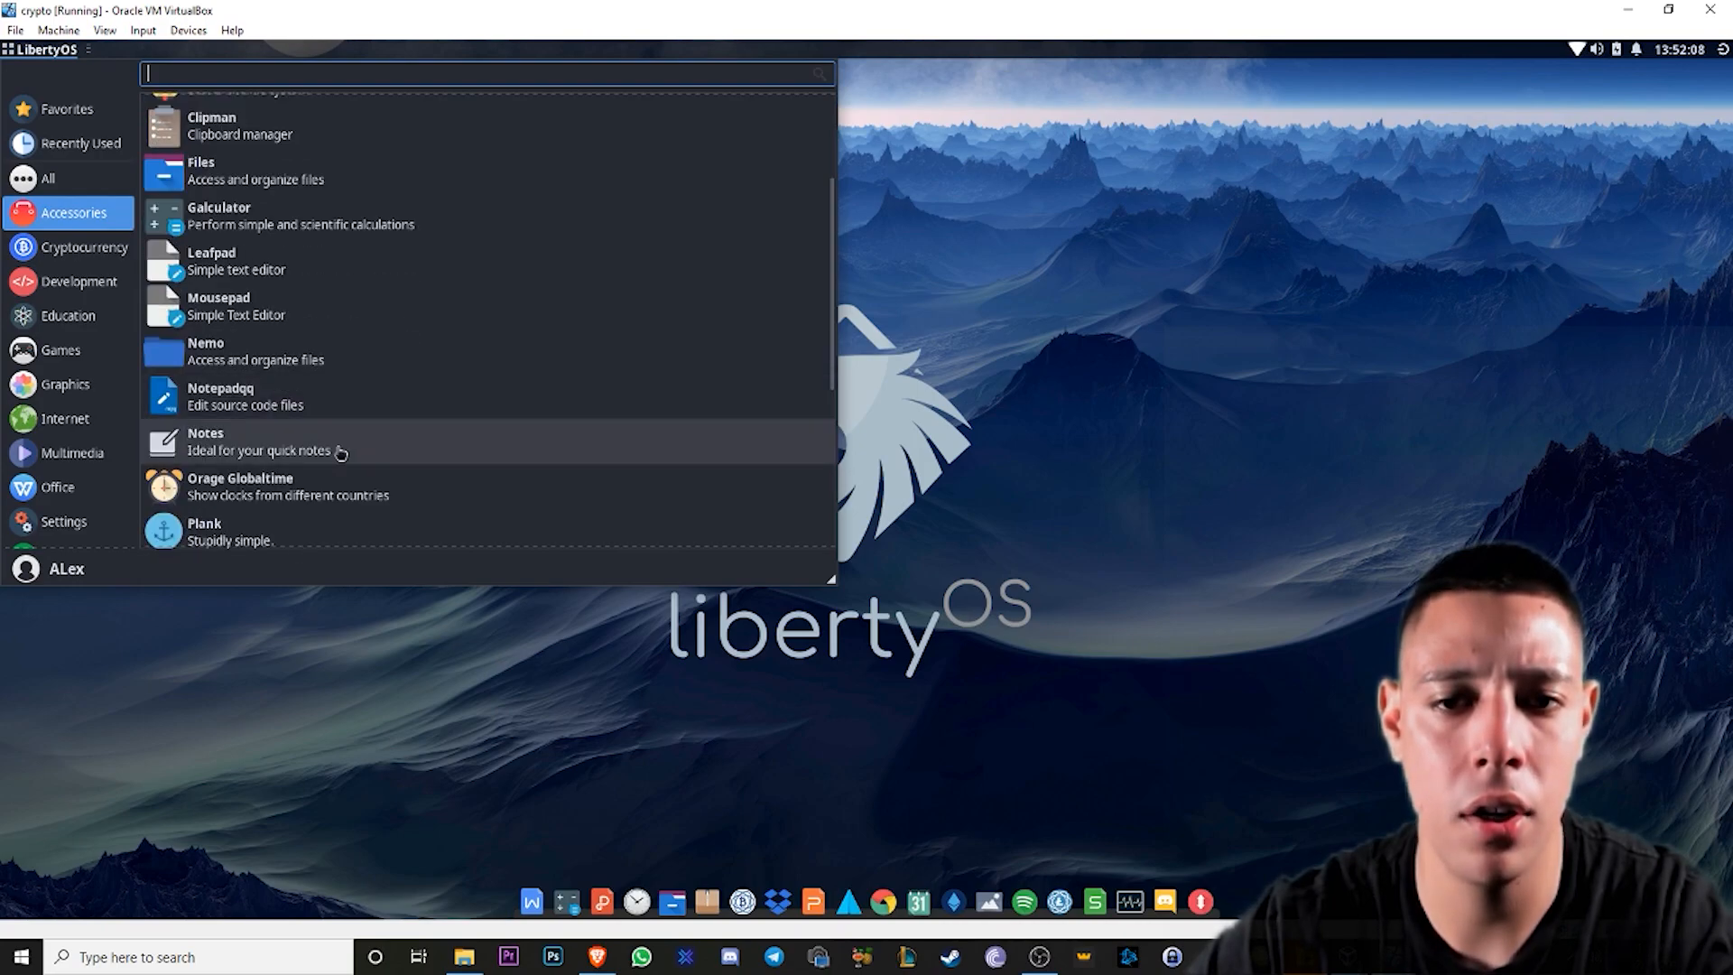
click(206, 441)
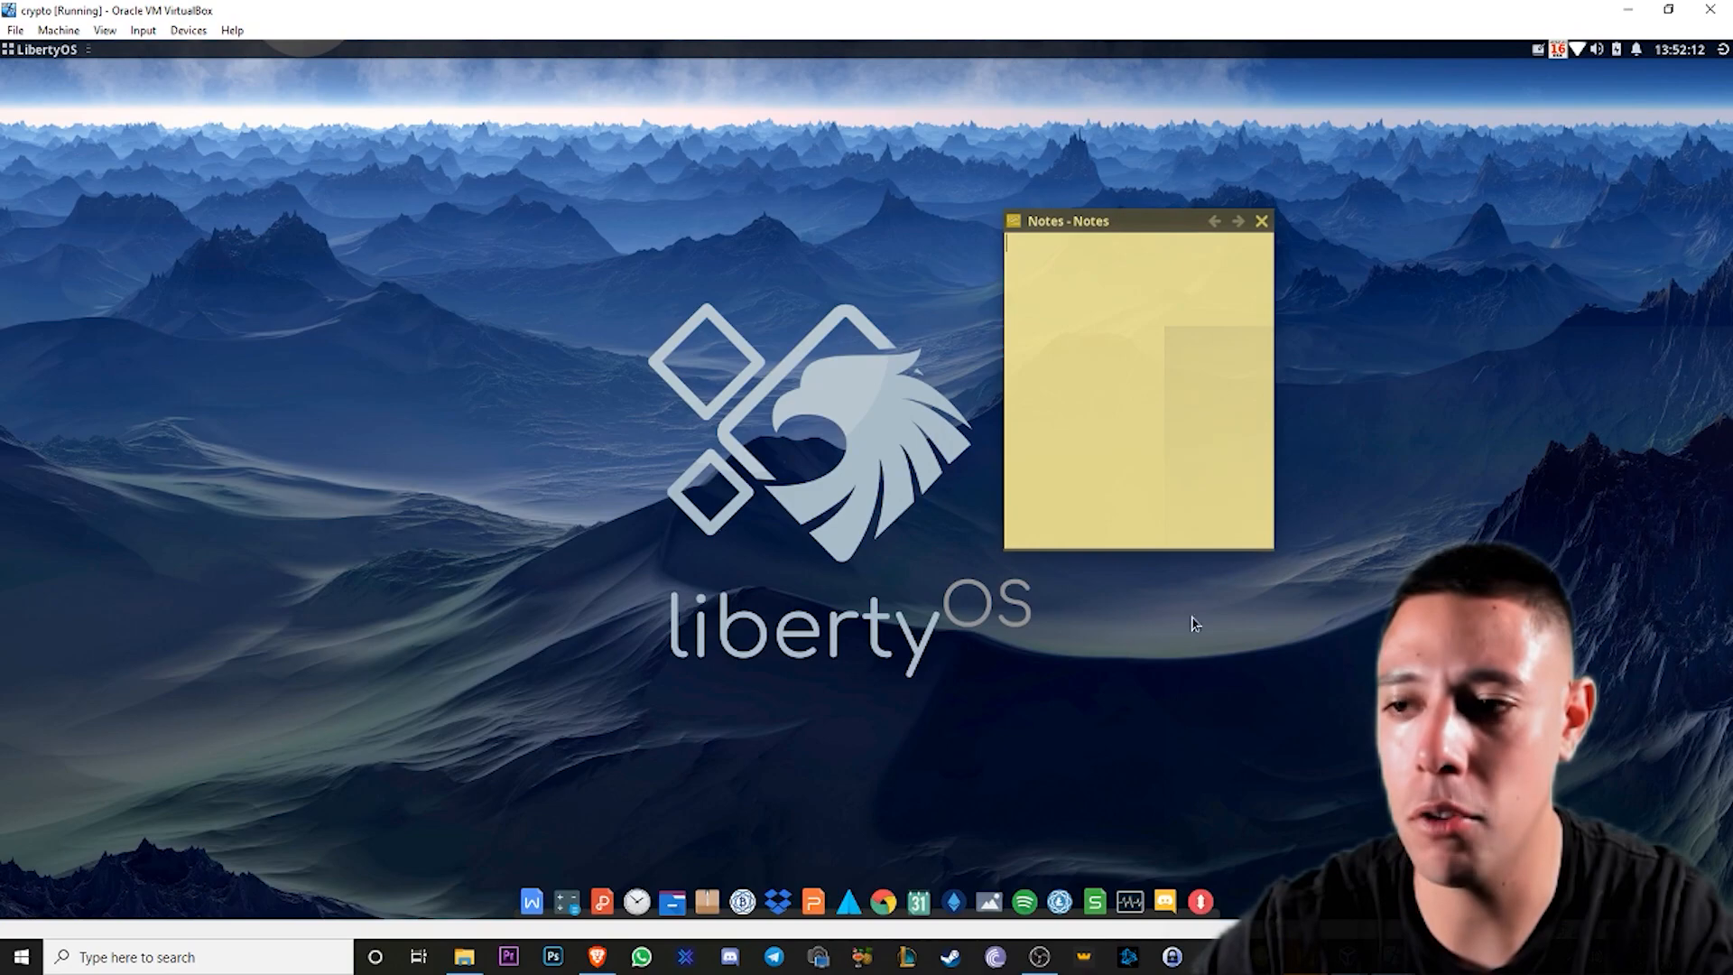
- Glance at the VirtualBox Machine menu, then reopen the LibertyOS applications menu from the top panel
text(dwed)
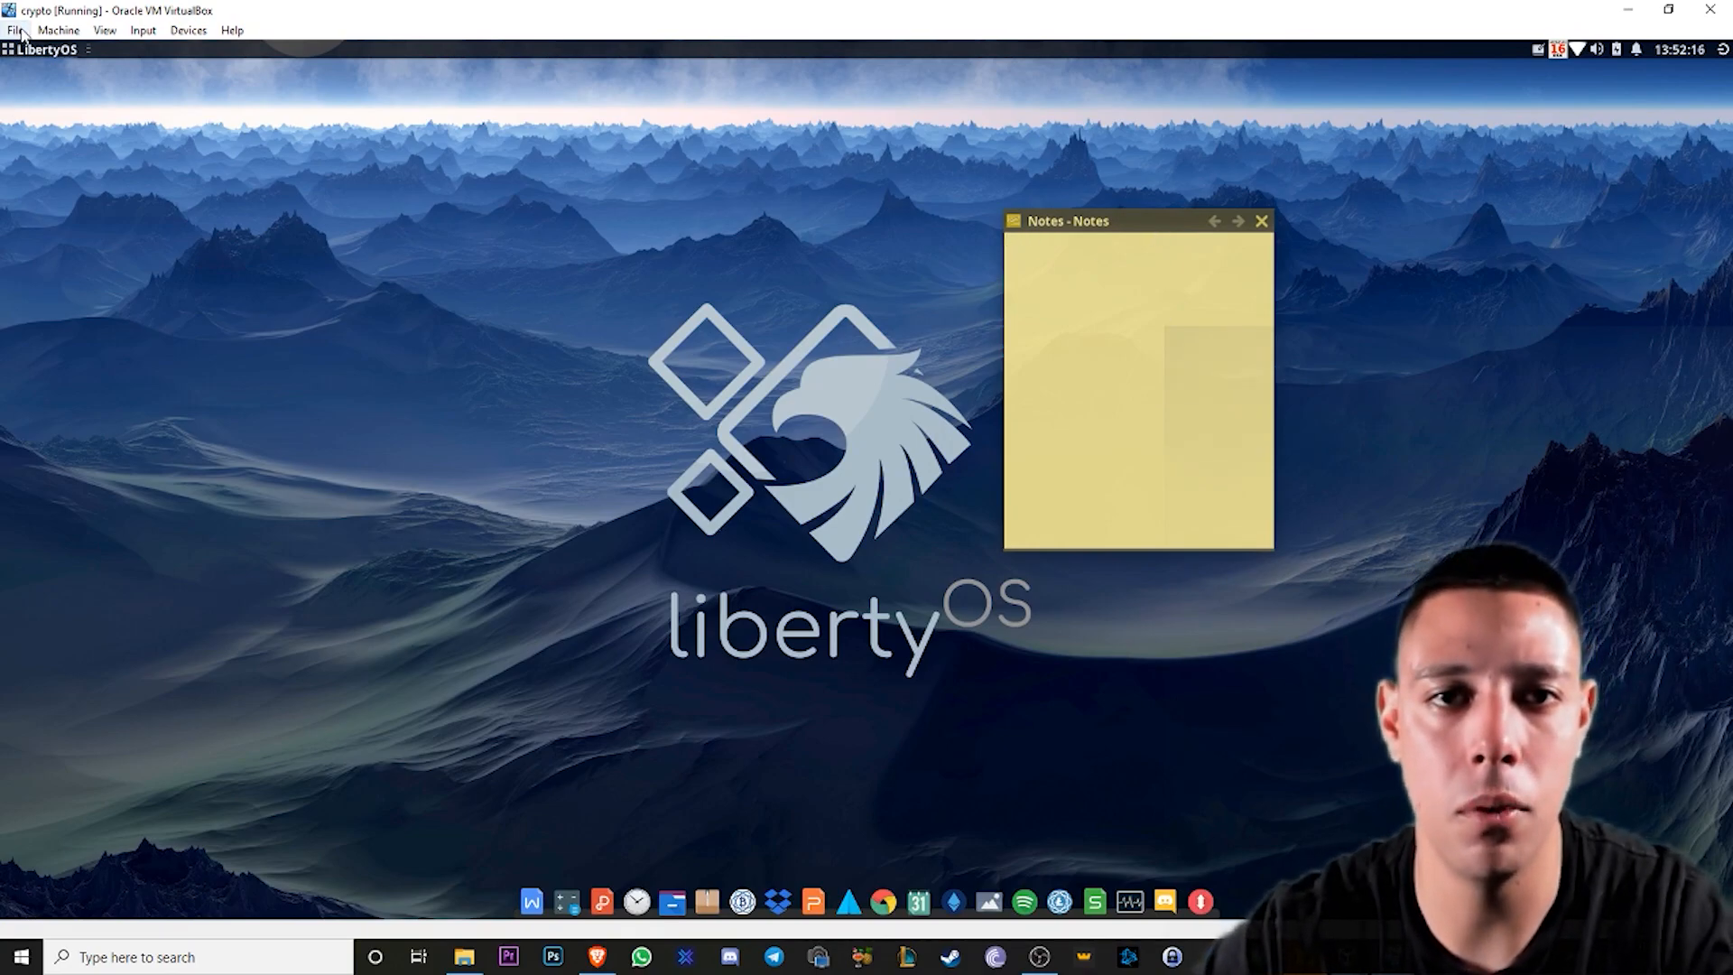
click(58, 31)
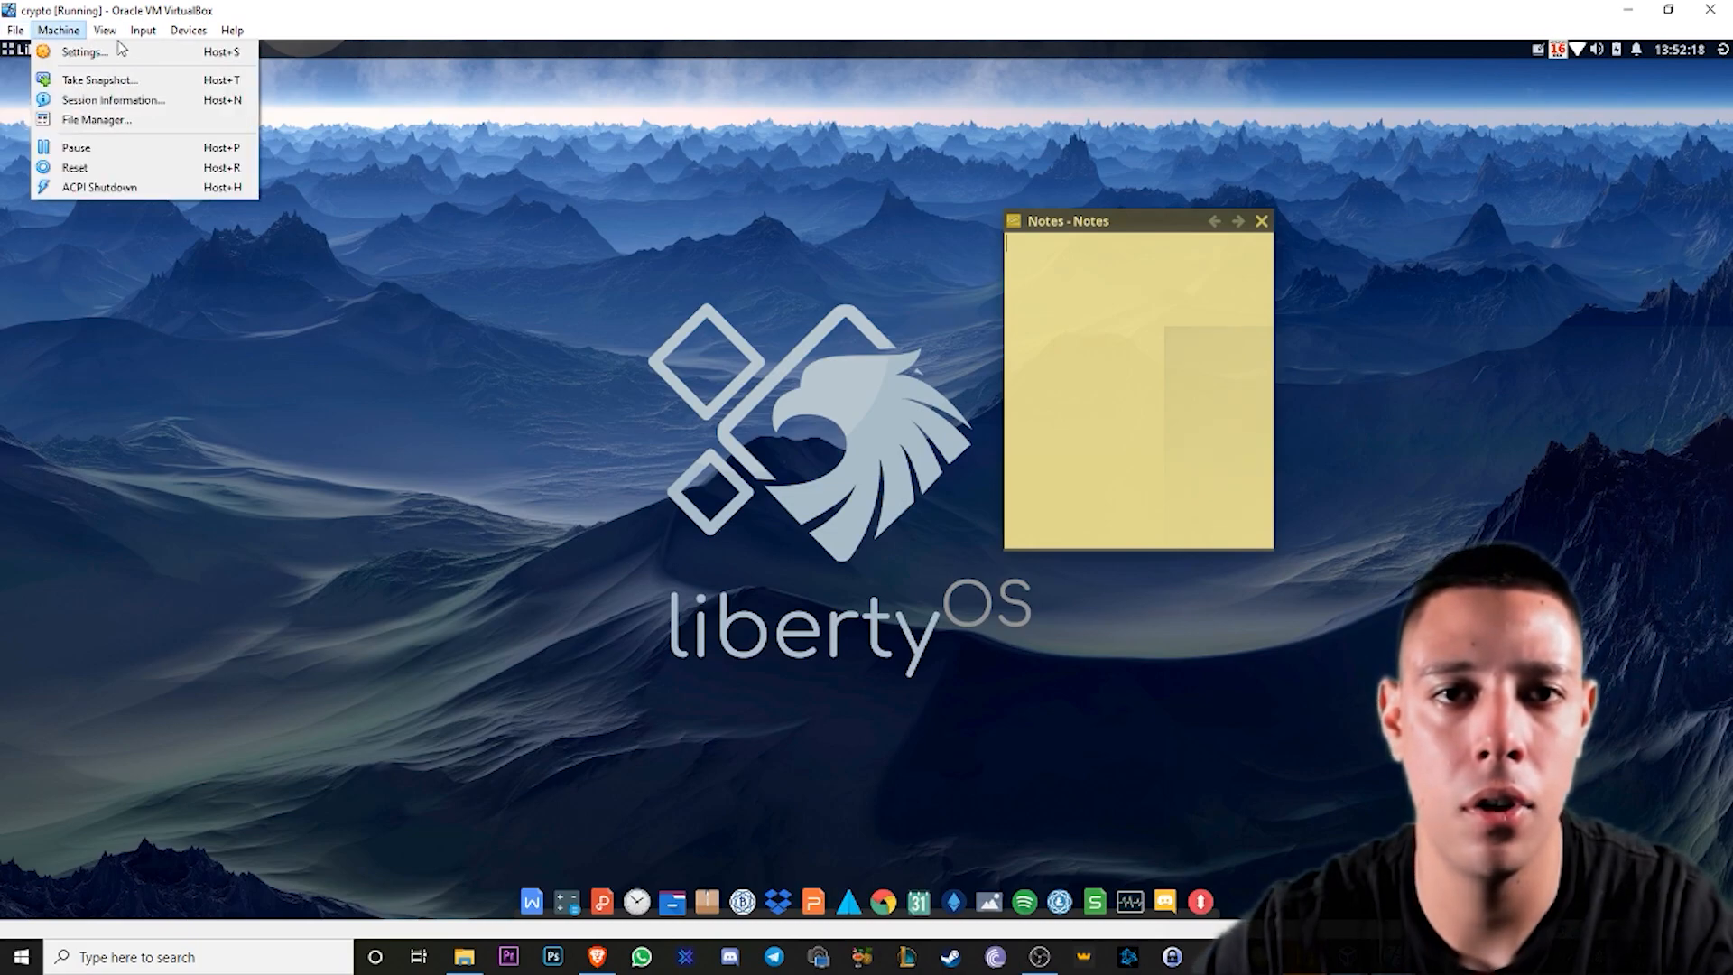
click(43, 51)
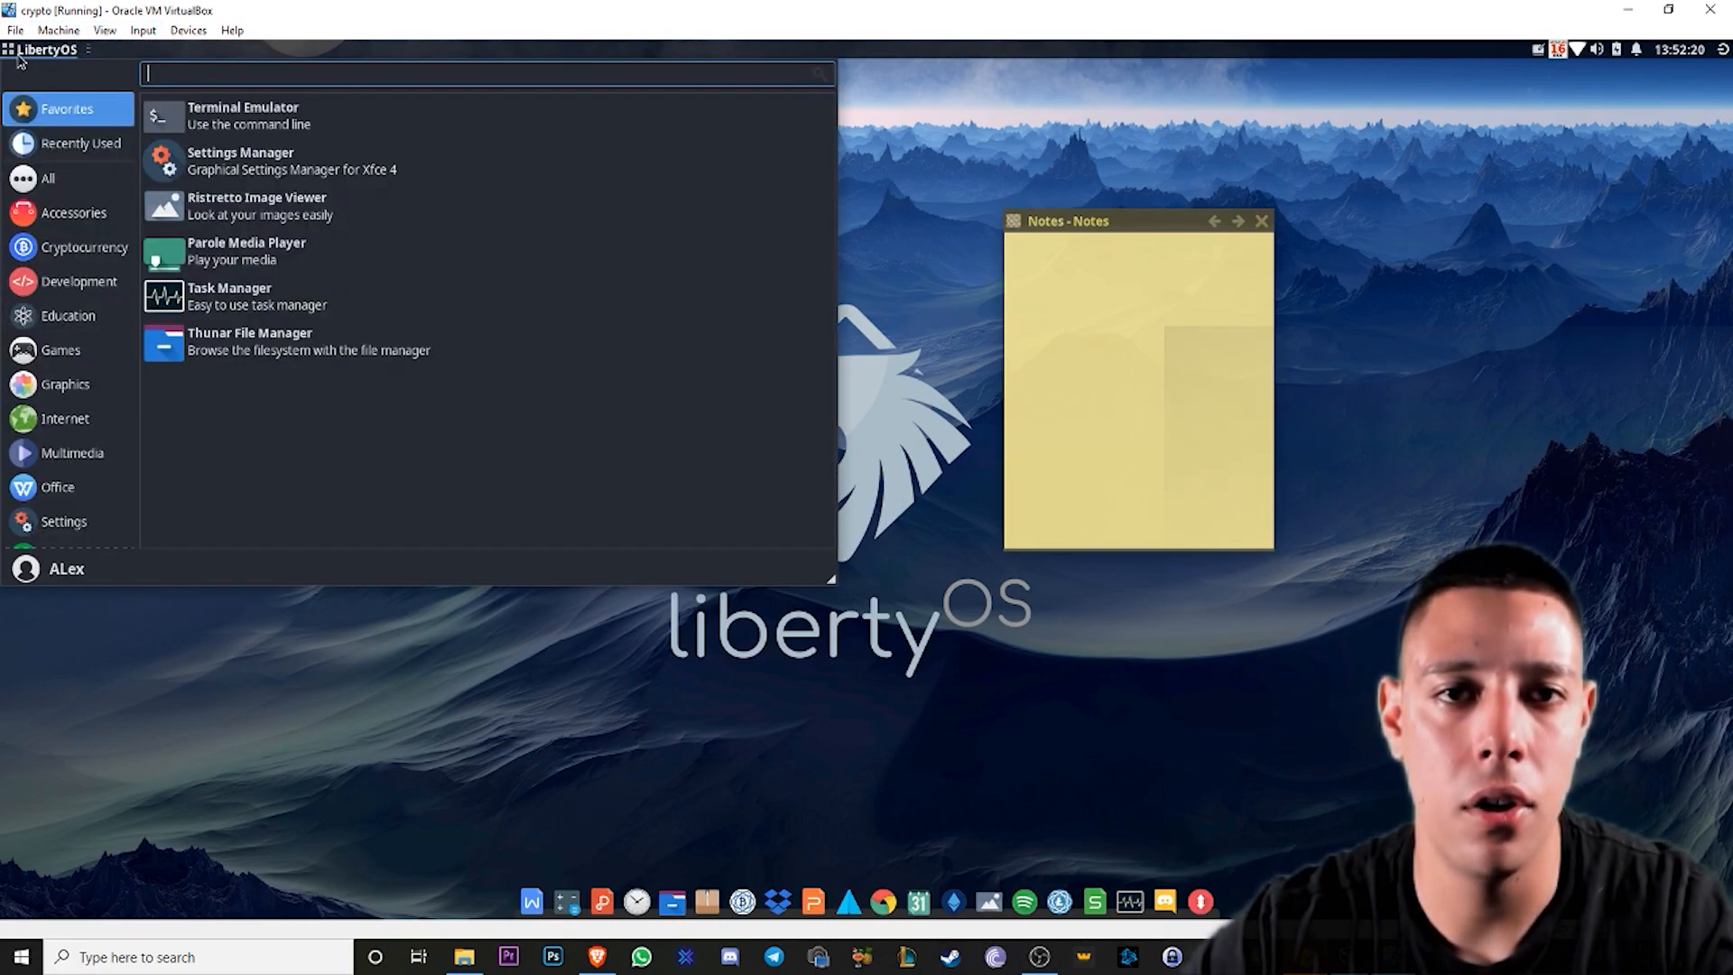
- Show the Cryptocurrency category listing wallets like Exodus, Mist and MyCrypto
click(67, 314)
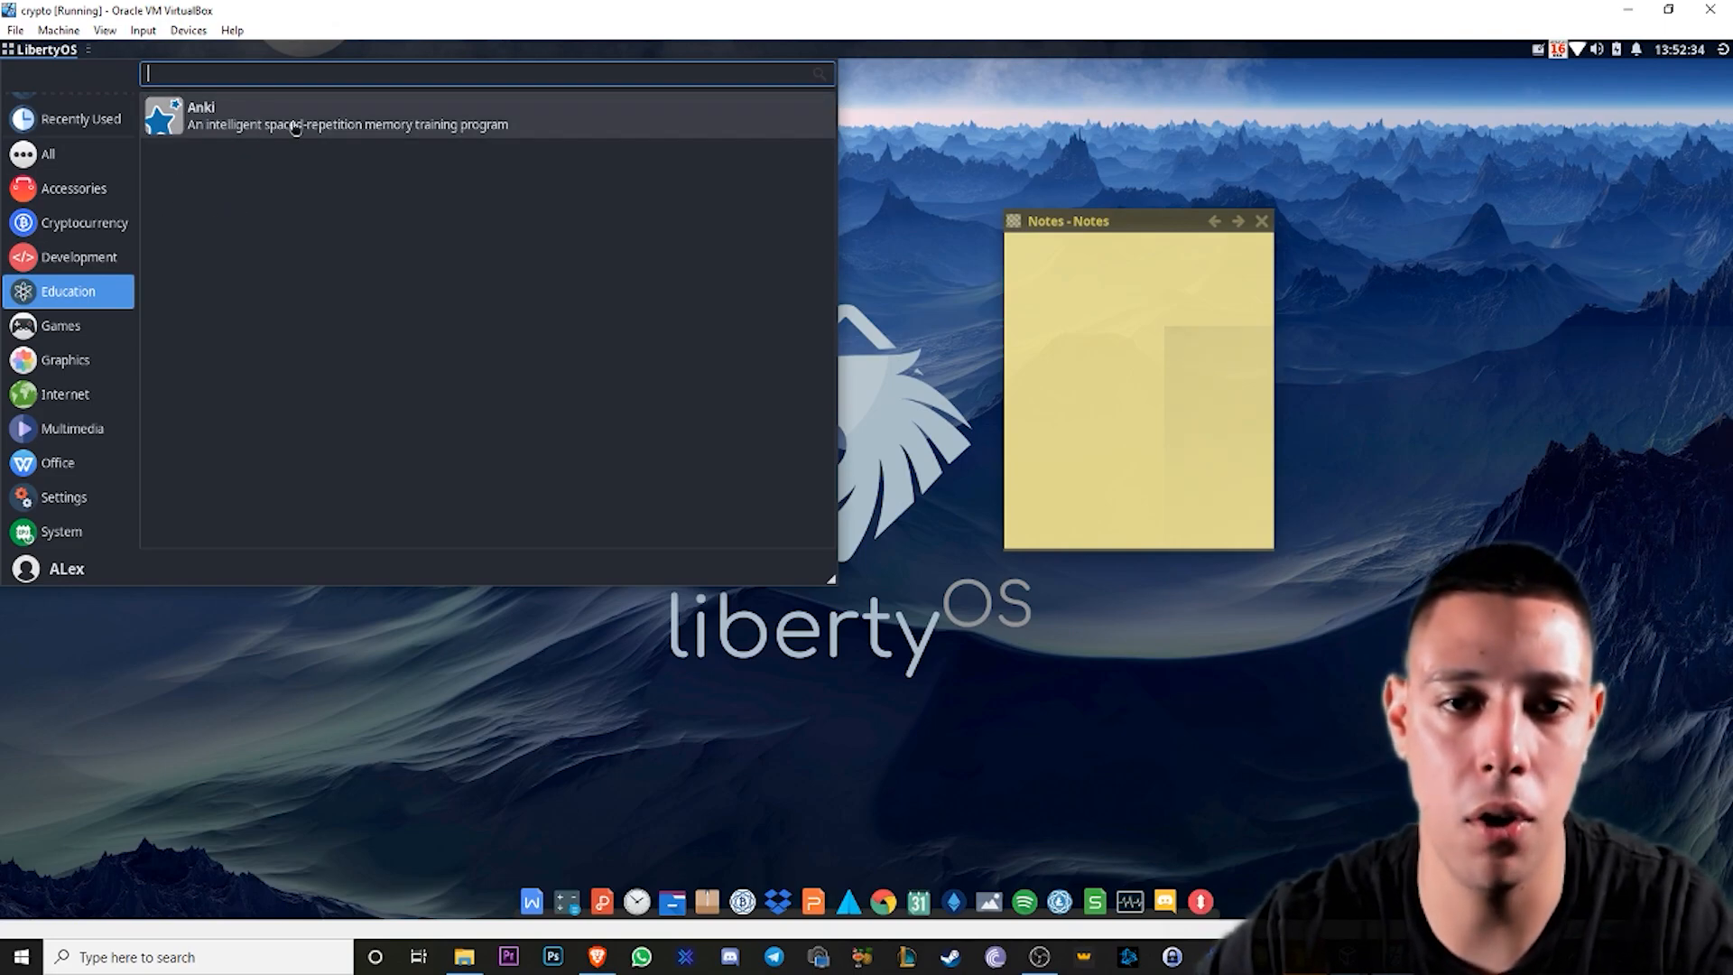
click(84, 222)
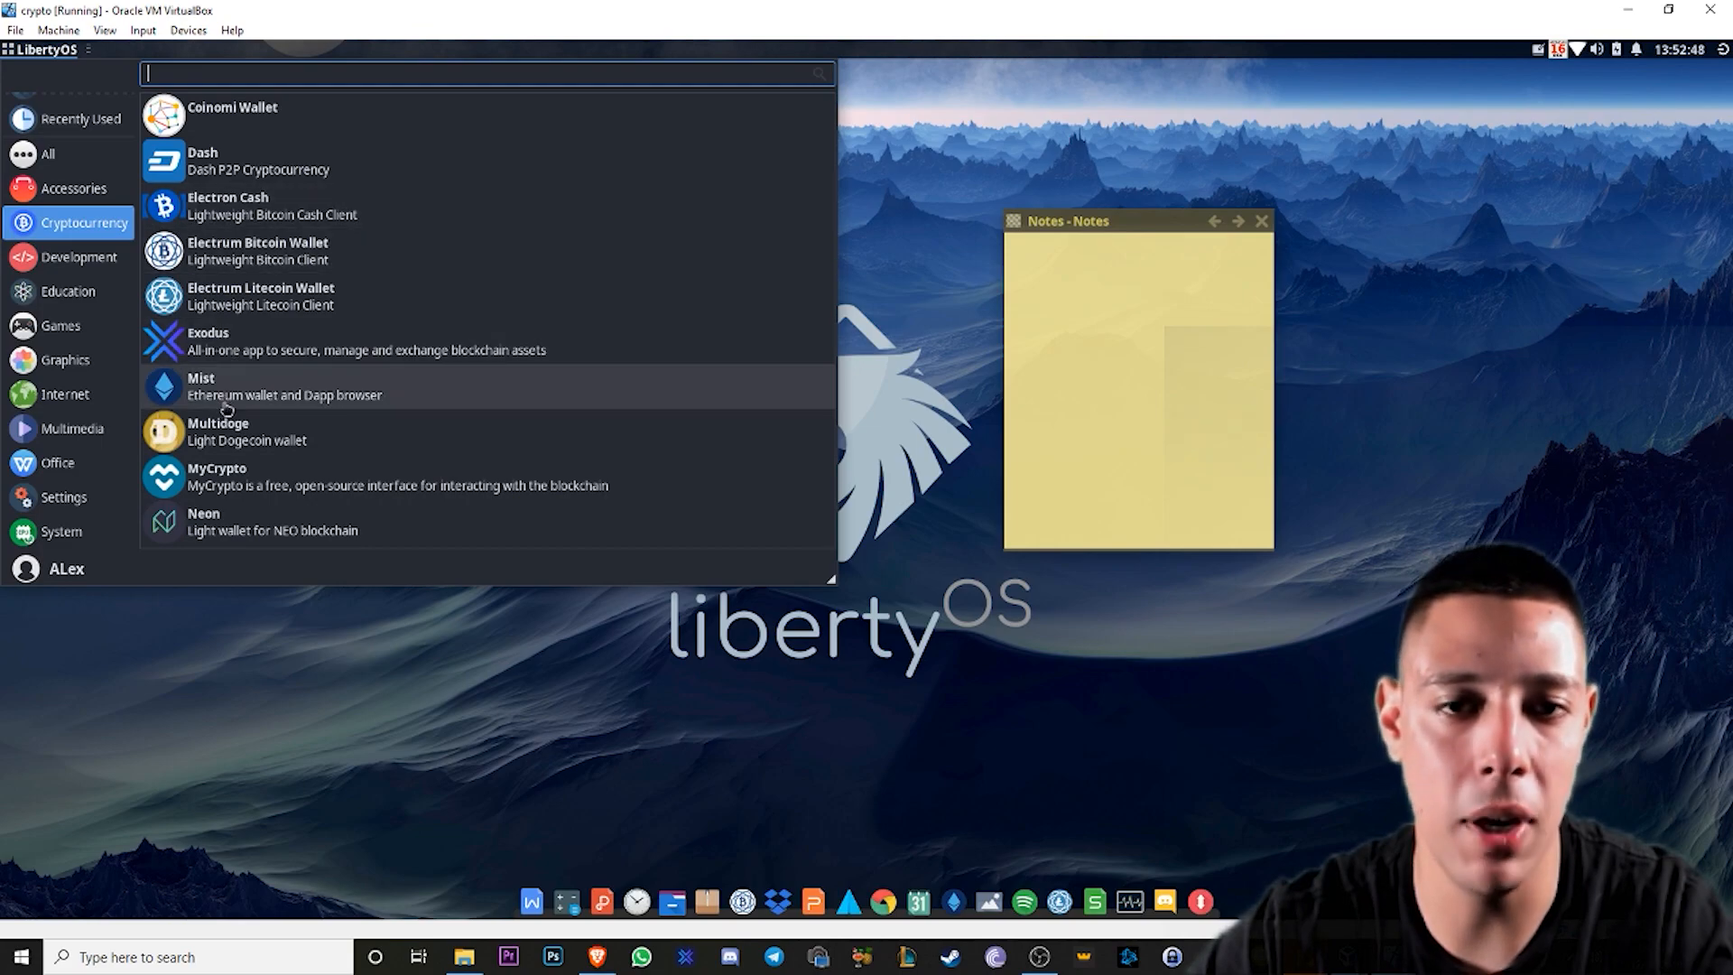
mouse_move(125, 286)
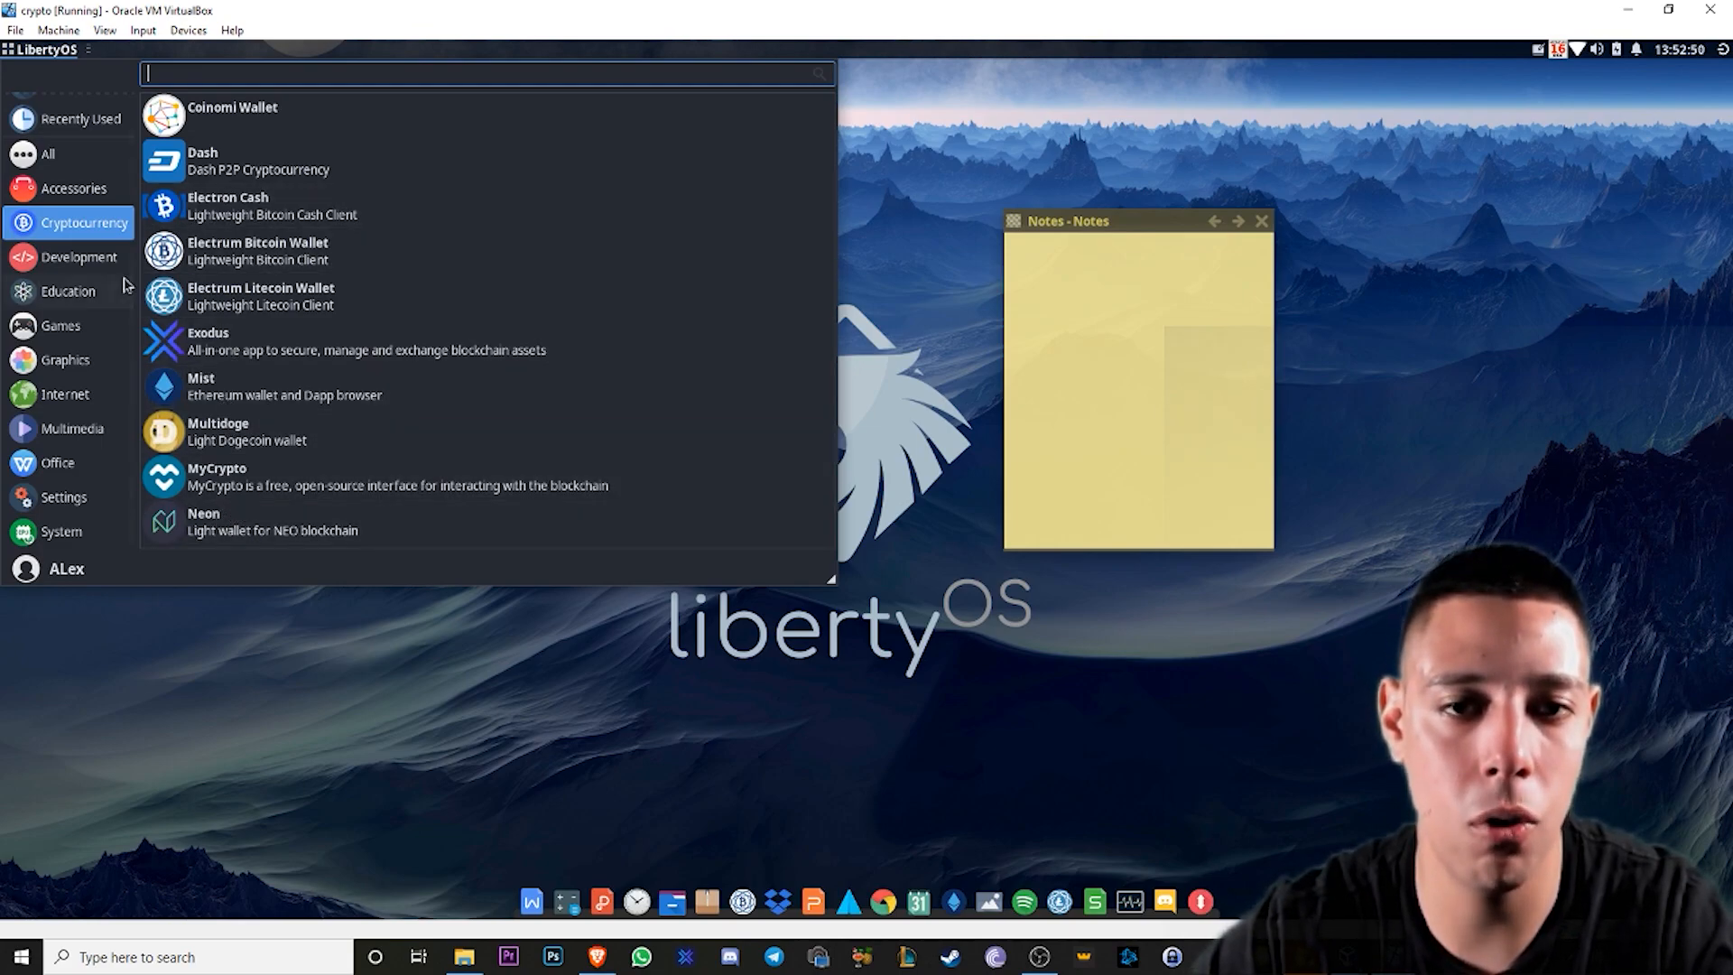
mouse_move(531, 431)
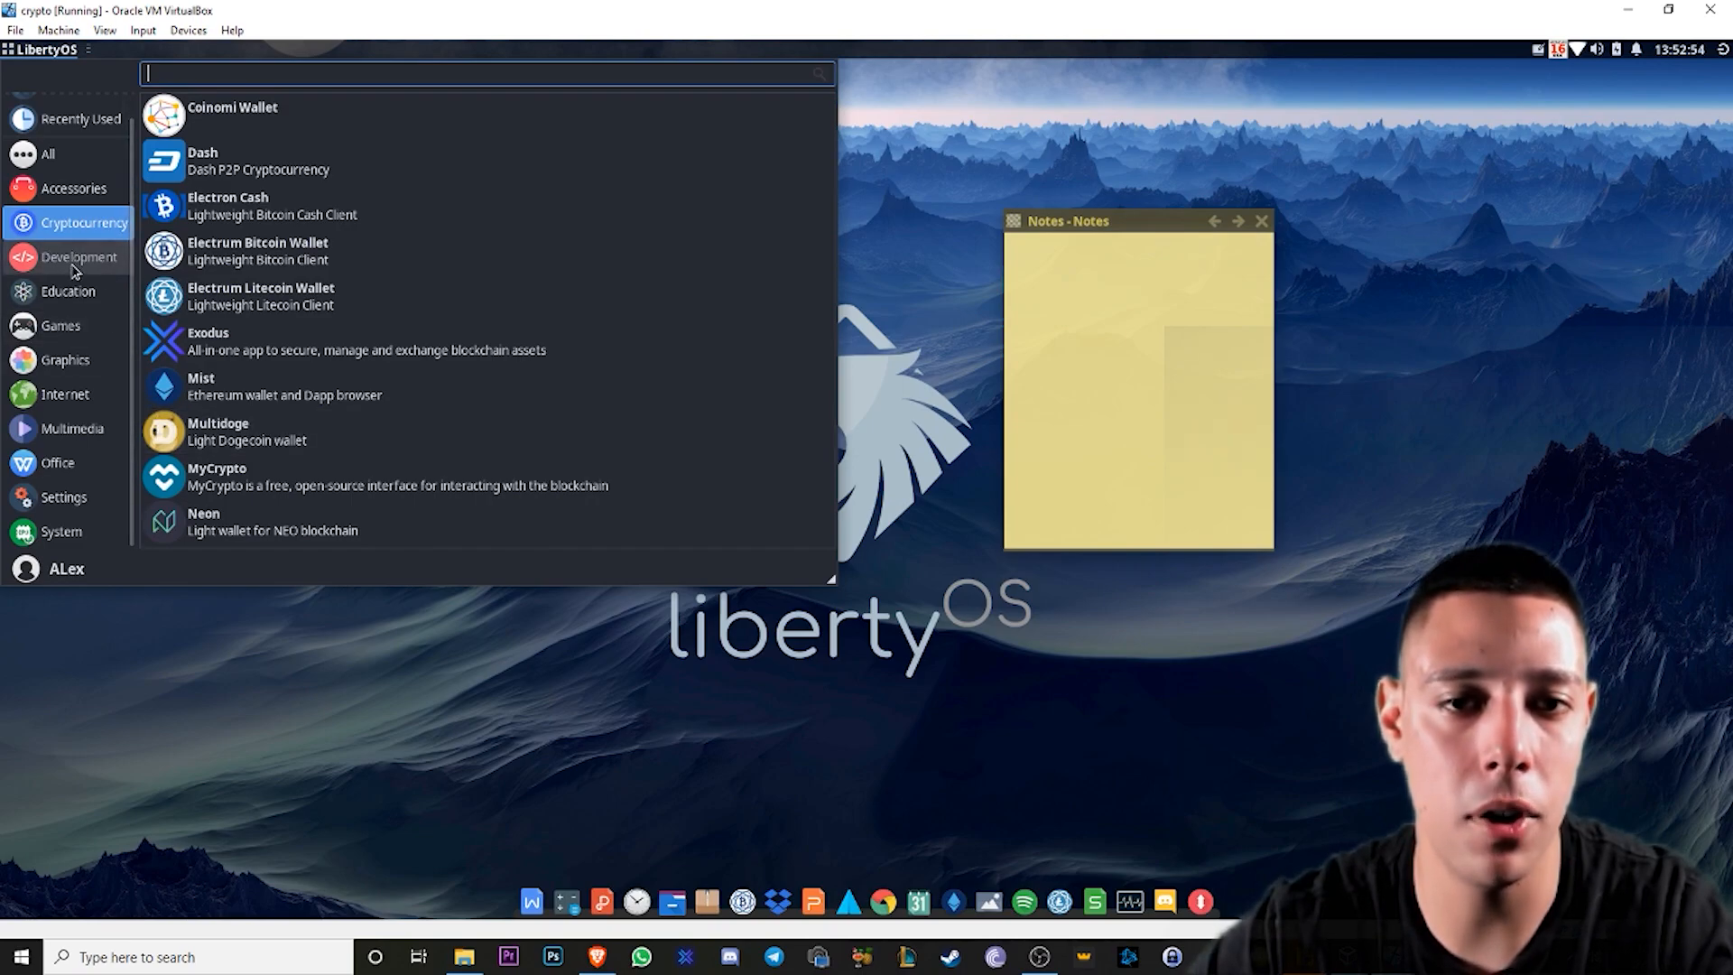
- Browse the Development and Games categories, then launch Krita from Graphics
click(78, 257)
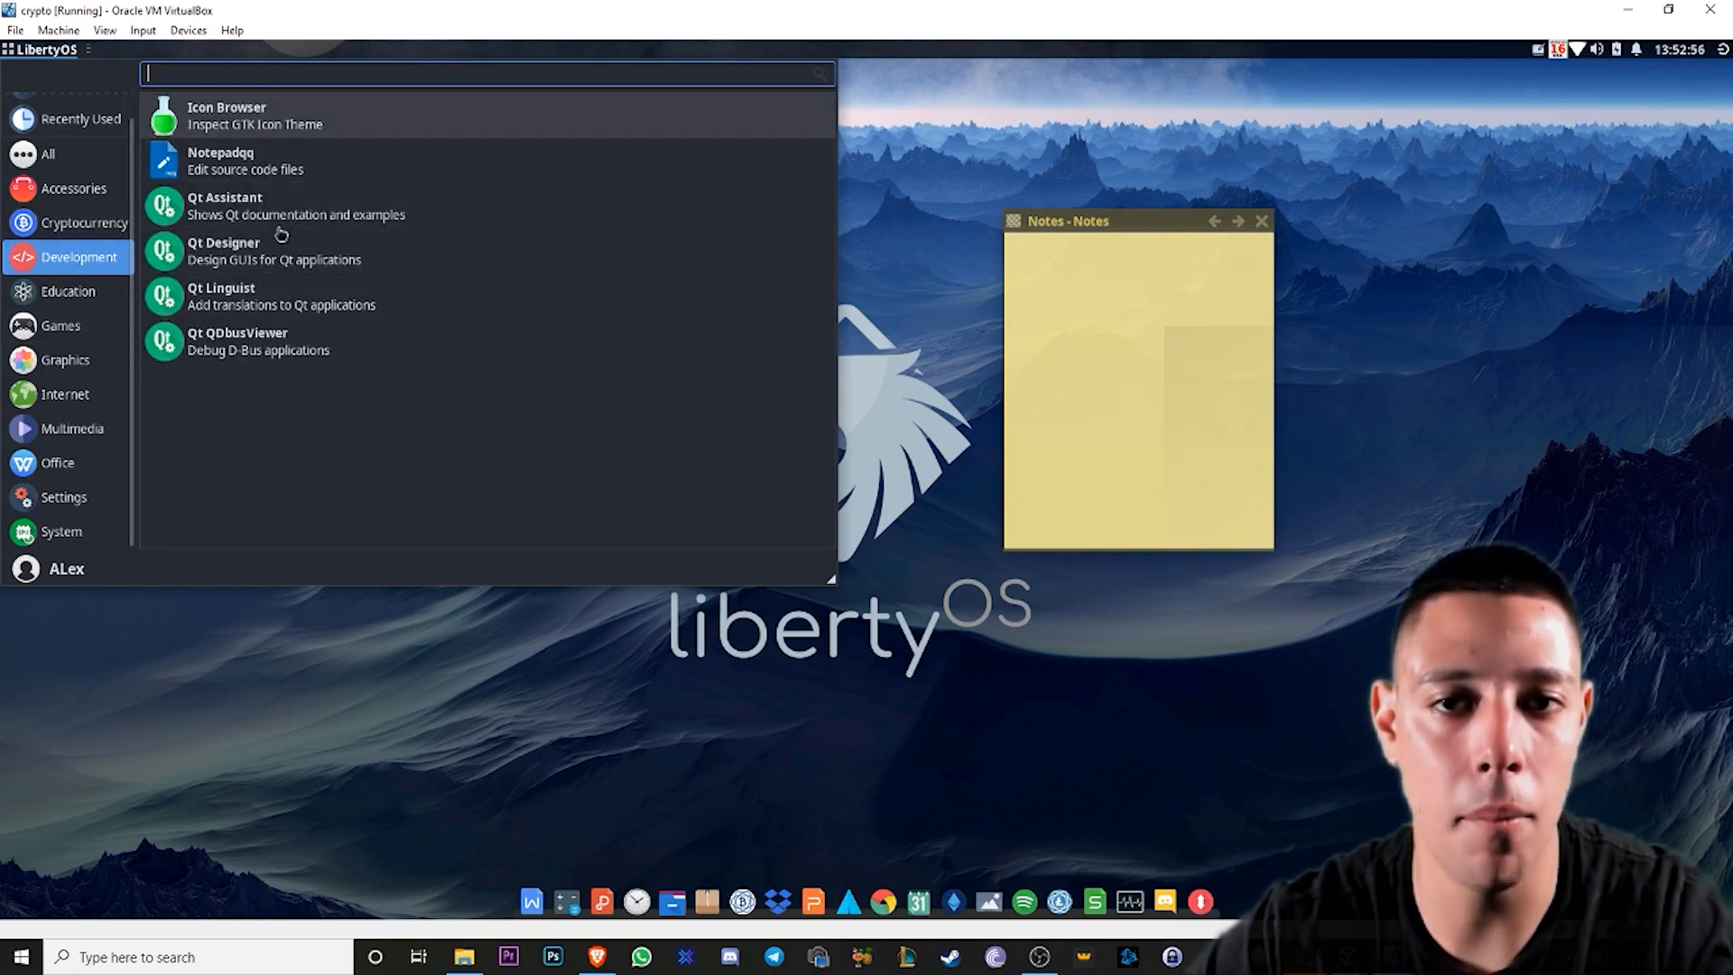
click(62, 325)
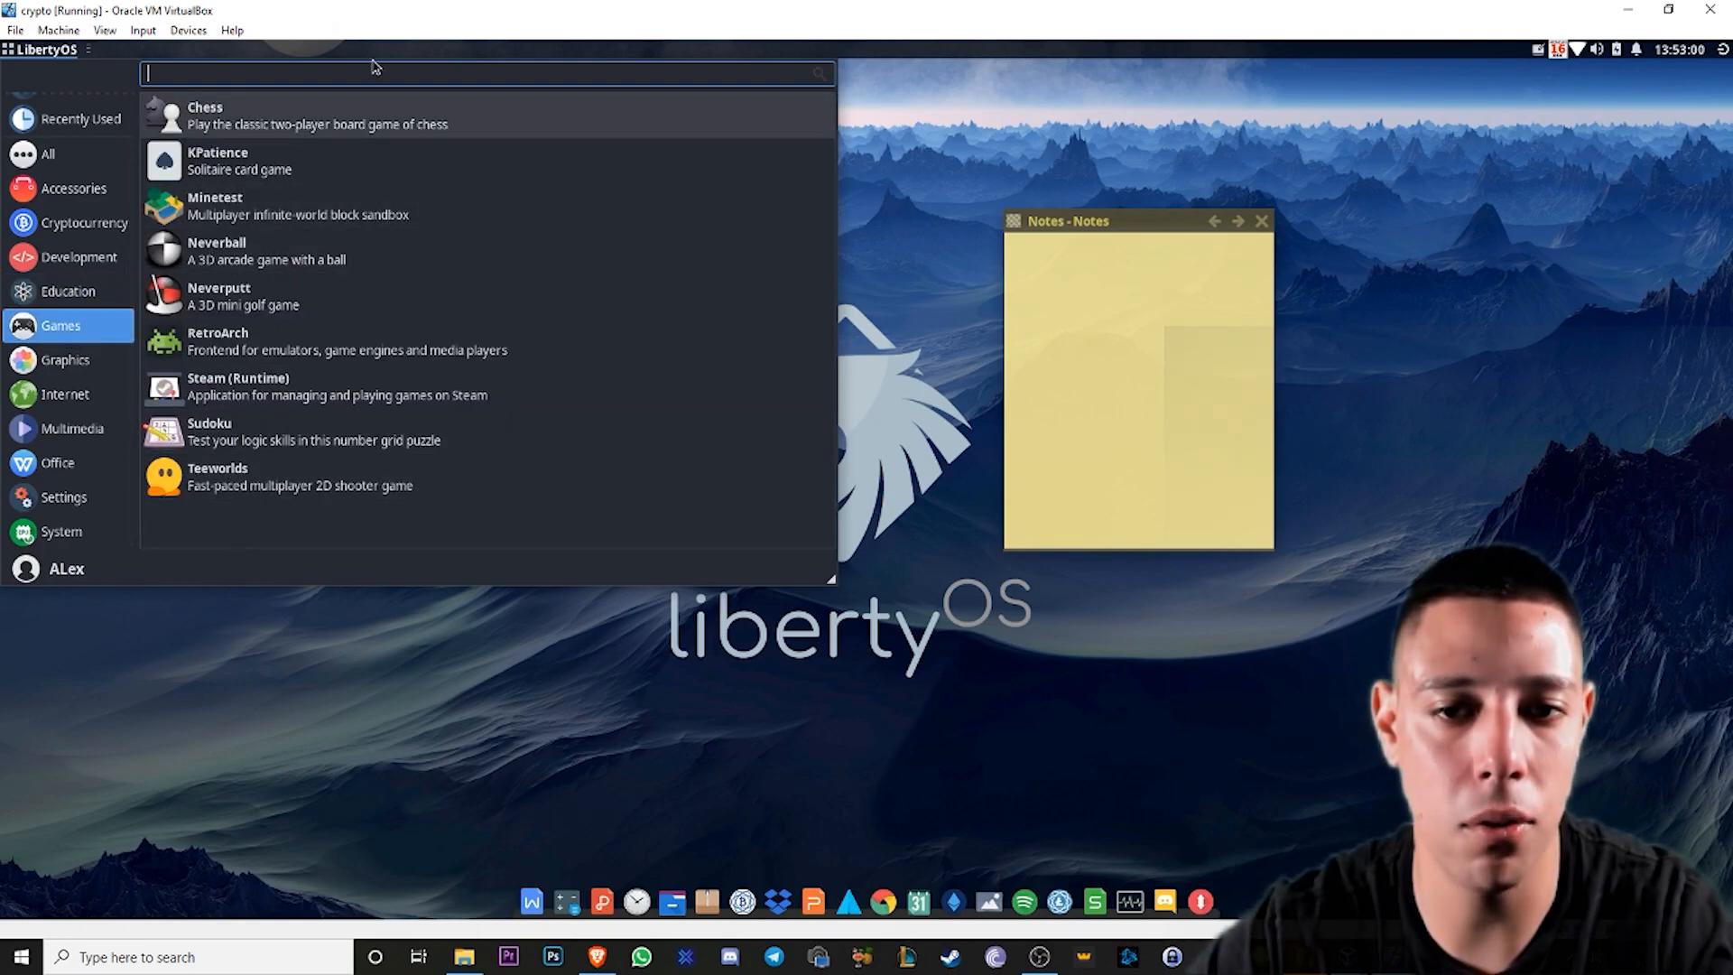
mouse_move(235, 387)
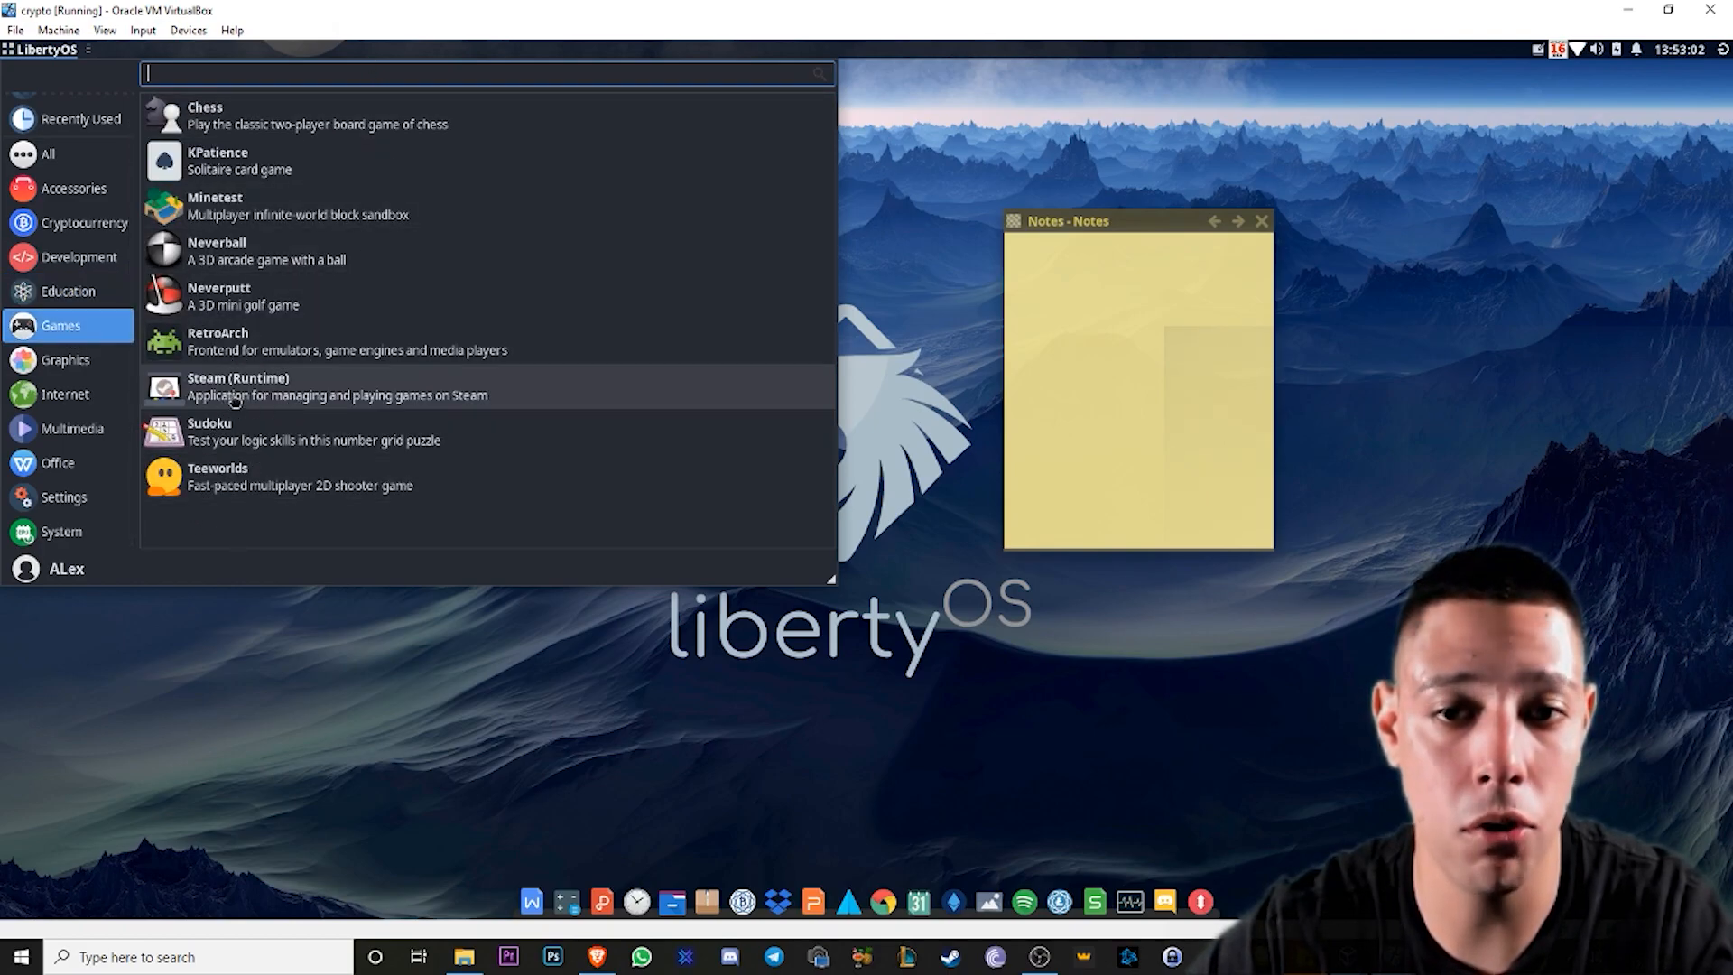
mouse_move(272, 396)
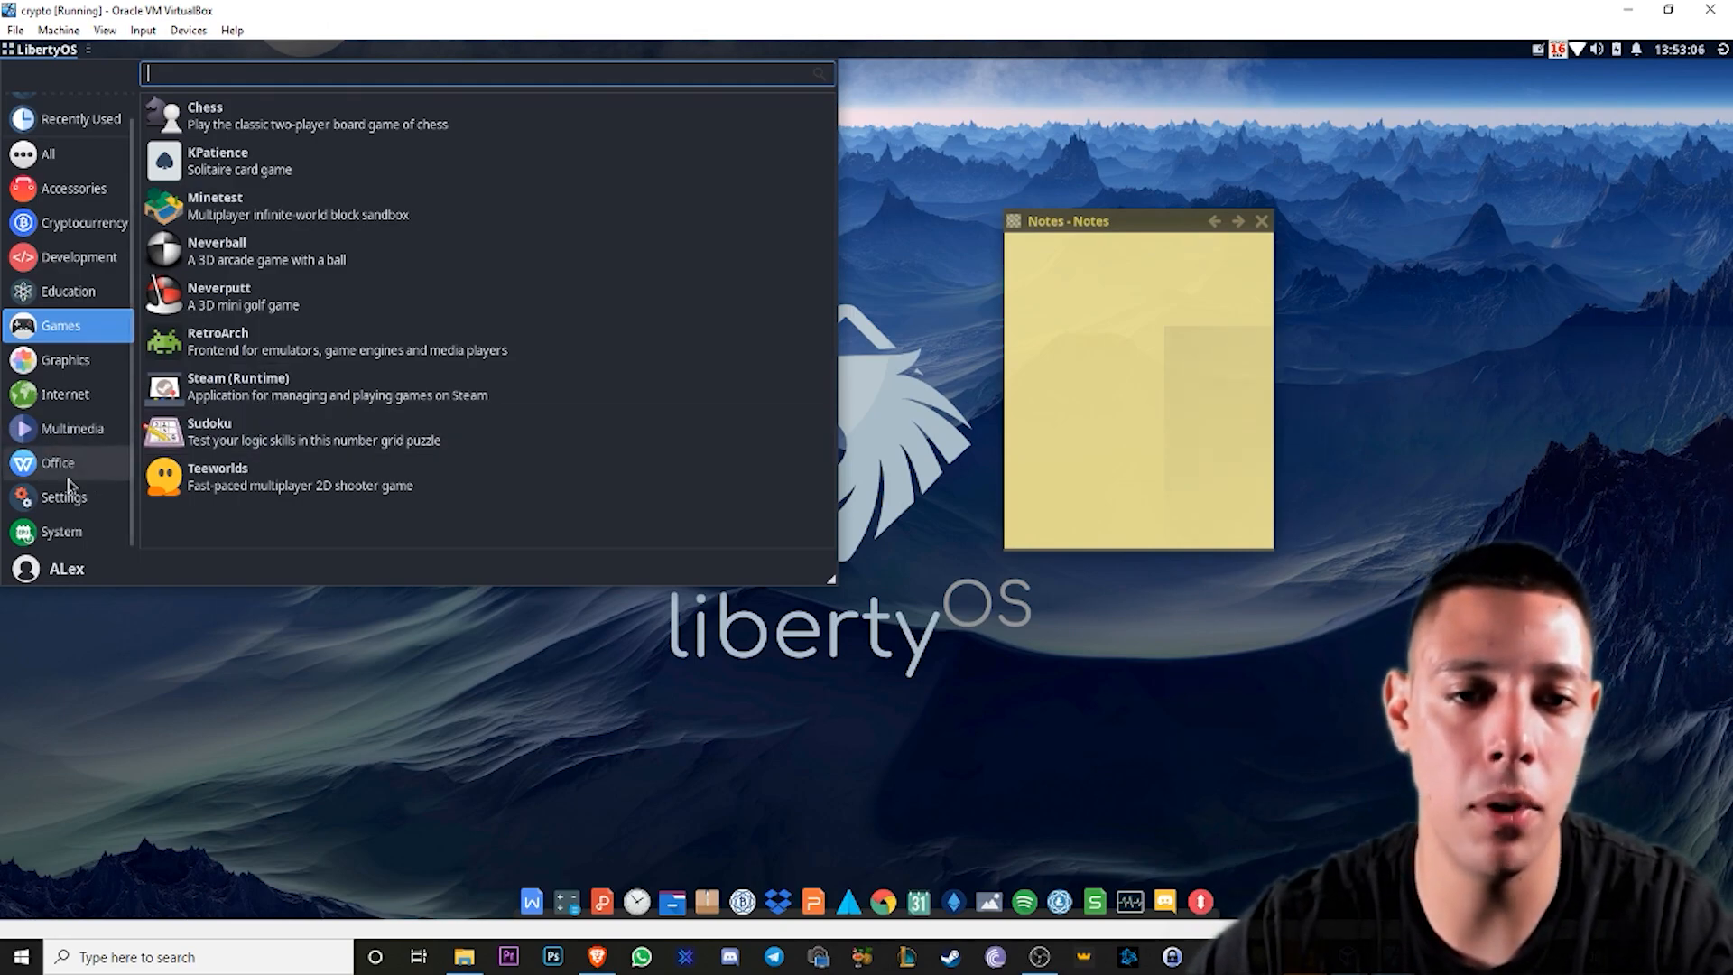
mouse_move(78, 412)
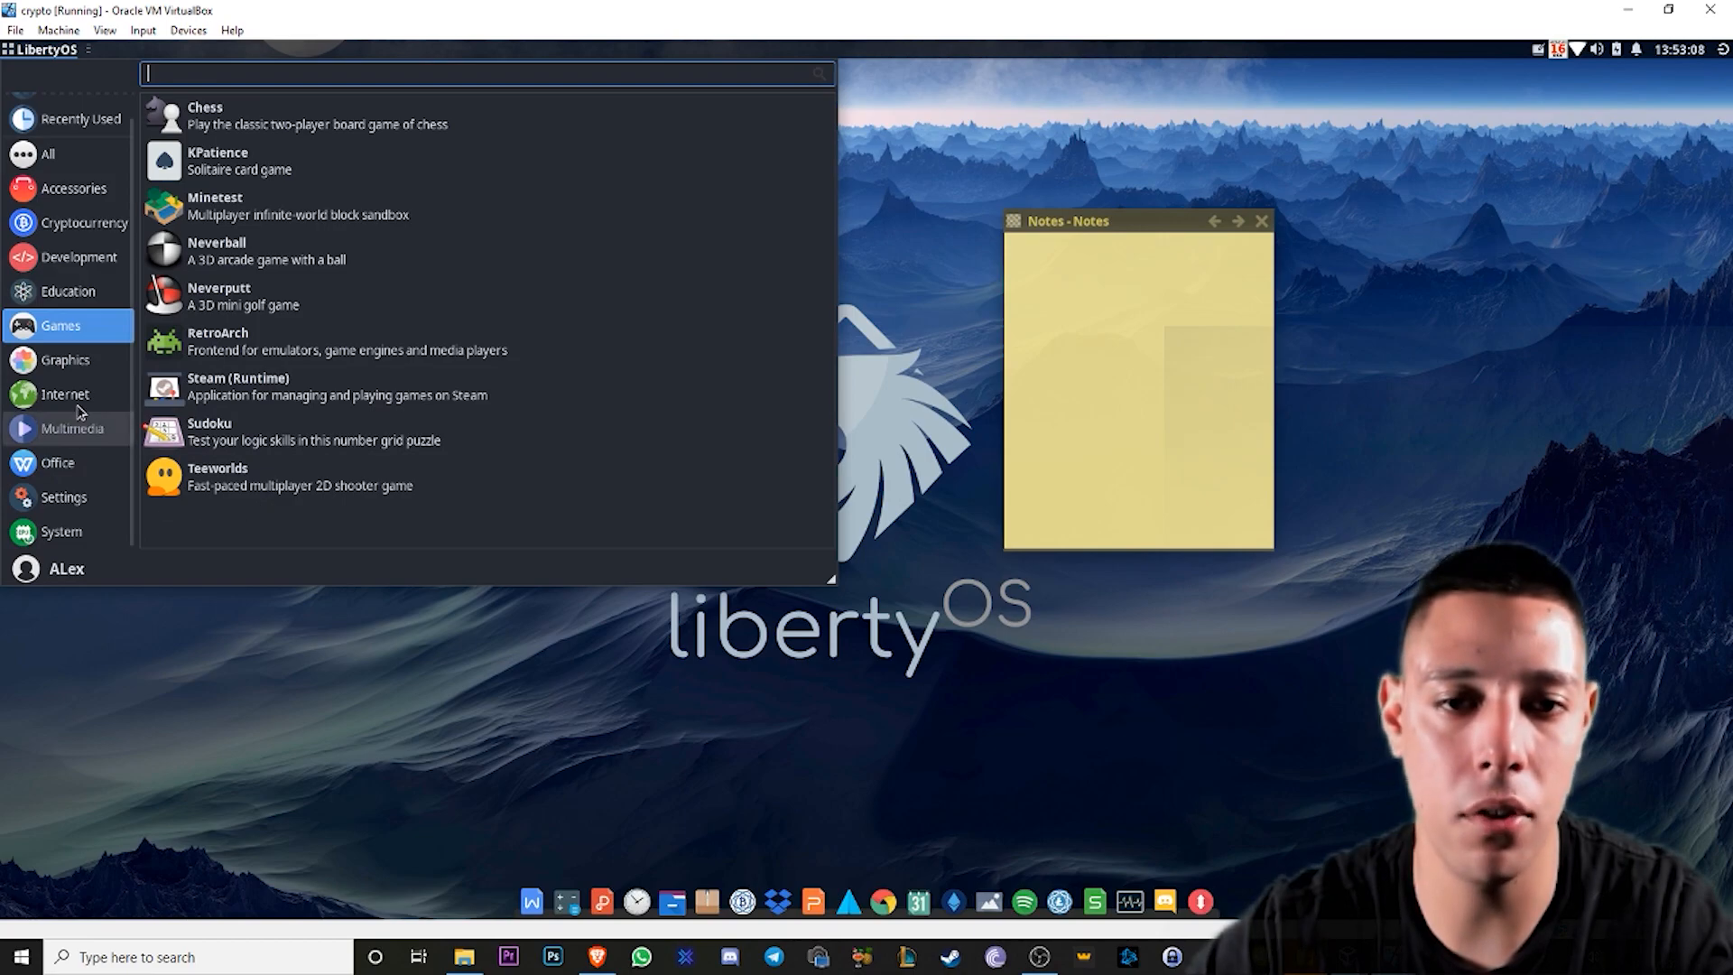
click(65, 360)
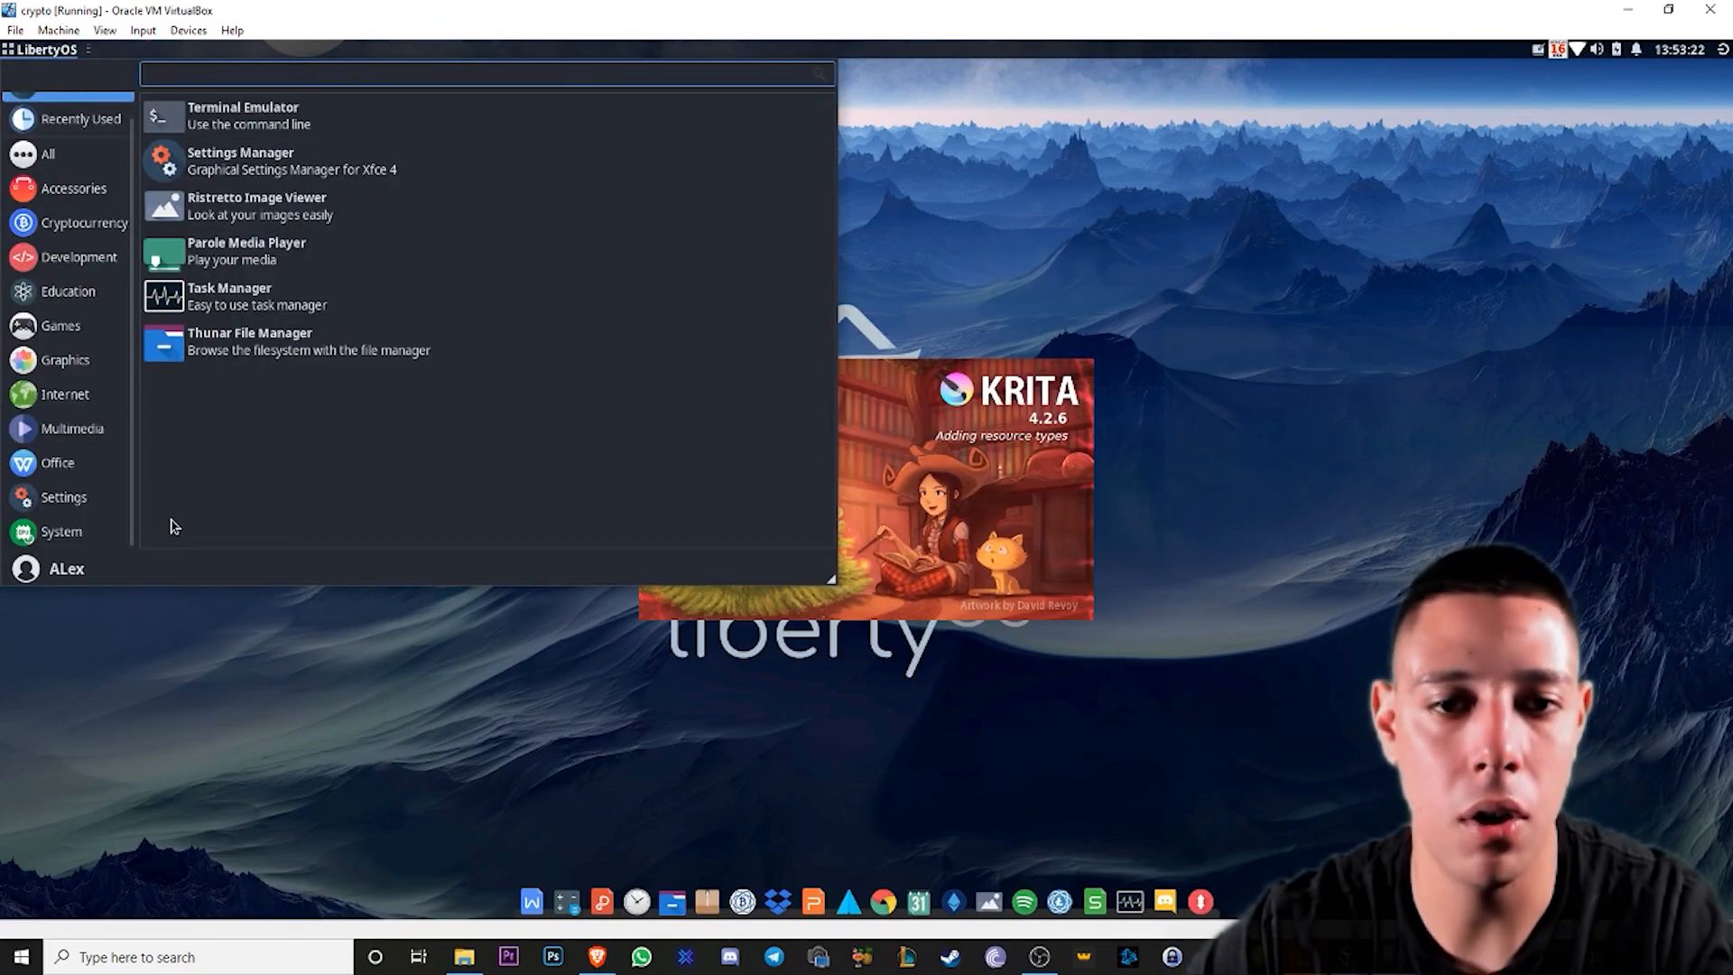
- Show the Office category listing Calibre and WPS apps while Krita loads
click(58, 463)
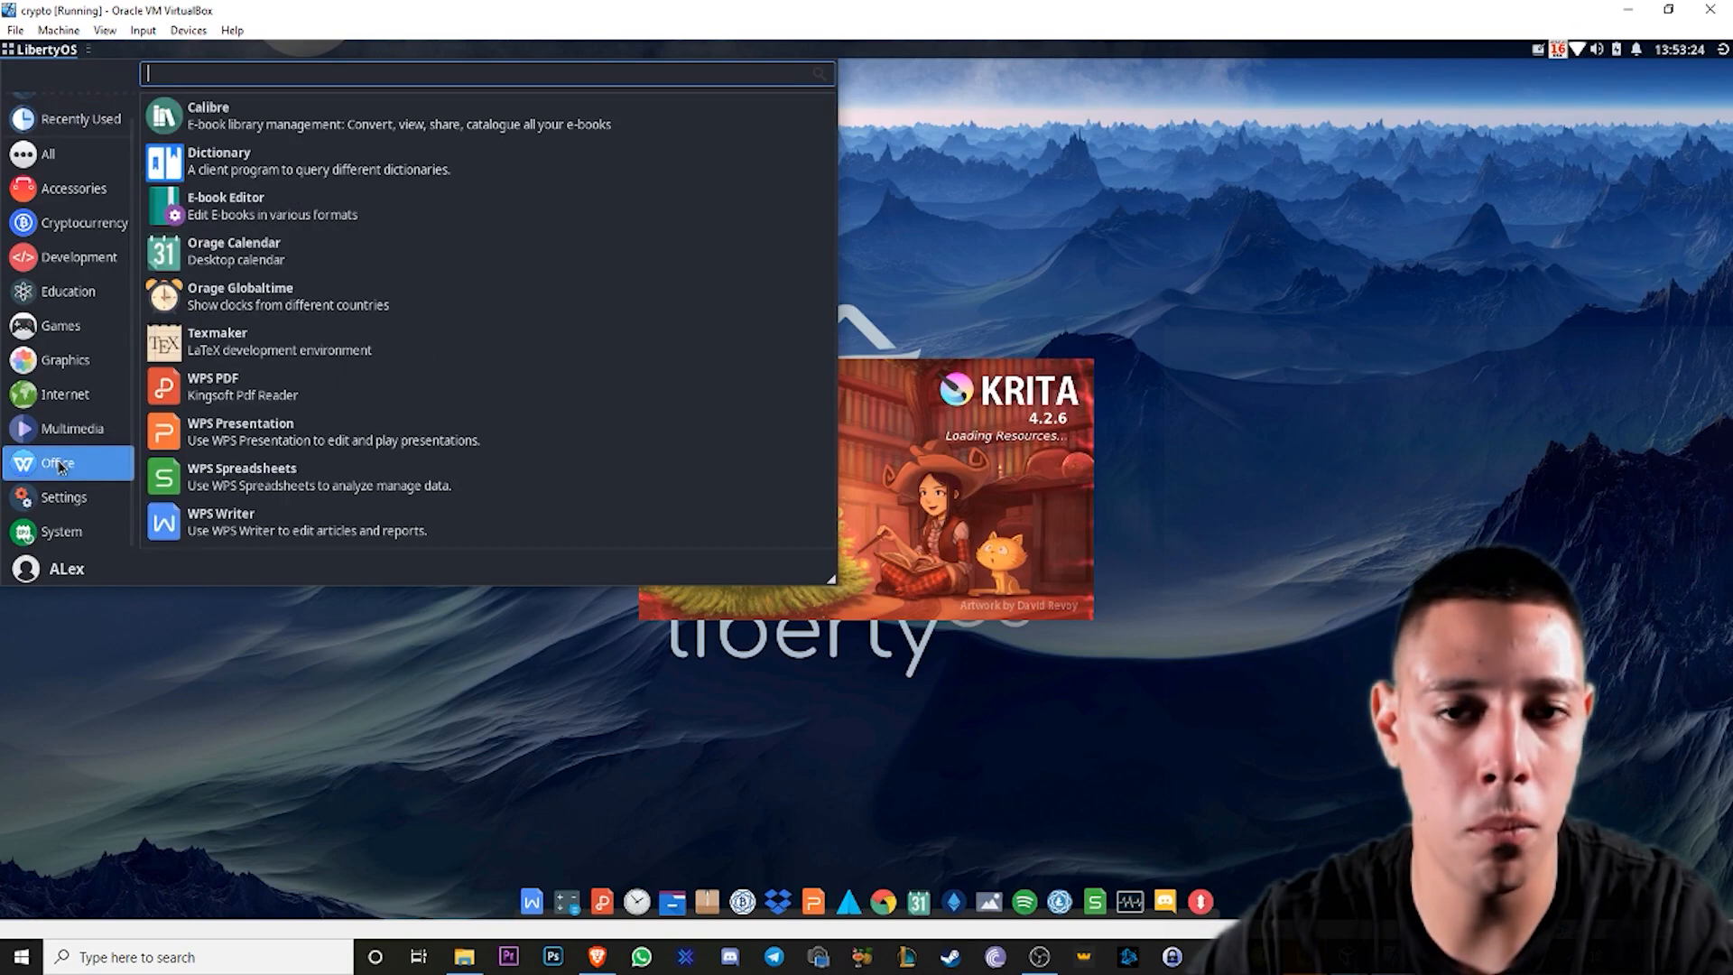
mouse_move(284, 251)
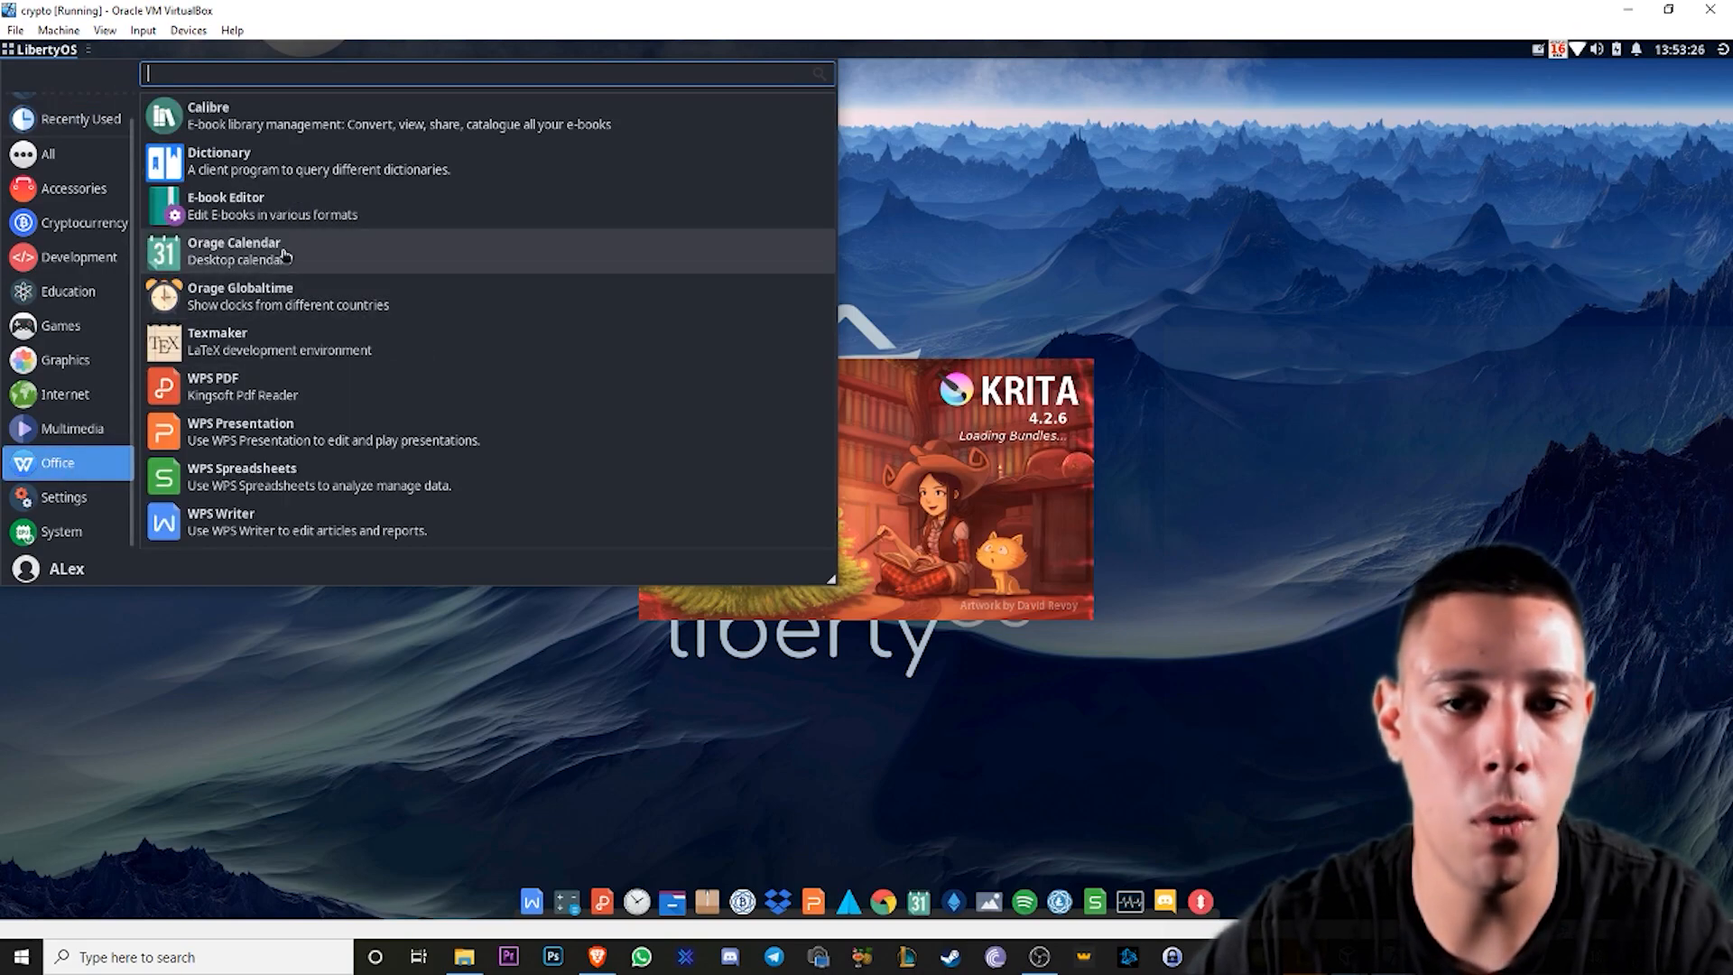
mouse_move(255, 440)
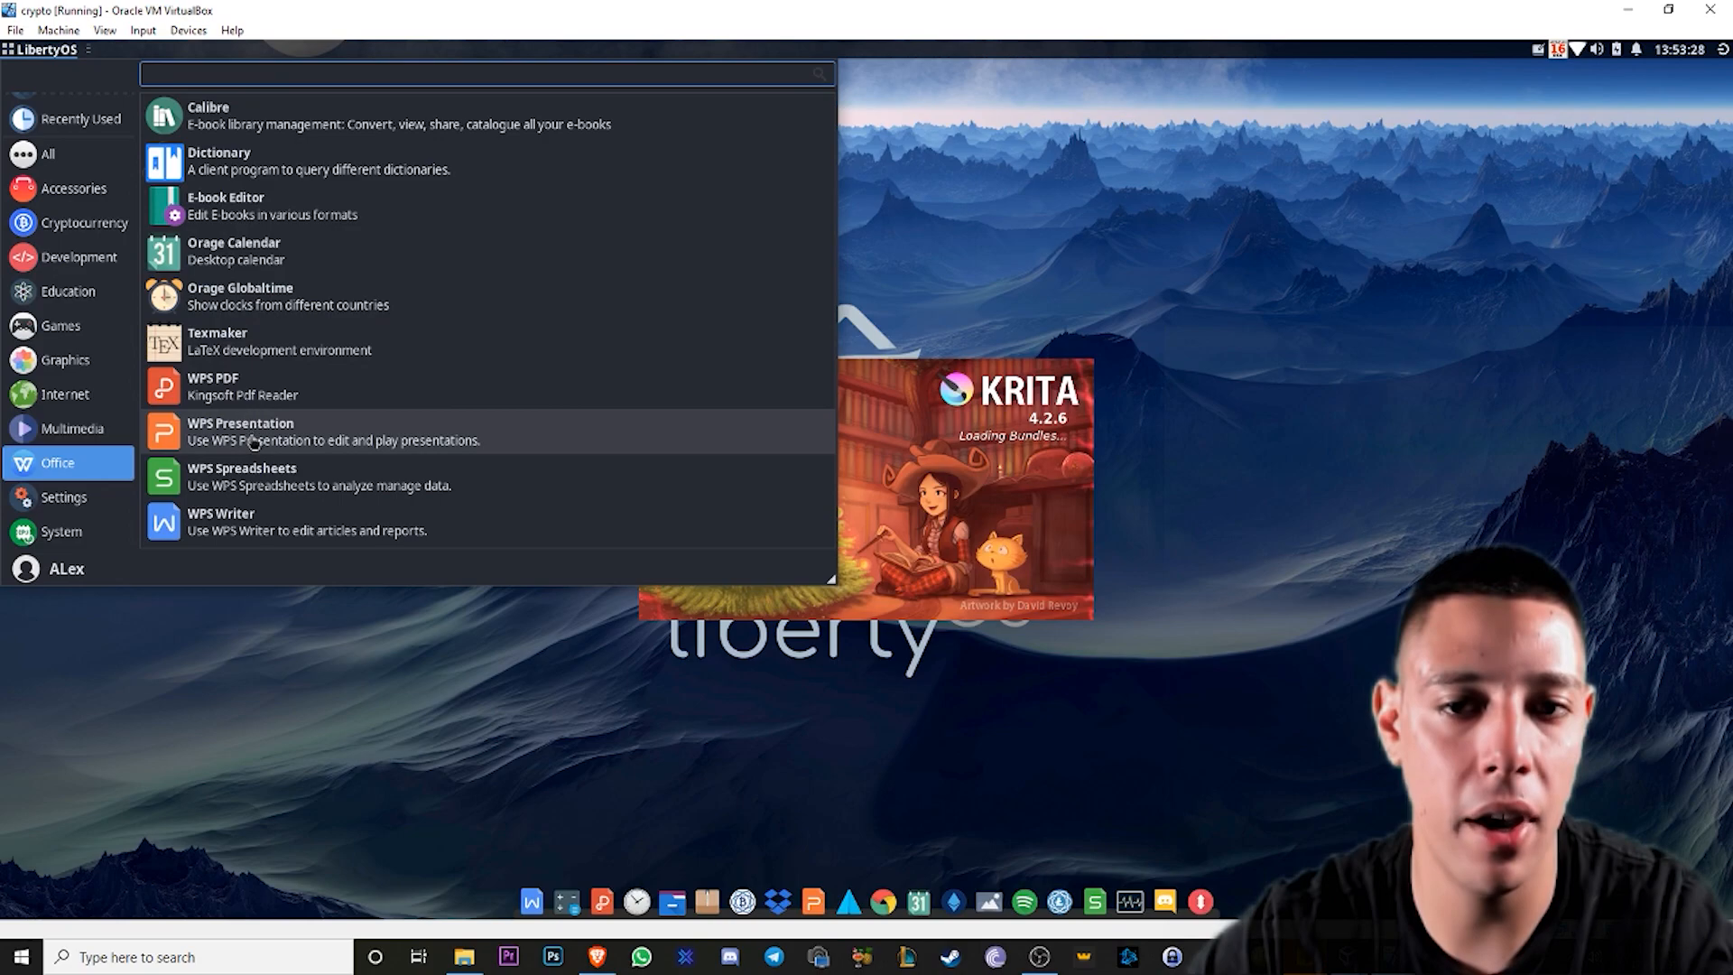
mouse_move(240, 476)
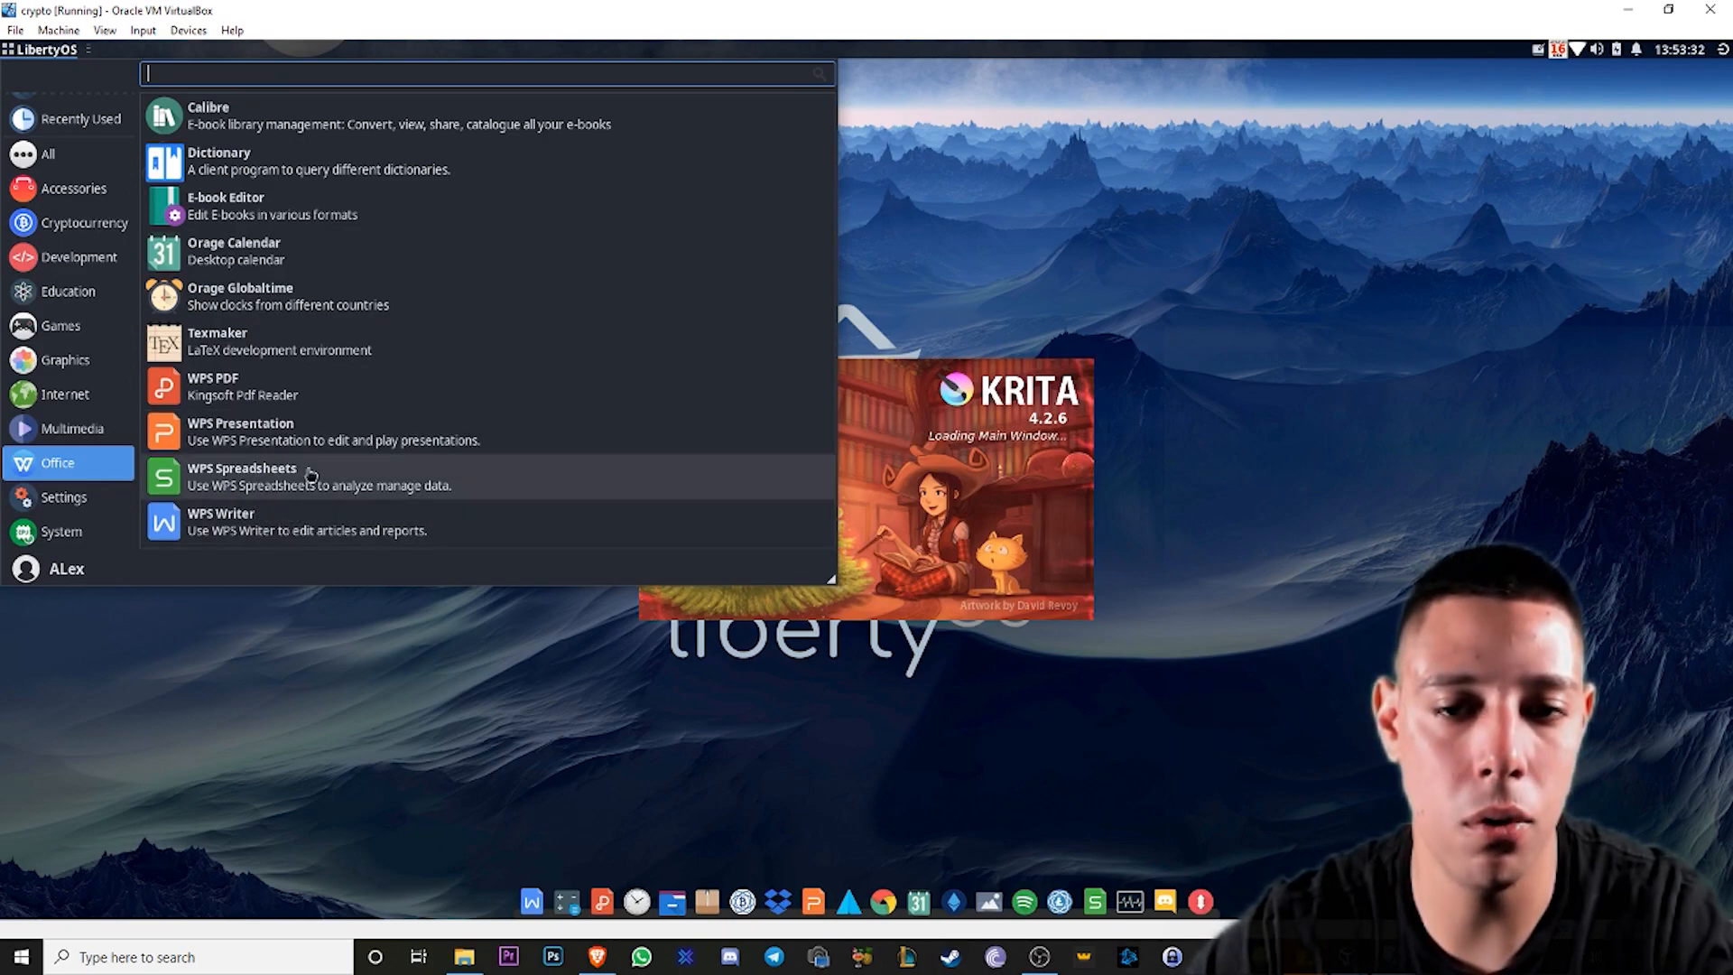
mouse_move(344, 432)
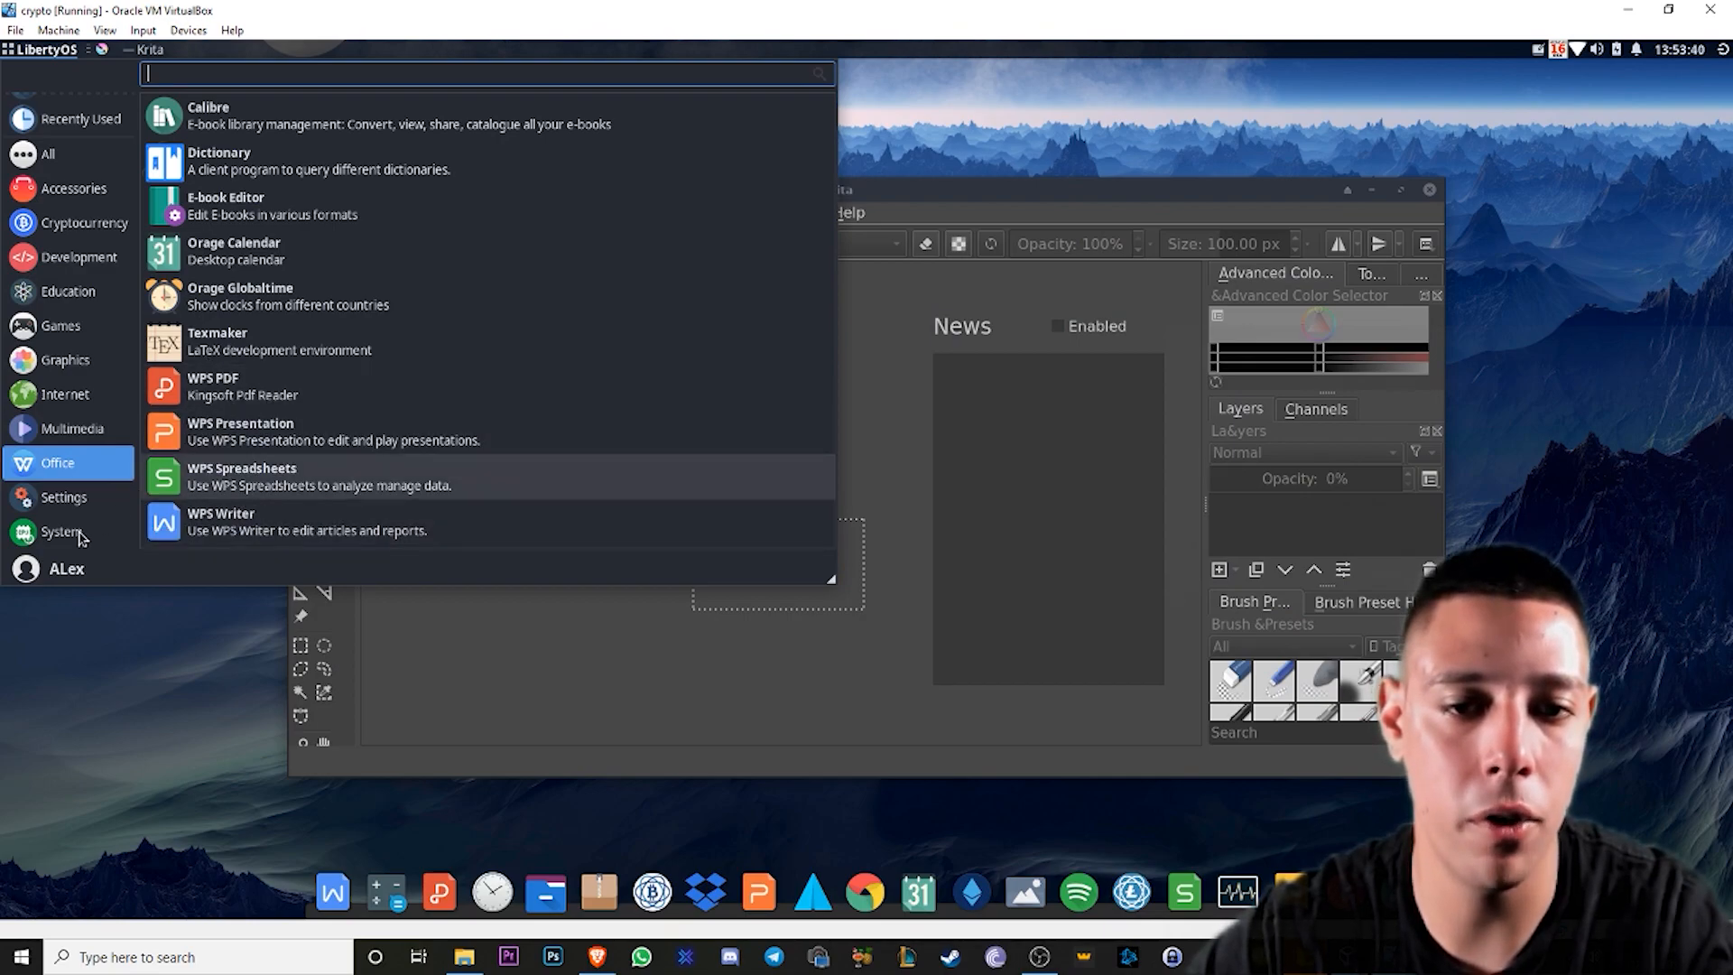
- Dismiss the applications menu and close Krita, leaving an empty LibertyOS desktop
click(1224, 210)
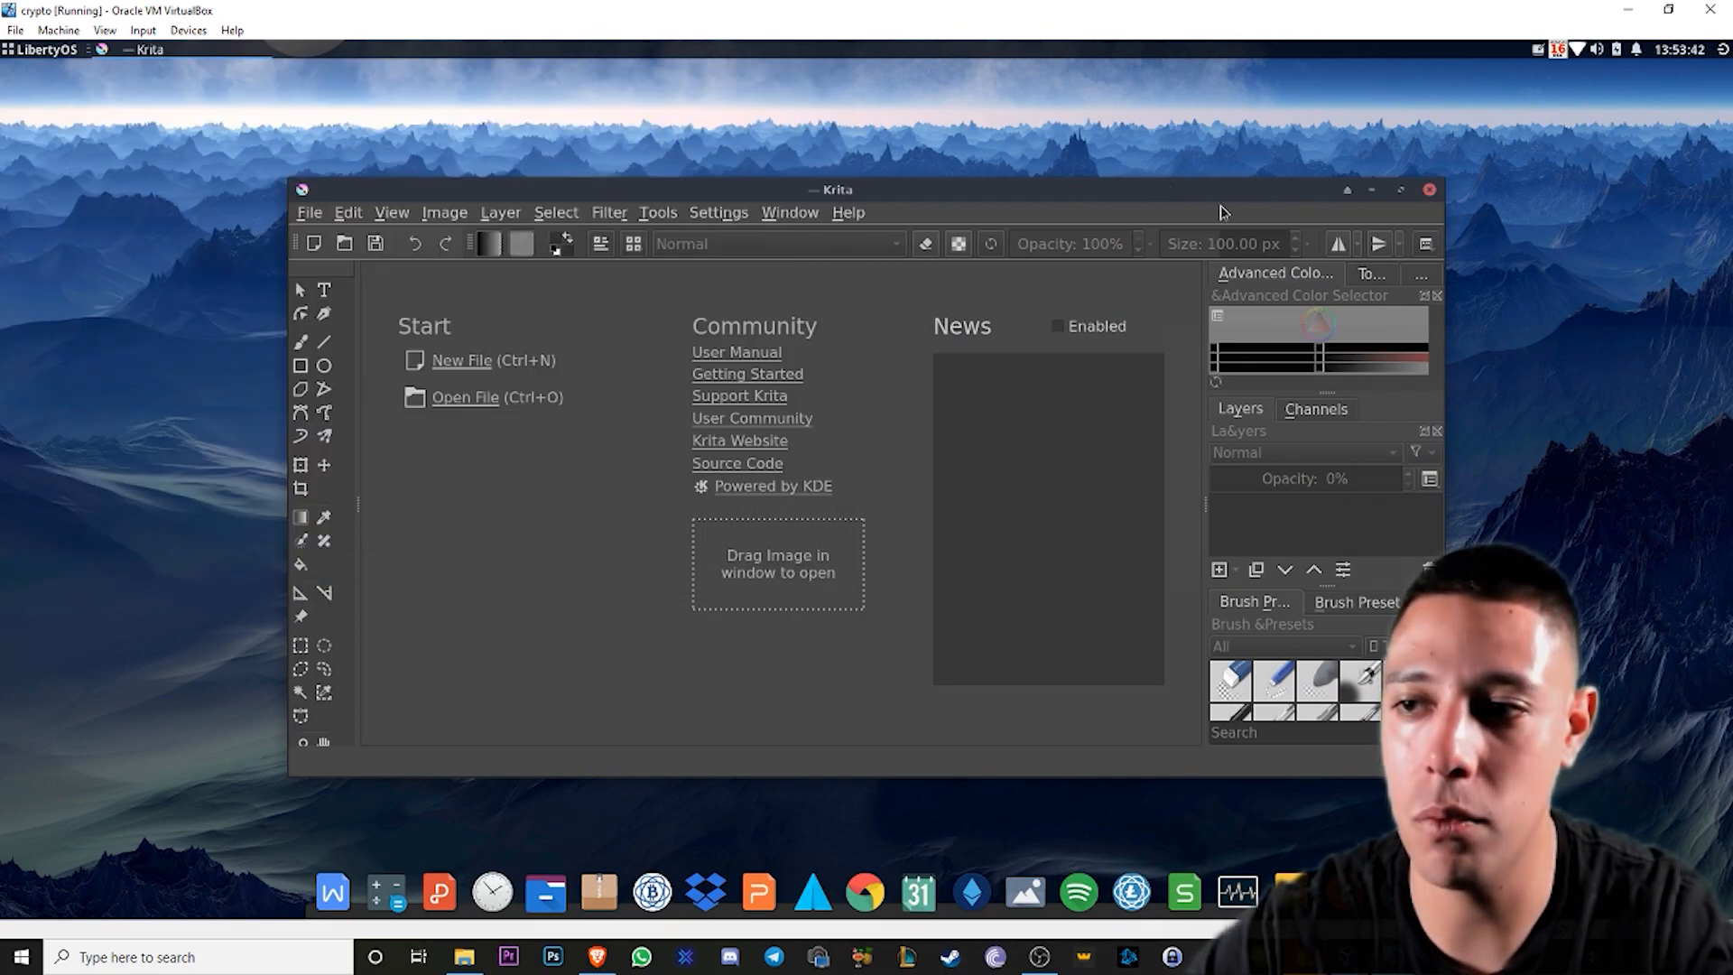
click(1429, 189)
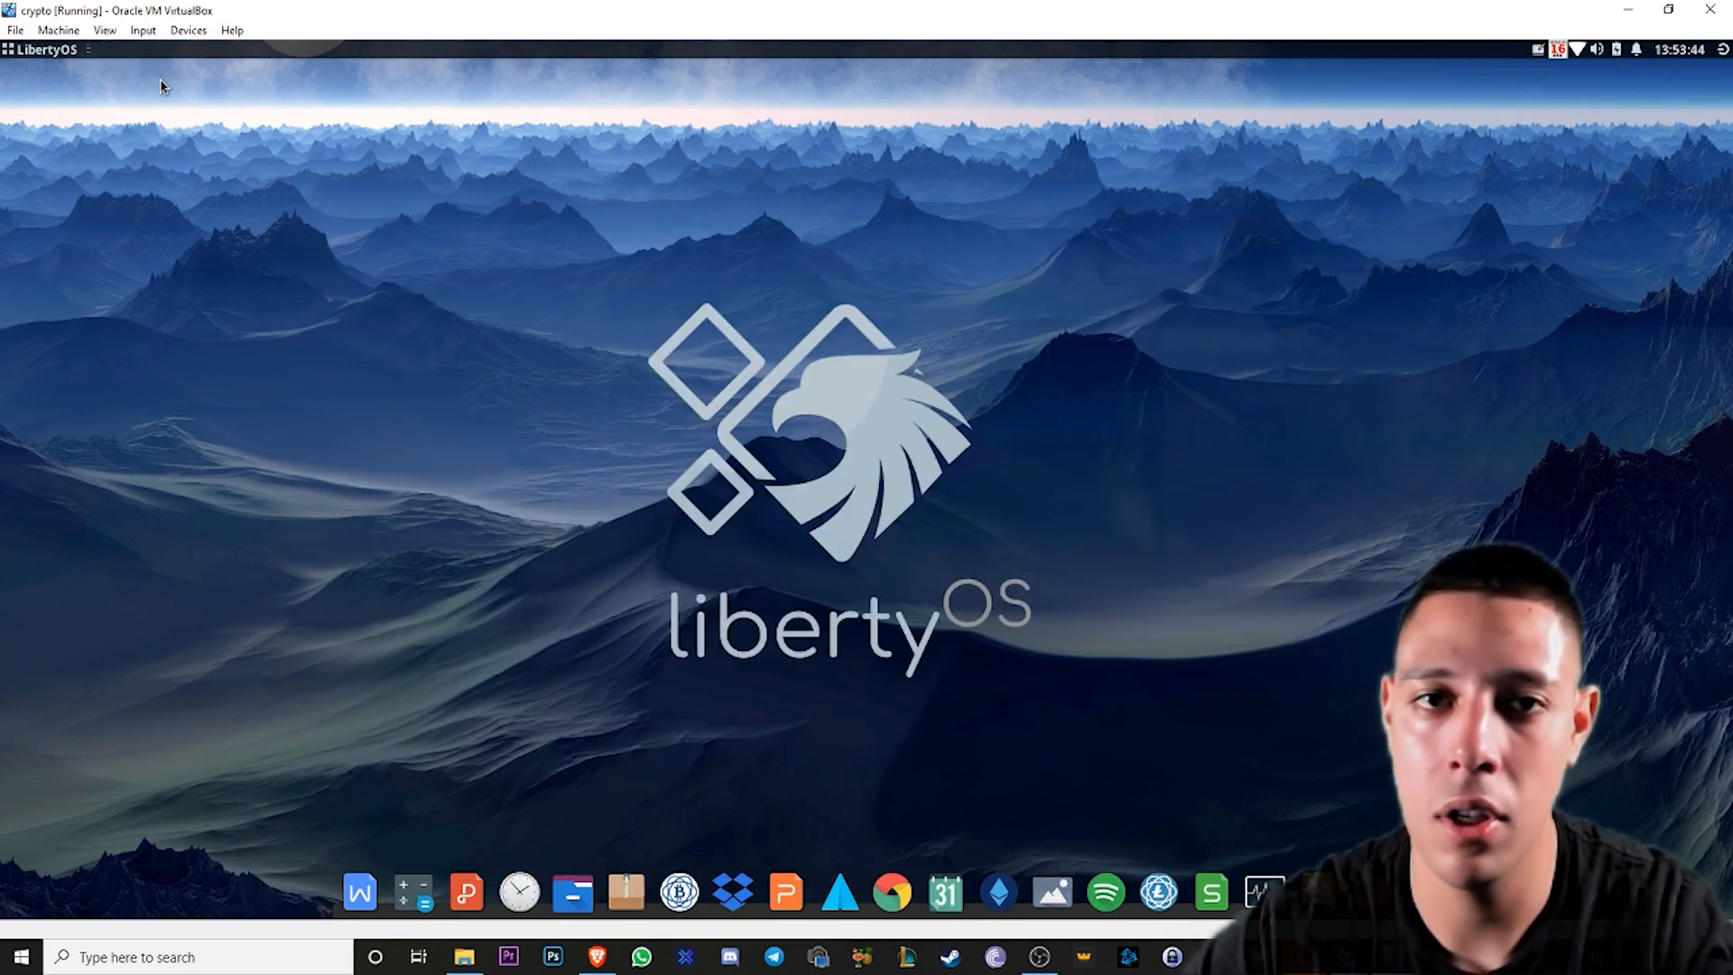
- Review the VirtualBox File, Machine, View and Devices menus in turn
click(17, 31)
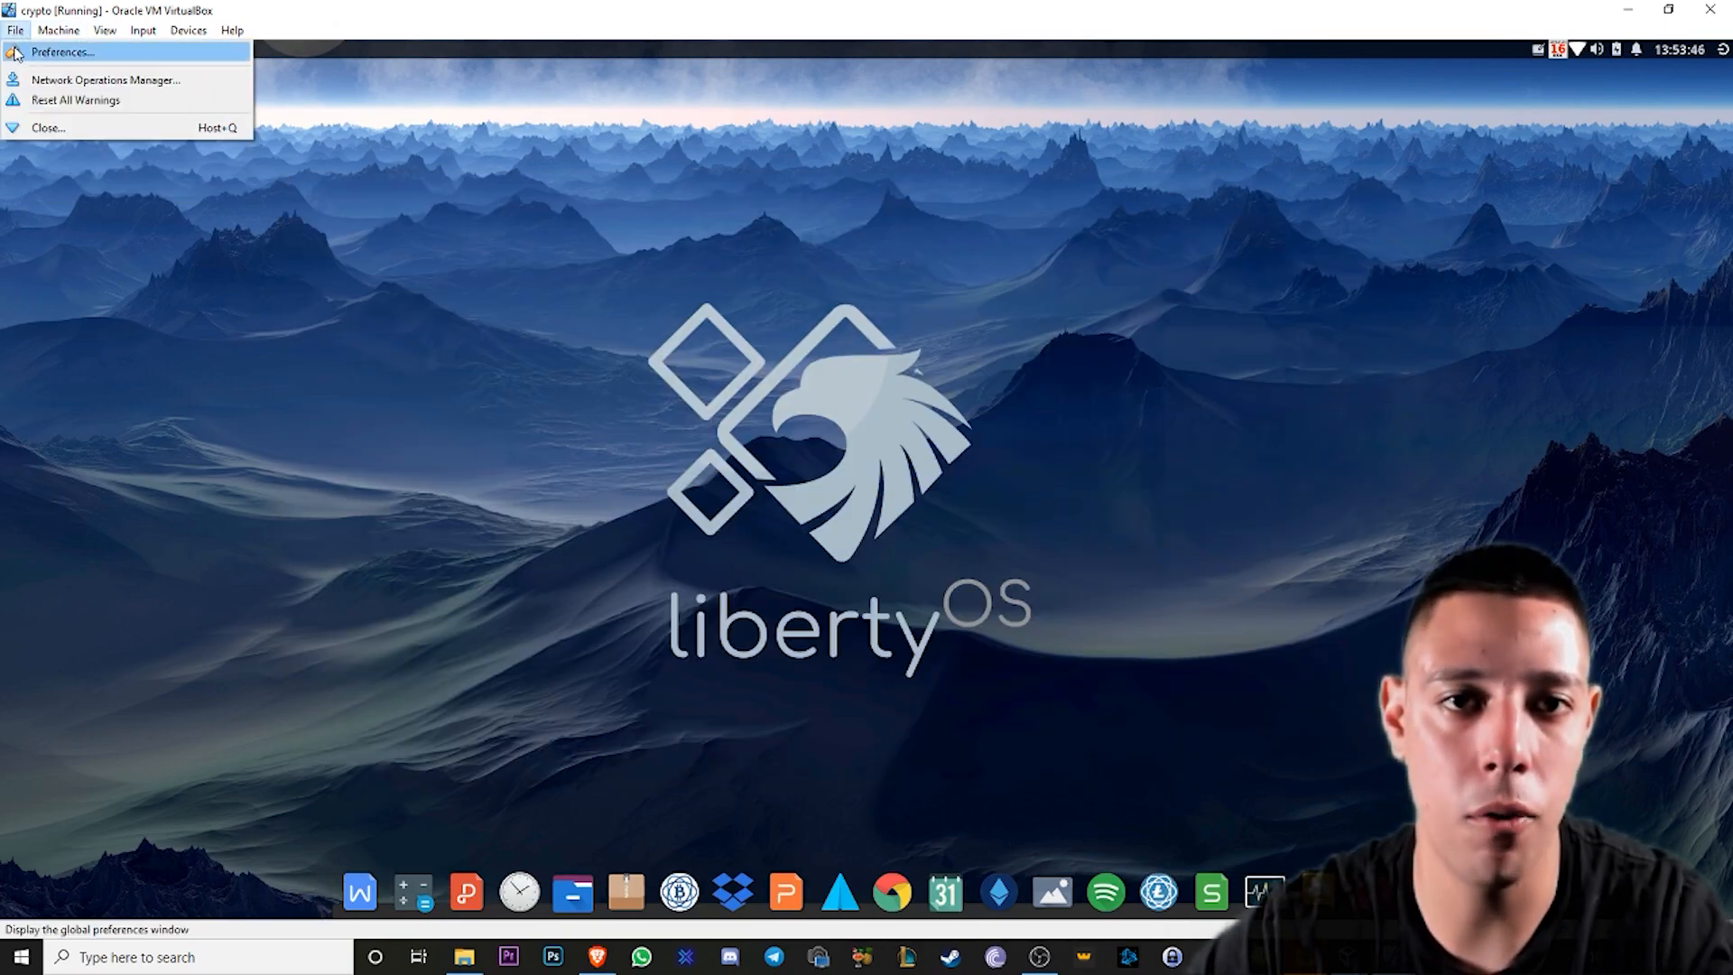
click(57, 31)
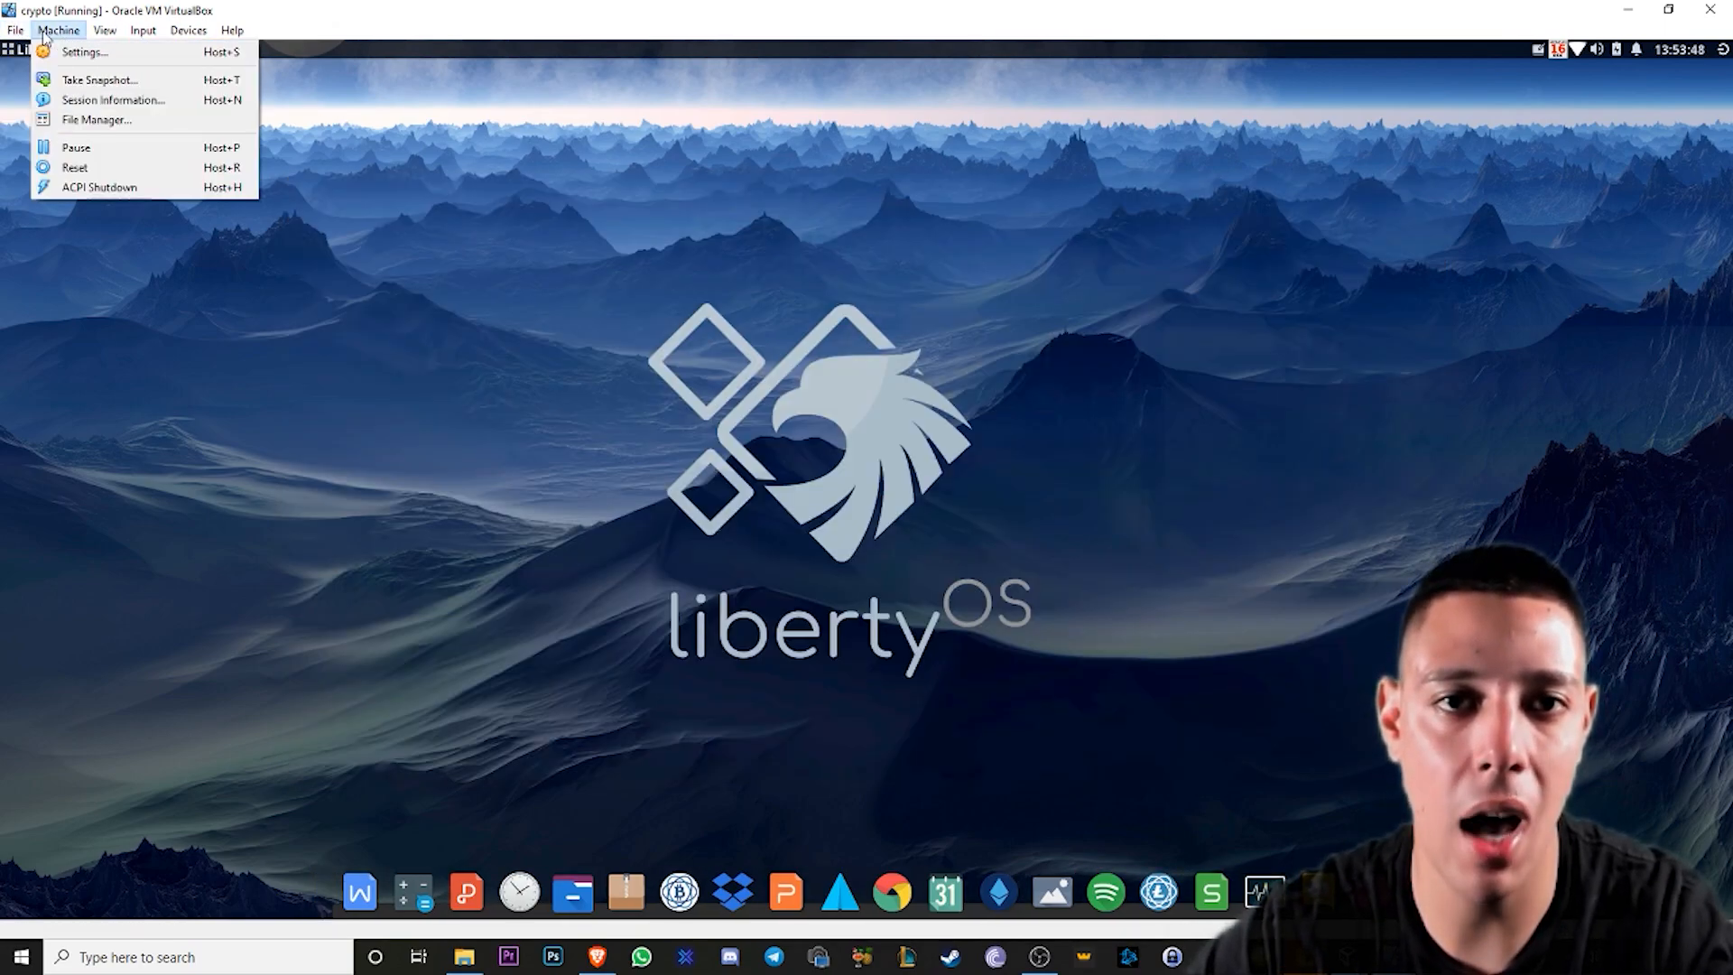
click(105, 31)
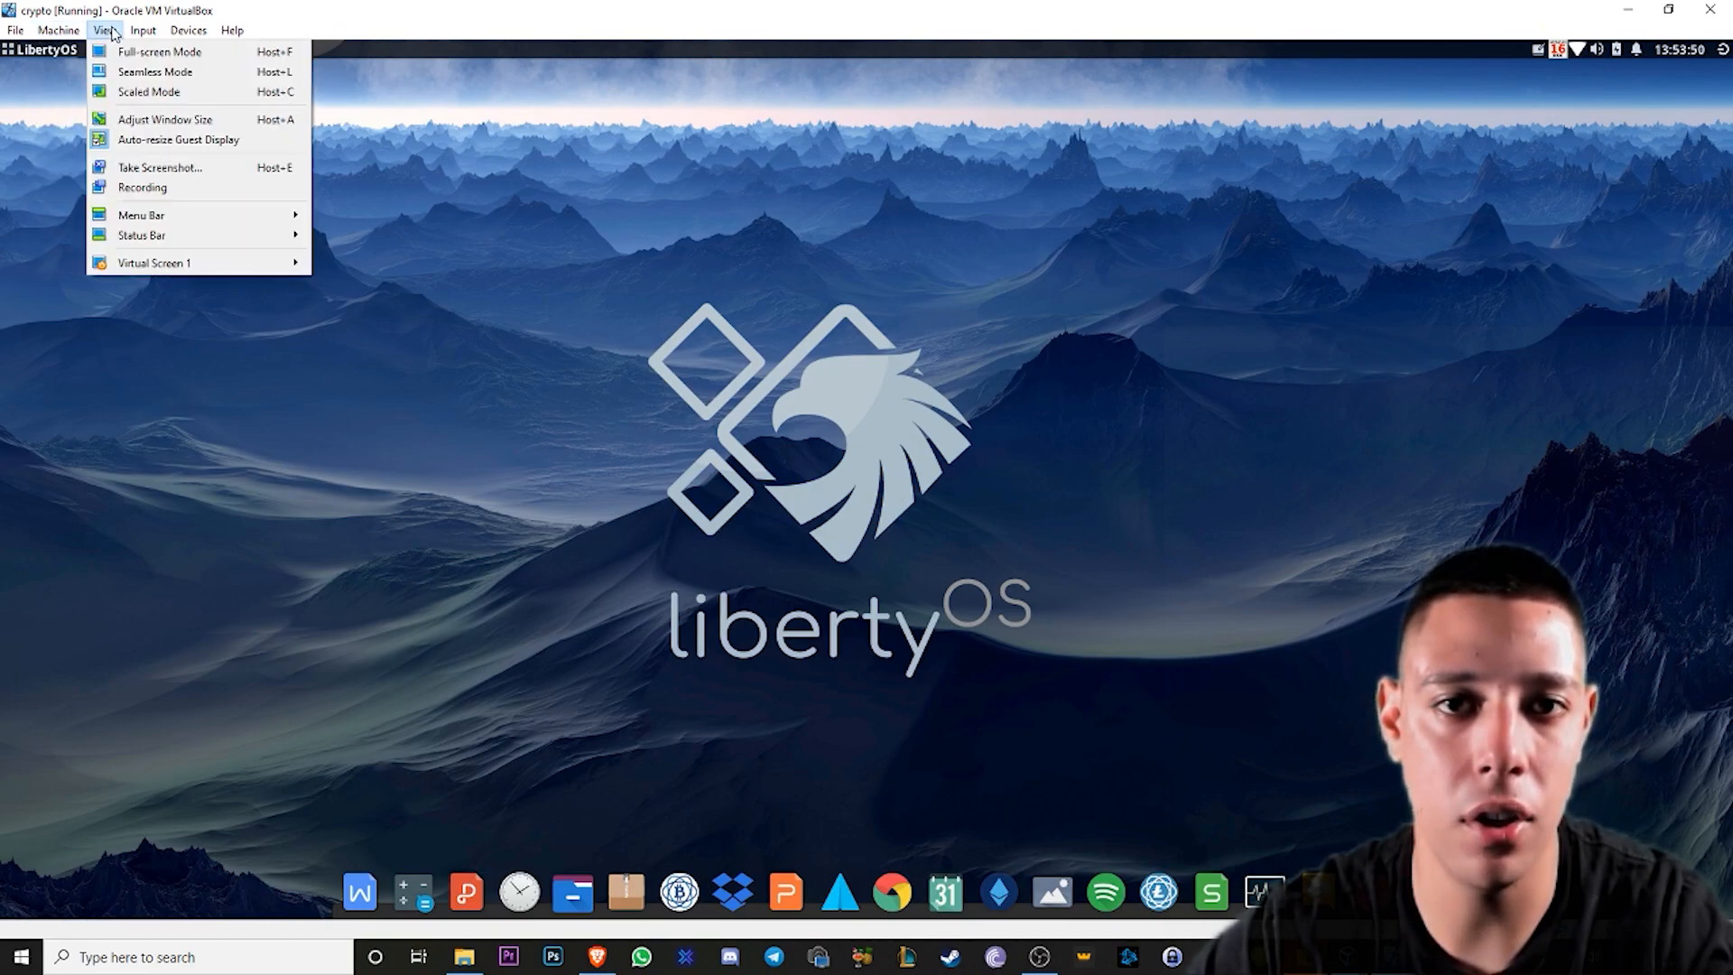
click(186, 30)
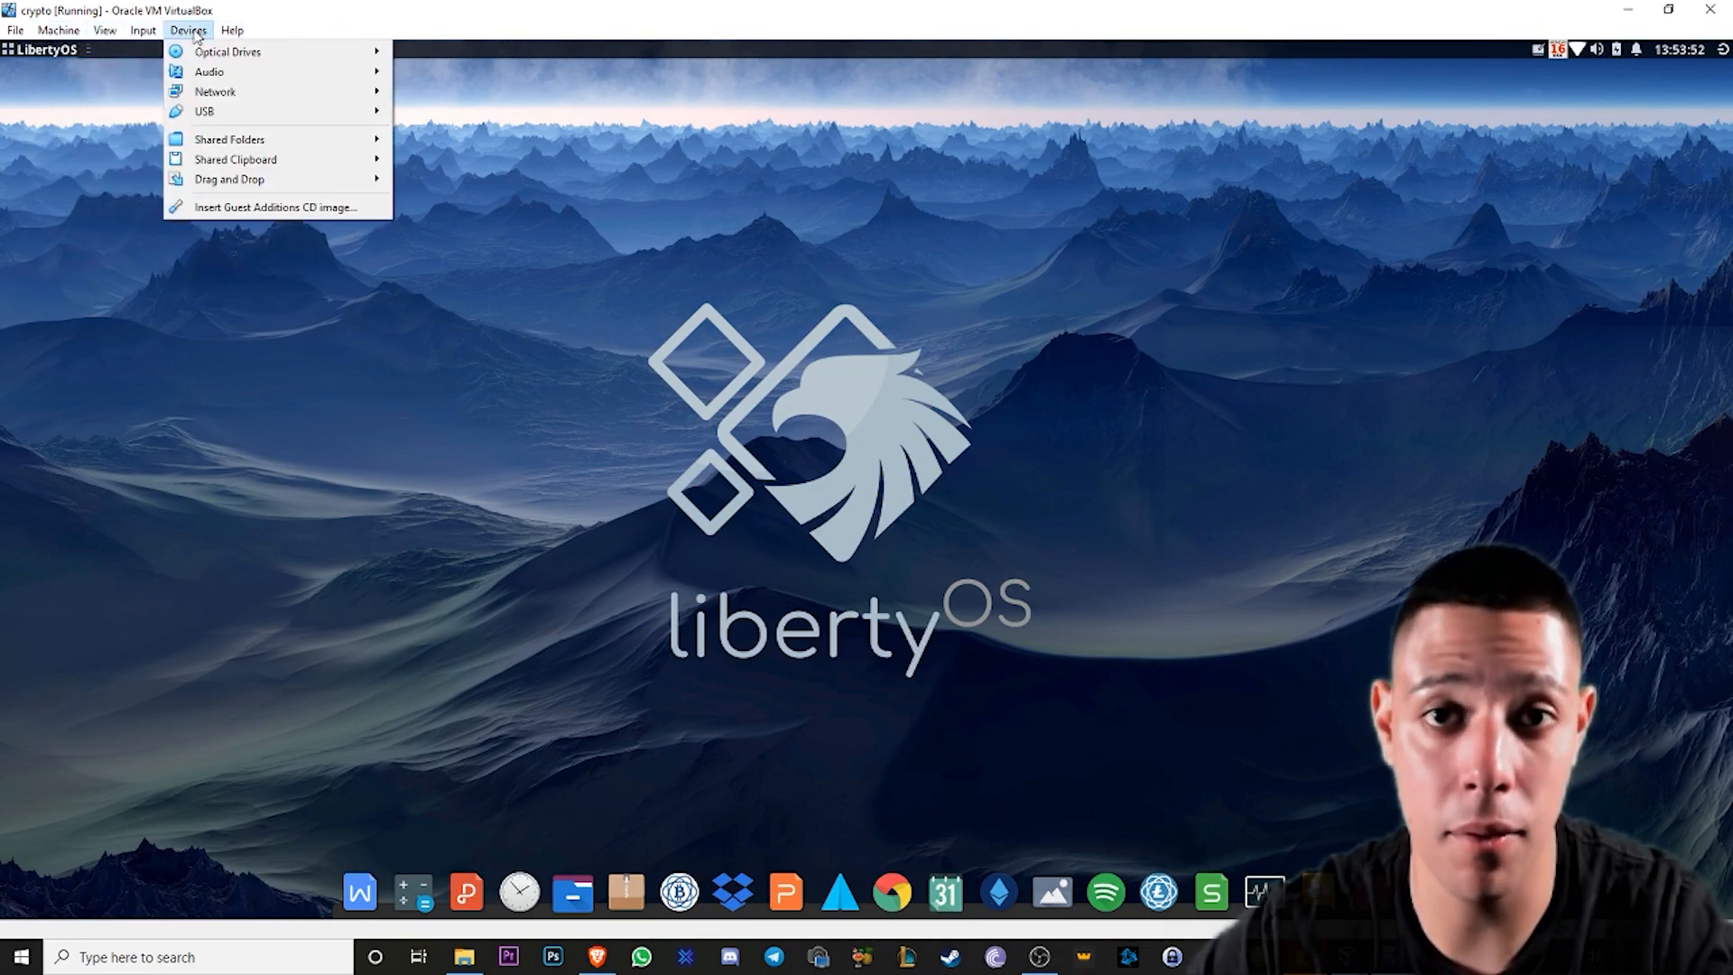
click(28, 70)
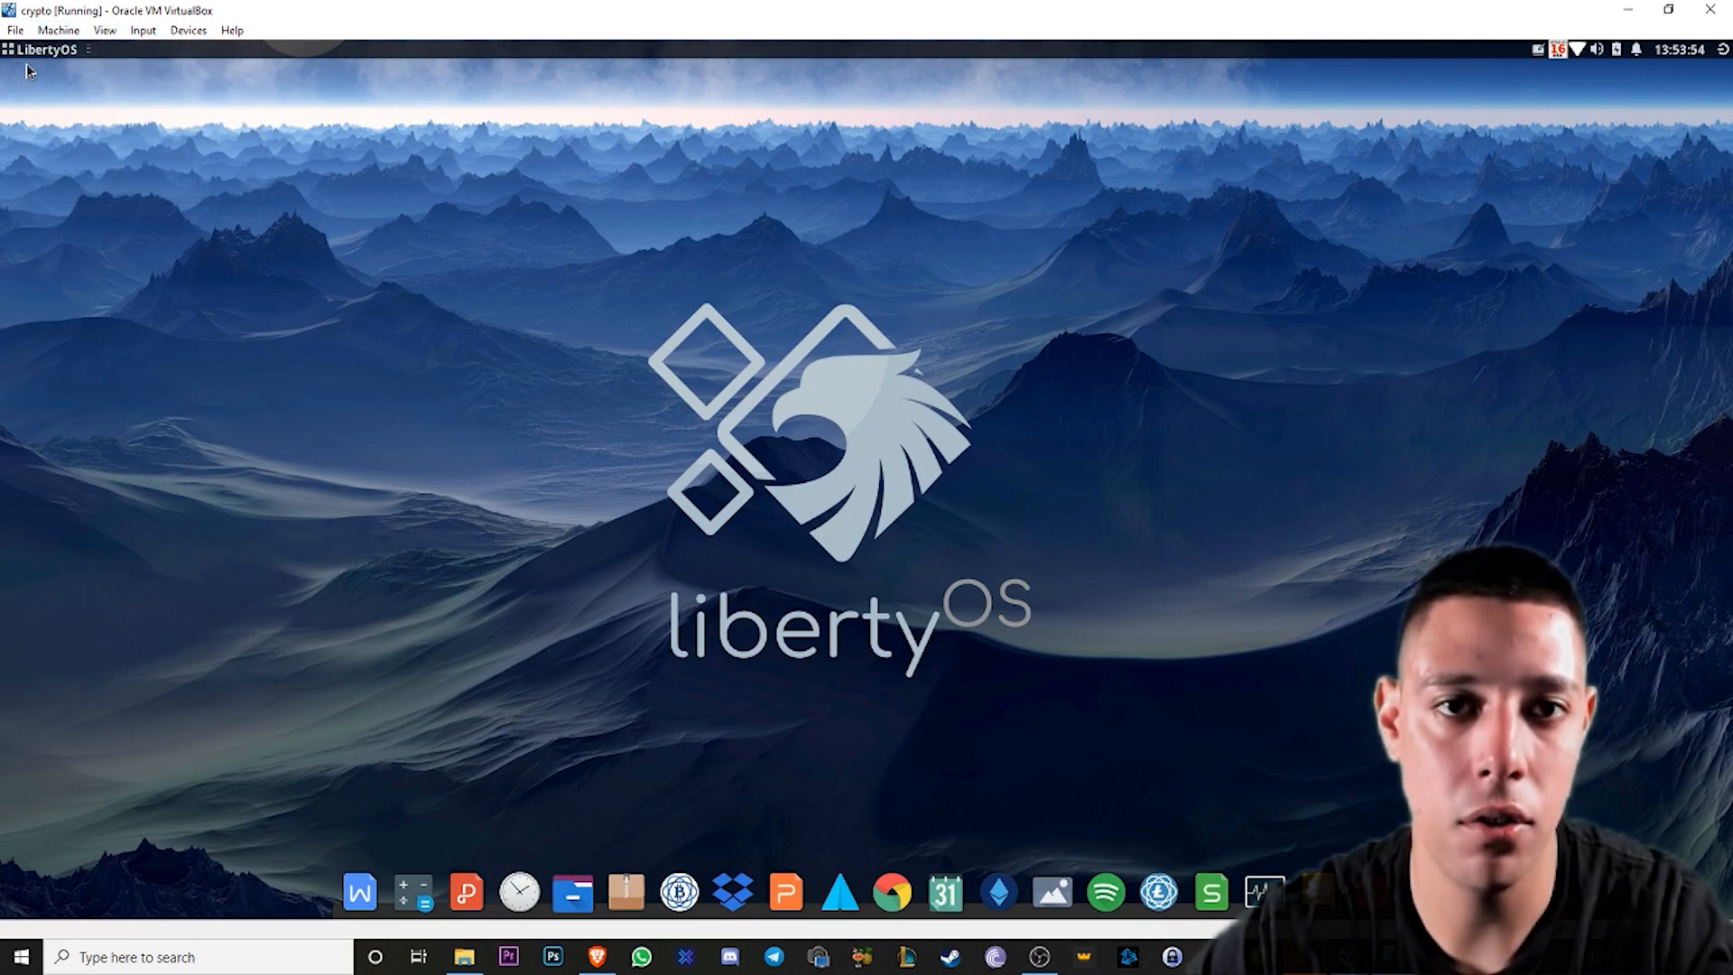
click(41, 49)
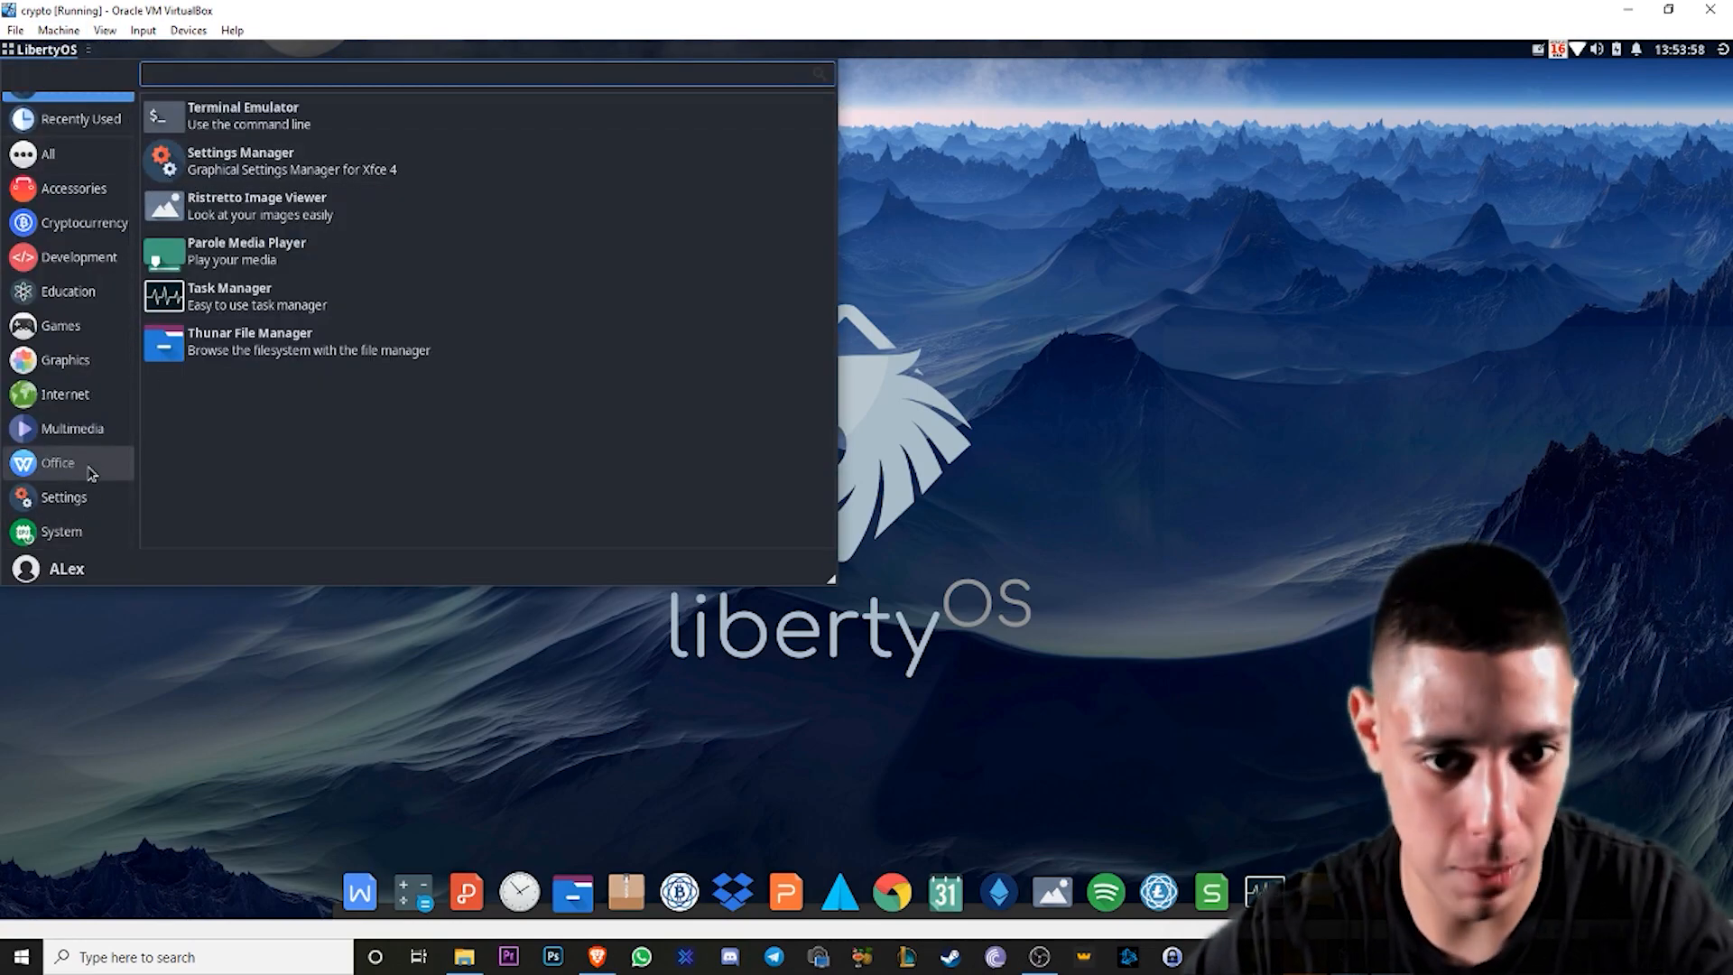
mouse_move(65, 394)
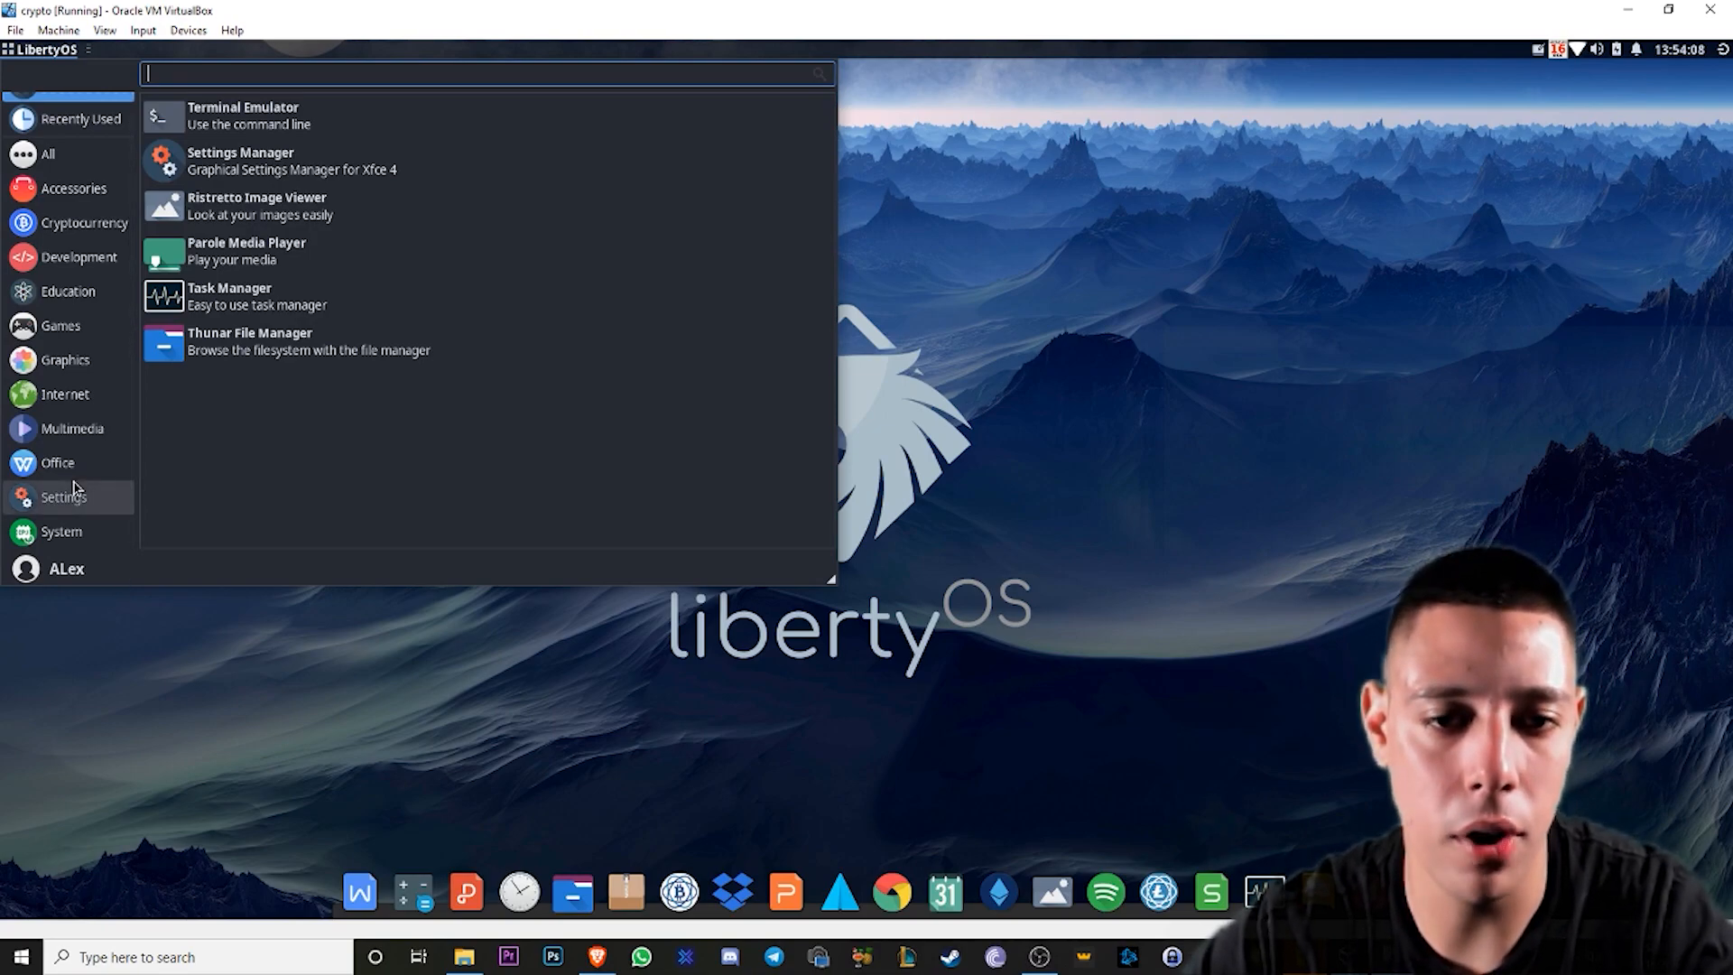
mouse_move(264, 652)
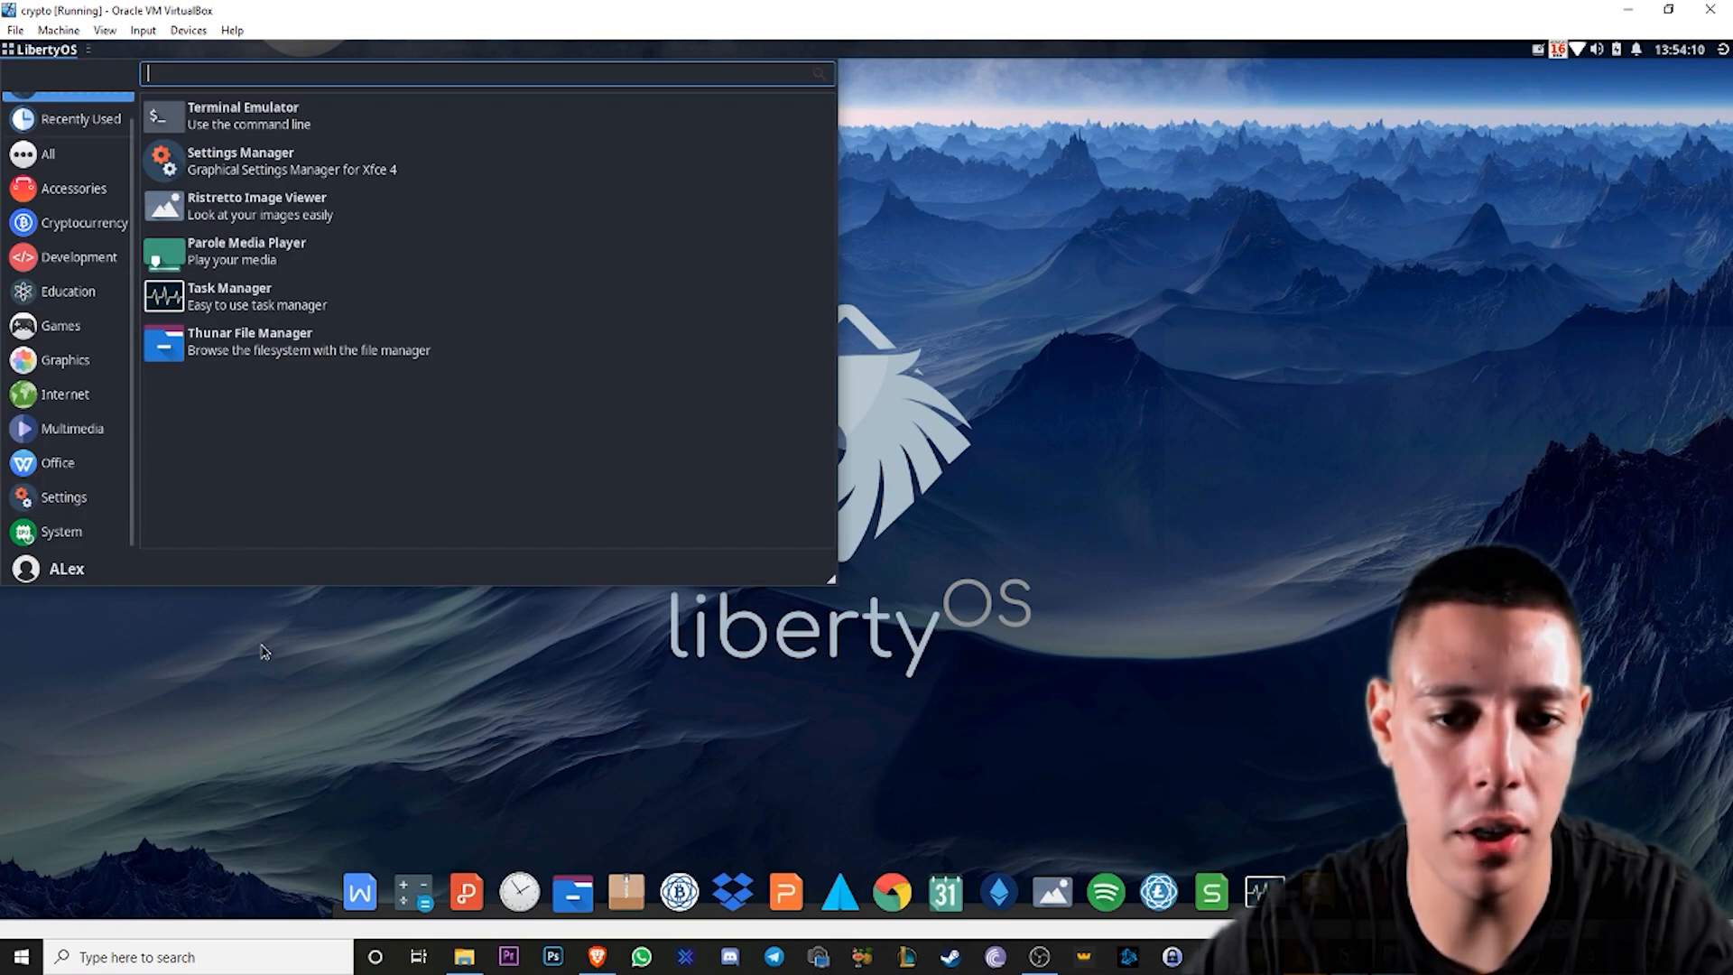
click(62, 531)
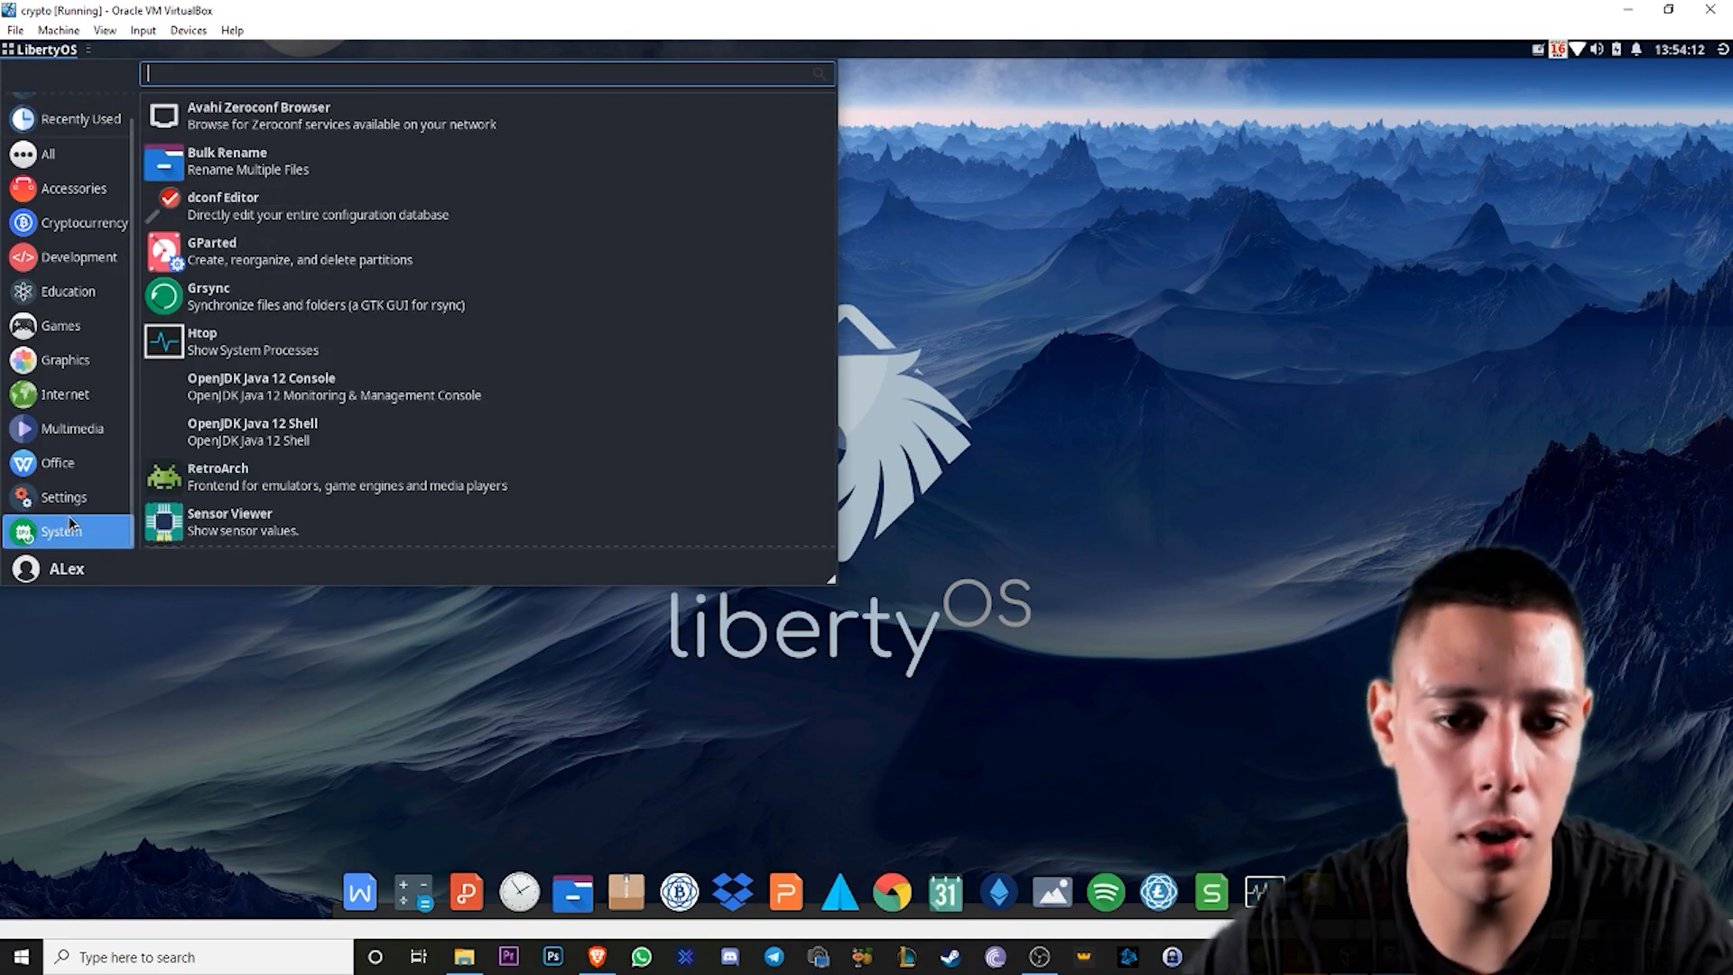
click(63, 497)
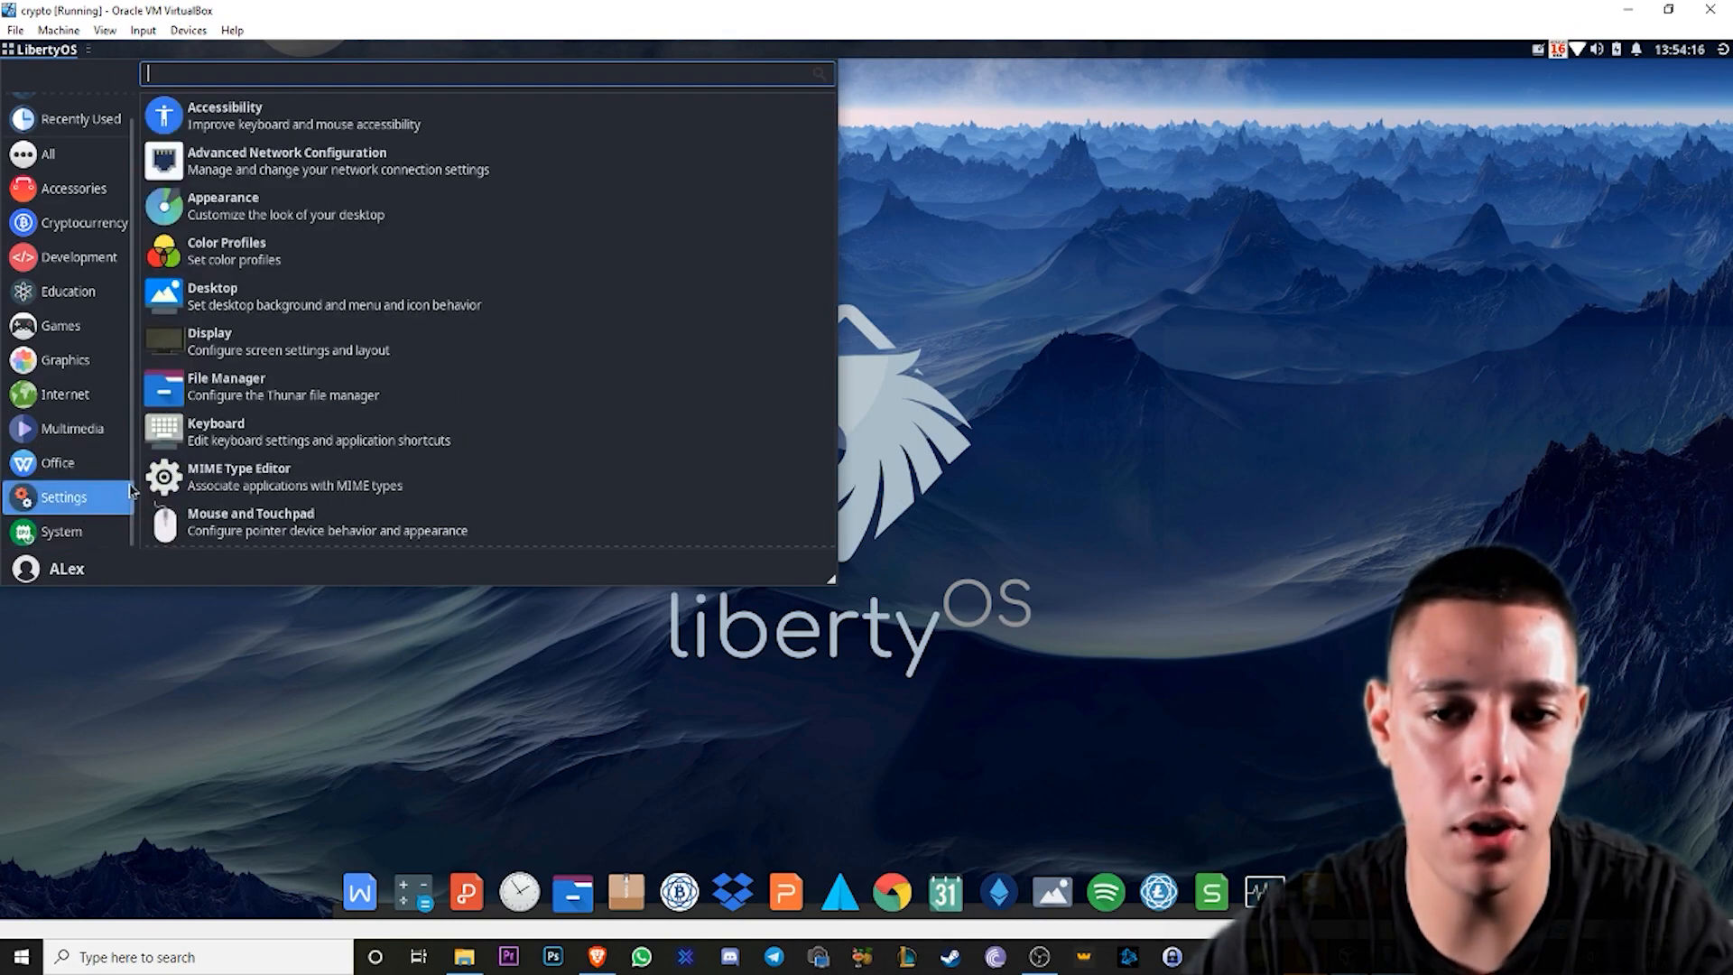
mouse_move(298, 440)
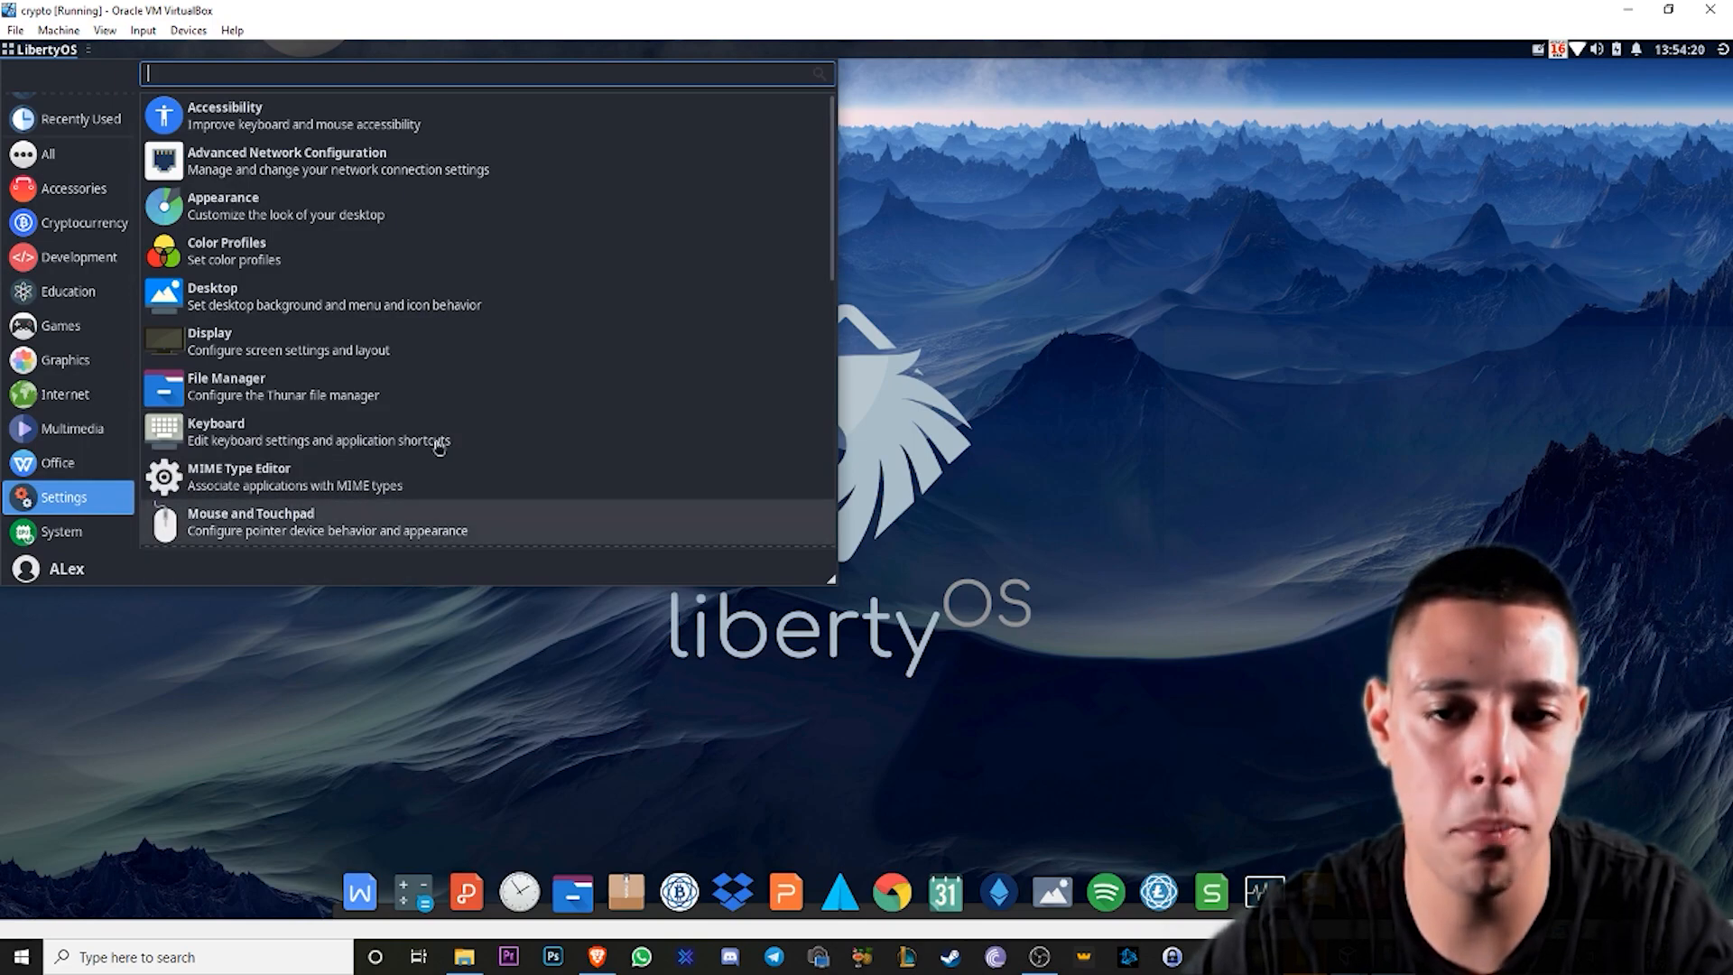
mouse_move(345, 432)
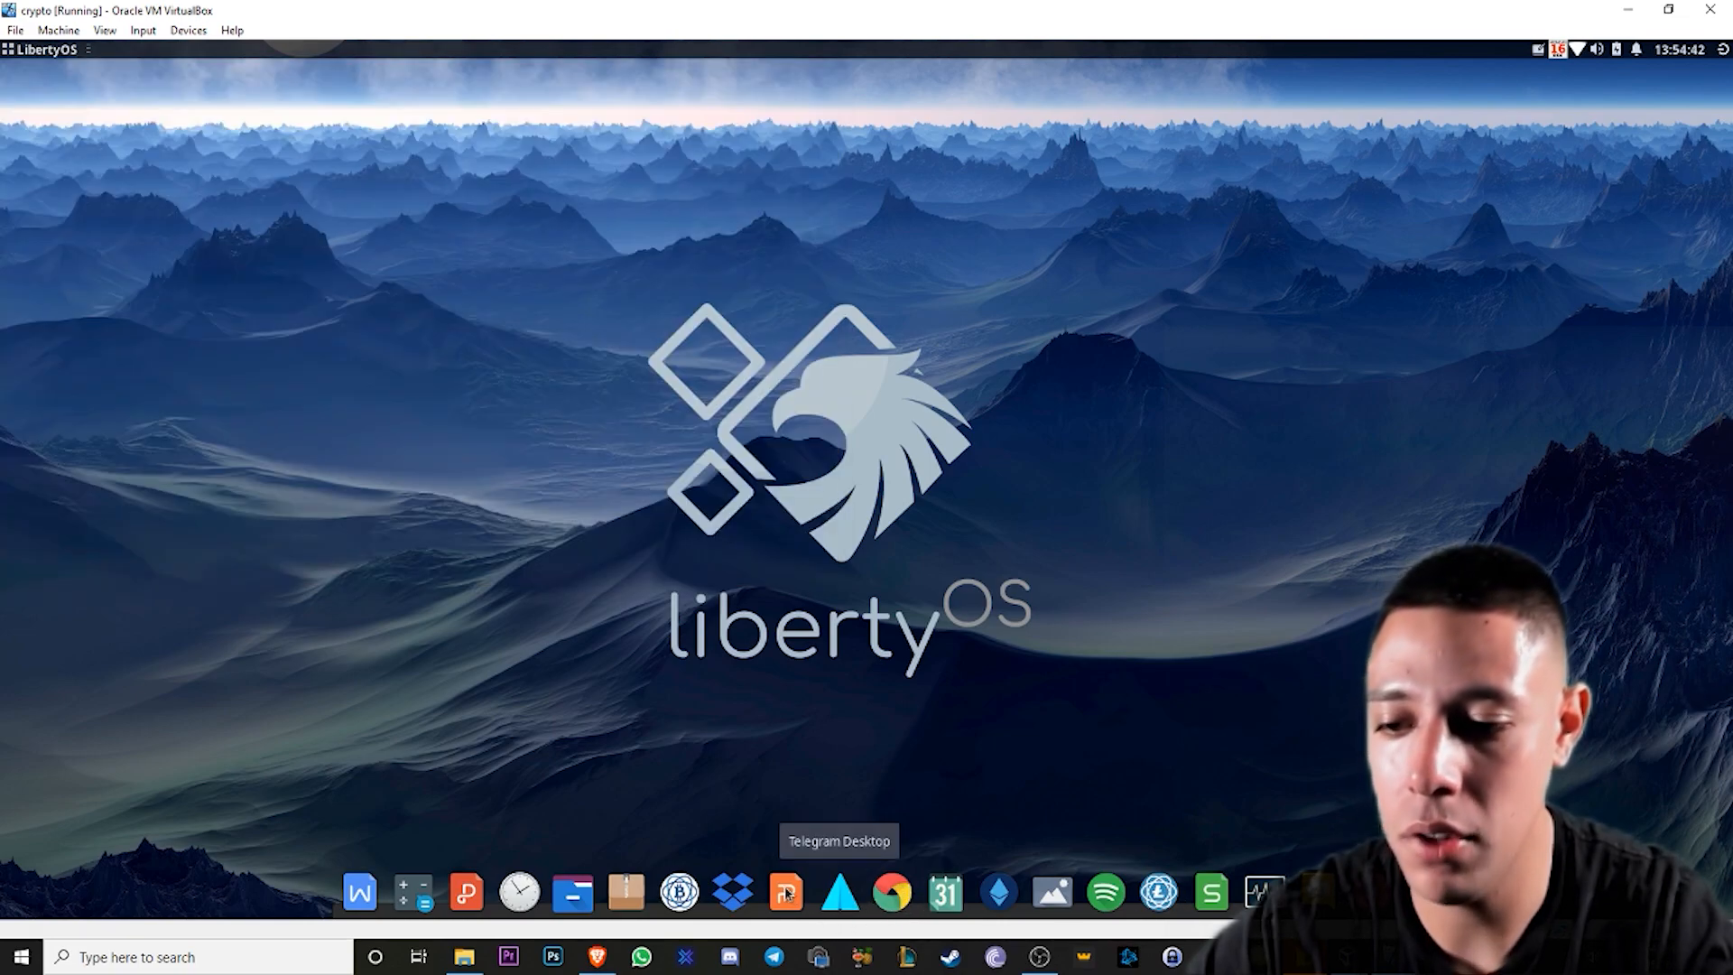
mouse_move(731, 892)
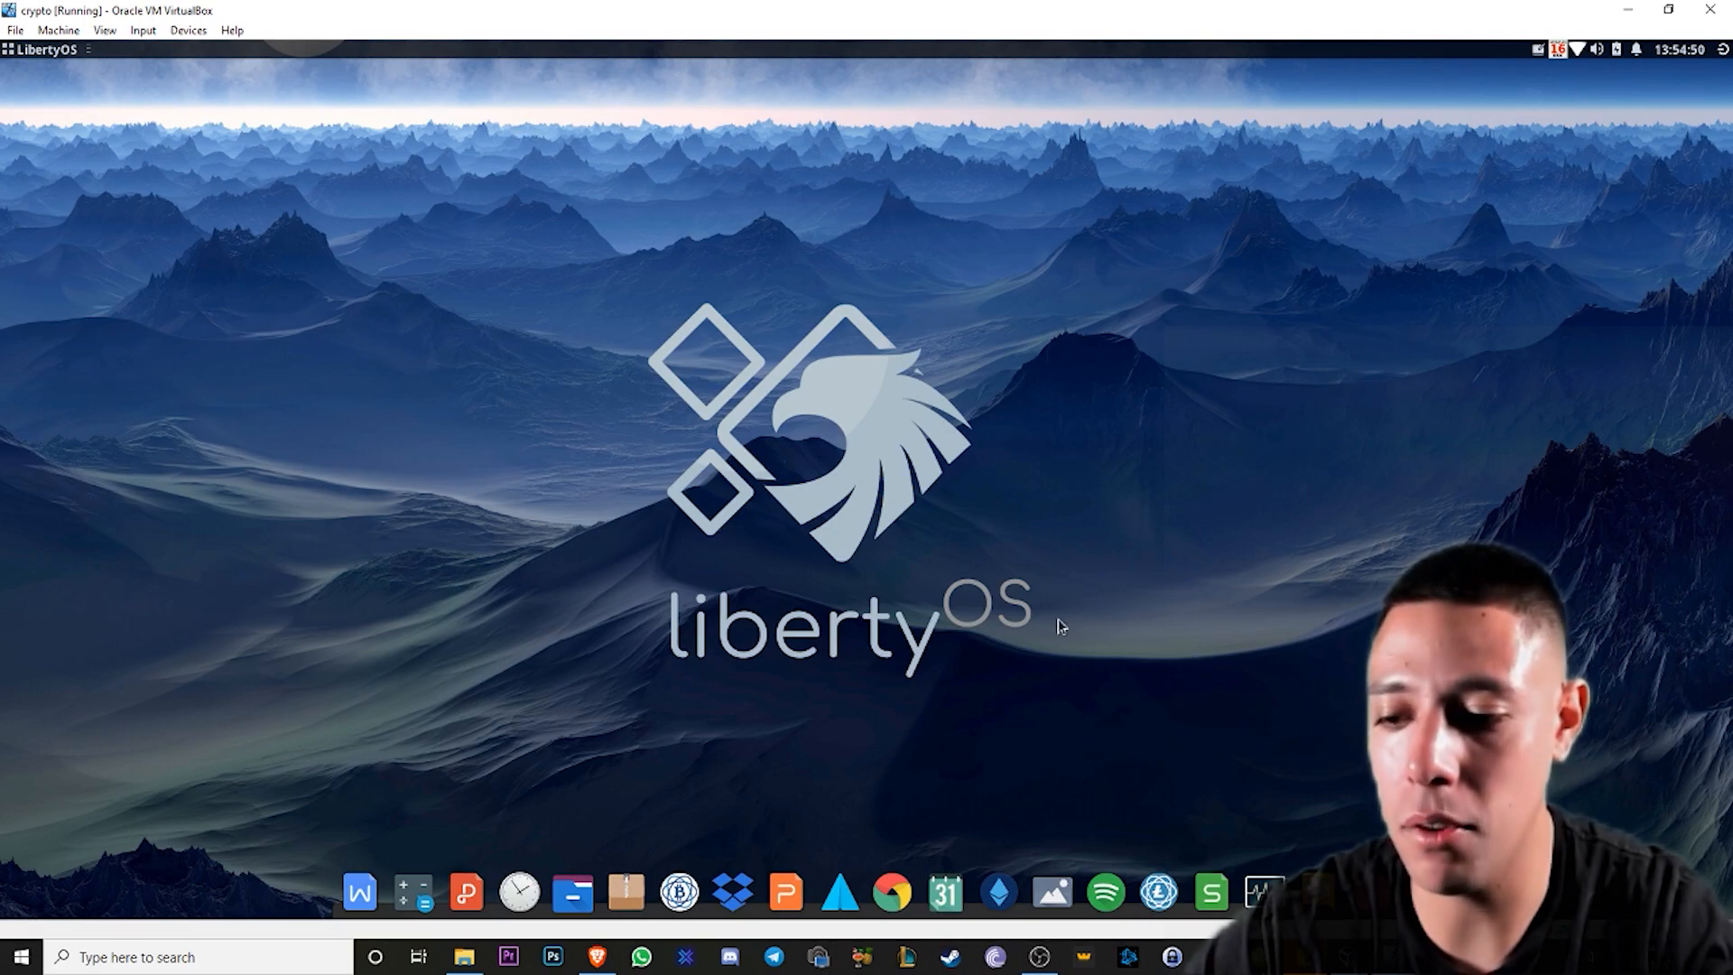
mouse_move(16, 63)
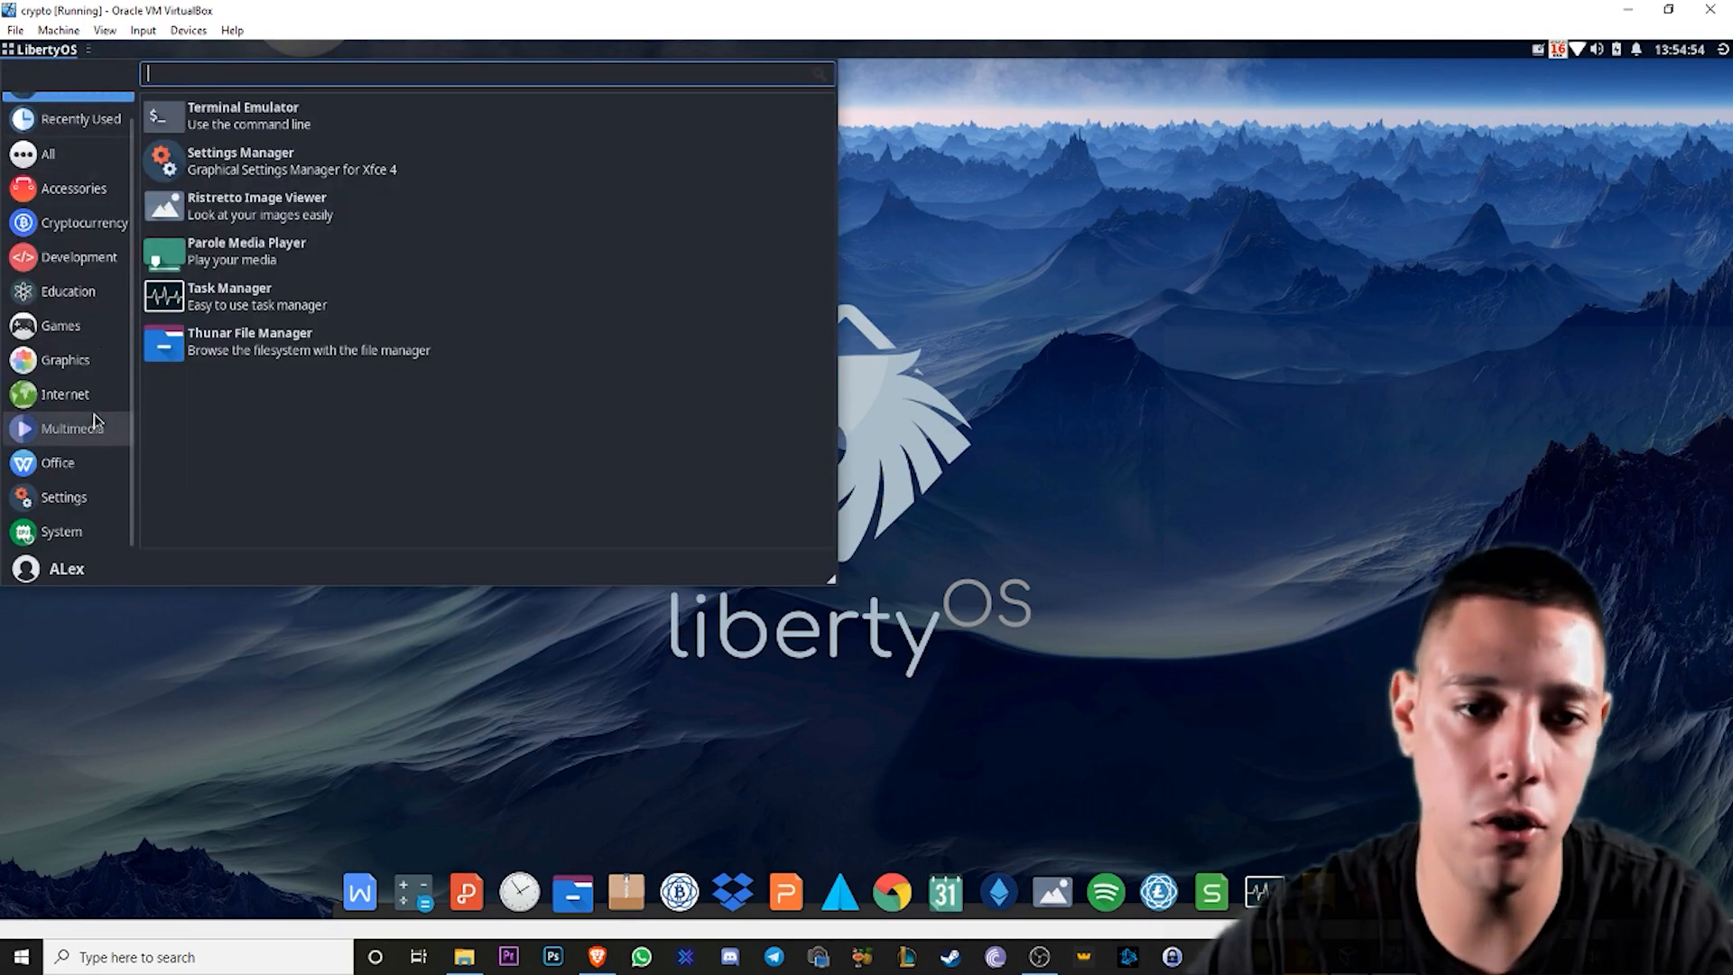
mouse_move(67, 291)
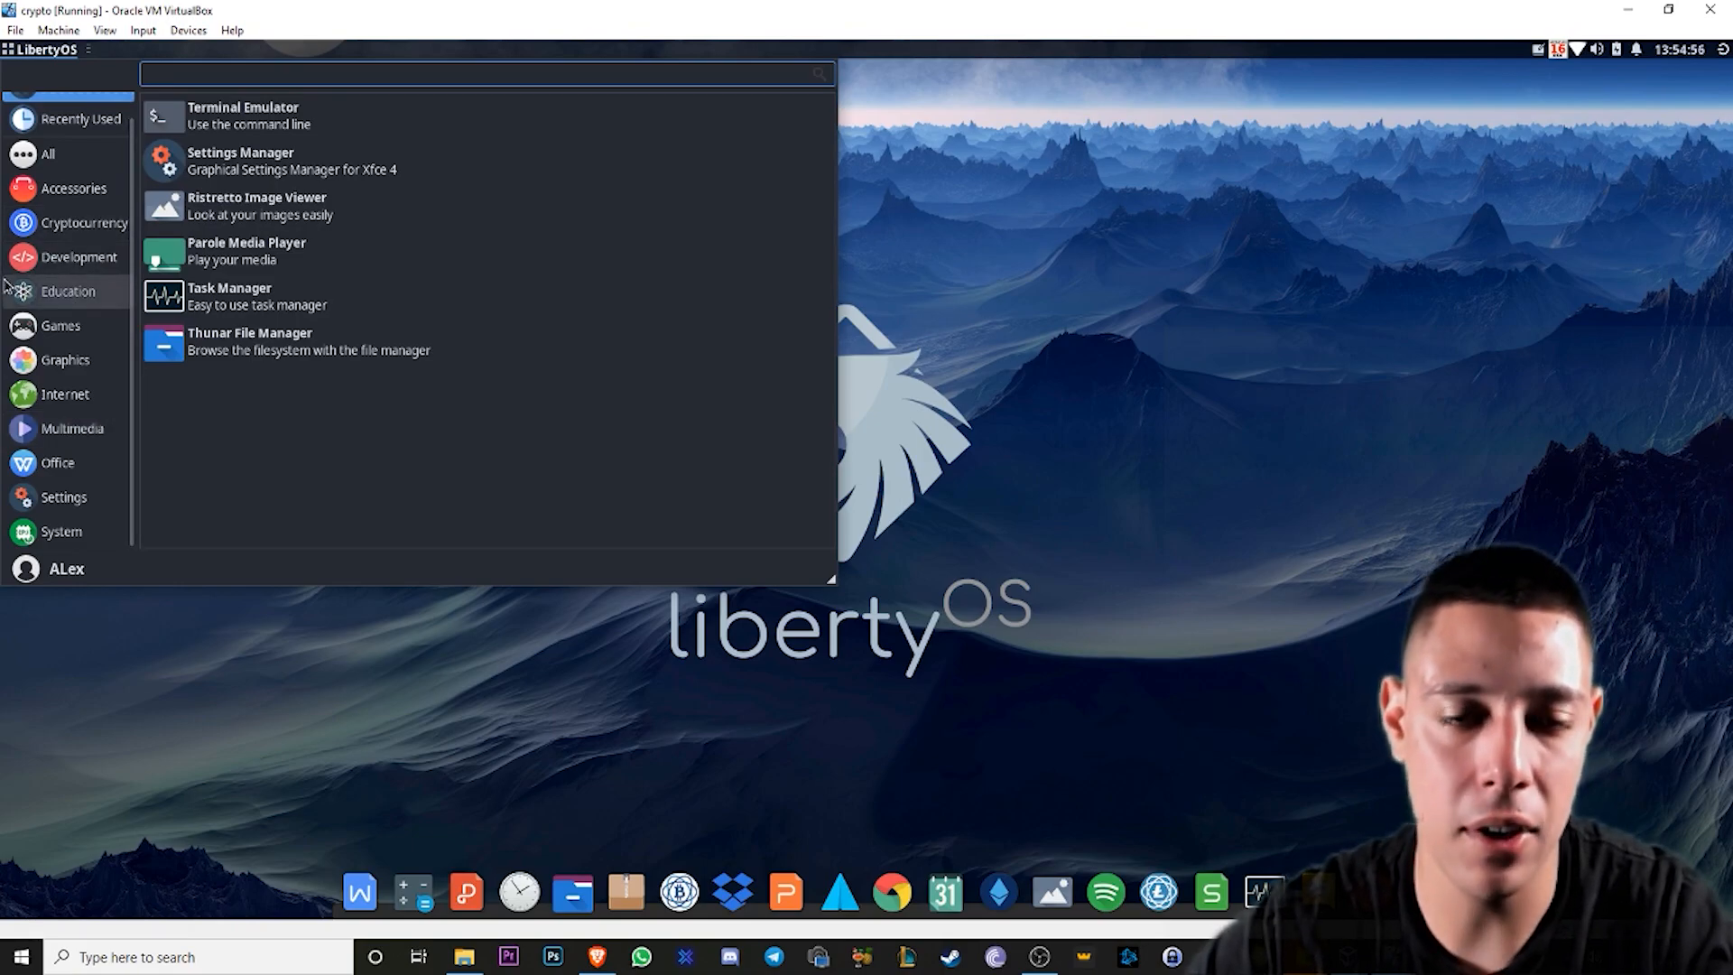
click(74, 187)
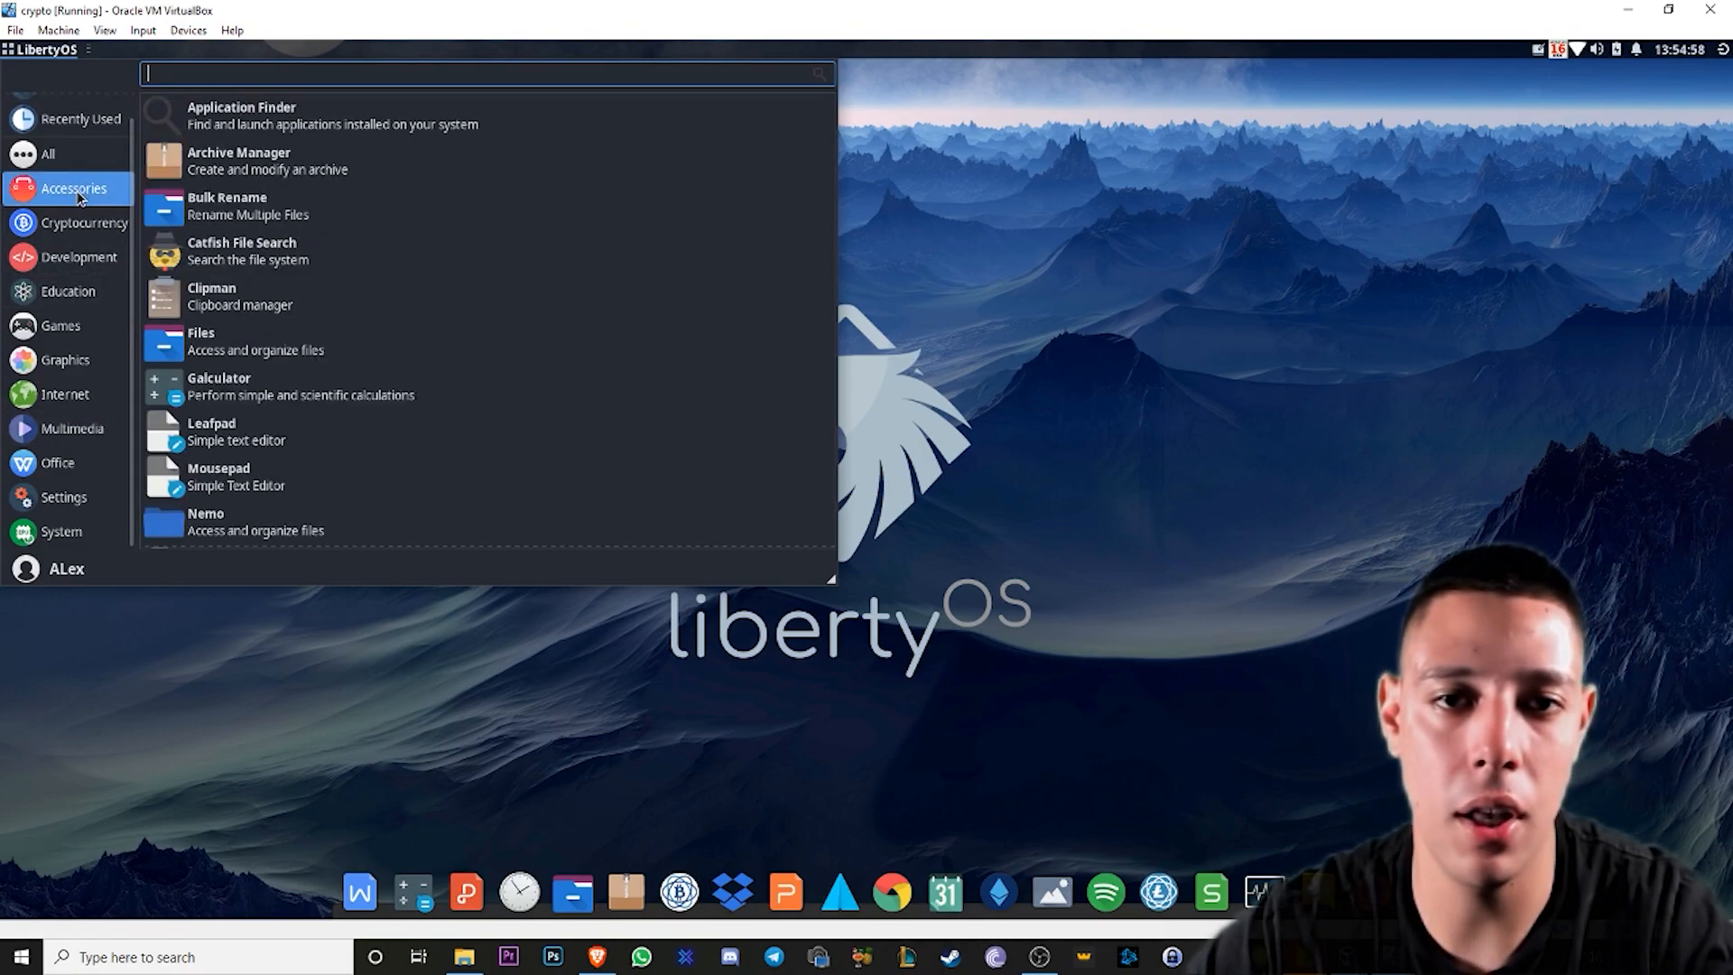
mouse_move(856, 426)
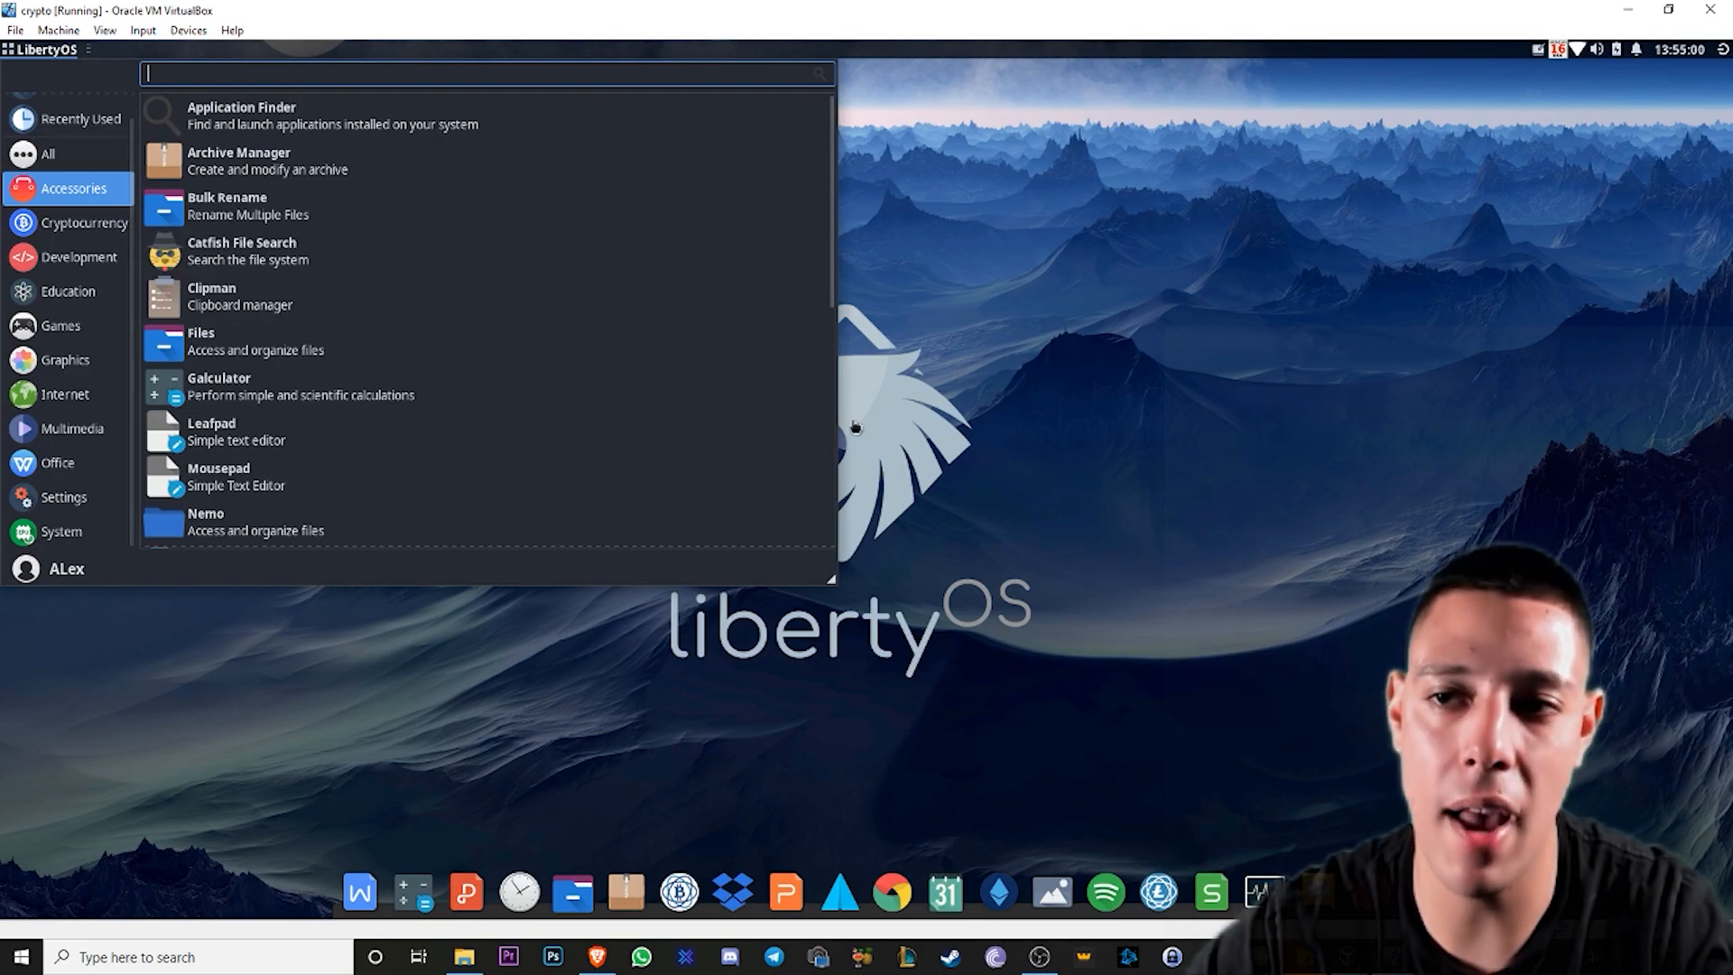
scroll(down, 3)
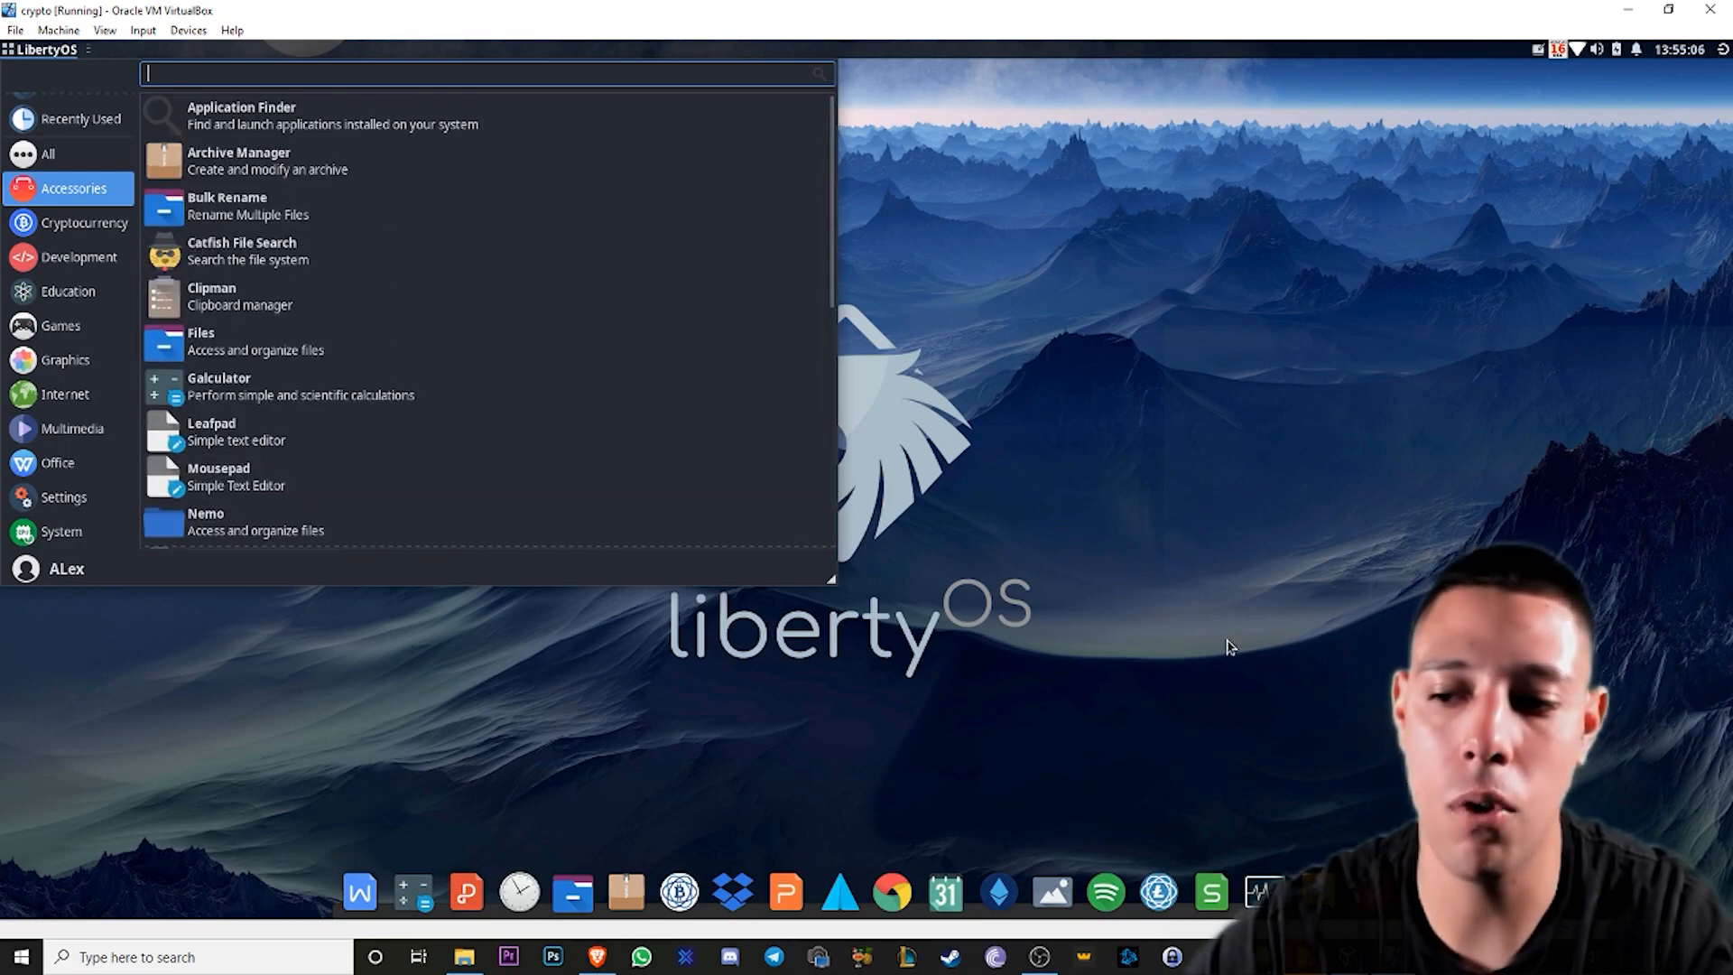
mouse_move(1108, 896)
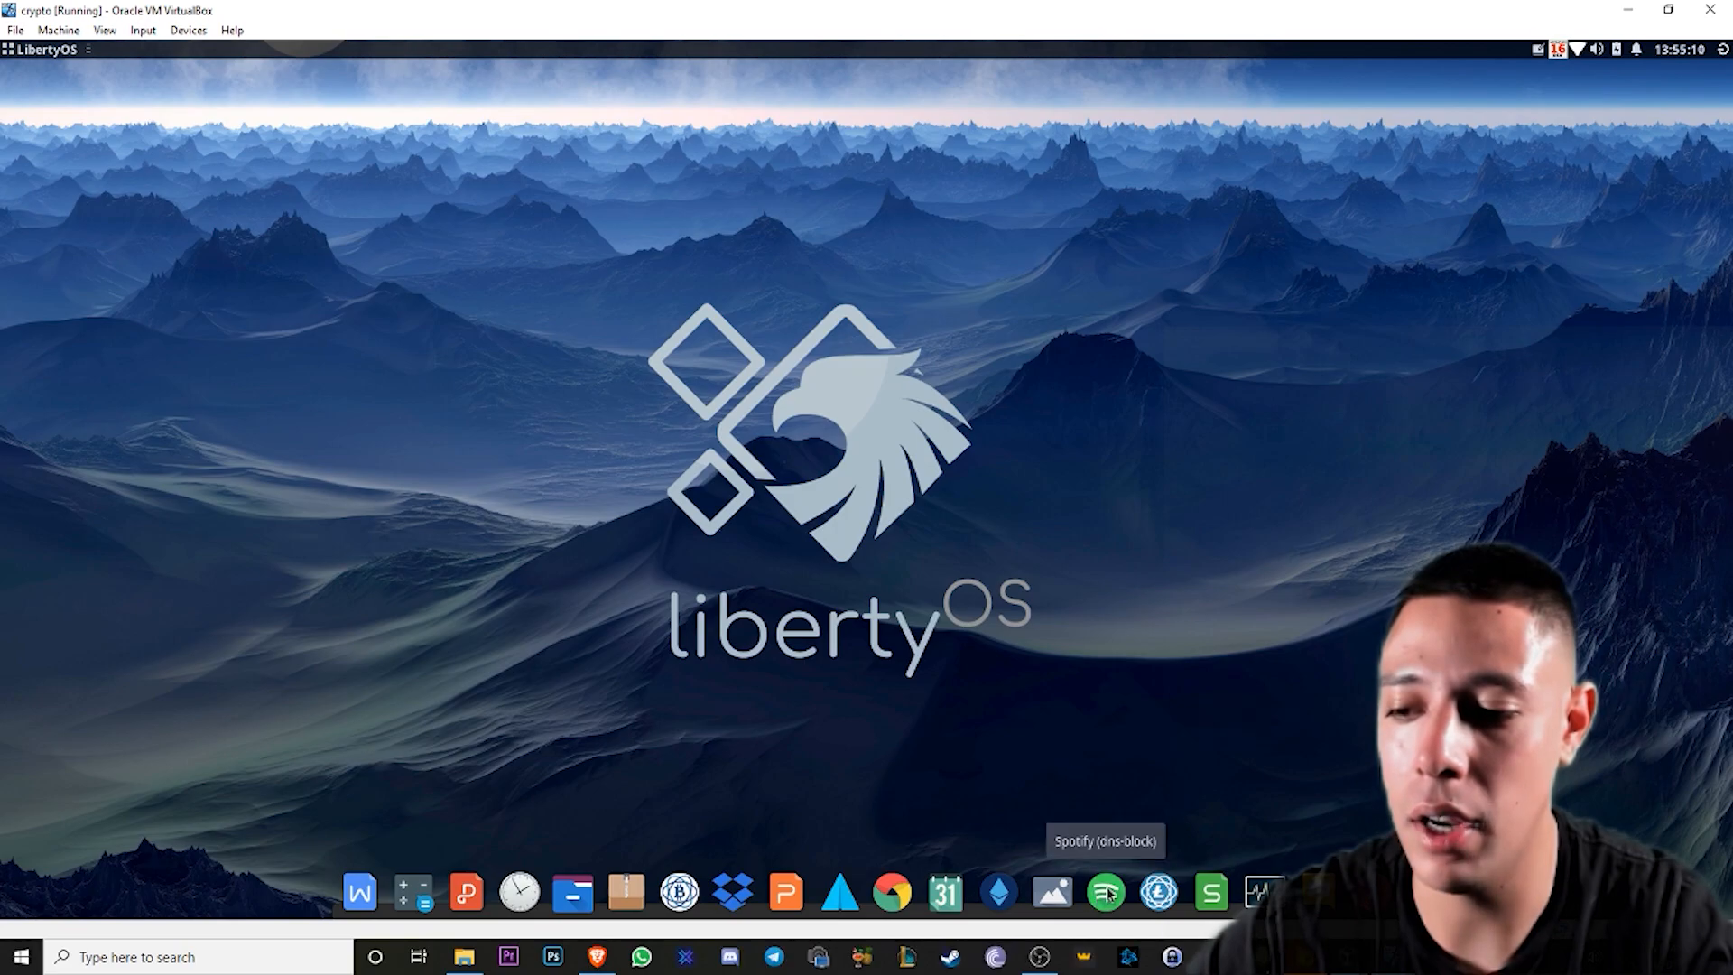
click(1105, 892)
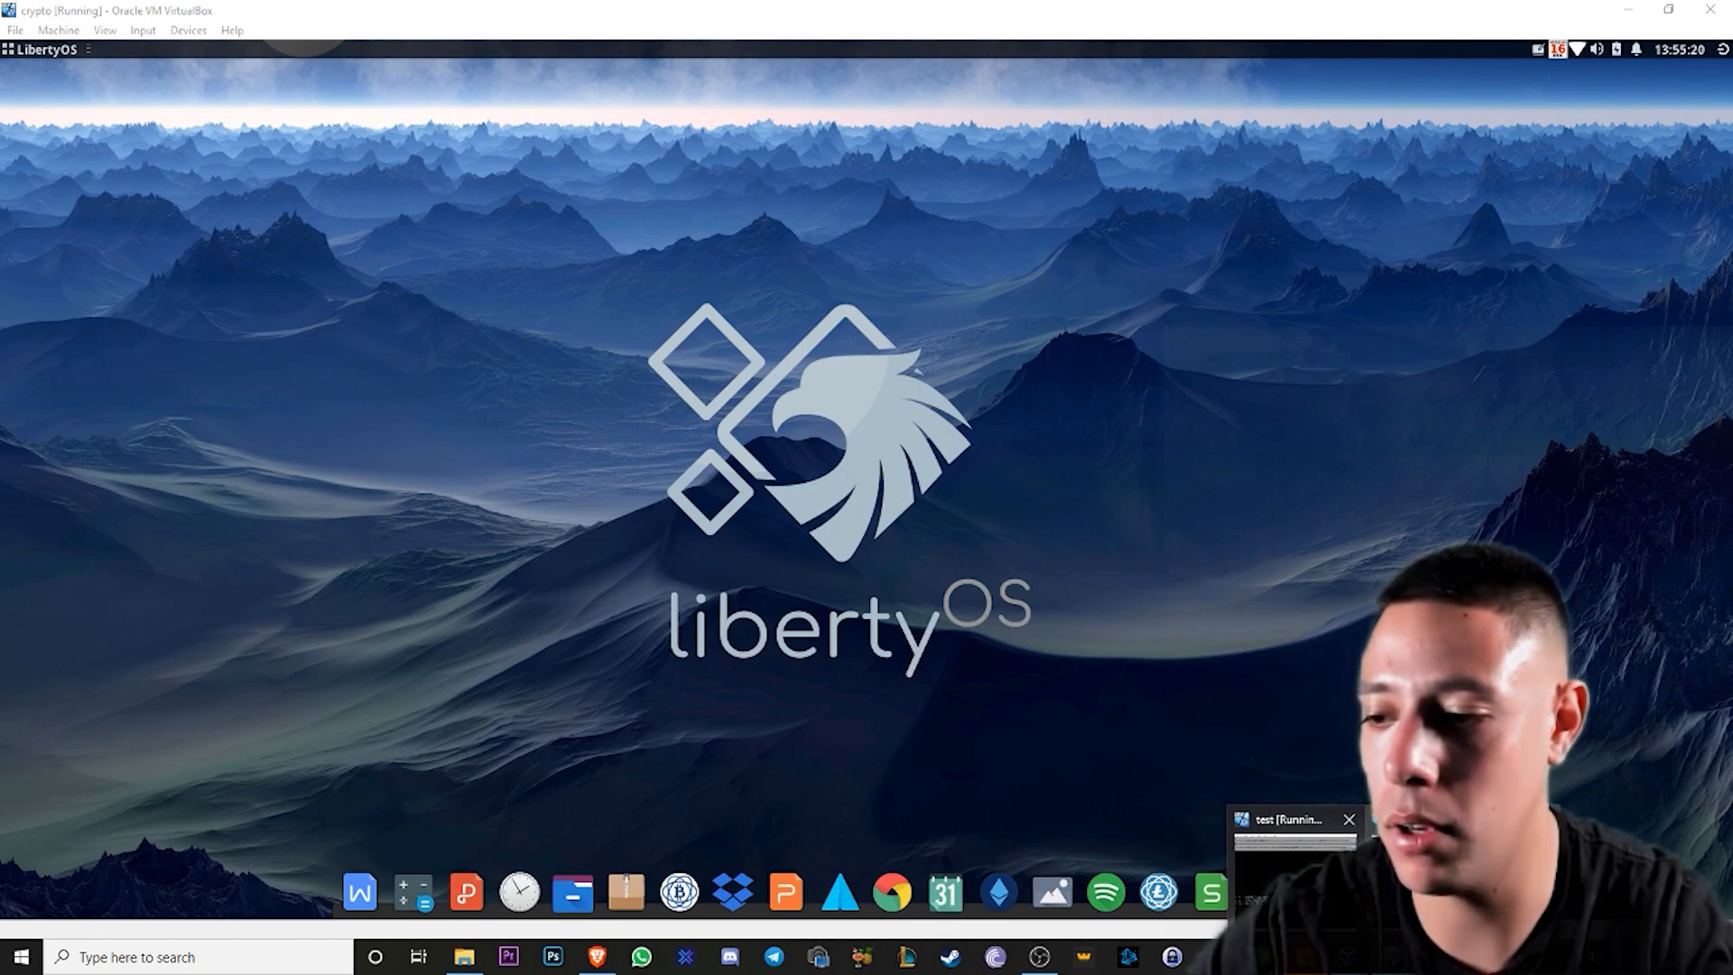
- Bring the test virtual machine's window forward over the crypto desktop
click(1292, 819)
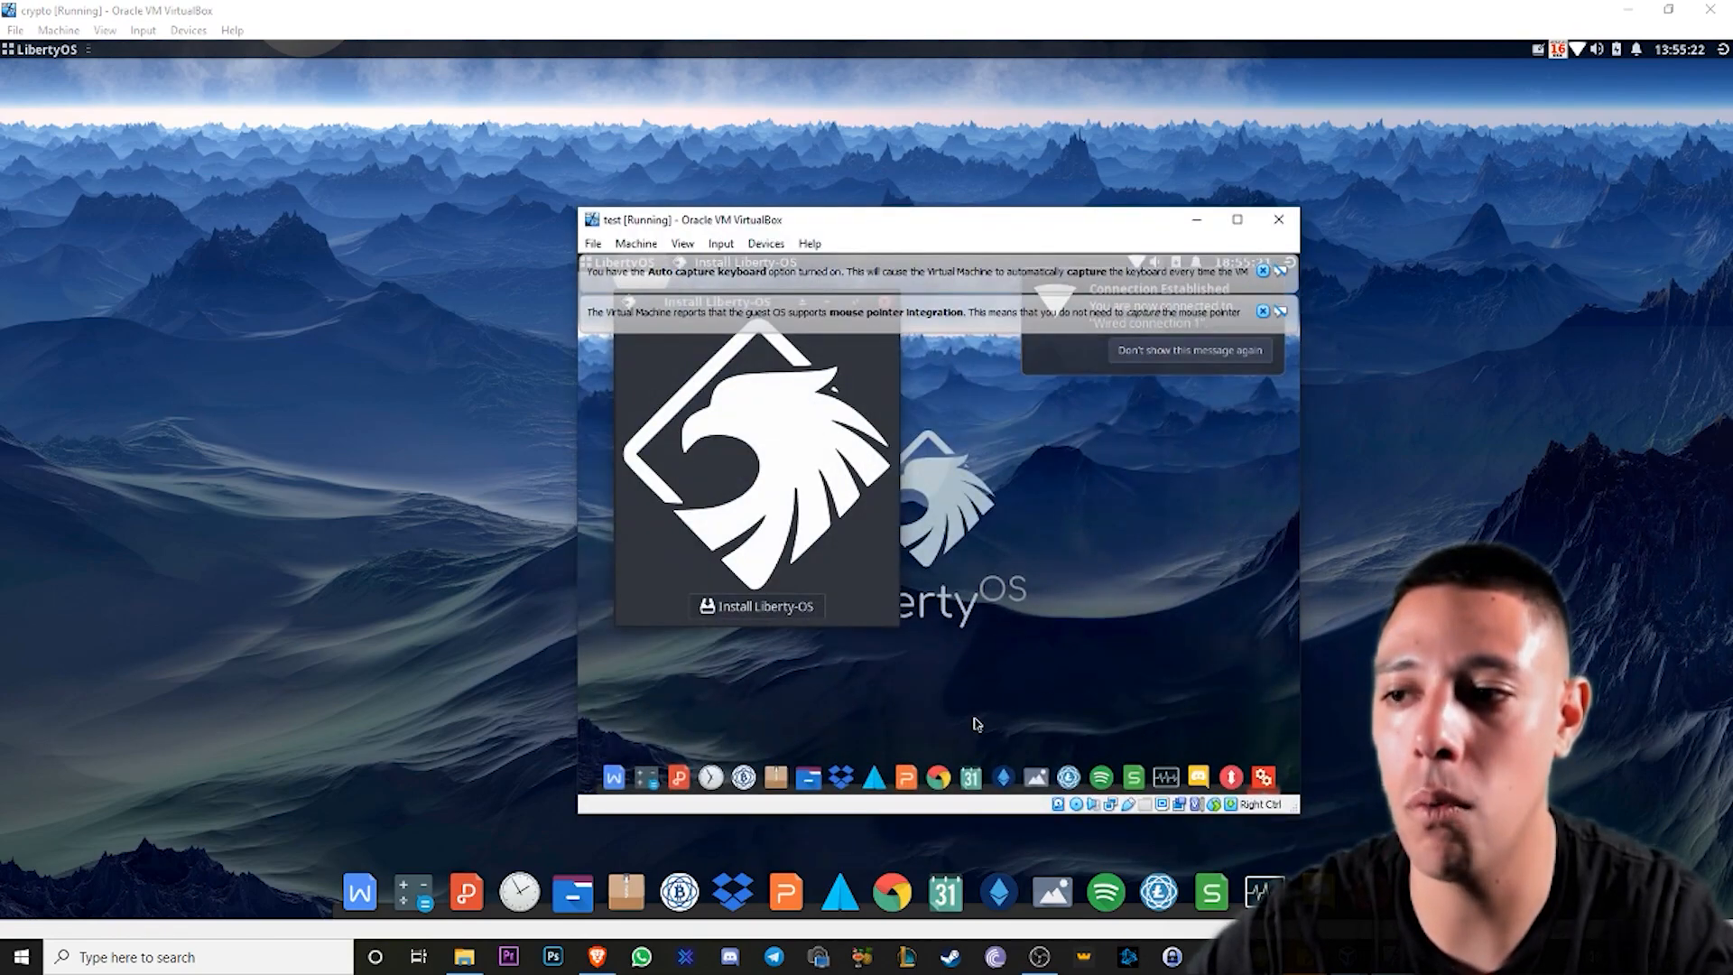
mouse_move(756, 627)
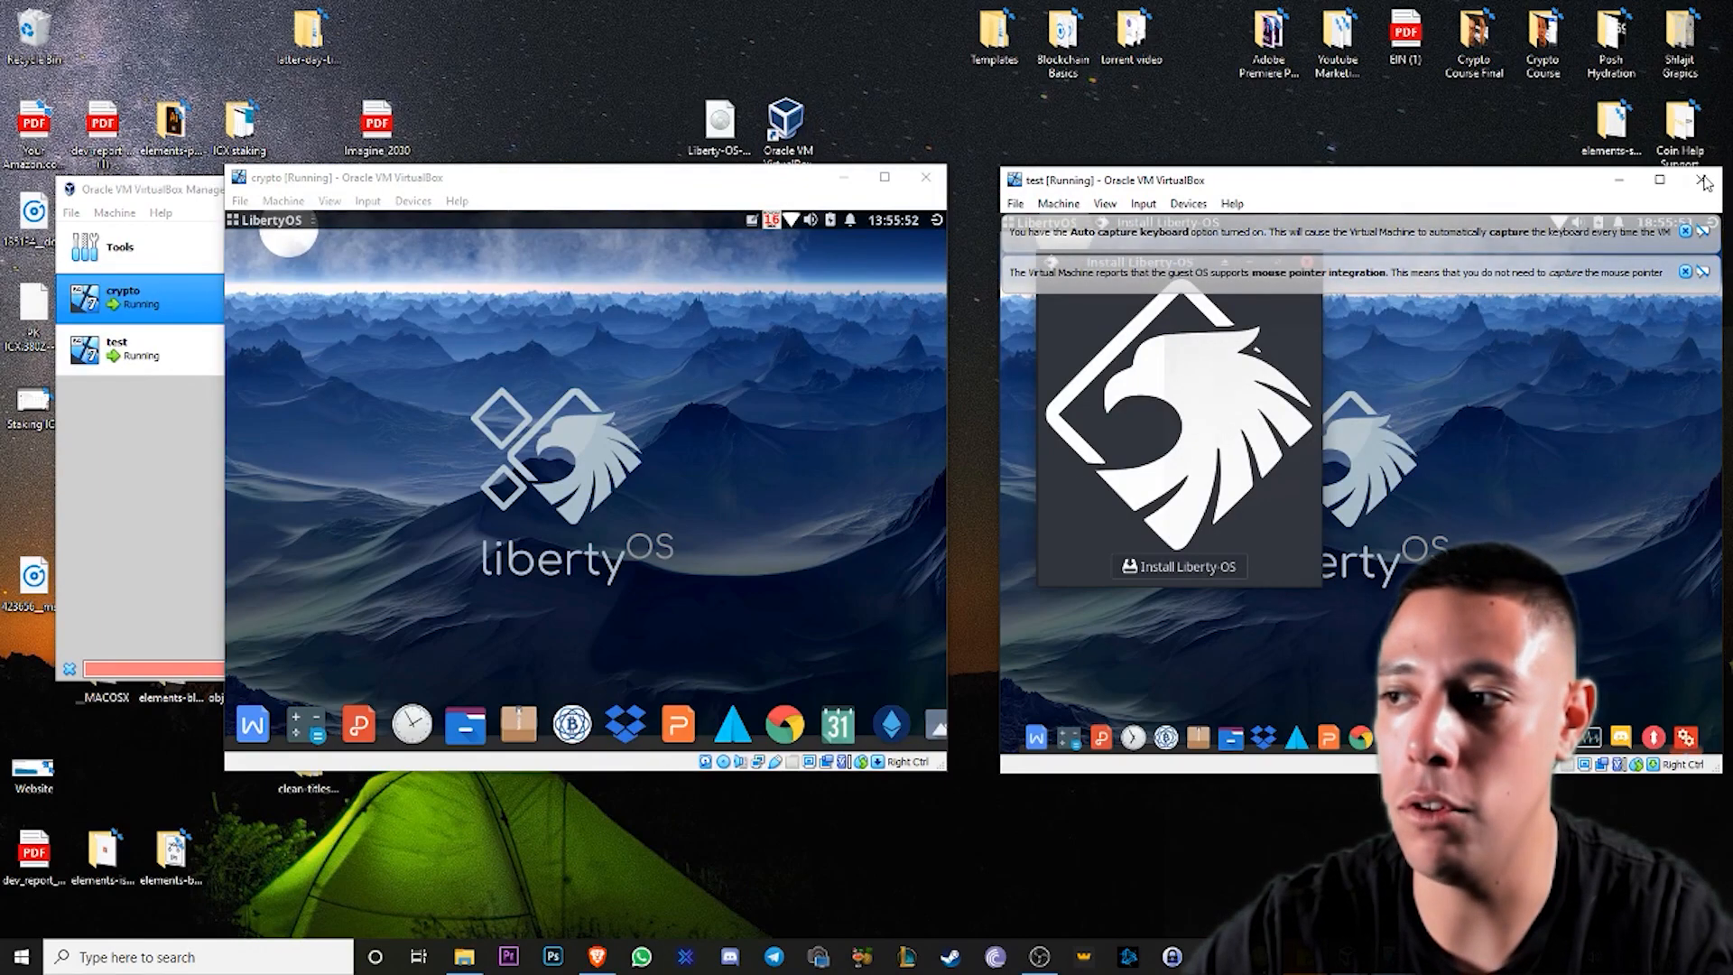
- Close both VM windows with 'Power off the machine', returning to VirtualBox Manager on crypto
click(1701, 181)
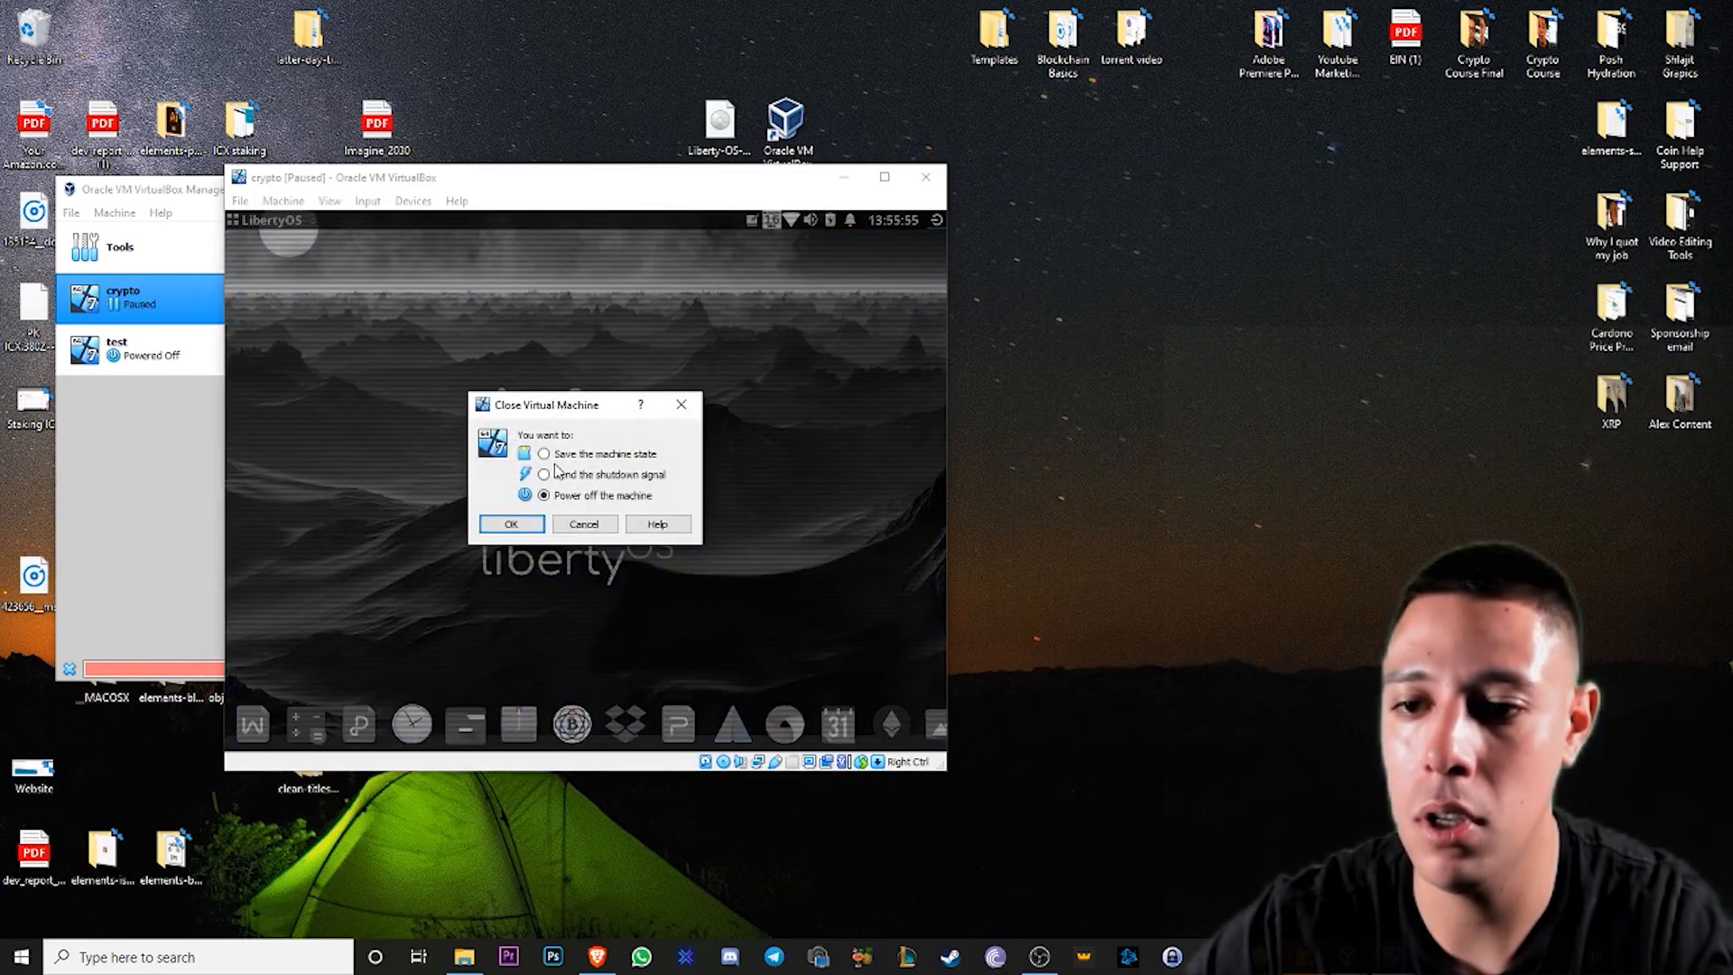
click(509, 524)
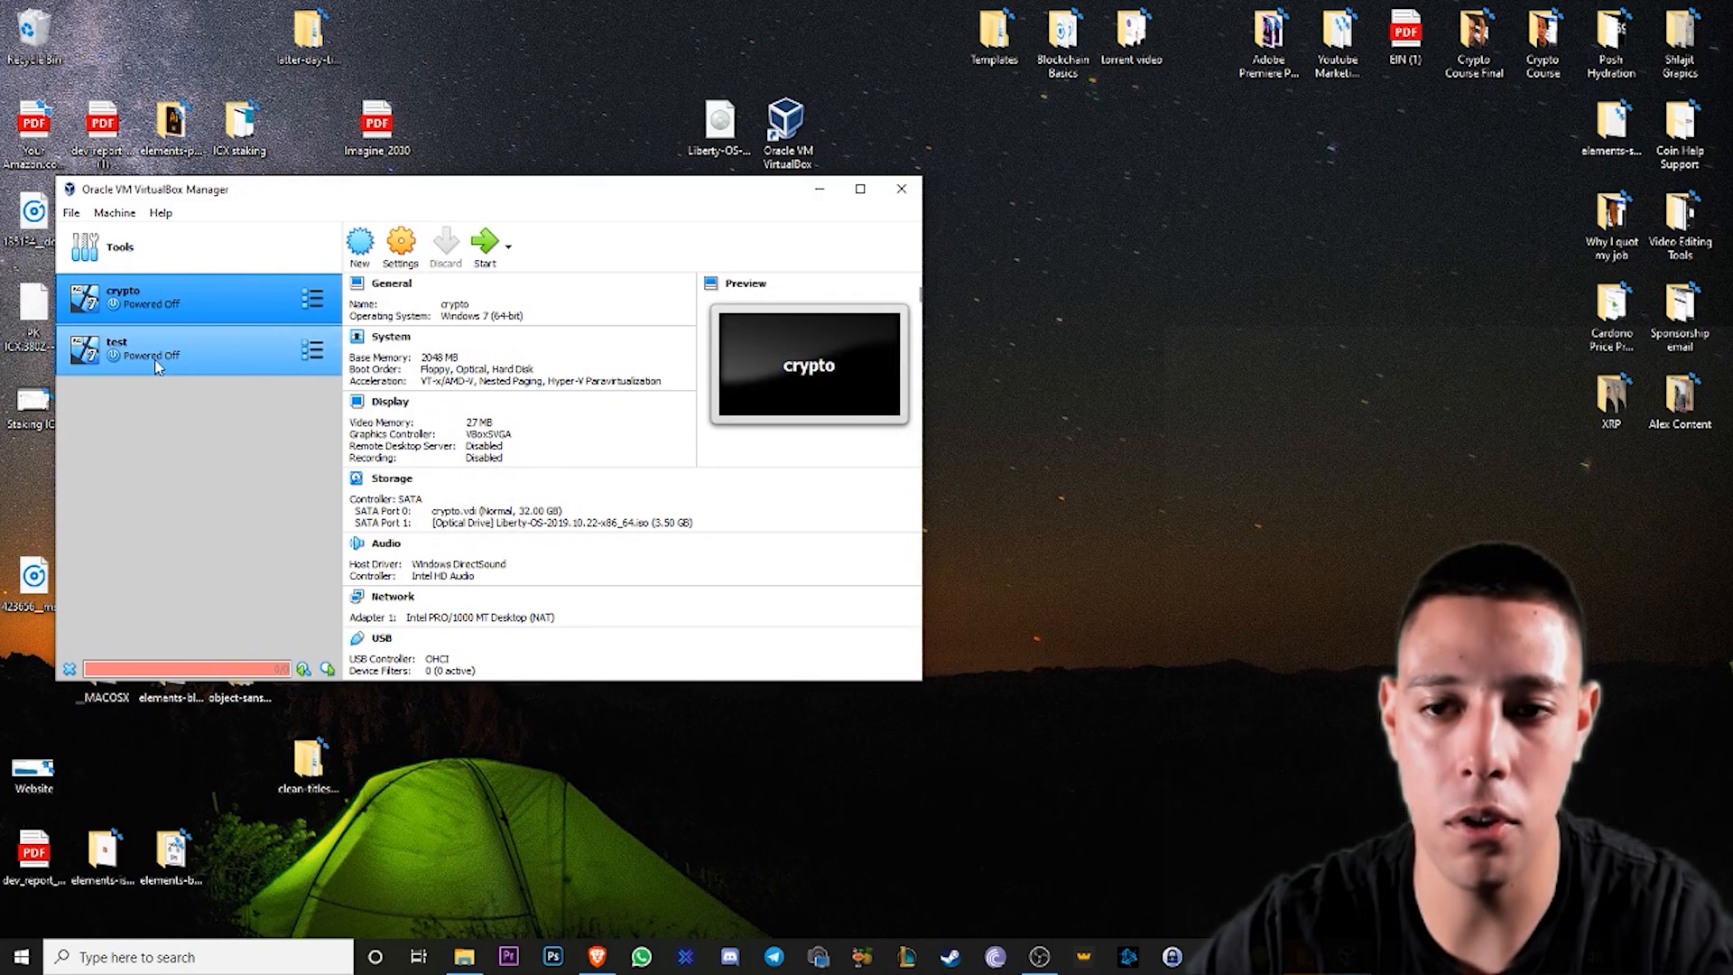
right_click(125, 298)
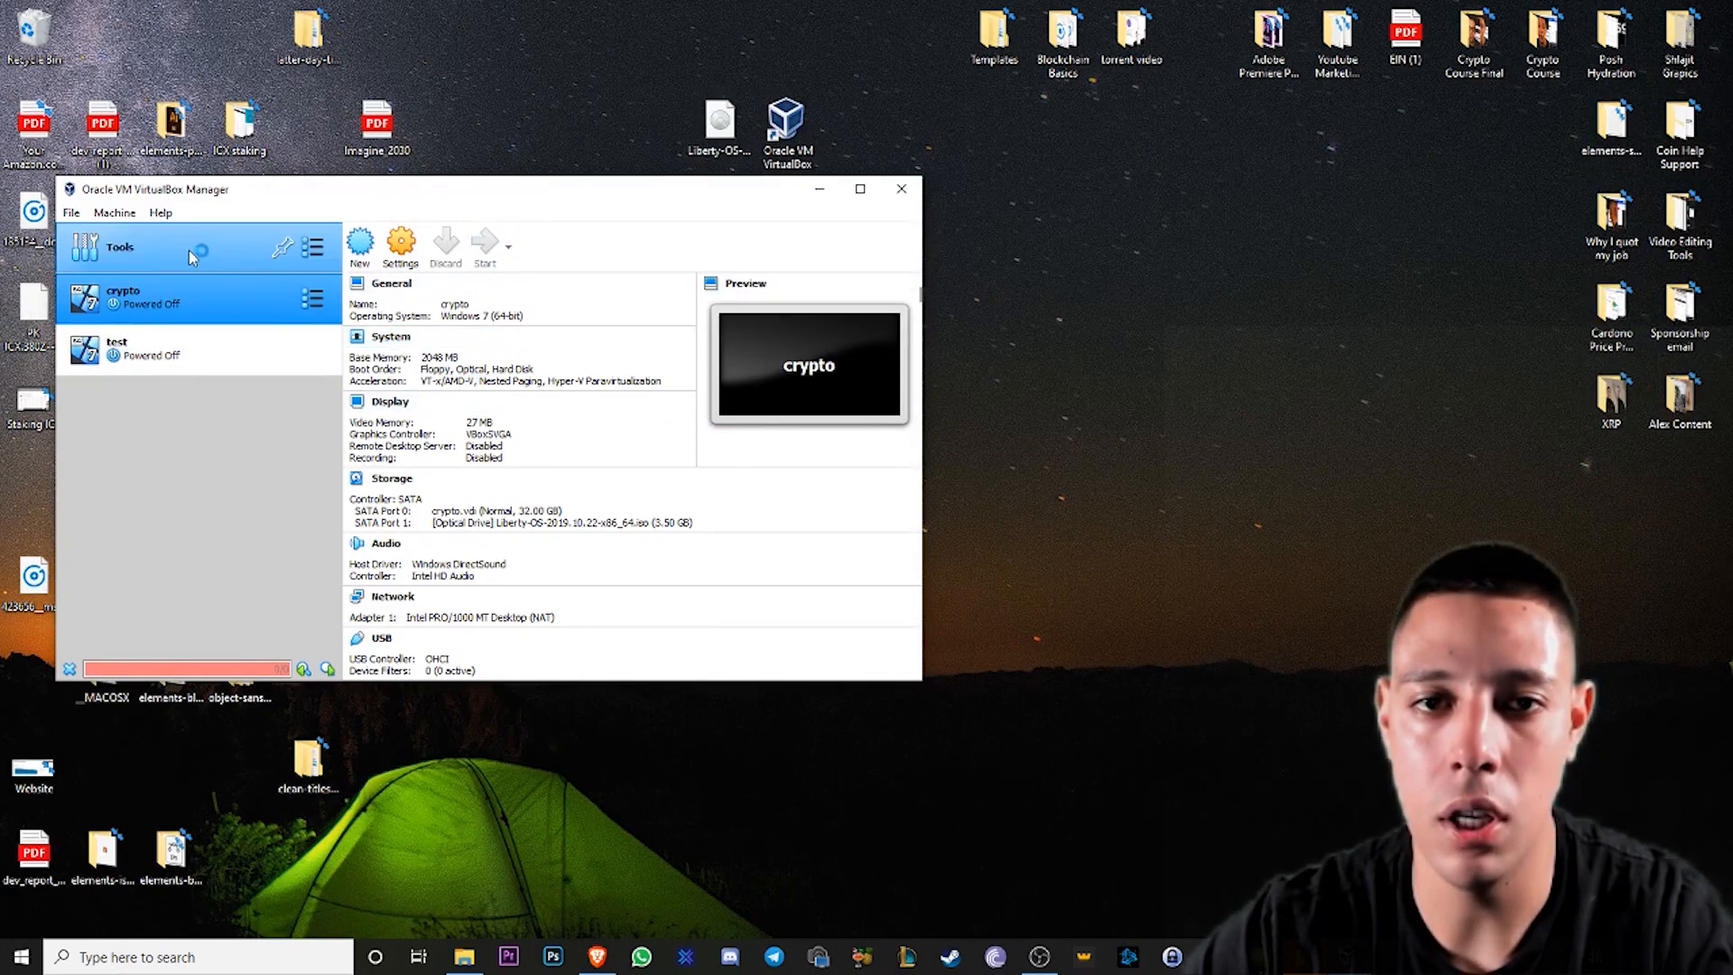
- Start the crypto VM again and, once LibertyOS boots, close its window to request power-off
click(444, 235)
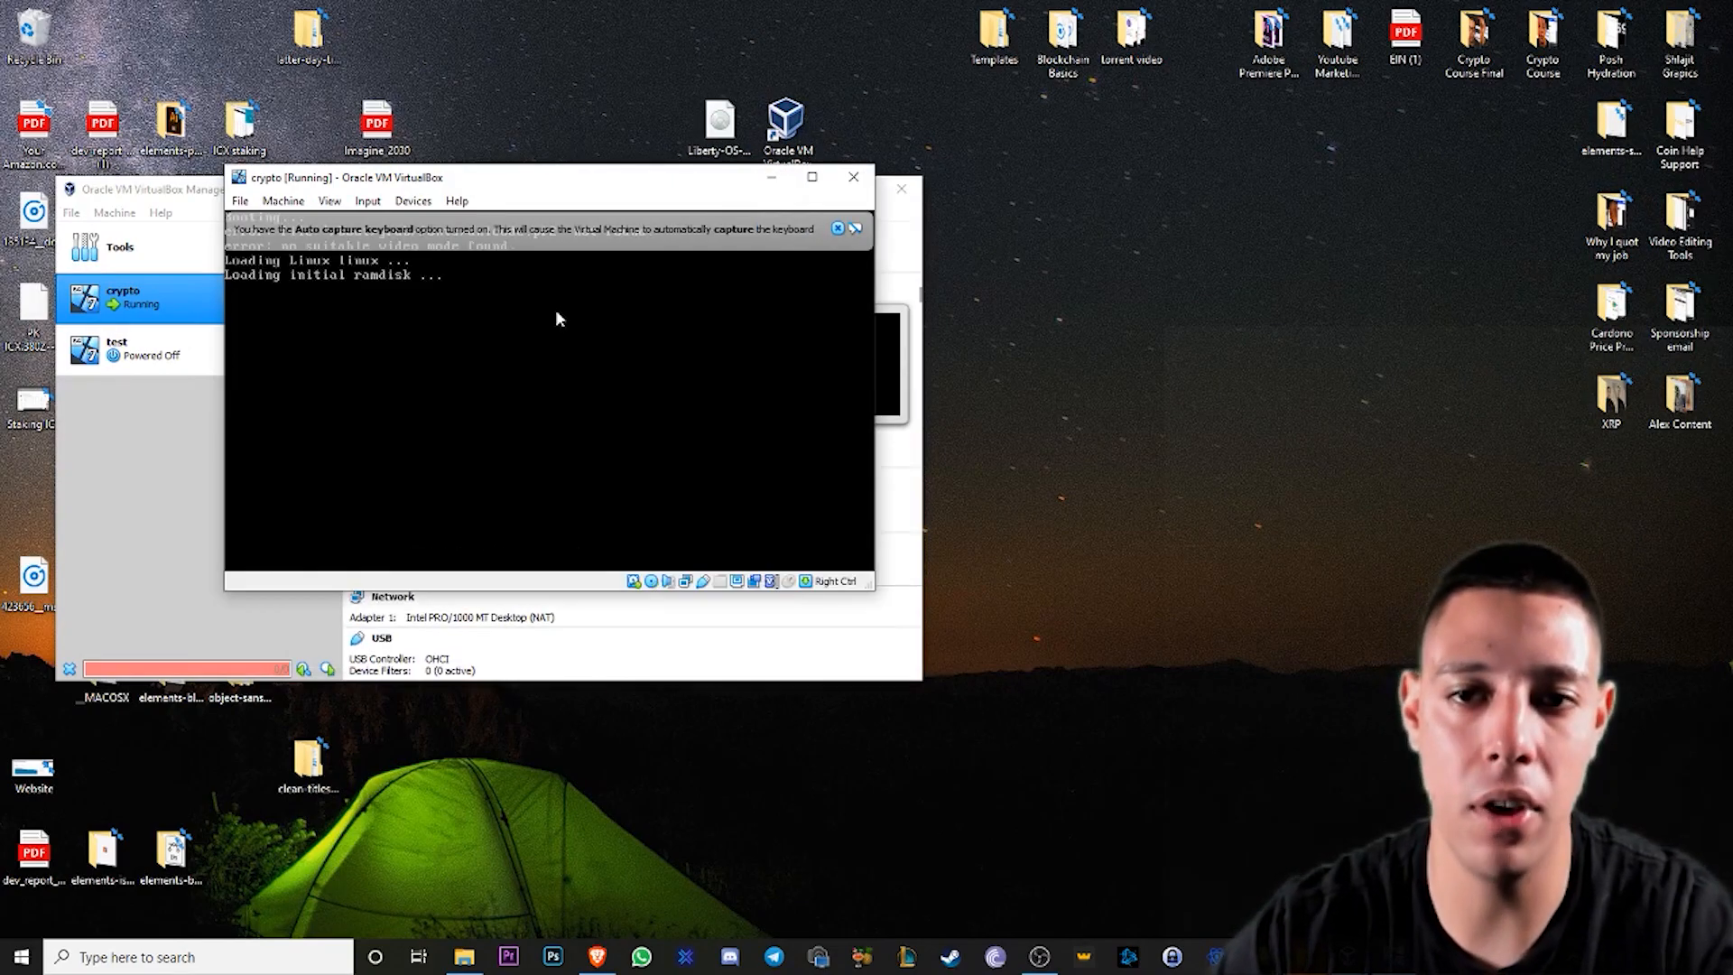
mouse_move(507, 470)
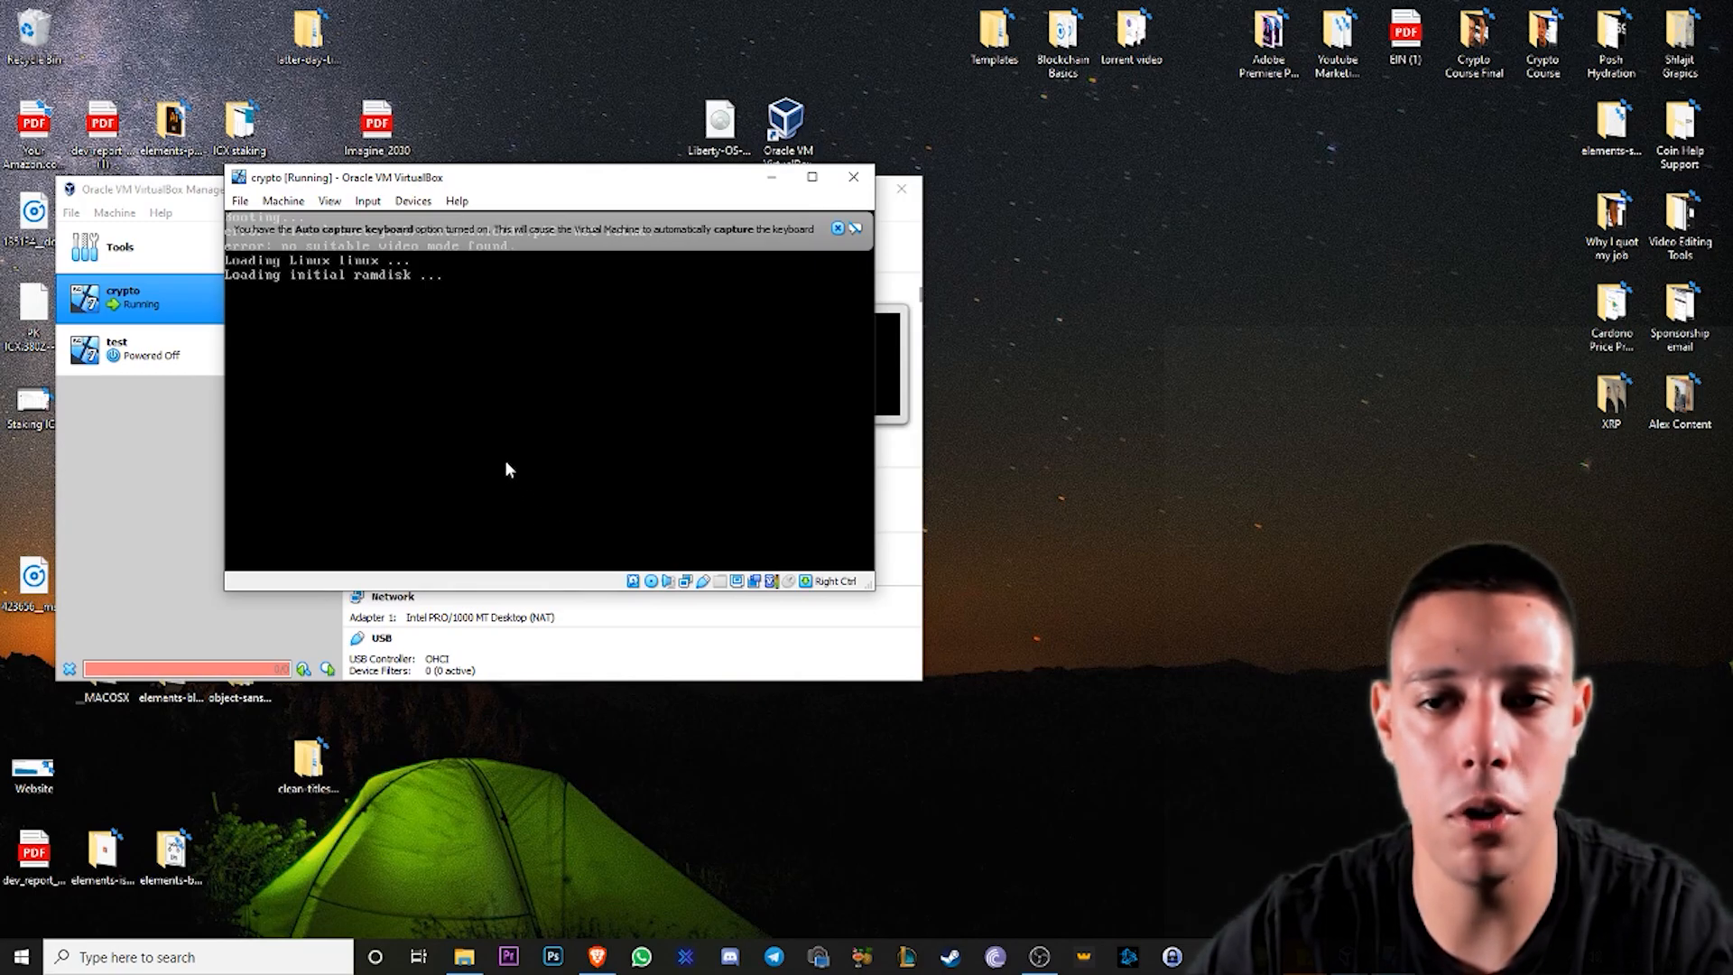
mouse_move(854, 202)
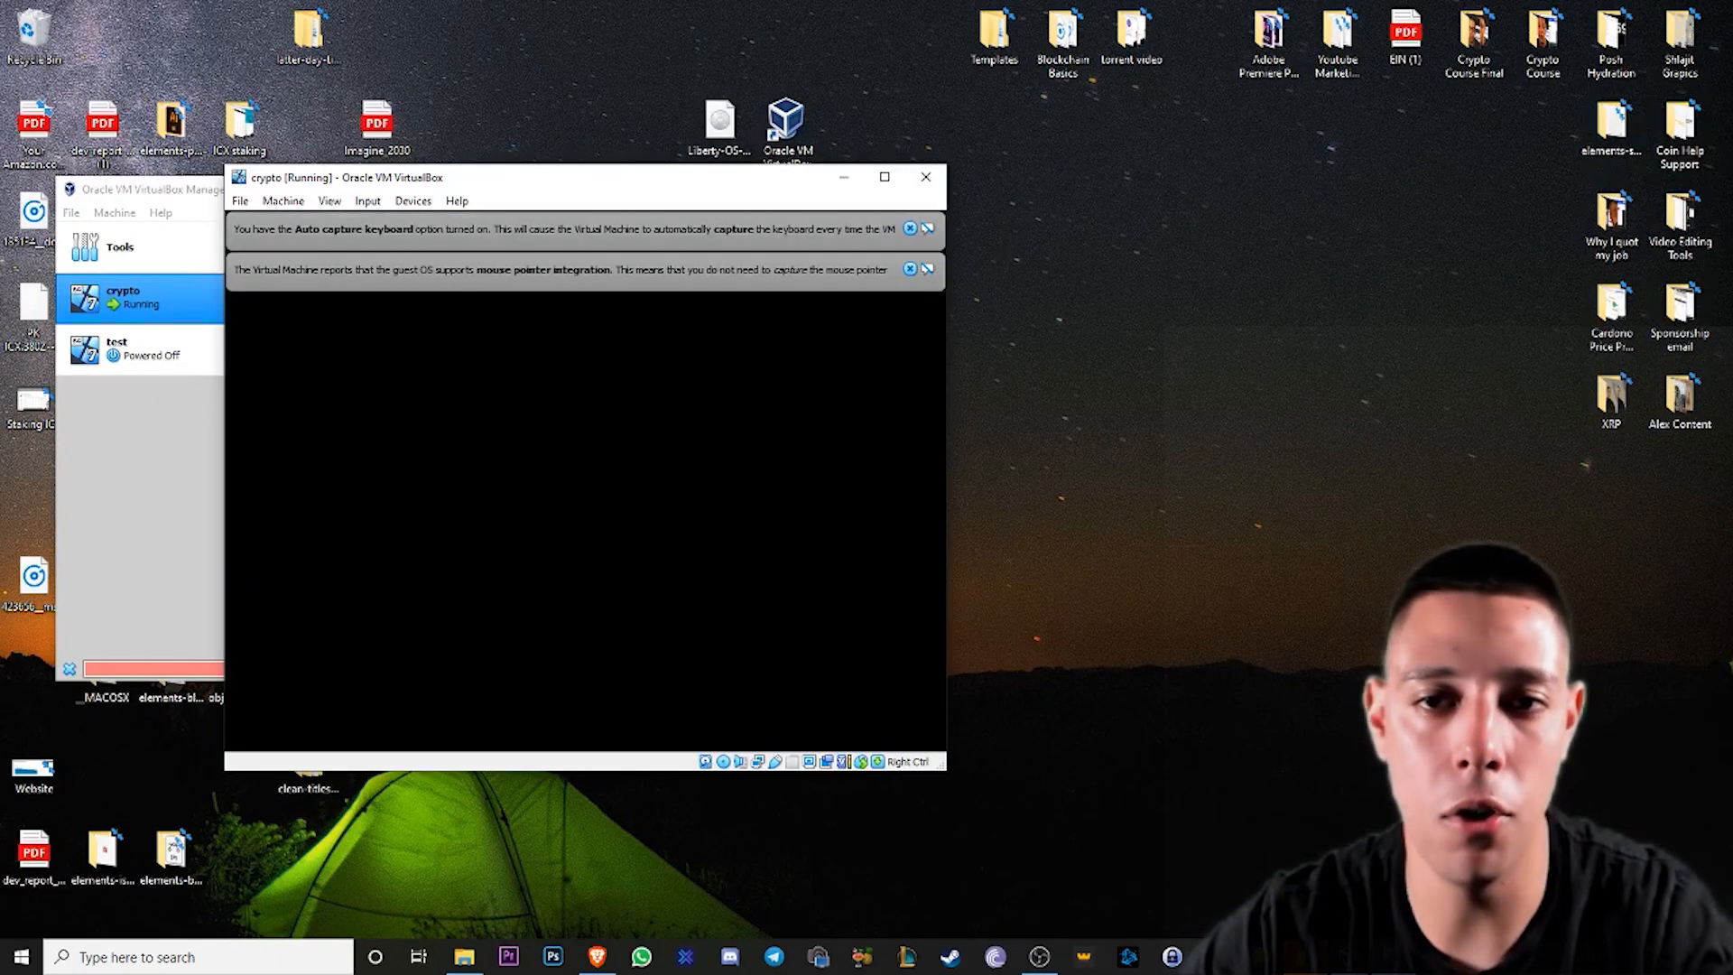
mouse_move(746, 572)
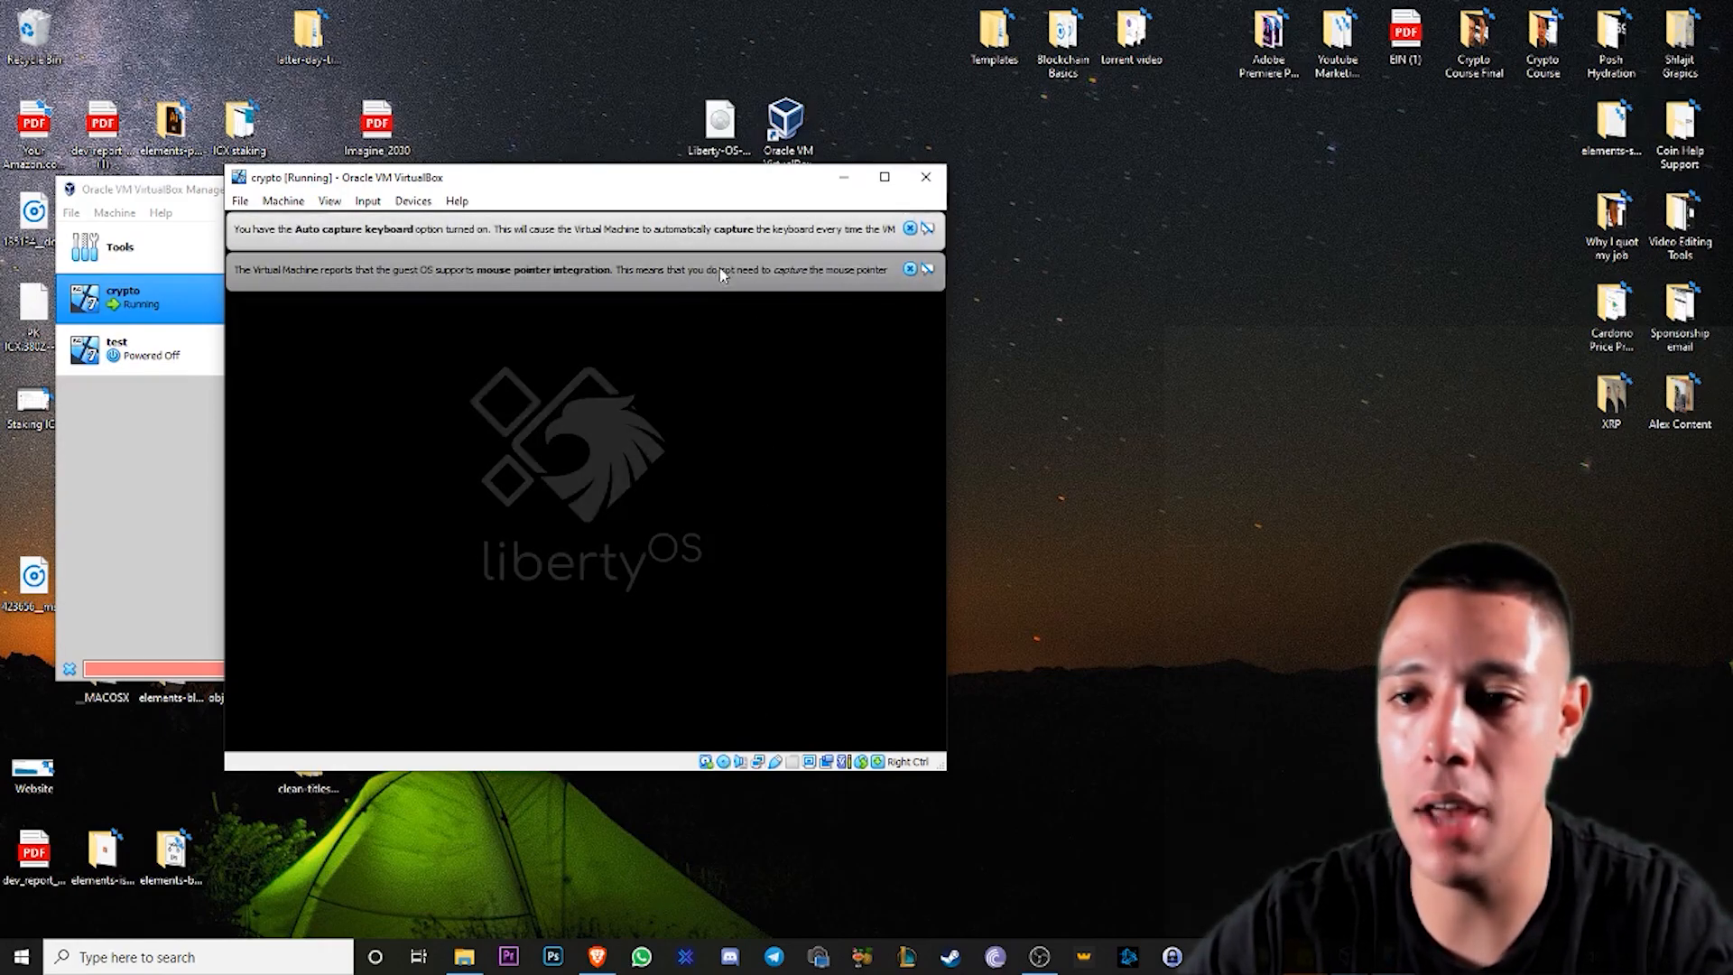
click(925, 177)
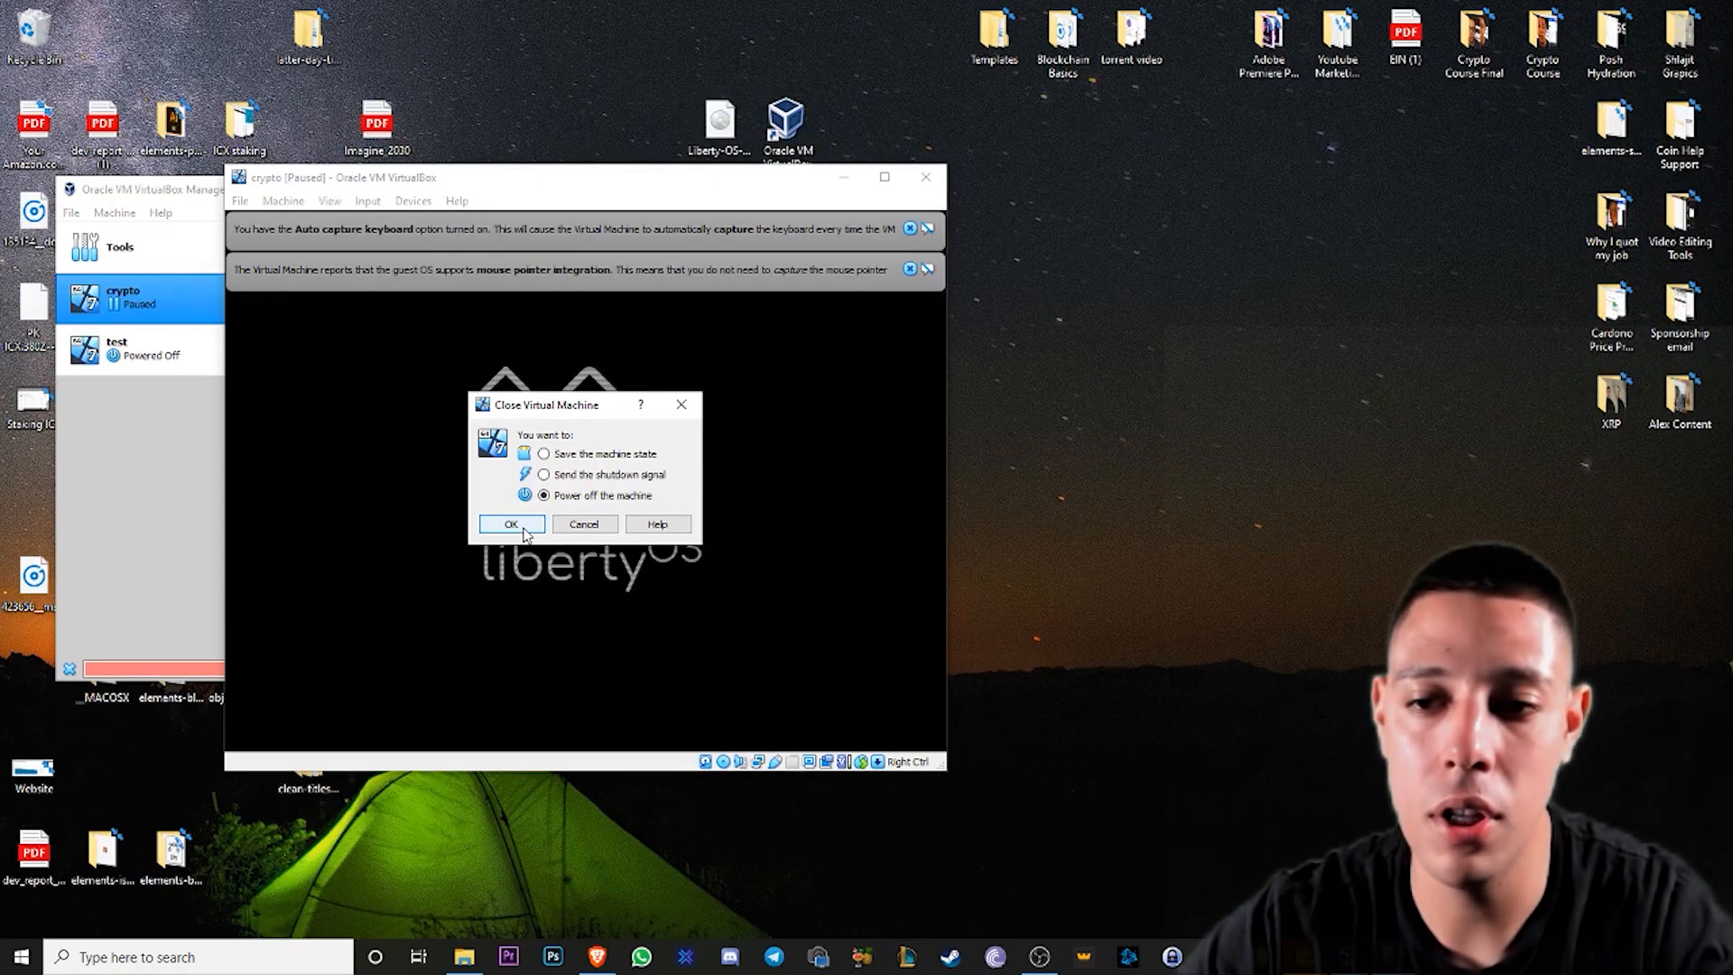
- Confirm powering off the crypto machine, leaving the SourceForge libertyOS project page showing
click(509, 524)
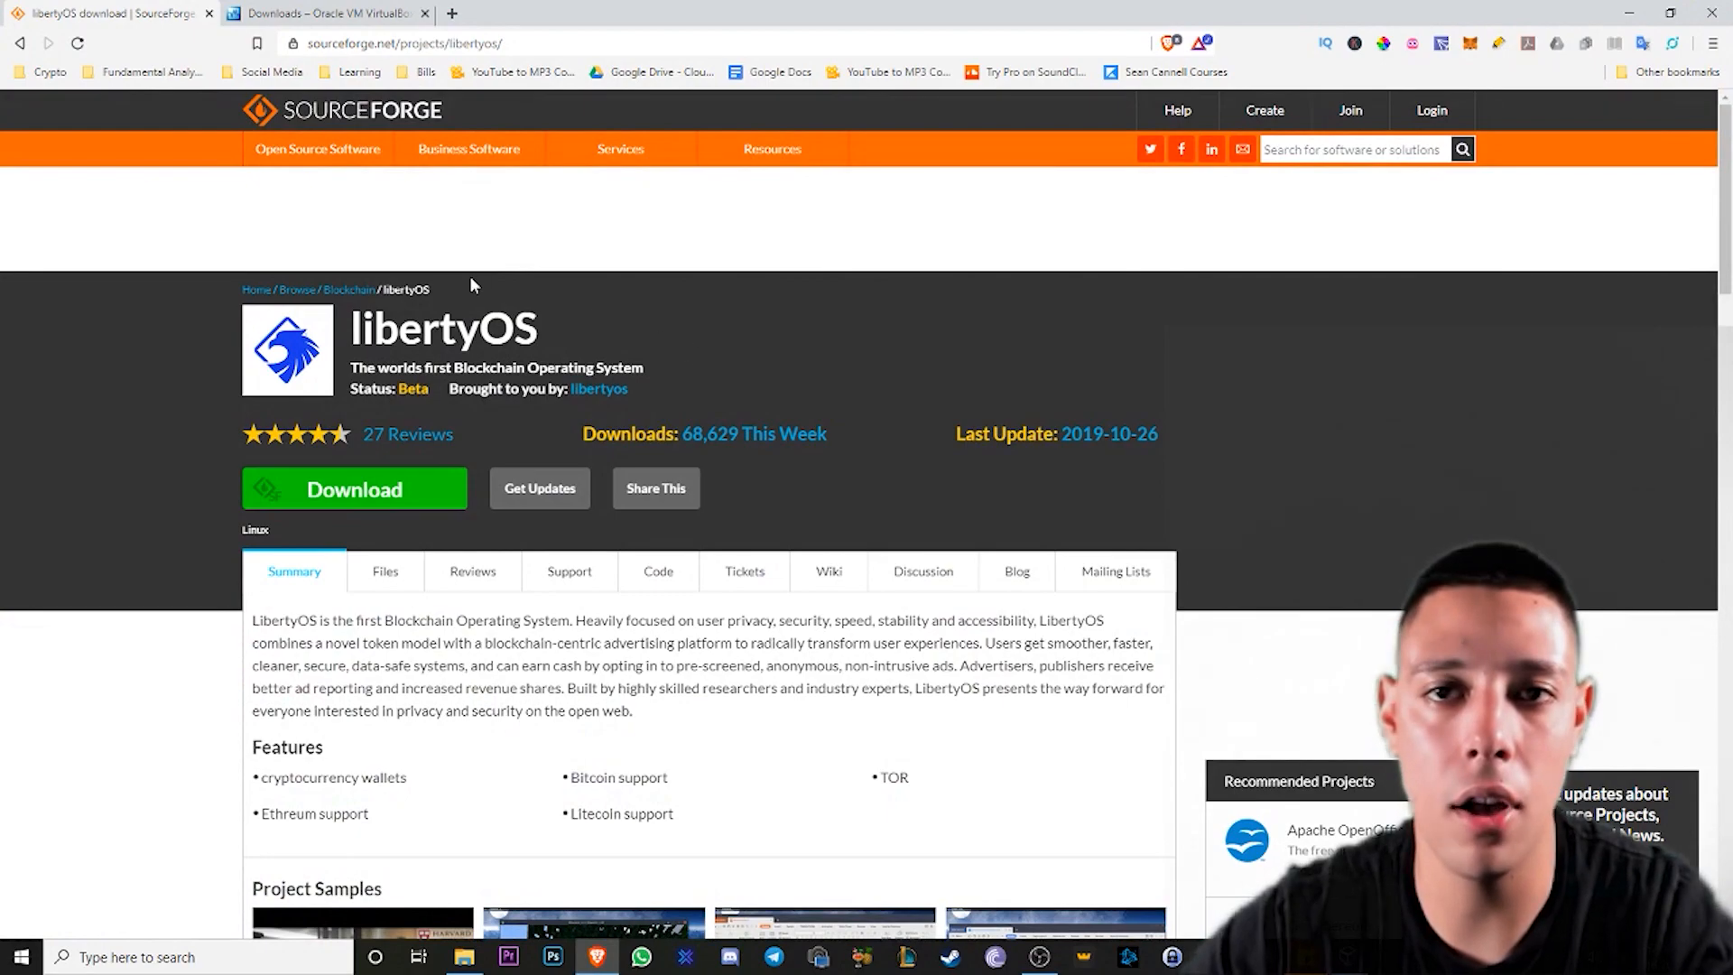
click(322, 12)
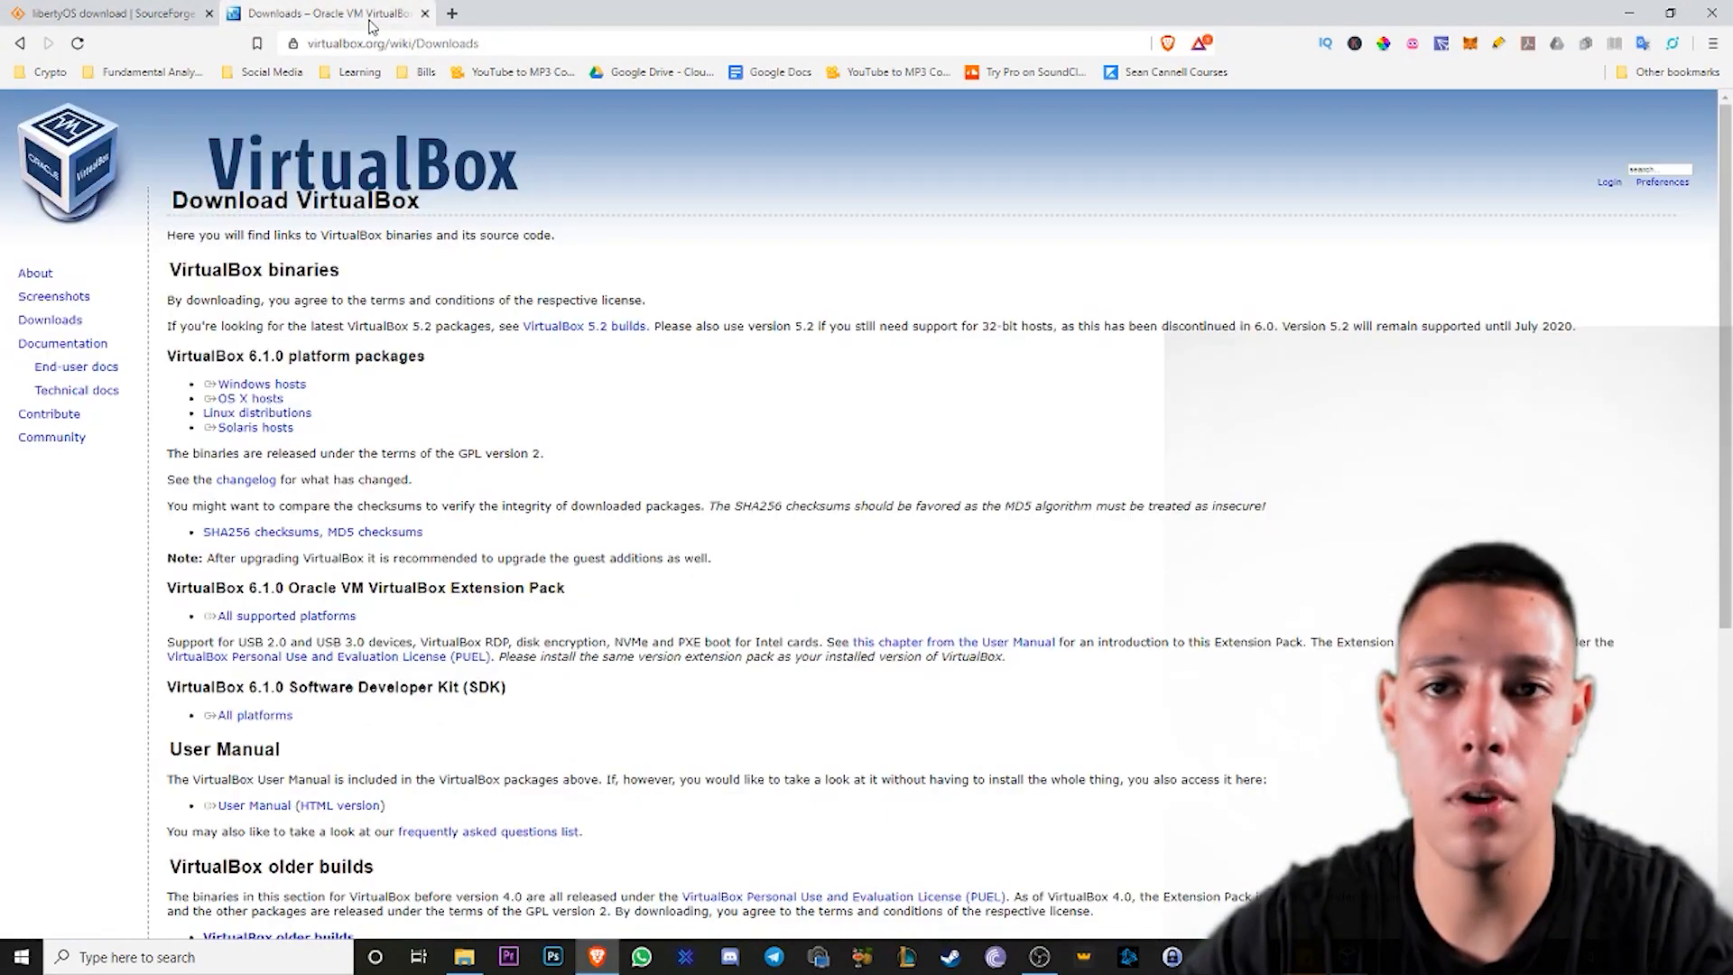
click(105, 13)
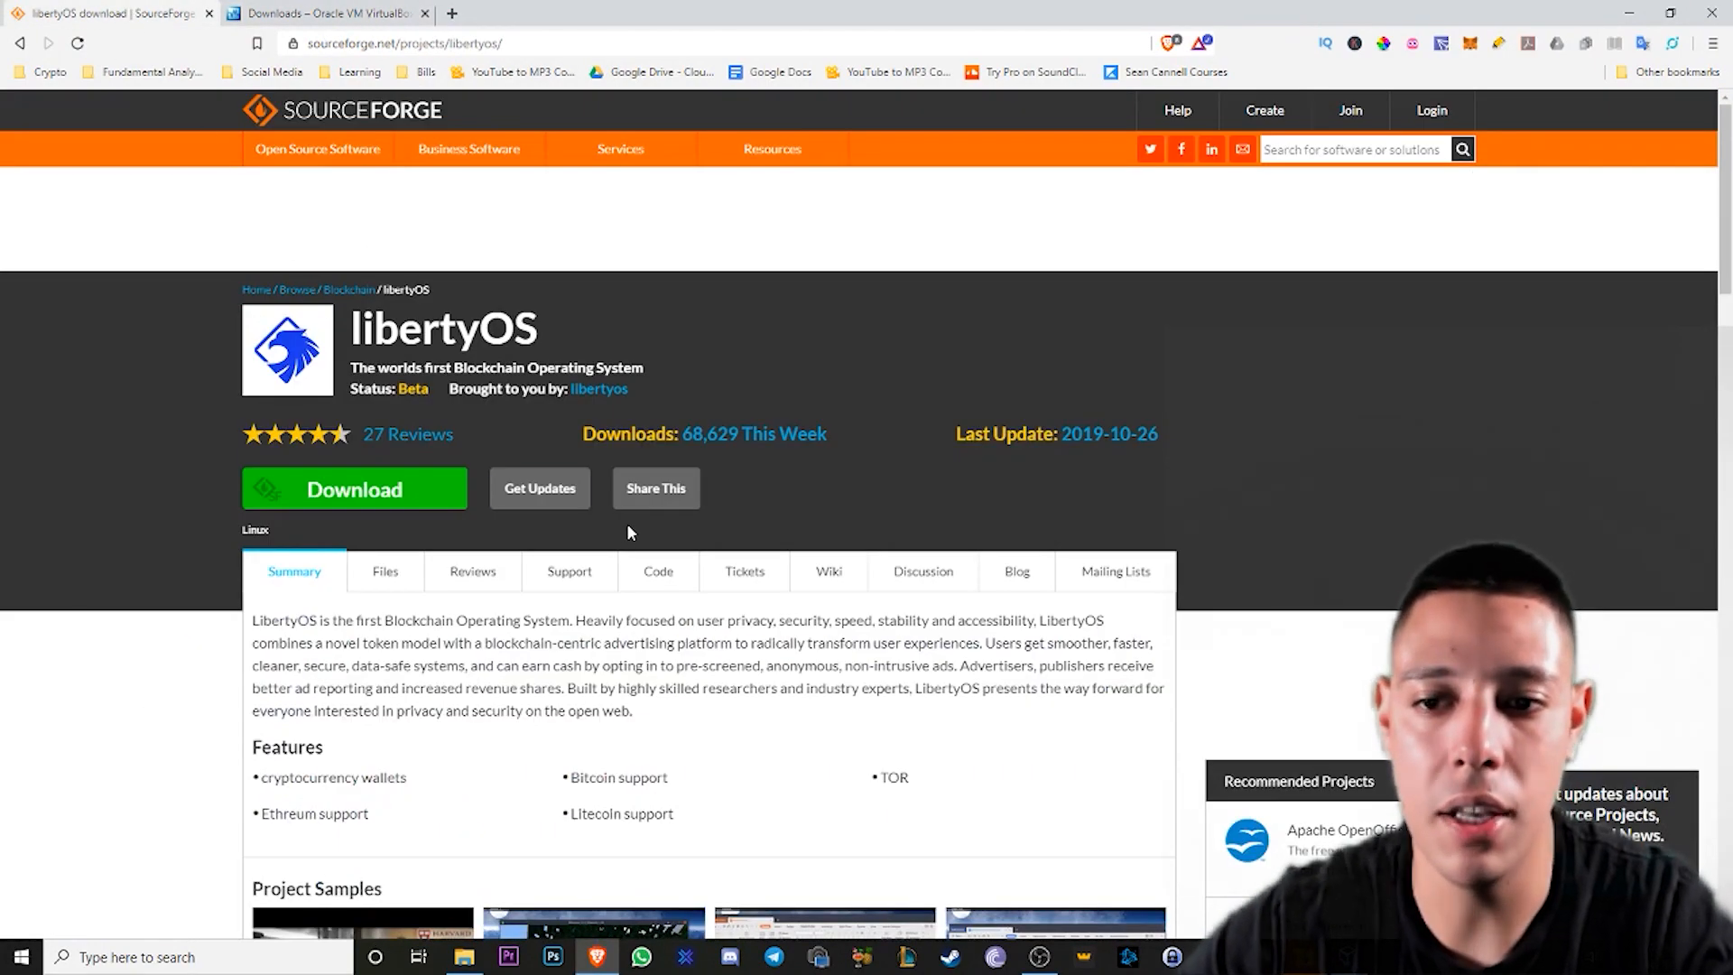